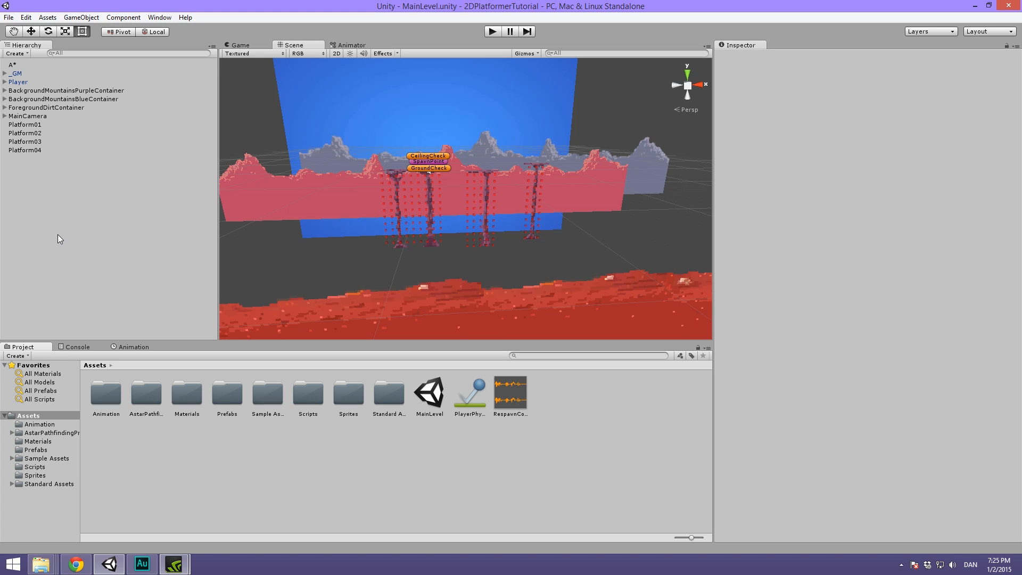
pyautogui.moveTo(68, 170)
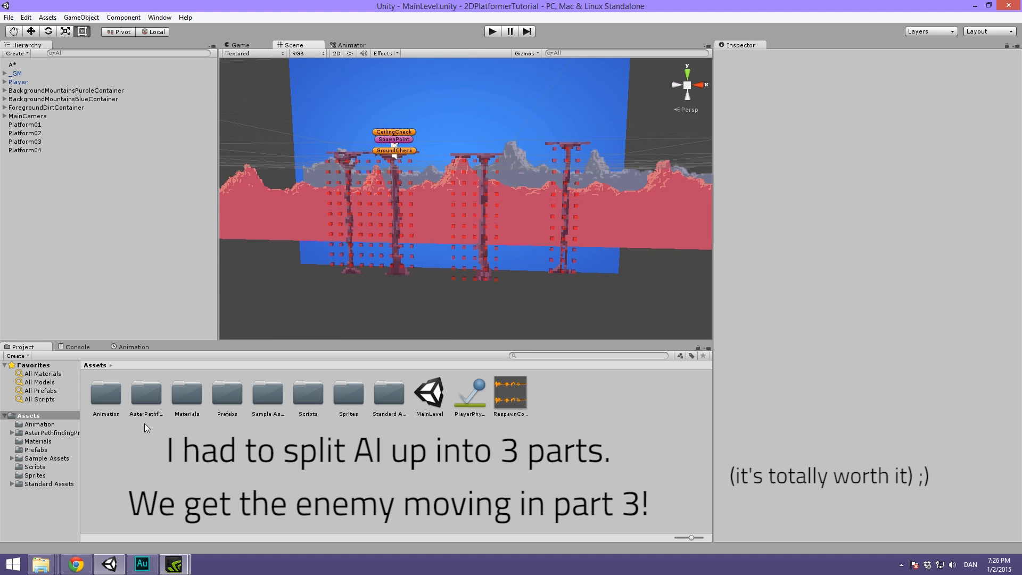
# Inspect the A* pathfinding object's settings in Unity, then deselect it
pyautogui.click(12, 66)
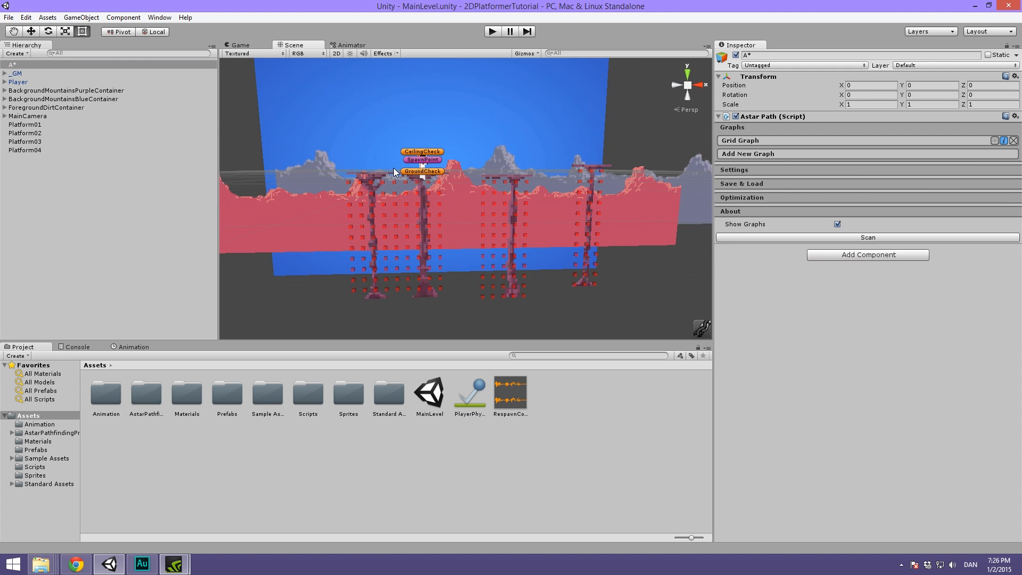
pyautogui.moveTo(995, 142)
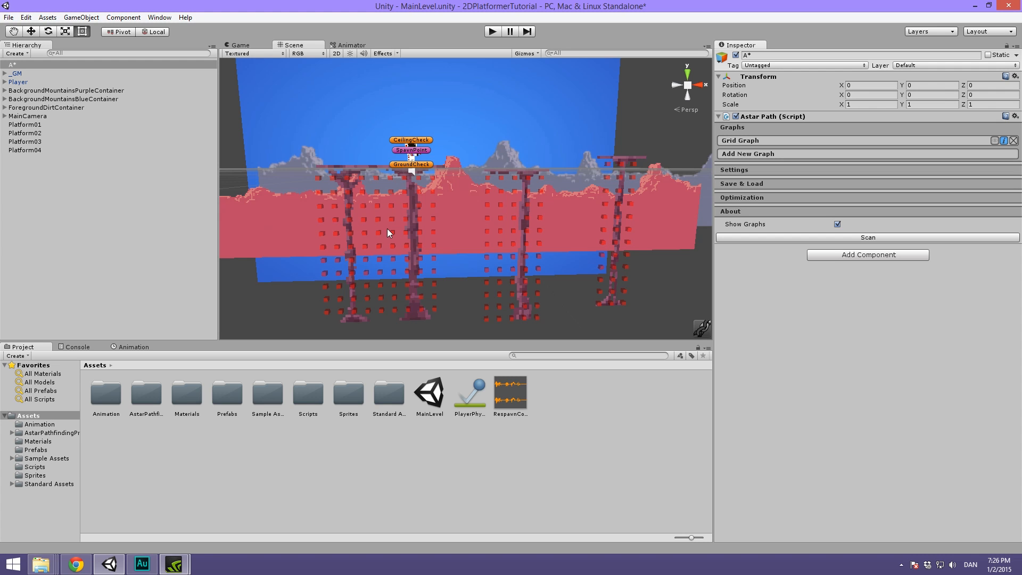
pyautogui.click(127, 290)
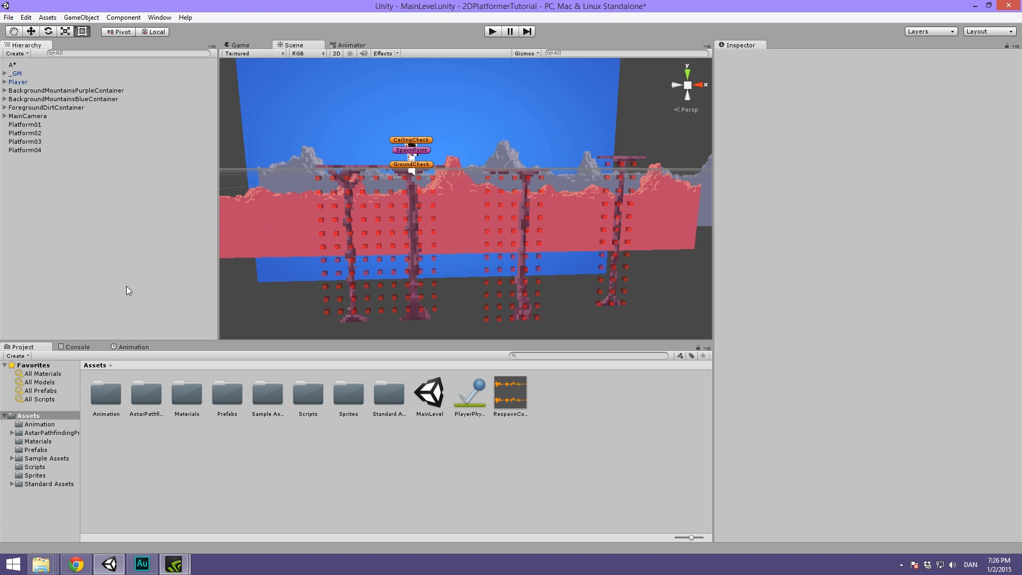
pyautogui.moveTo(113, 276)
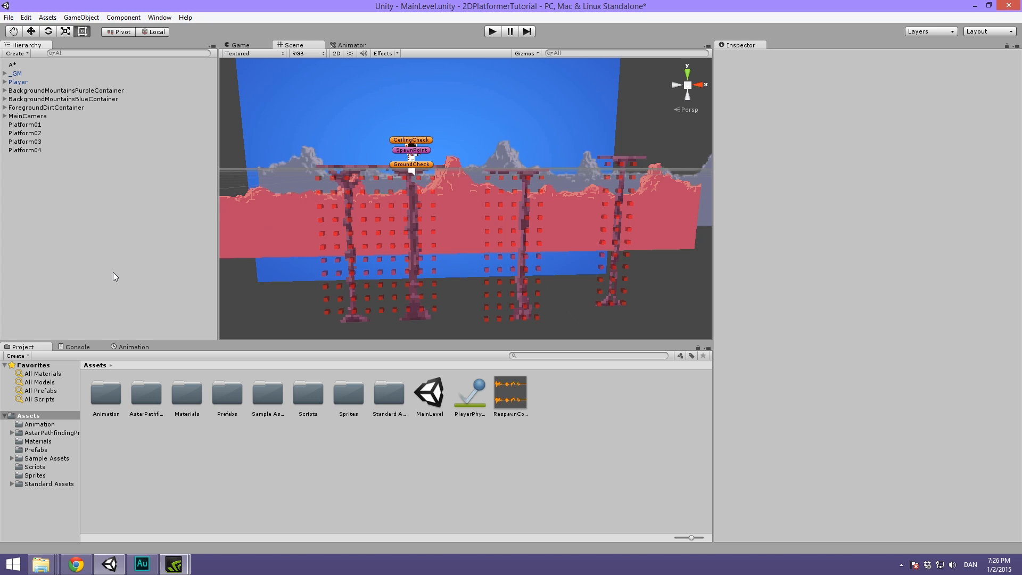
pyautogui.moveTo(19, 333)
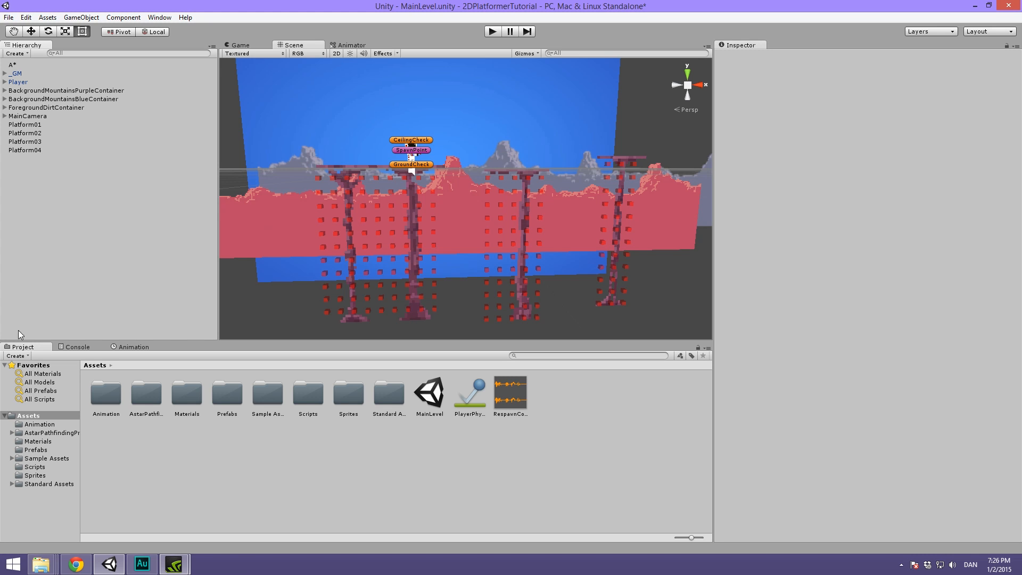
pyautogui.moveTo(53, 545)
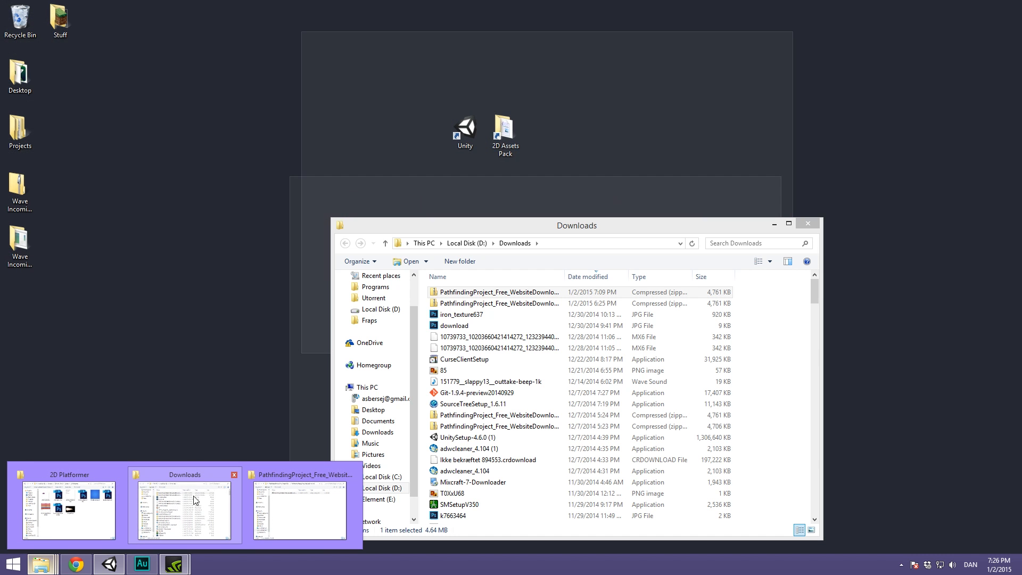
# Browse from the 2D Assets Pack into Sprites > 2D Platformer and locate the AlienSpaceship image
pyautogui.click(65, 505)
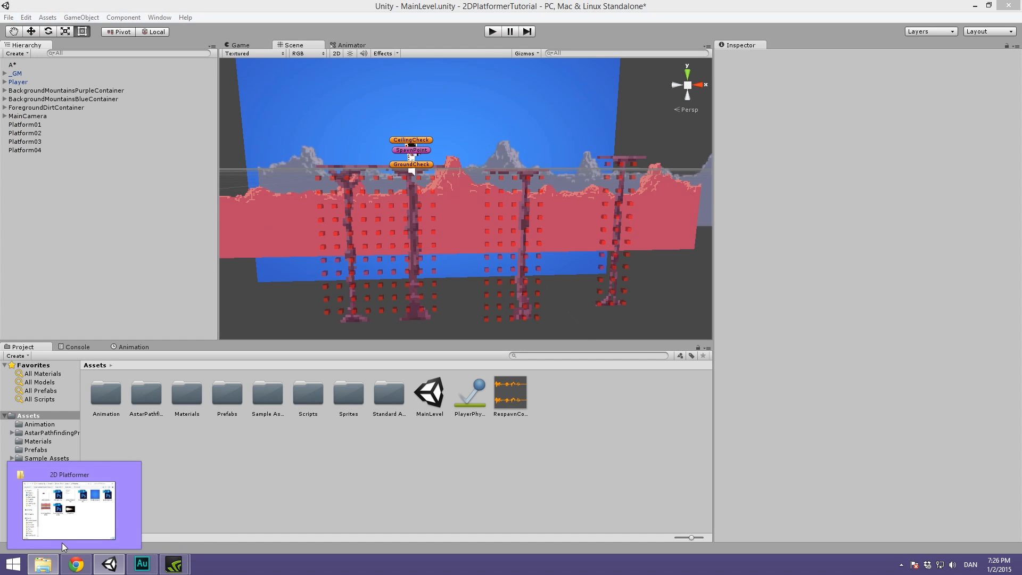
pyautogui.click(68, 509)
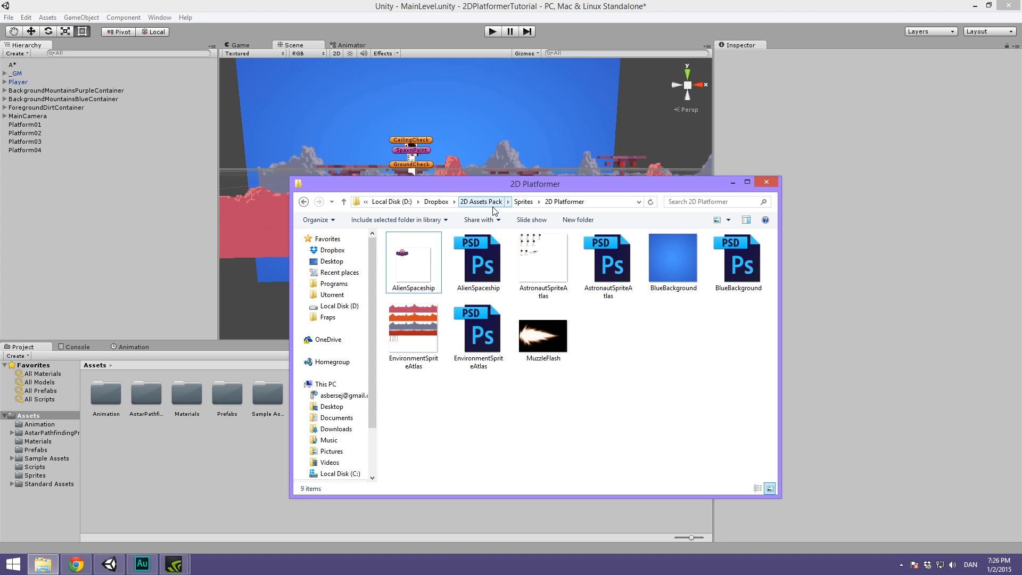
pyautogui.click(482, 202)
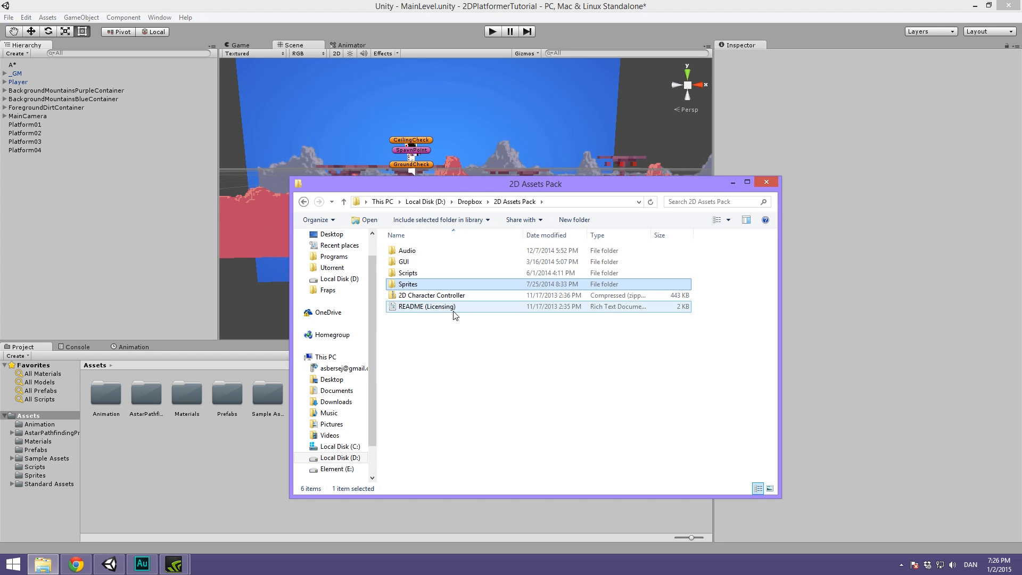
pyautogui.moveTo(454, 314)
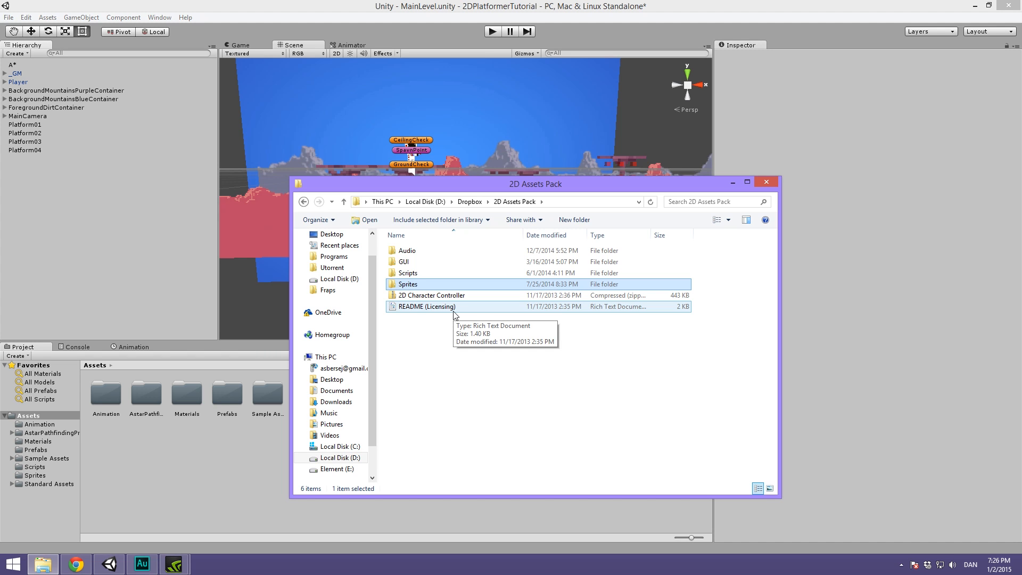
pyautogui.click(764, 181)
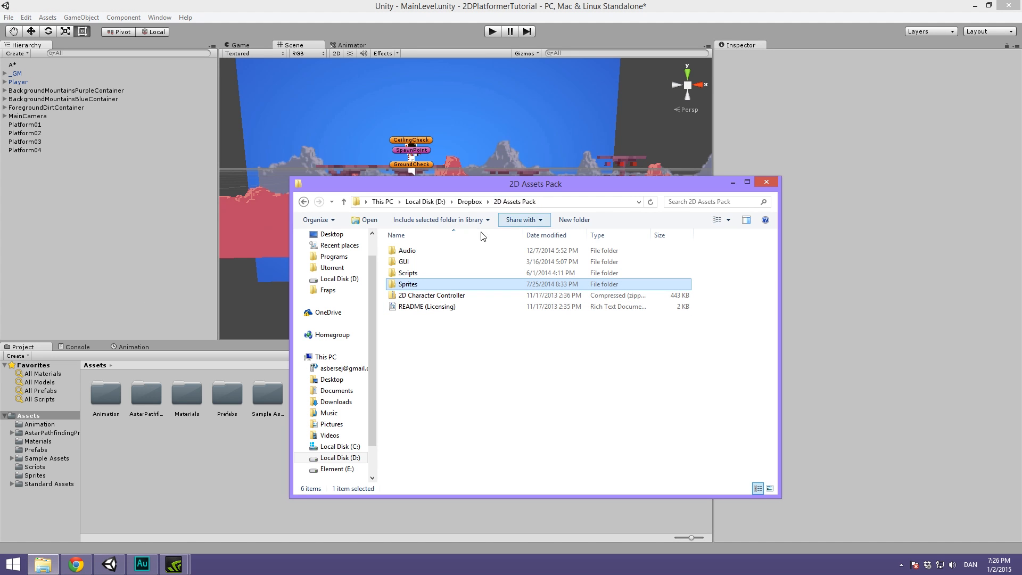
pyautogui.doubleClick(407, 283)
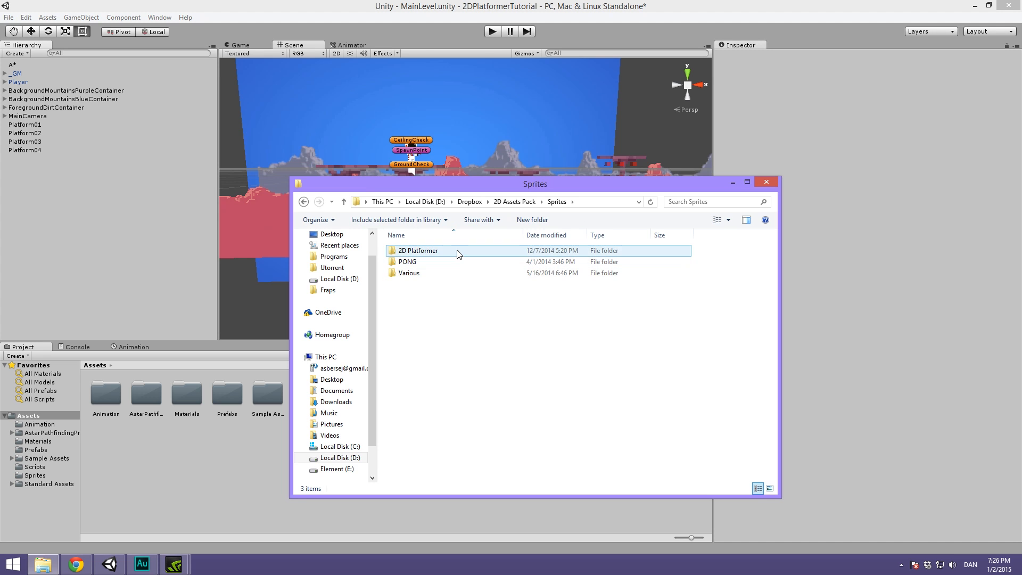
pyautogui.doubleClick(417, 251)
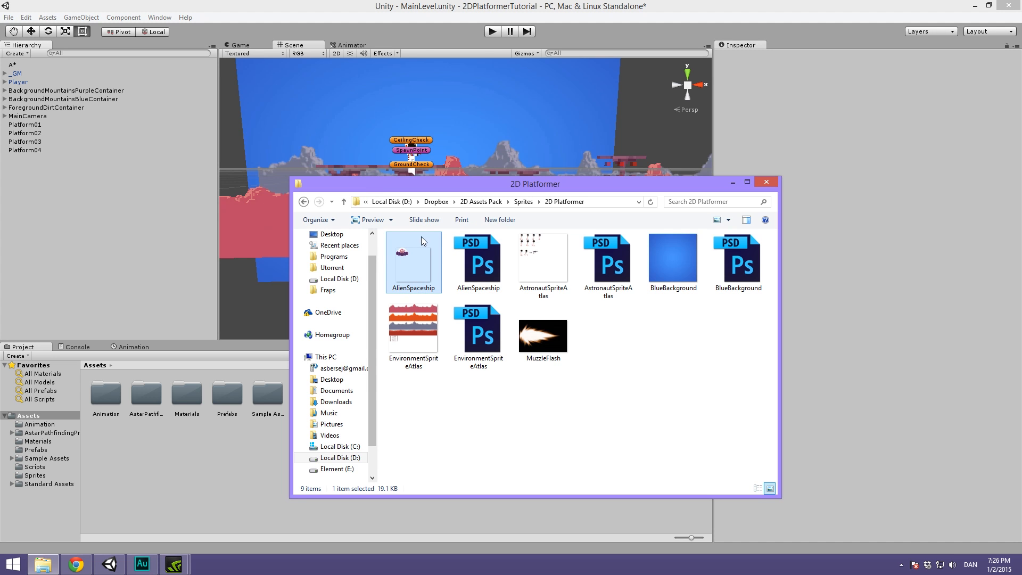
pyautogui.moveTo(413, 260)
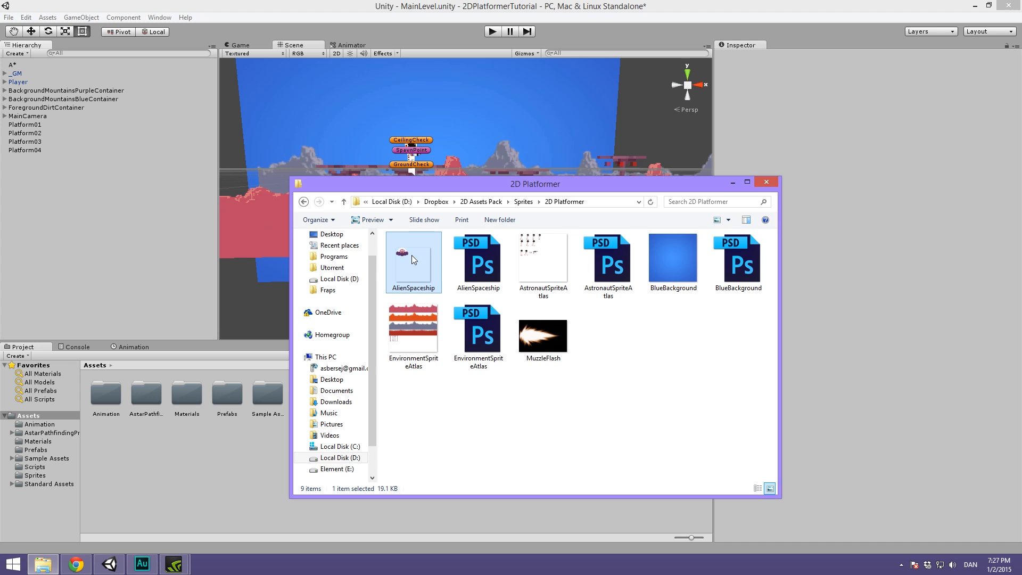
pyautogui.moveTo(402, 265)
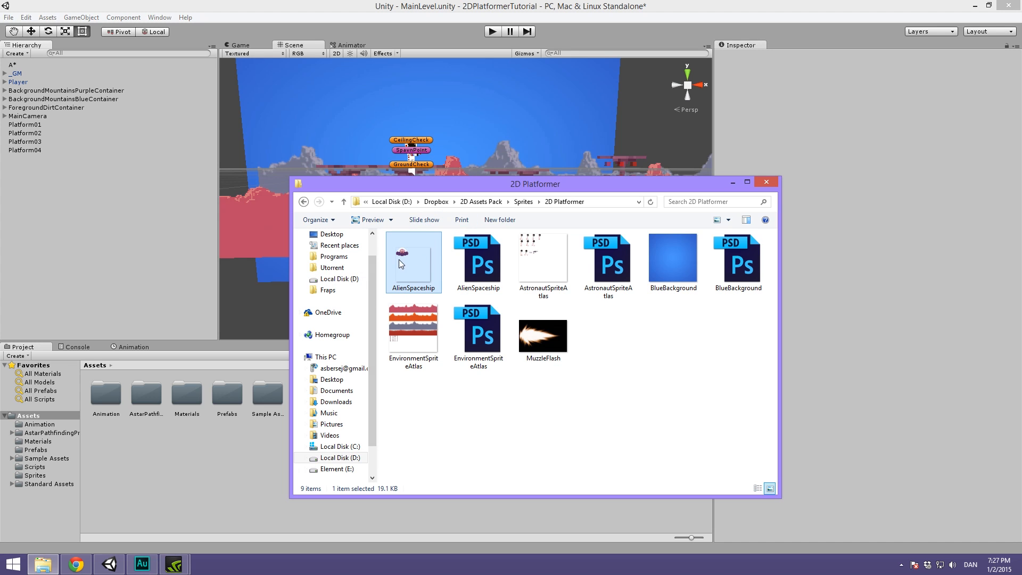
pyautogui.moveTo(399, 268)
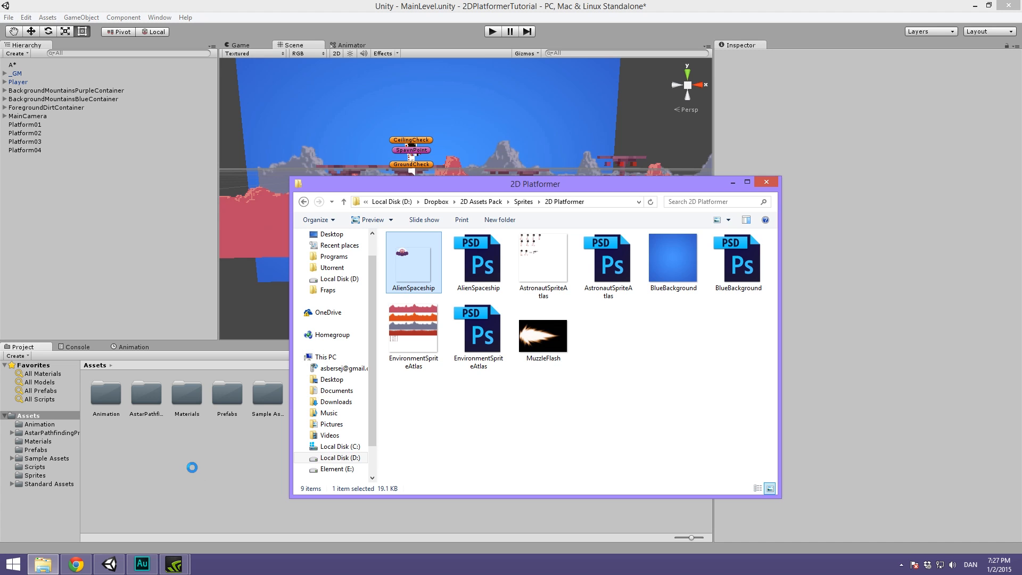
# Make AlienSpaceship a Multiple sprite at 10 pixels per unit with Point filtering and launch the Sprite Editor
pyautogui.click(765, 181)
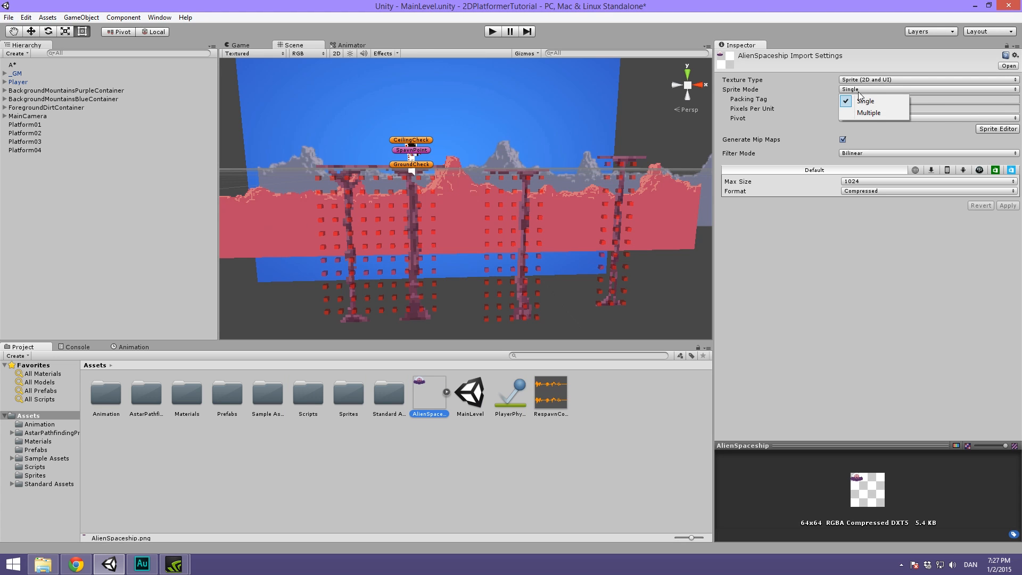
pyautogui.click(868, 111)
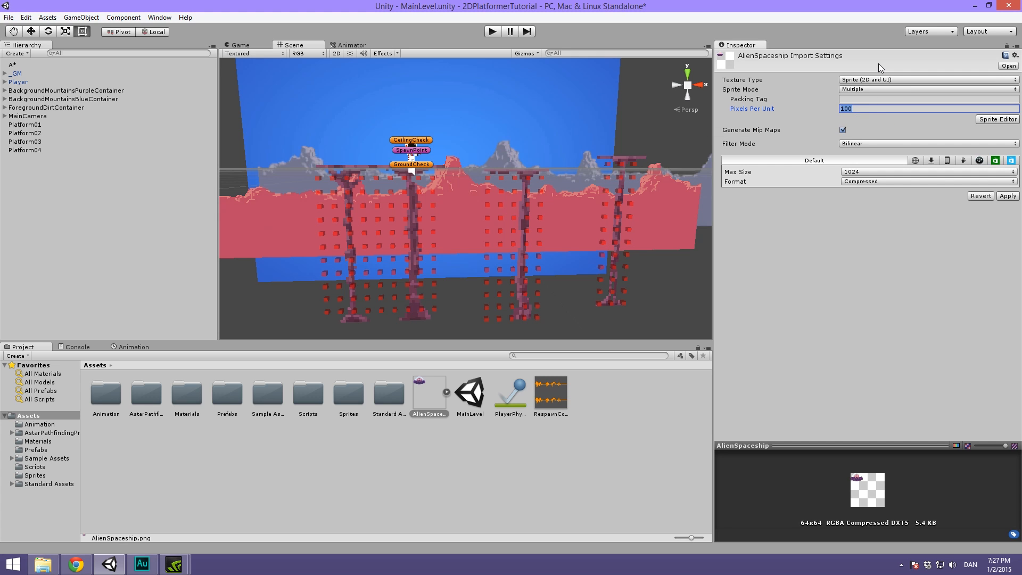
pyautogui.press('BackSpace')
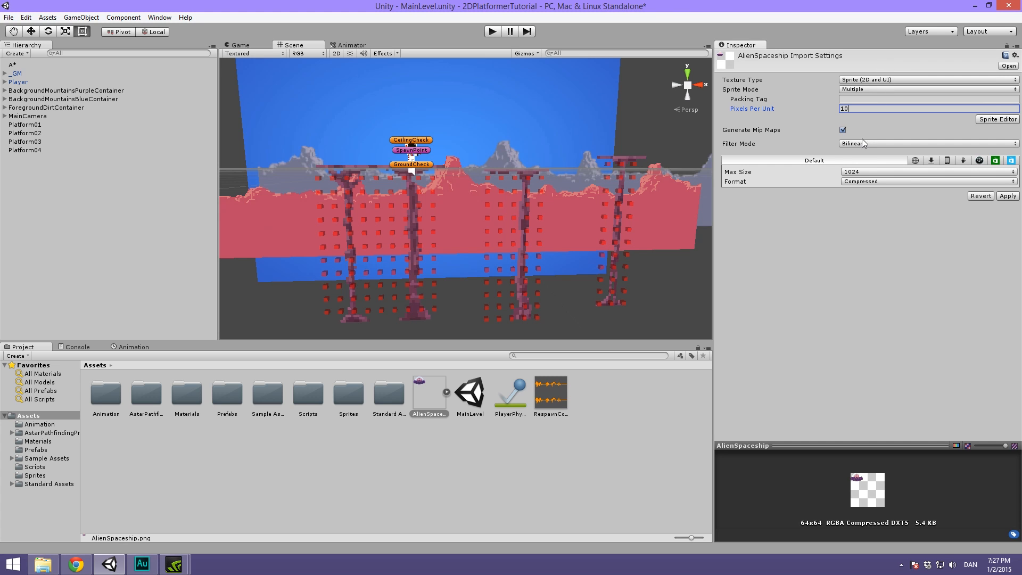
pyautogui.click(926, 143)
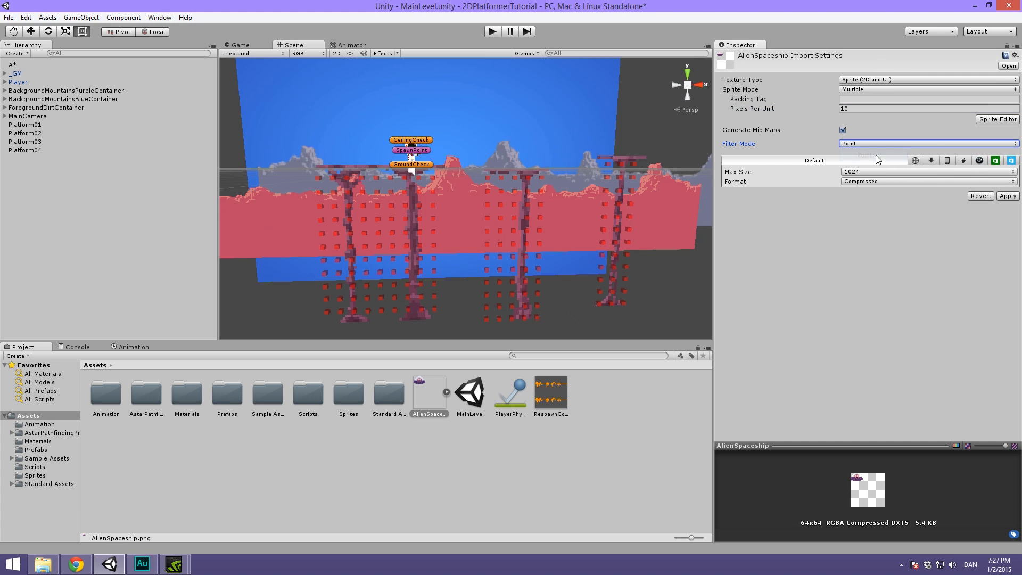
pyautogui.click(997, 118)
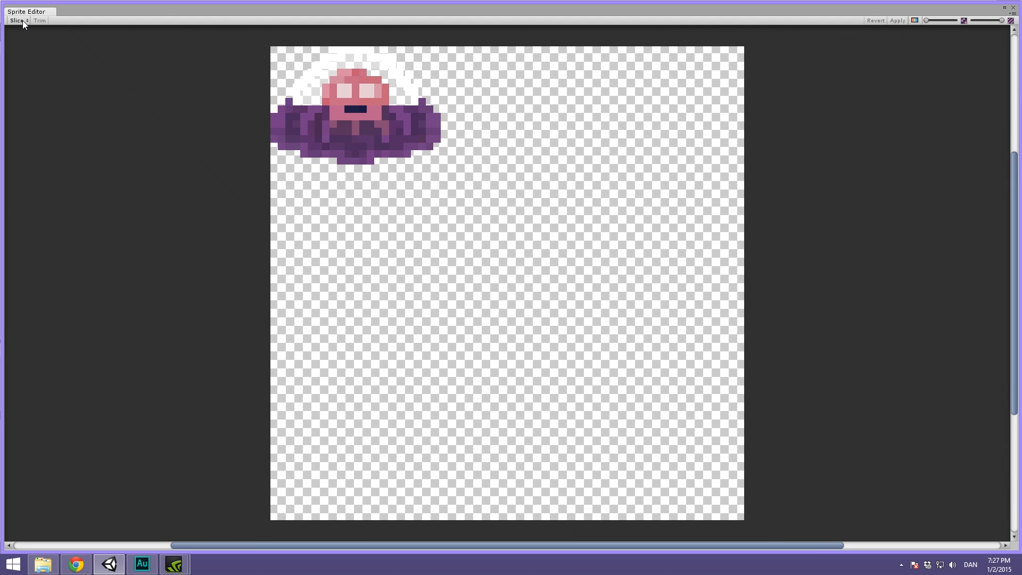
# Auto-slice the spaceship image into AlienSpaceship_0 and apply the slice
pyautogui.click(17, 21)
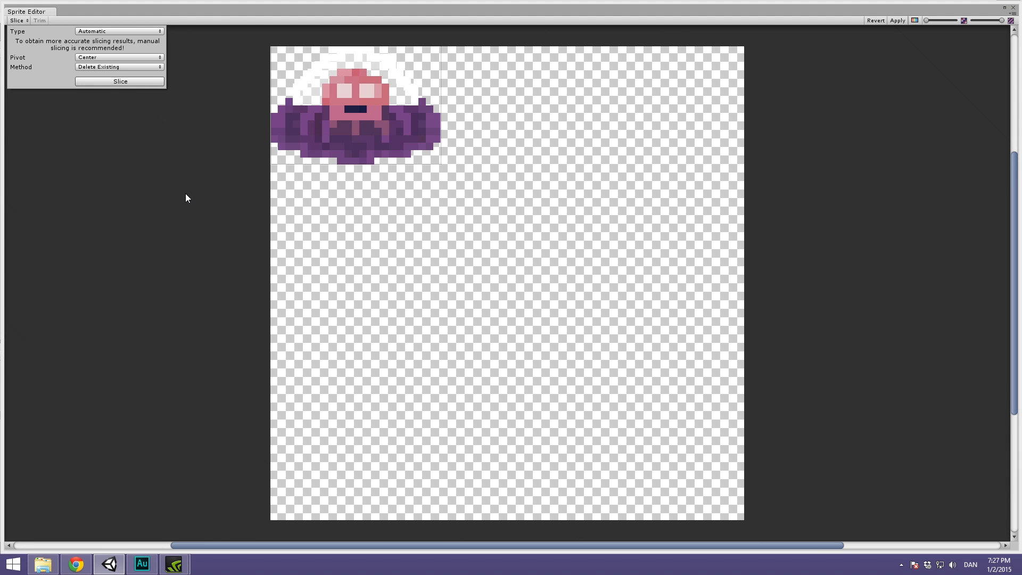
pyautogui.click(119, 81)
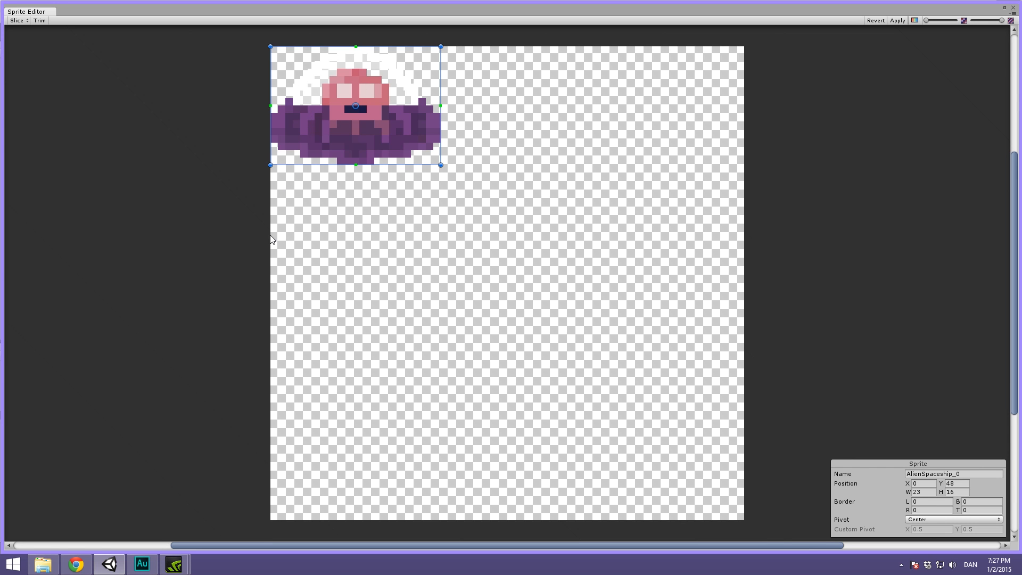
pyautogui.click(898, 20)
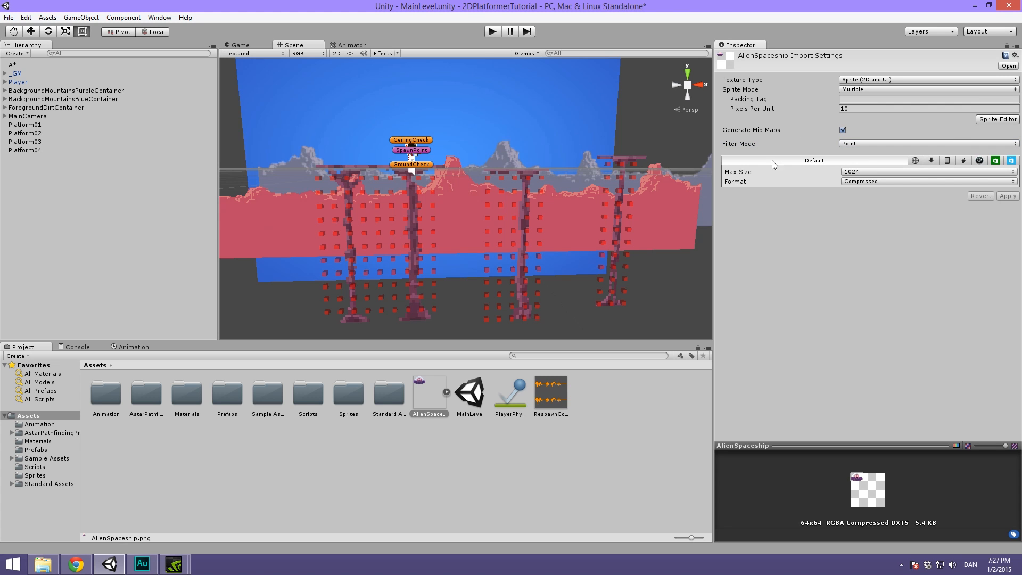
pyautogui.moveTo(952, 240)
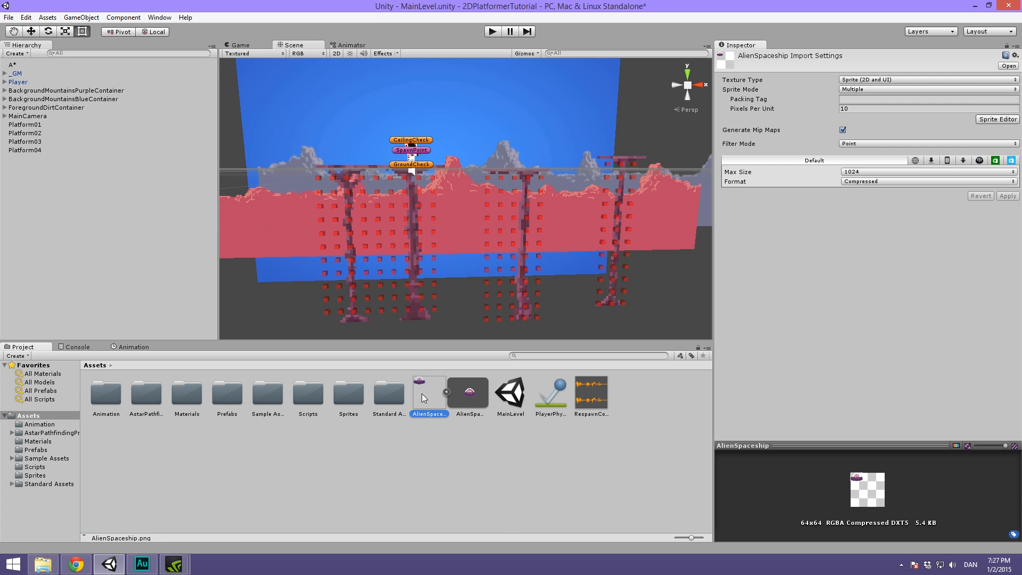
# Select the AlienSpaceship_0 sprite and view the scene in flat 2D for placing it above the platforms
pyautogui.click(469, 391)
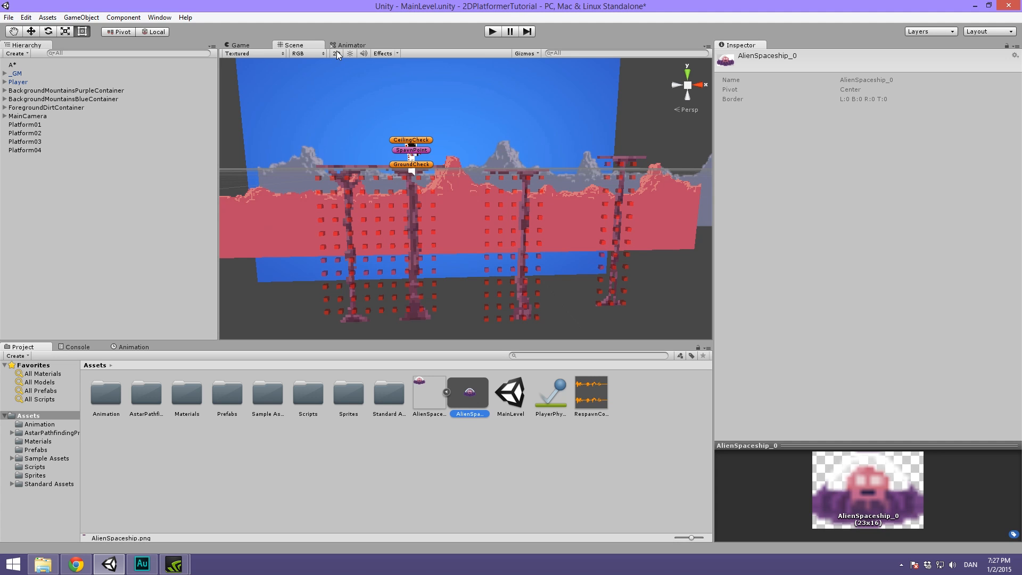
pyautogui.click(337, 53)
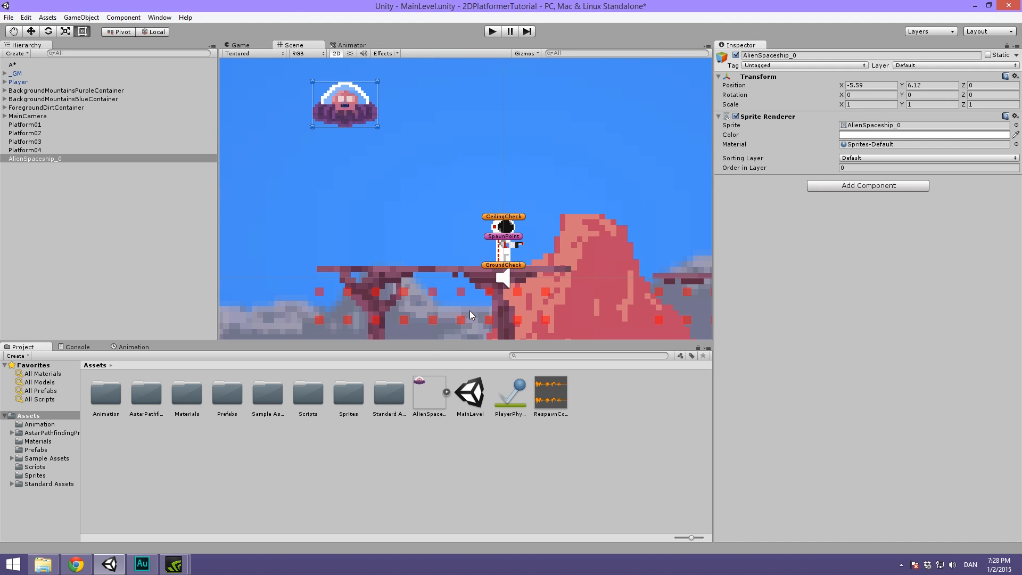
pyautogui.moveTo(311, 394)
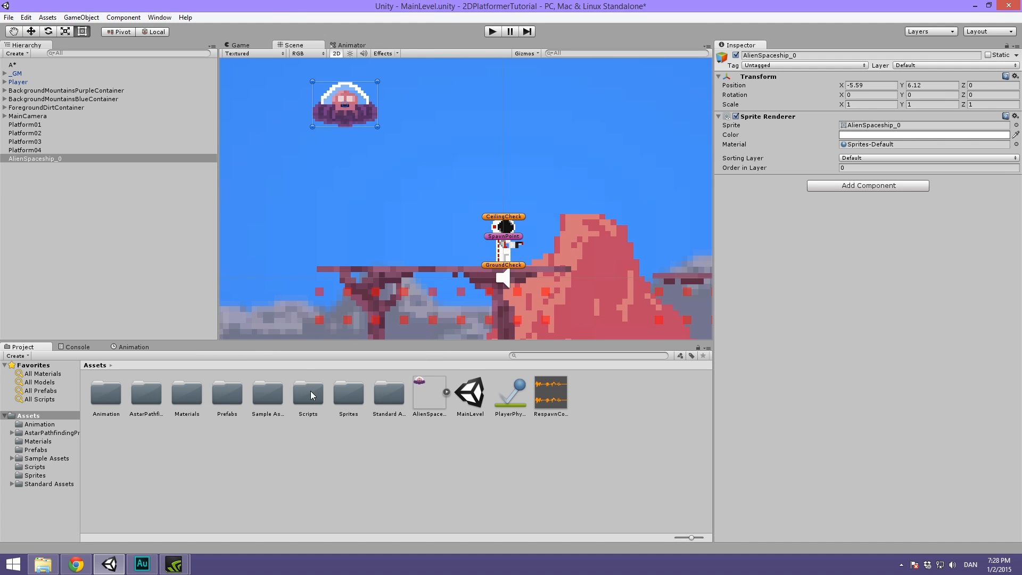
# Look through the Sprites folder and bring up the AlienSpaceship image's import settings
pyautogui.click(307, 393)
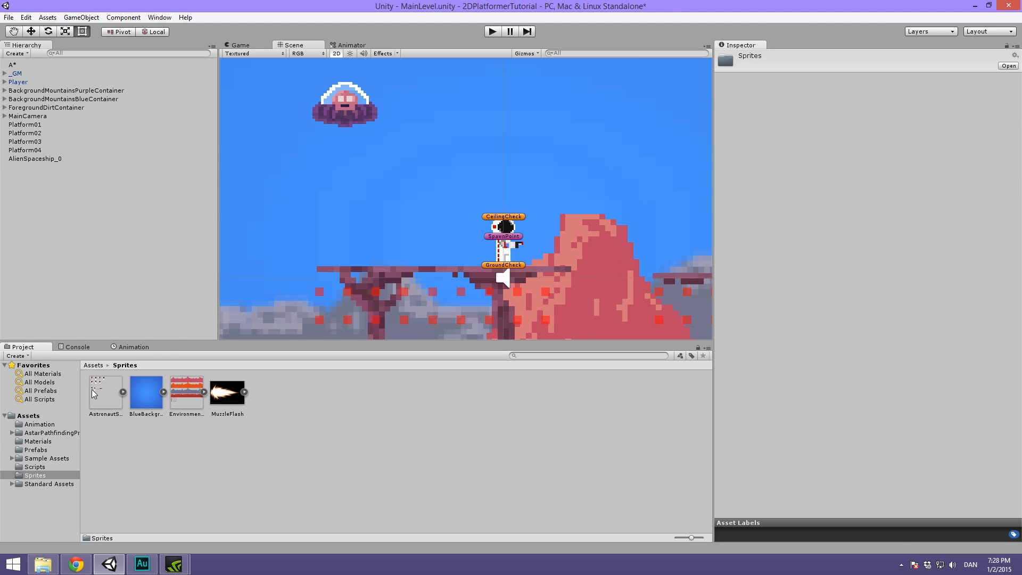
pyautogui.click(105, 392)
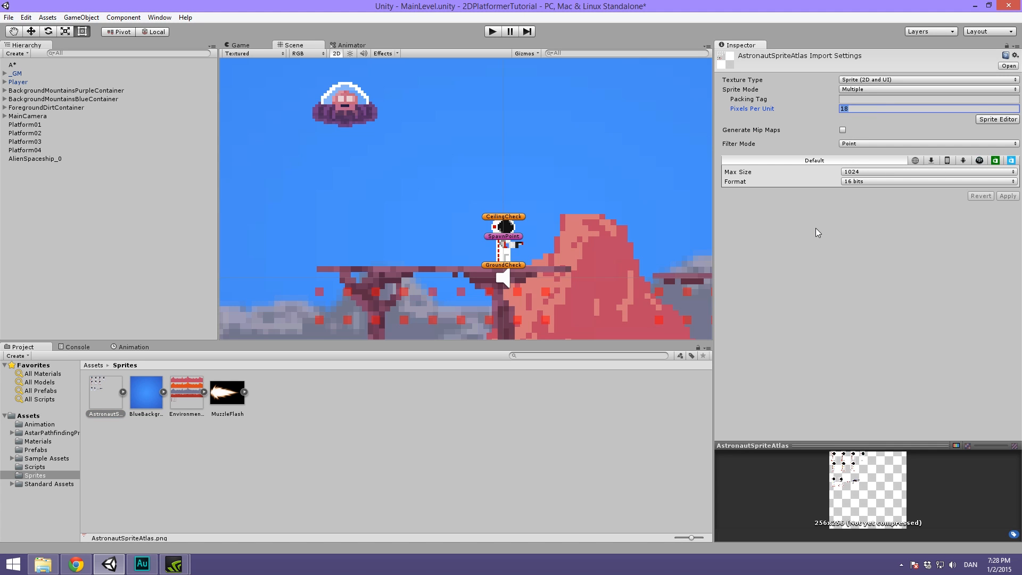
pyautogui.click(137, 390)
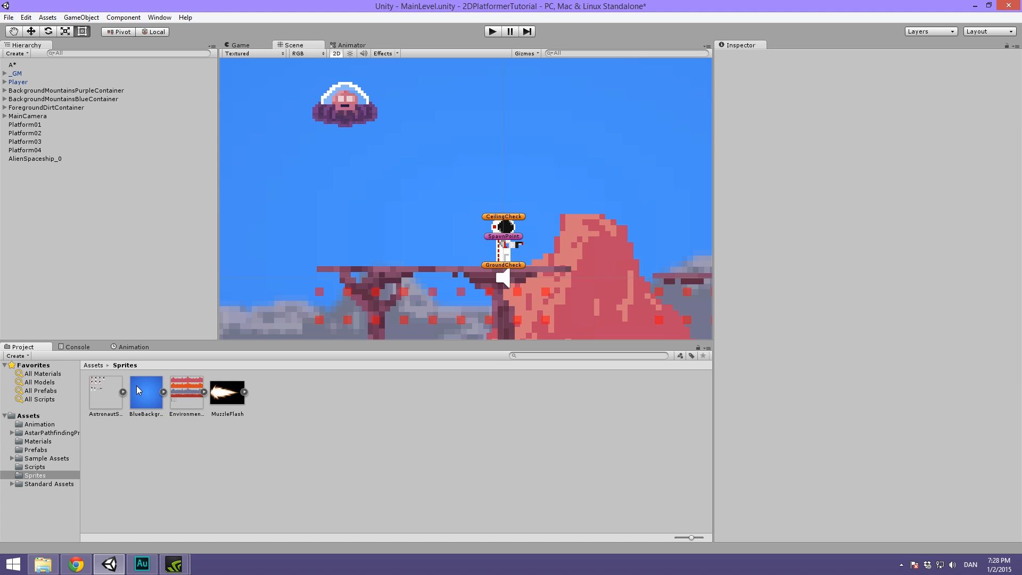
pyautogui.click(428, 391)
pyautogui.write('18')
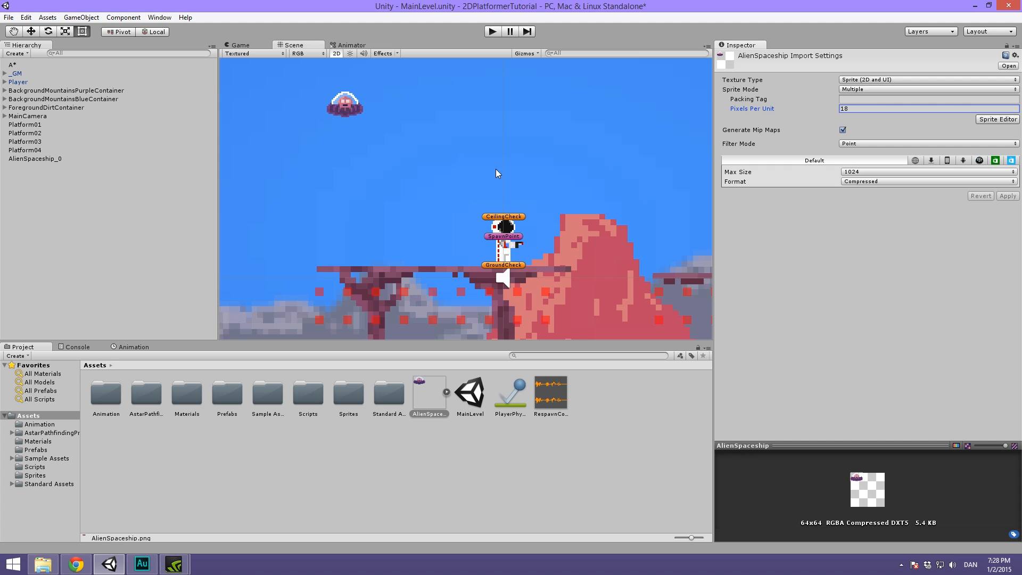
# Check the spaceship's size at 13 pixels per unit in the game view against the scene view
pyautogui.click(239, 44)
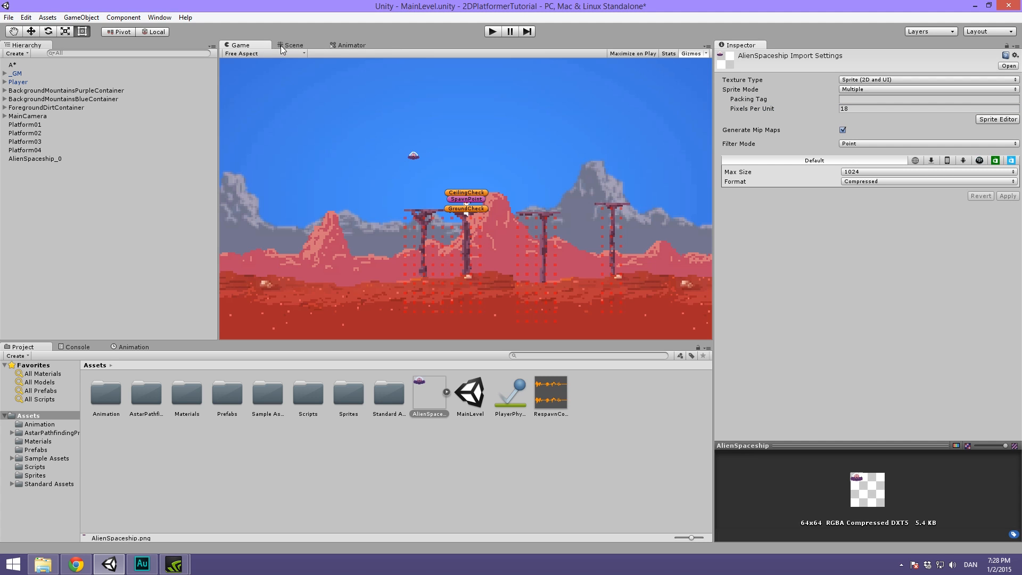
pyautogui.click(294, 45)
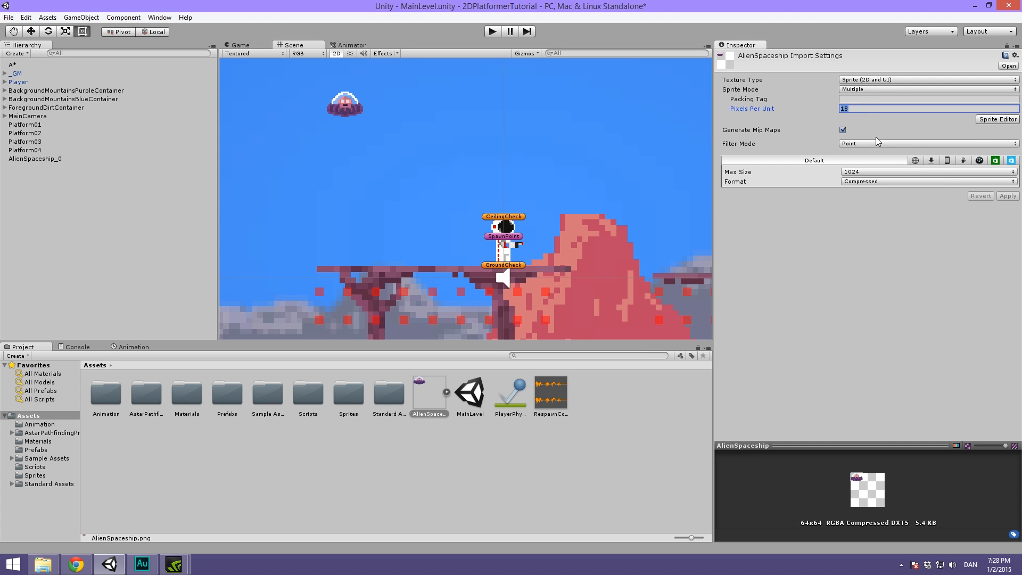
pyautogui.click(239, 44)
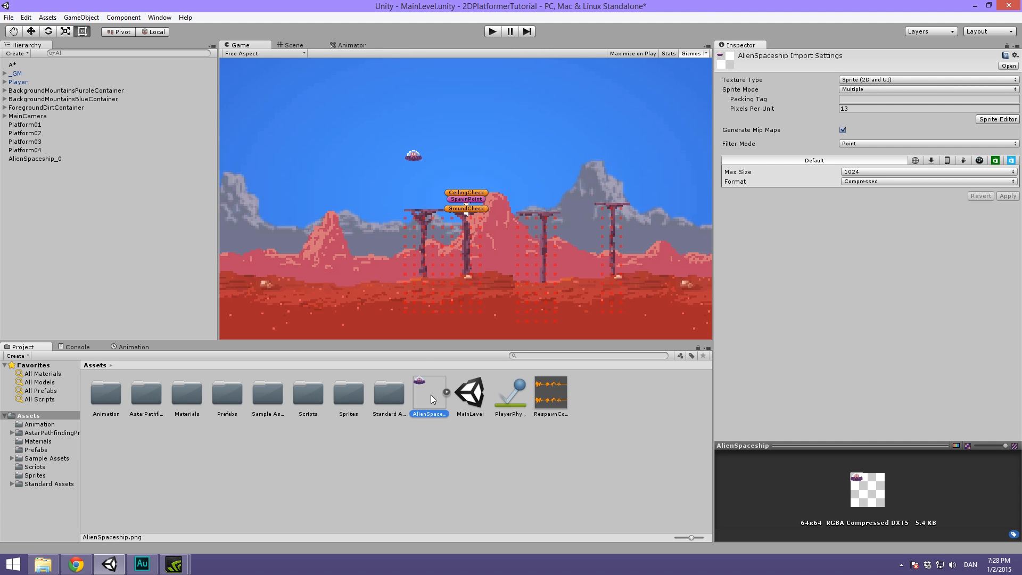
pyautogui.moveTo(423, 398)
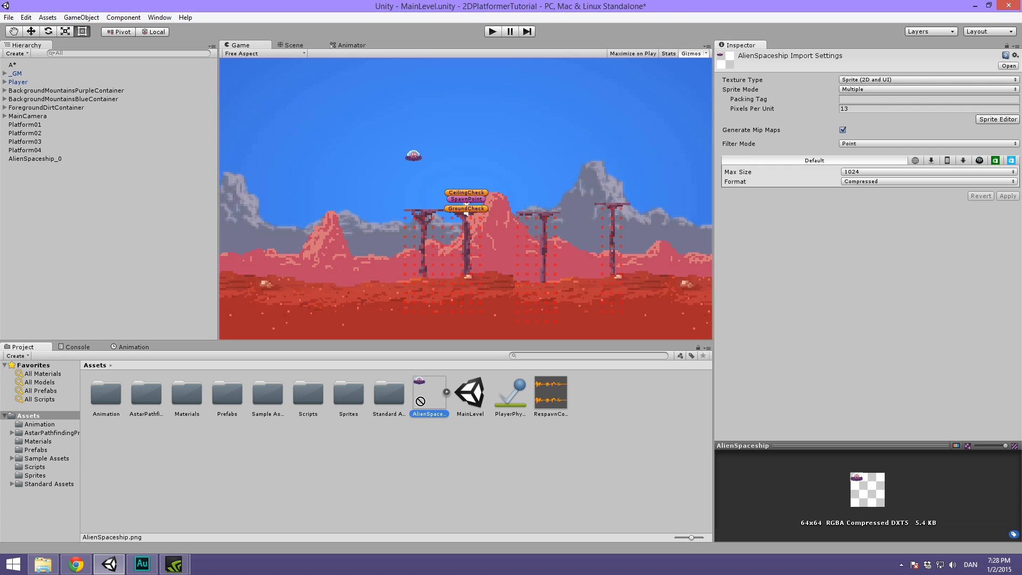
pyautogui.moveTo(350, 393)
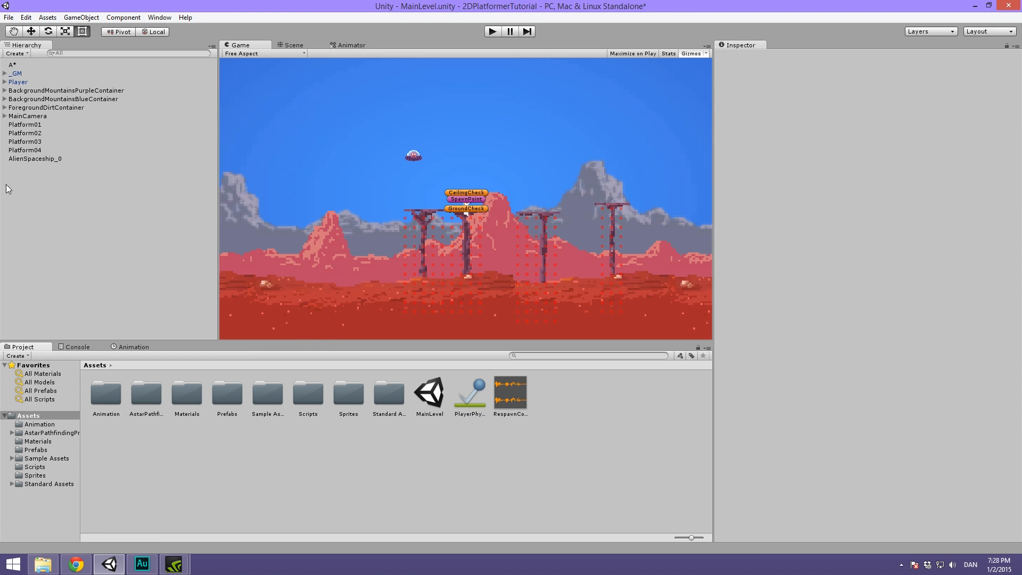
# Add a Pathfinding Seeker component to the AlienSpaceship object
pyautogui.click(34, 159)
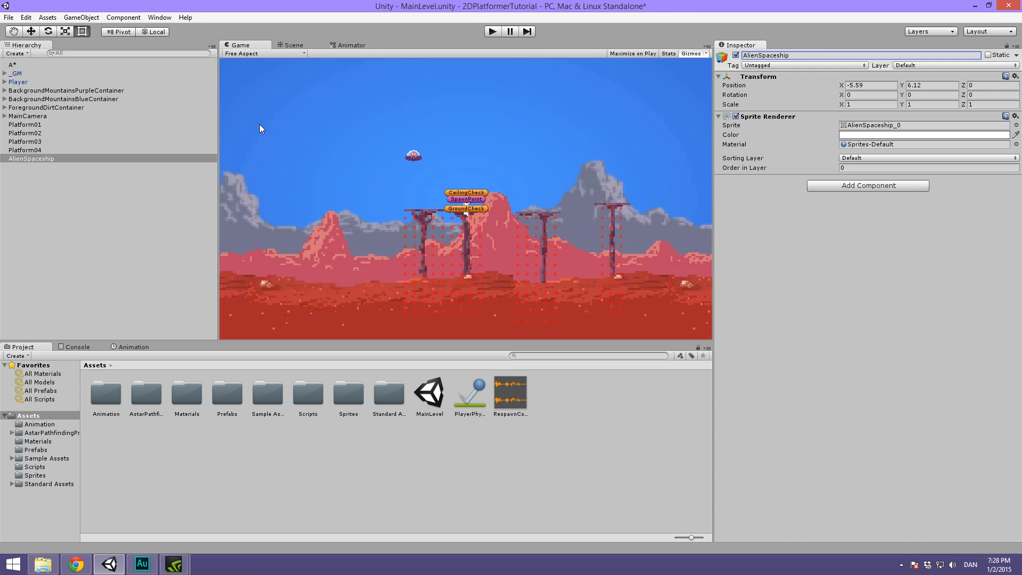
pyautogui.moveTo(43, 161)
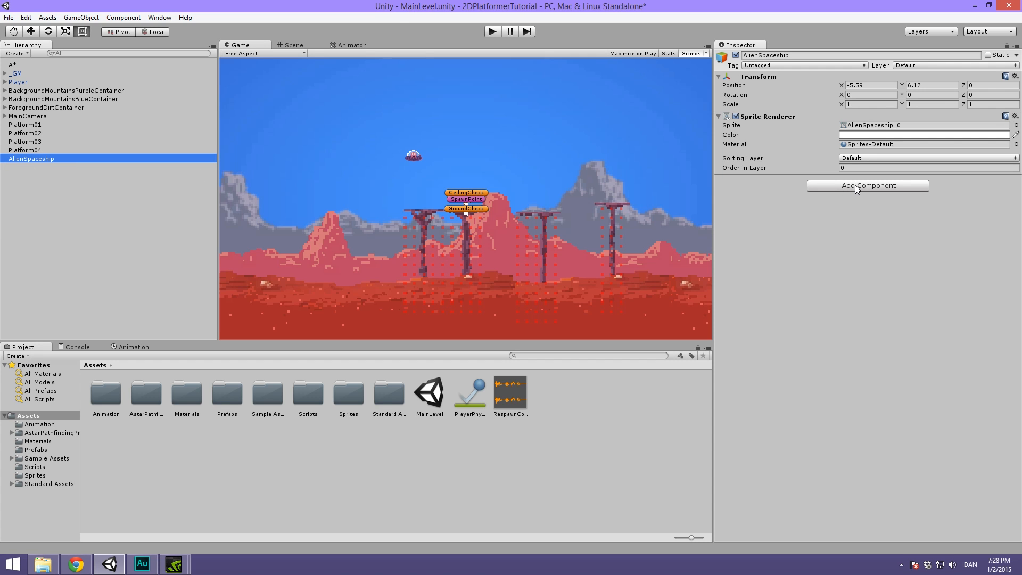
pyautogui.click(867, 185)
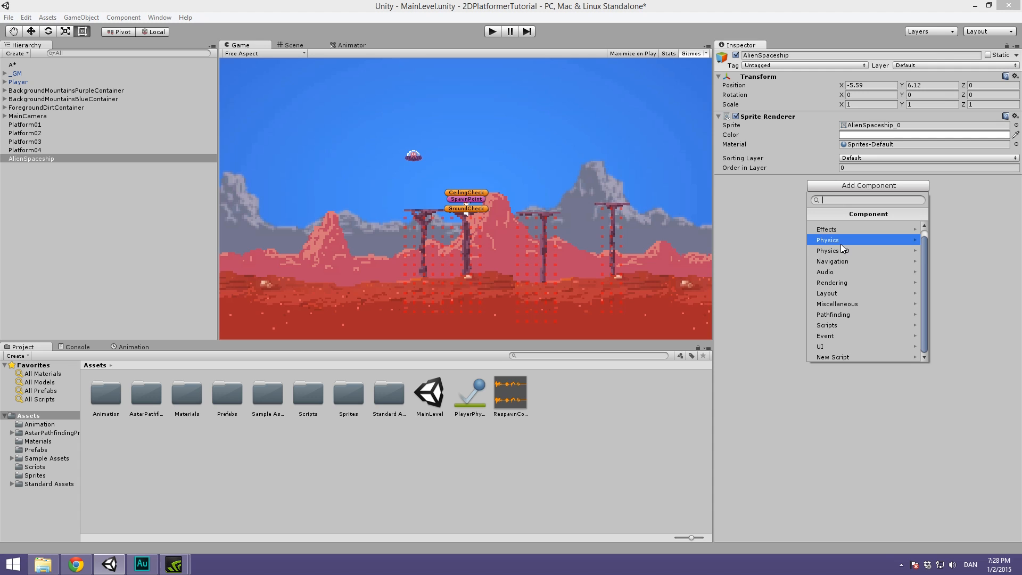
pyautogui.moveTo(870, 315)
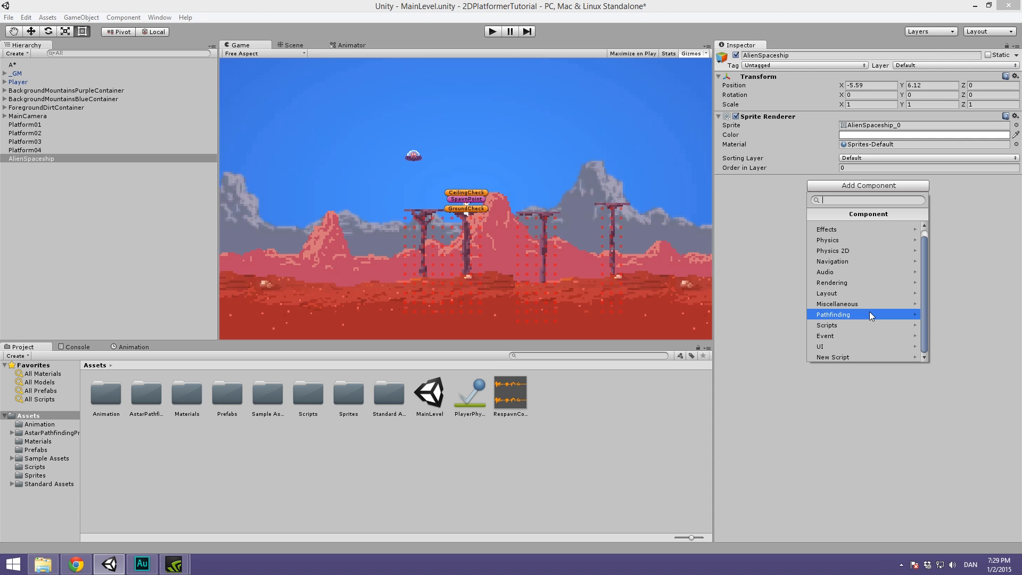
pyautogui.click(831, 314)
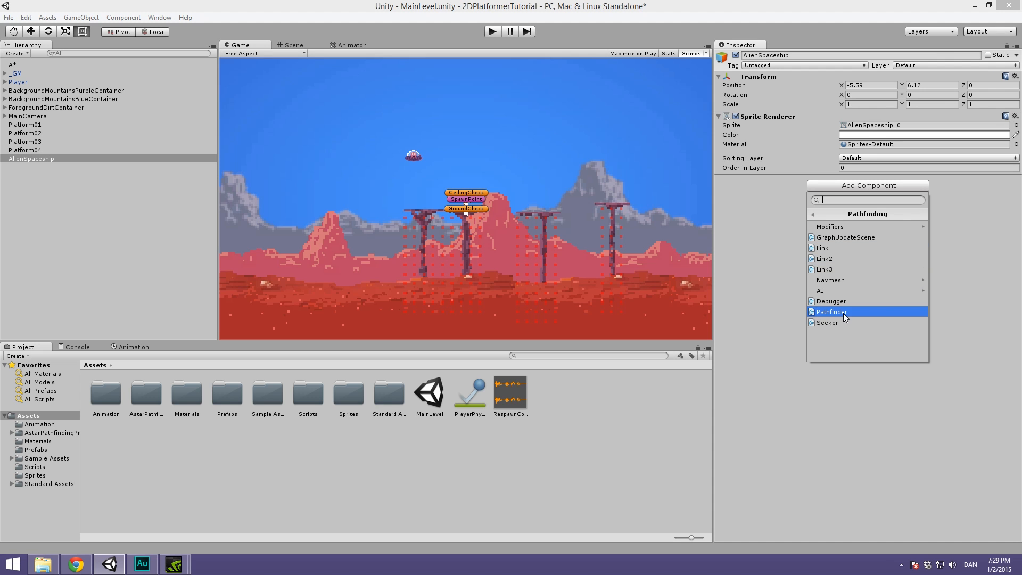
pyautogui.click(828, 323)
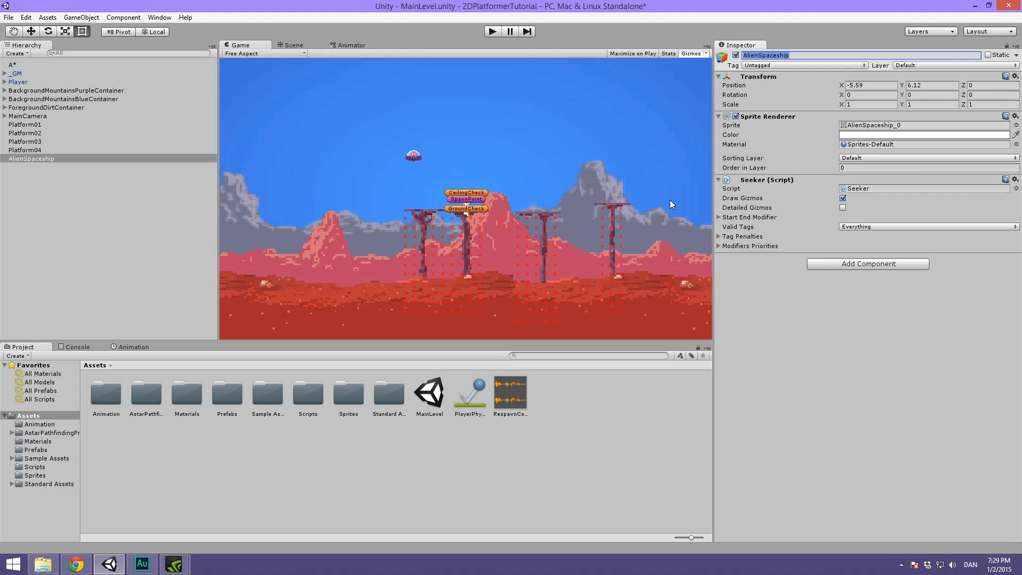
pyautogui.moveTo(740, 236)
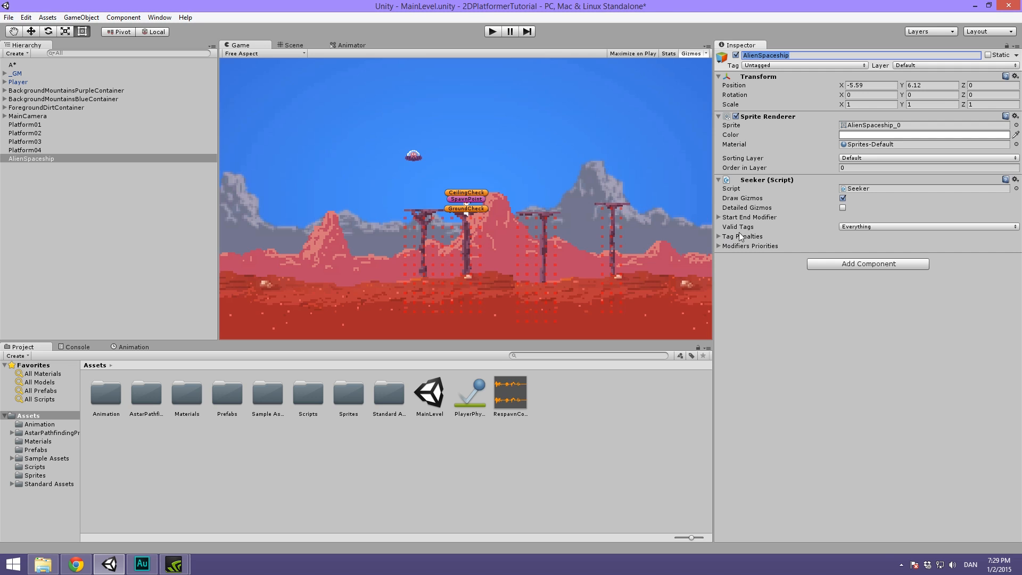
pyautogui.moveTo(753, 181)
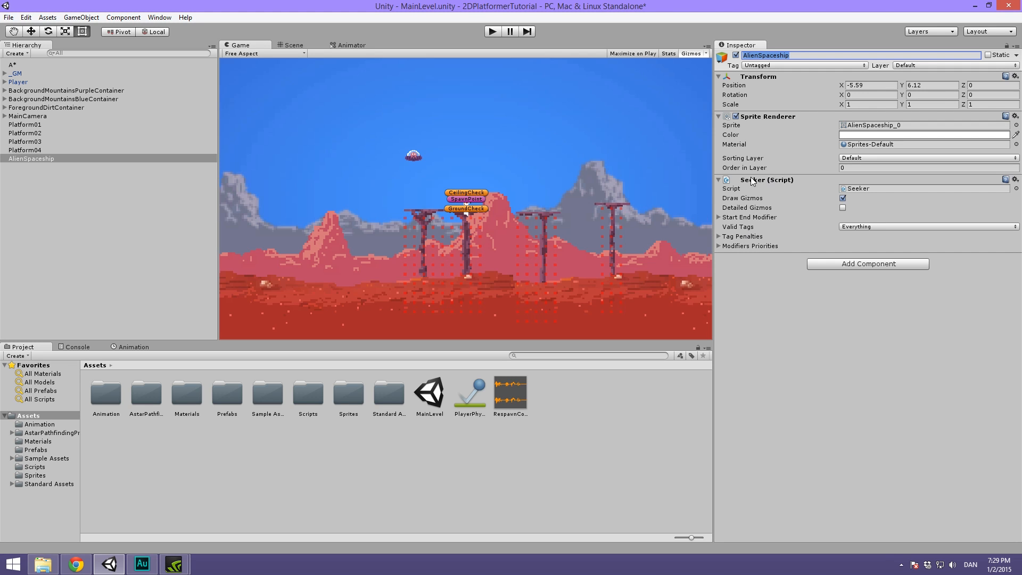
pyautogui.moveTo(783, 120)
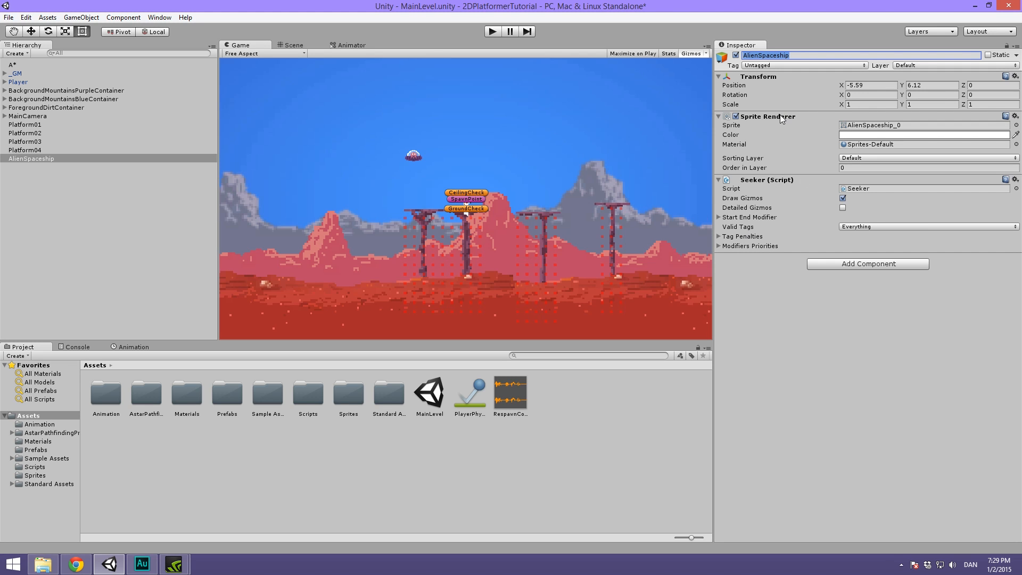
# Collapse the Sprite Renderer and Seeker components in the Inspector
pyautogui.click(719, 116)
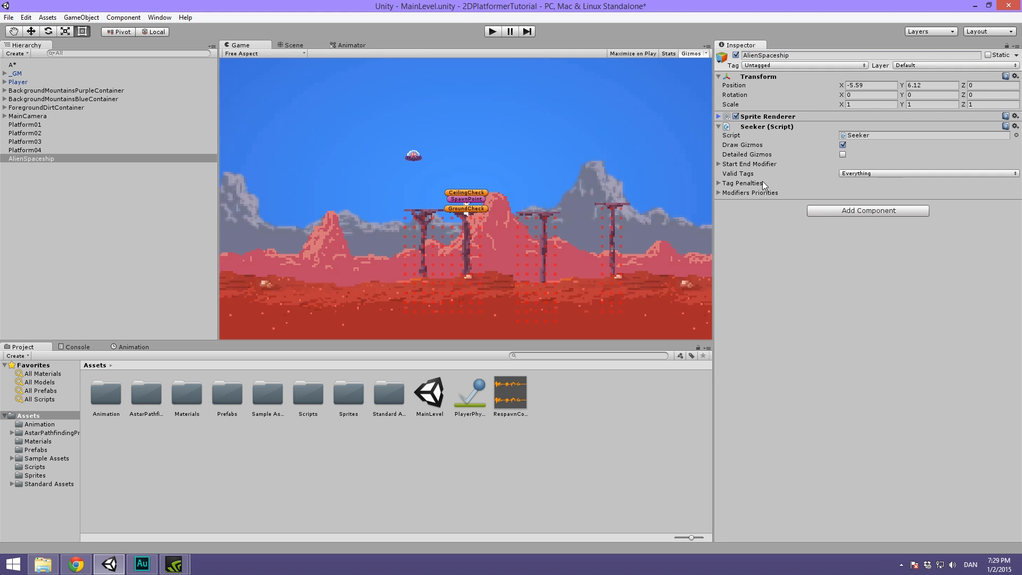
pyautogui.moveTo(803, 163)
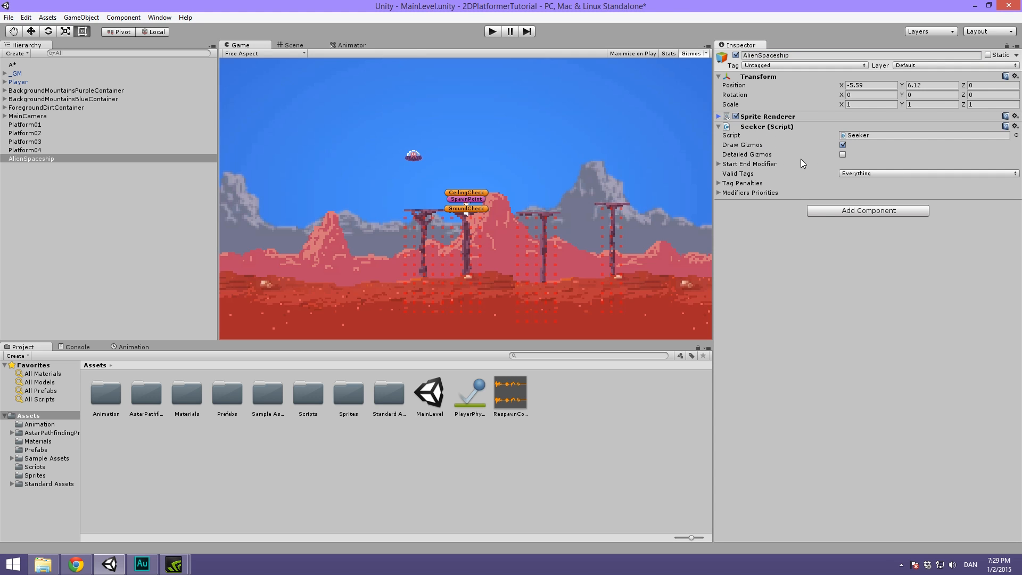
pyautogui.click(718, 127)
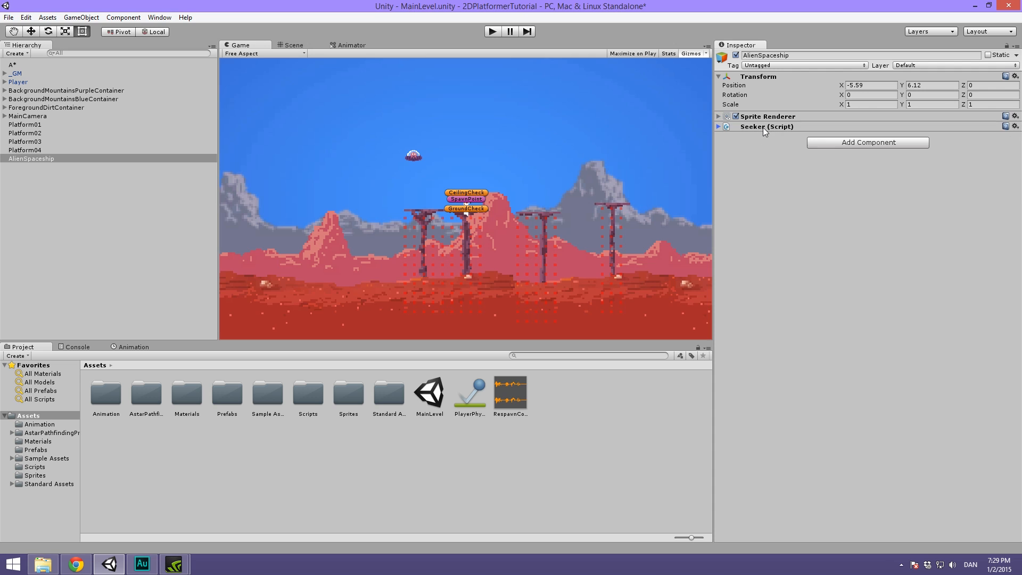
# Add a Rigidbody 2D to AlienSpaceship (searching 'rigid') and set its Gravity Scale to 0
pyautogui.click(868, 142)
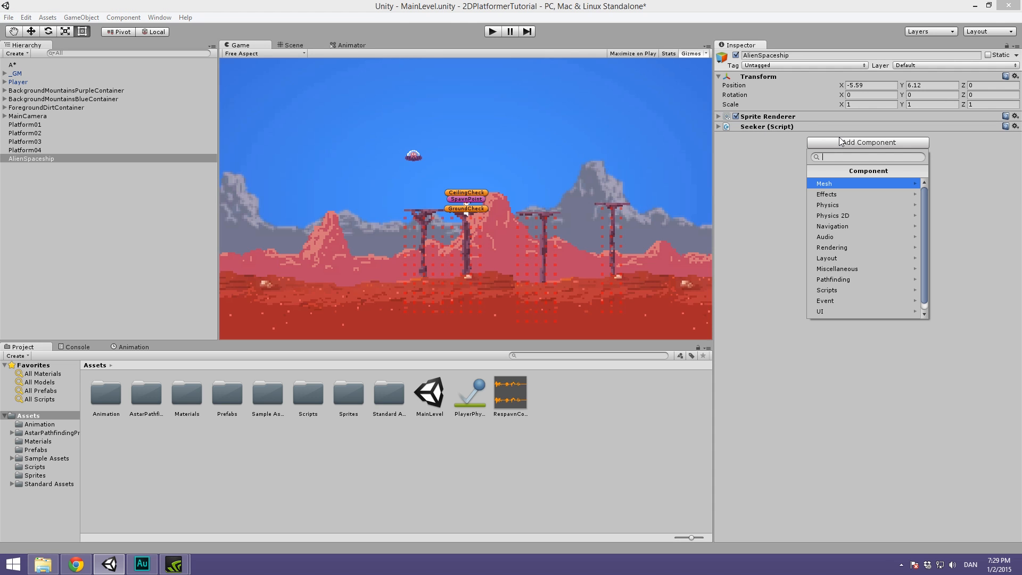
pyautogui.write('rigid')
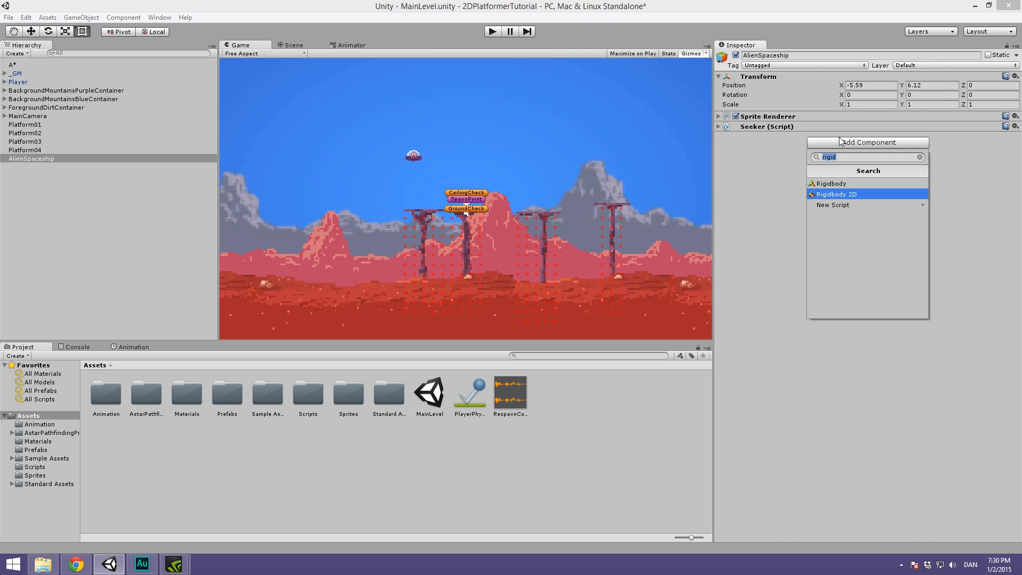
pyautogui.moveTo(967, 145)
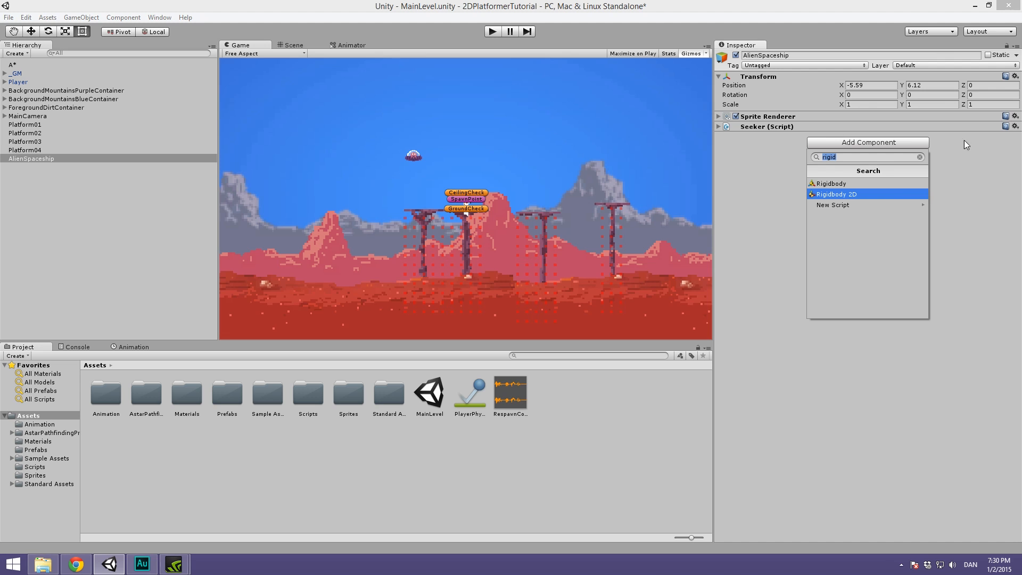
pyautogui.moveTo(858, 198)
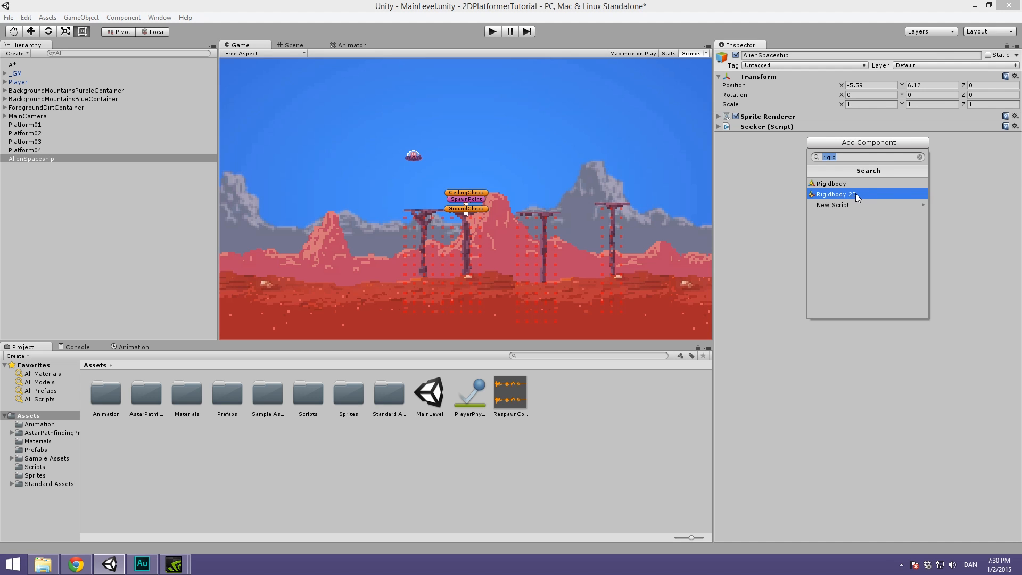
pyautogui.click(837, 194)
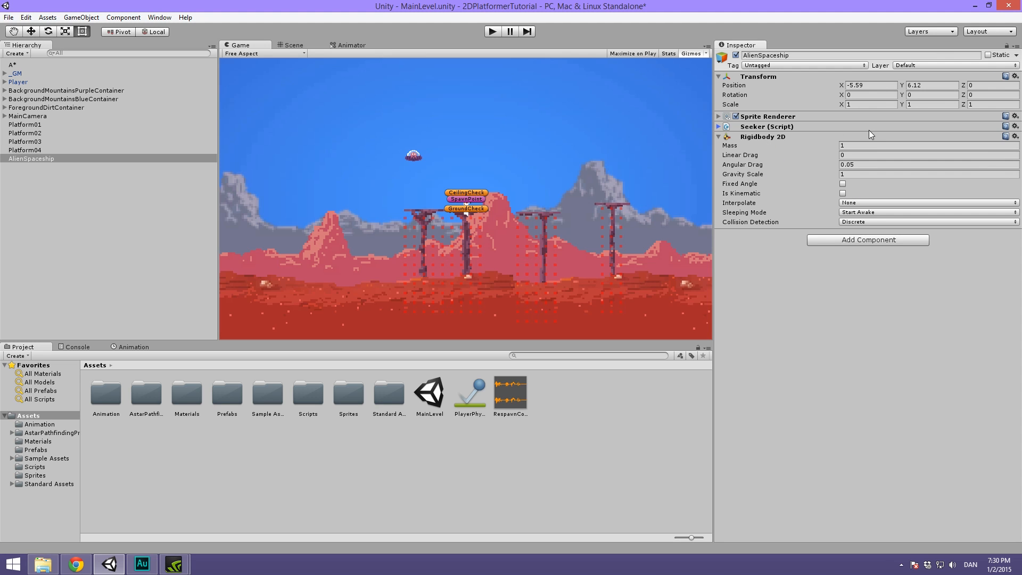
pyautogui.click(926, 145)
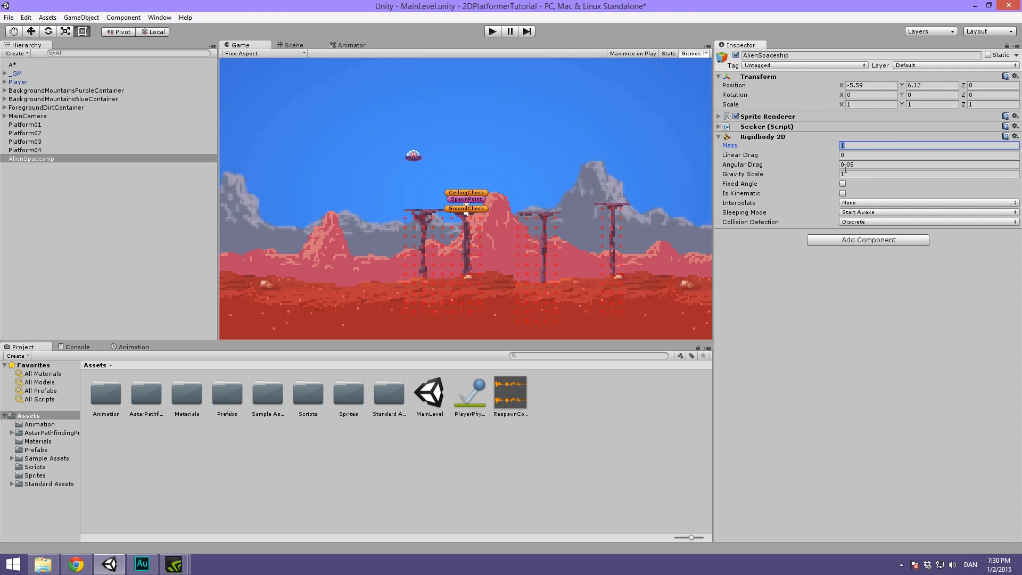
pyautogui.click(925, 173)
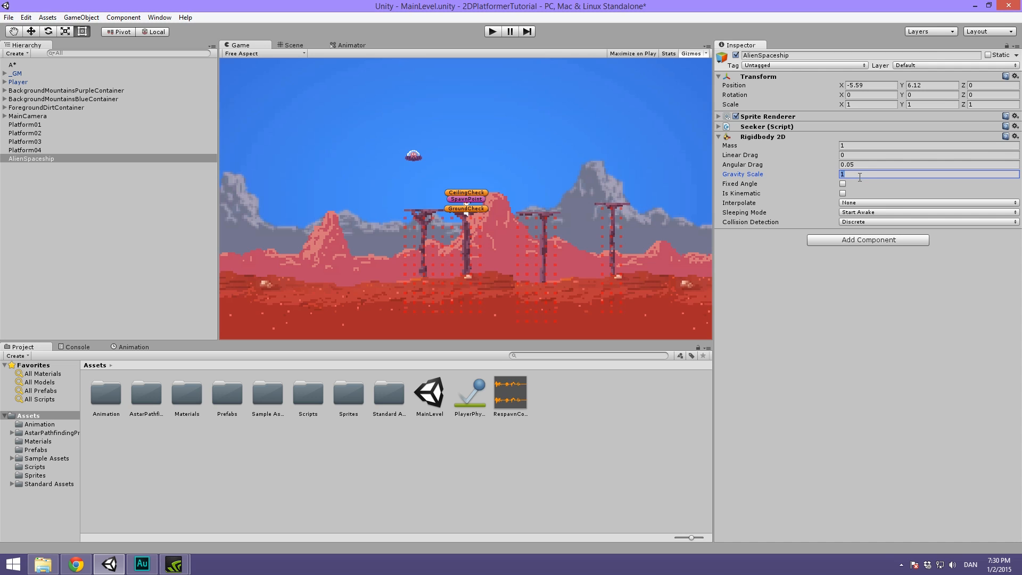
pyautogui.write('0')
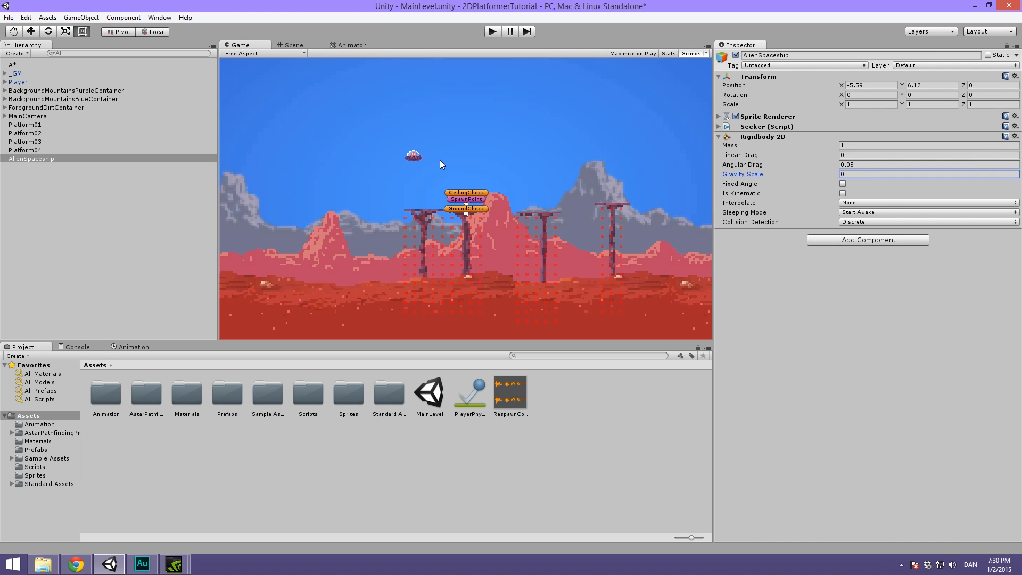
pyautogui.moveTo(841, 283)
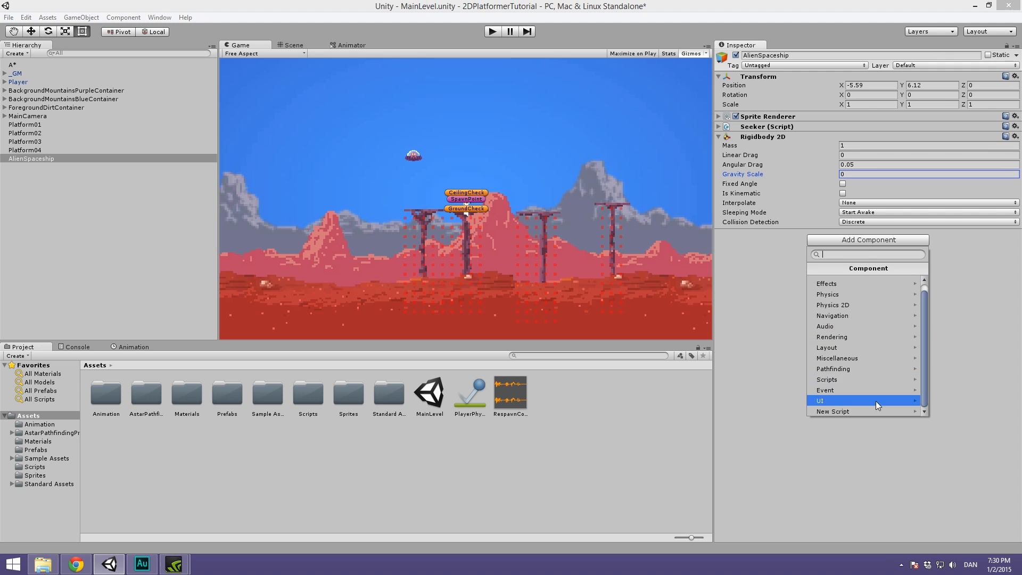
# Create a new CSharp script named EnemyAI on AlienSpaceship and return to the scene view
pyautogui.click(833, 412)
pyautogui.write('EnemyAI')
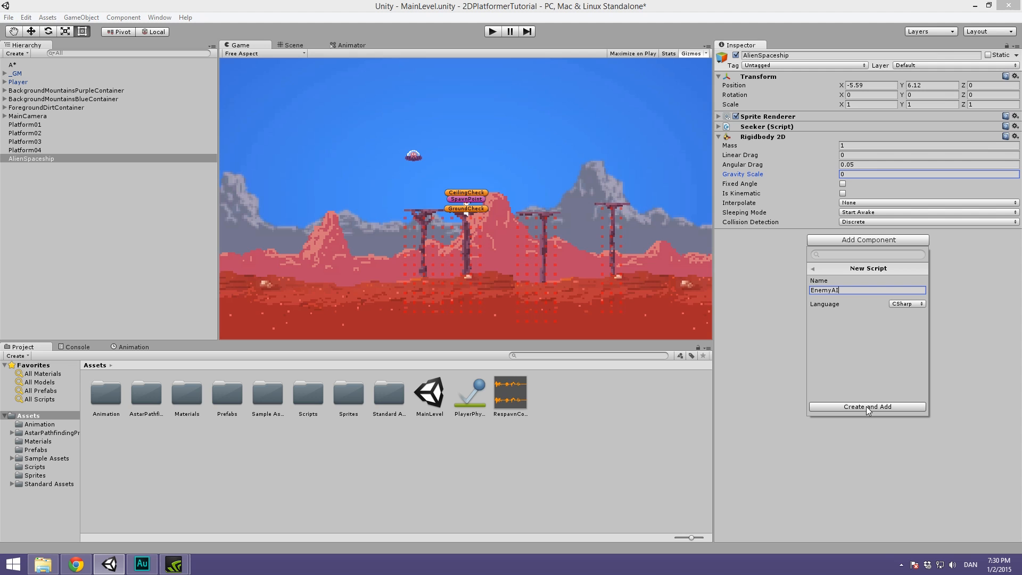
pyautogui.click(867, 406)
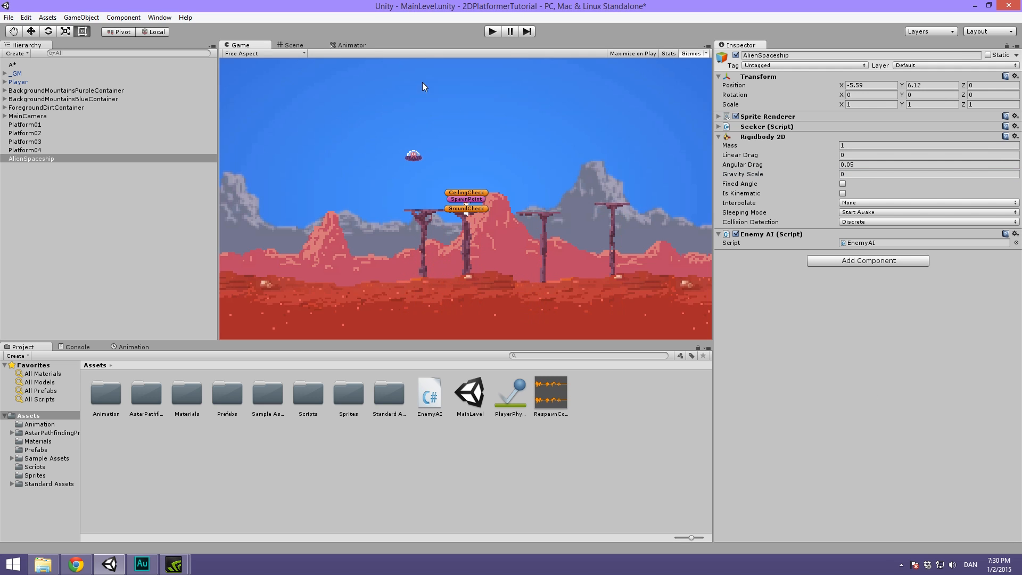
pyautogui.click(293, 45)
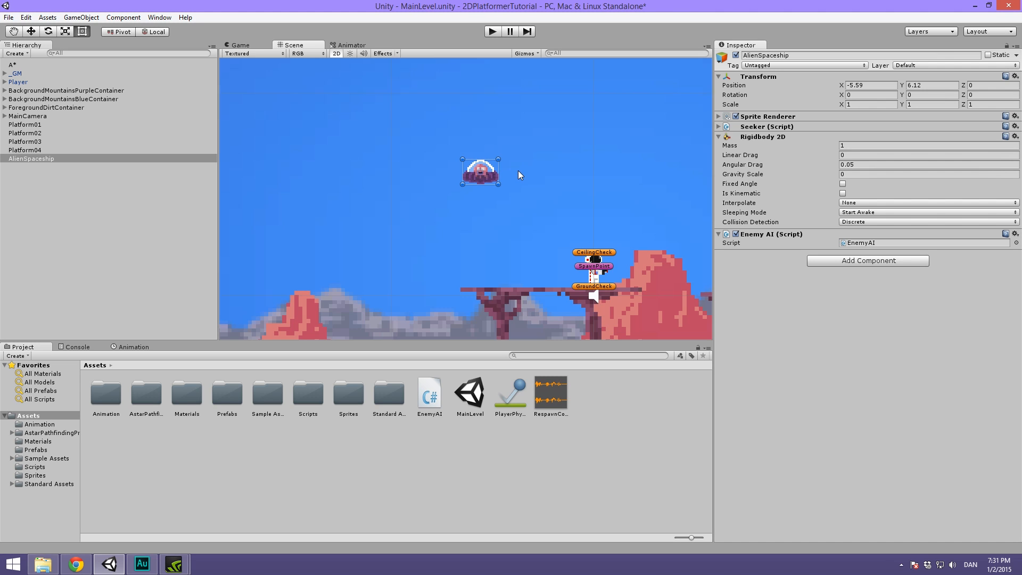
pyautogui.moveTo(868, 250)
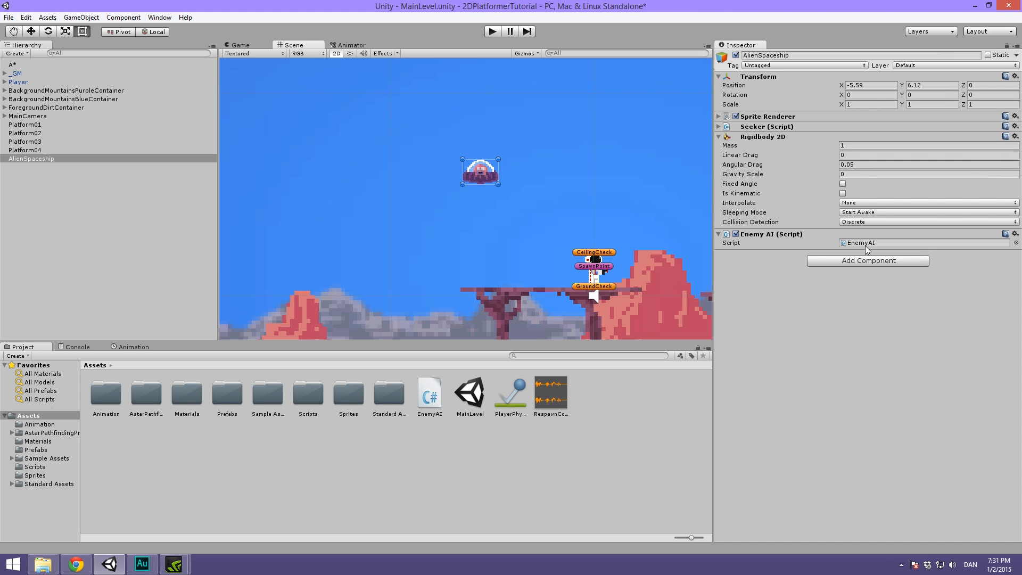
# Add 'using Pathfinding;' below using UnityEngine in the EnemyAI script
pyautogui.doubleClick(429, 392)
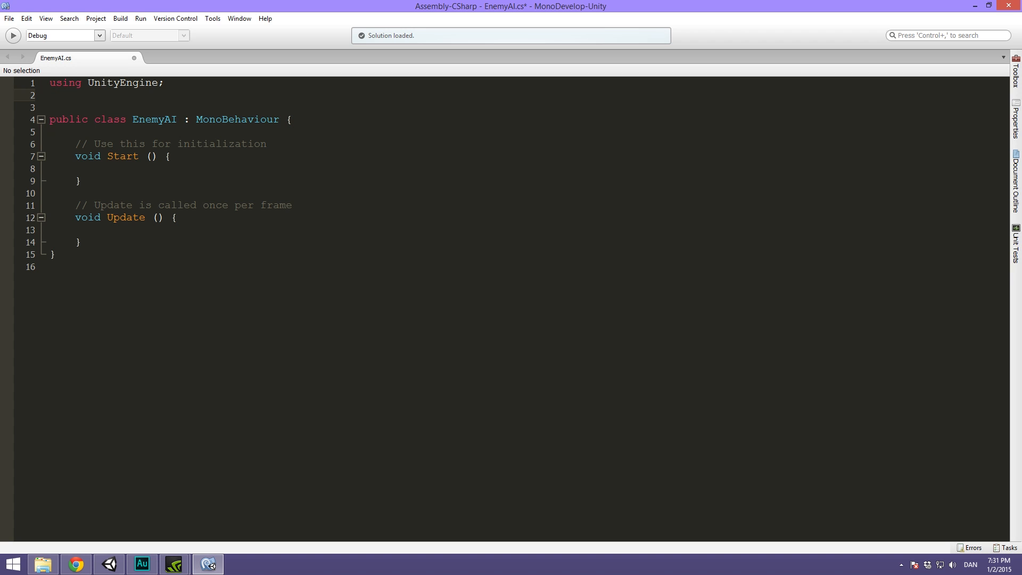
pyautogui.write('using')
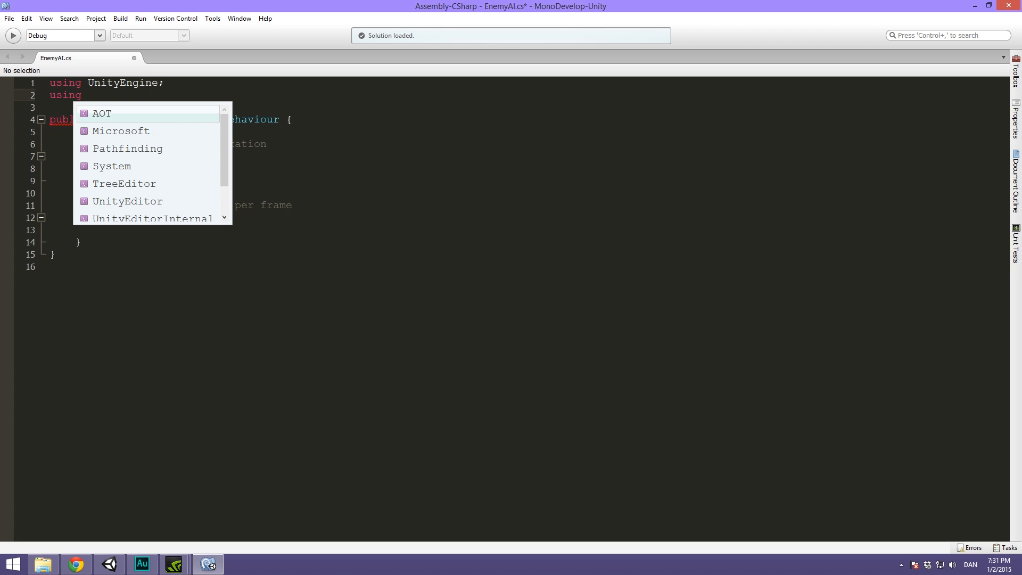
pyautogui.write('Pathfinding;')
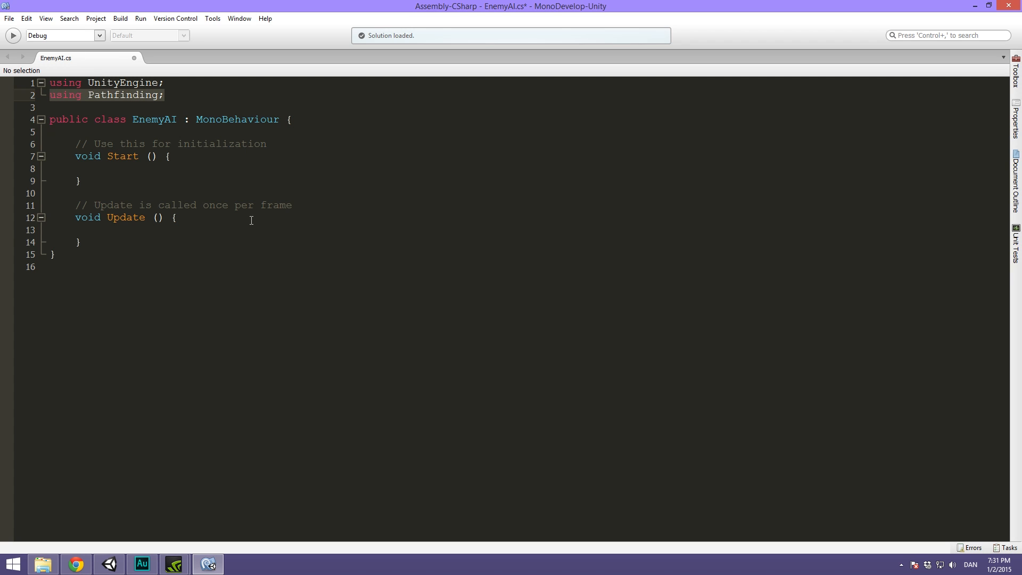
pyautogui.moveTo(104, 125)
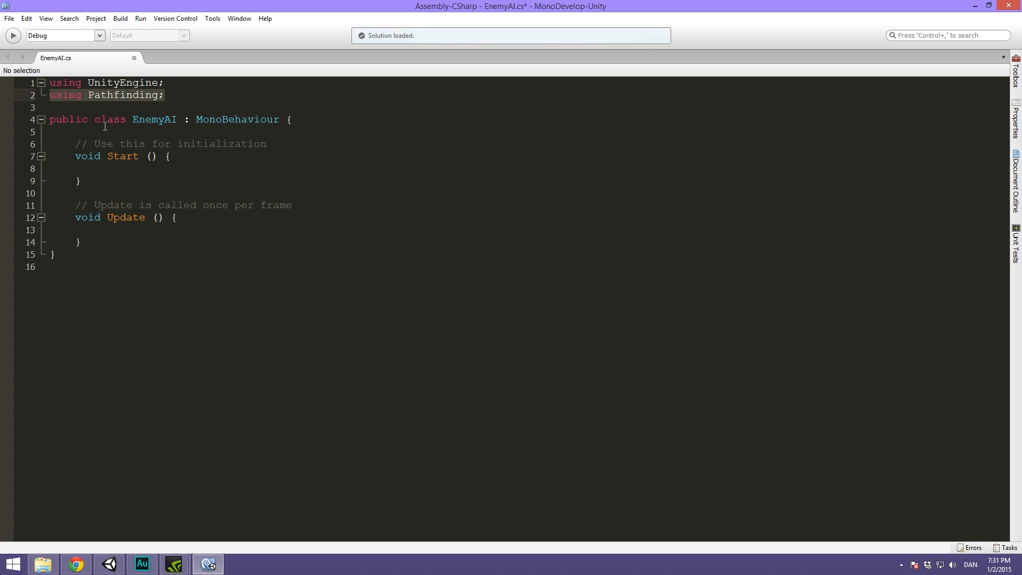
pyautogui.moveTo(190, 152)
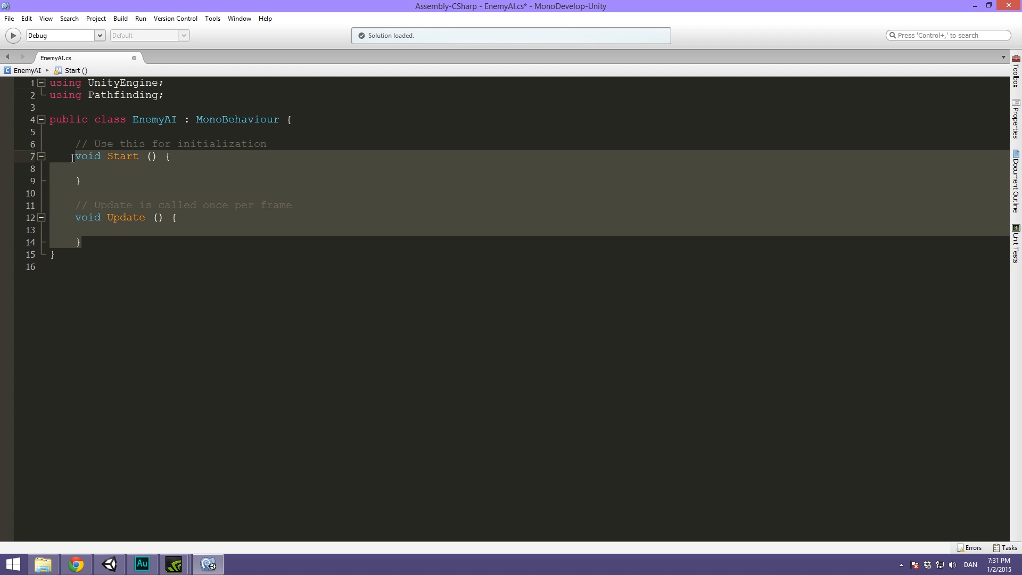
# Delete the default Start and Update methods and make room above the class declaration
pyautogui.click(74, 144)
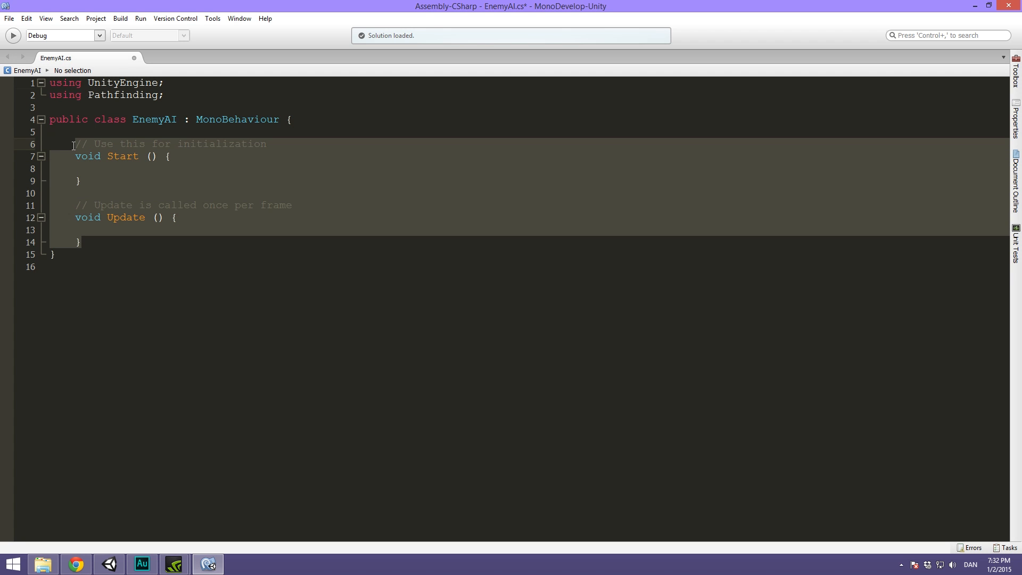
pyautogui.press('Delete')
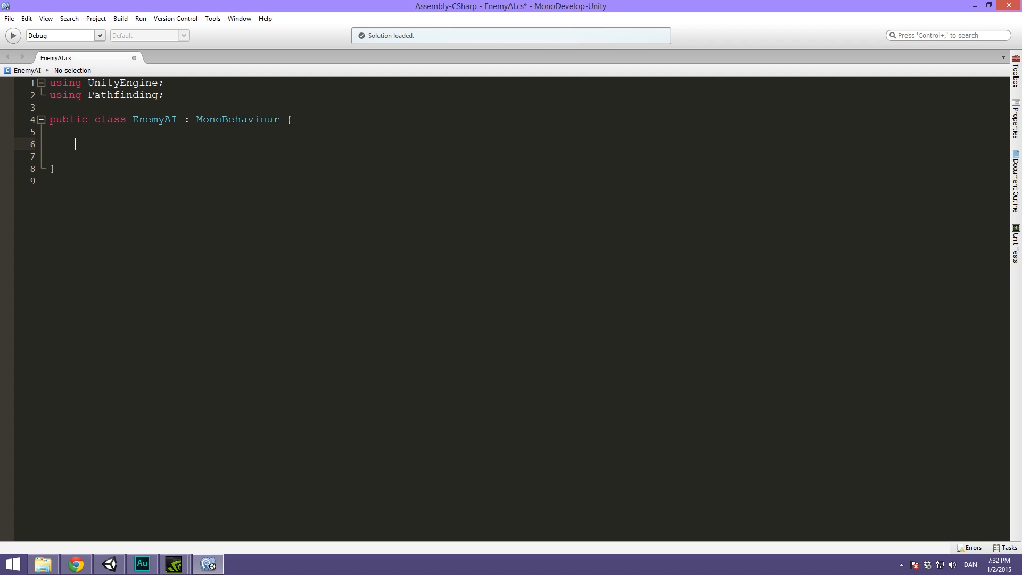
pyautogui.press('Return')
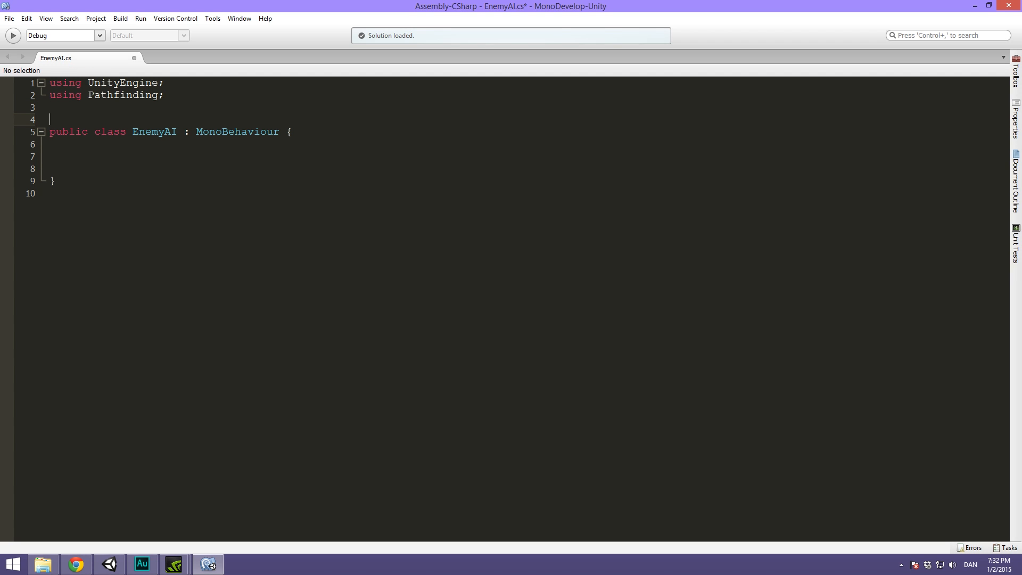
# Add [RequireComponent(typeof(Rigidbody2D))] and [RequireComponent(typeof(Seeker))] attributes above the EnemyAI class
pyautogui.write(']')
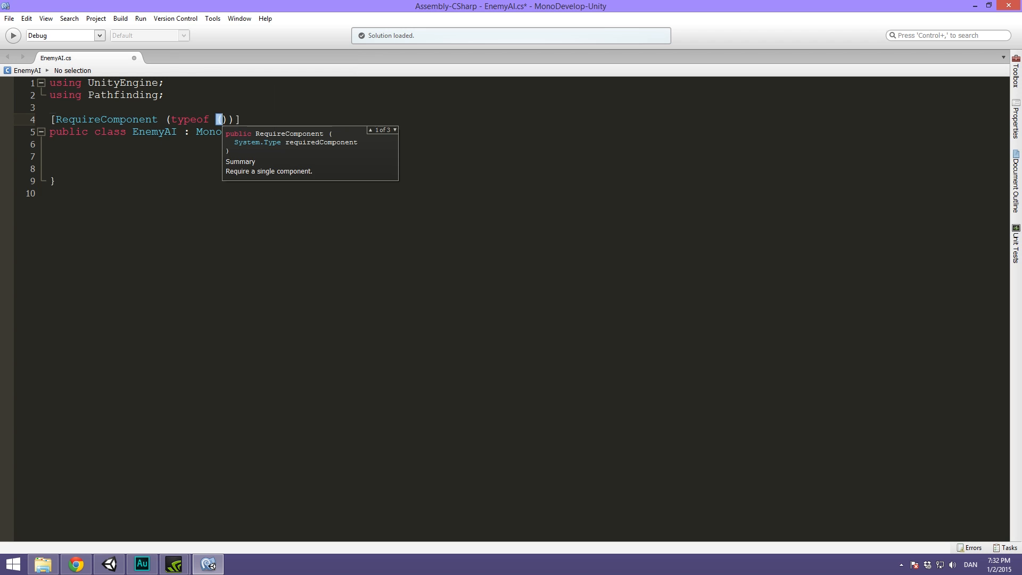
pyautogui.write('RTi')
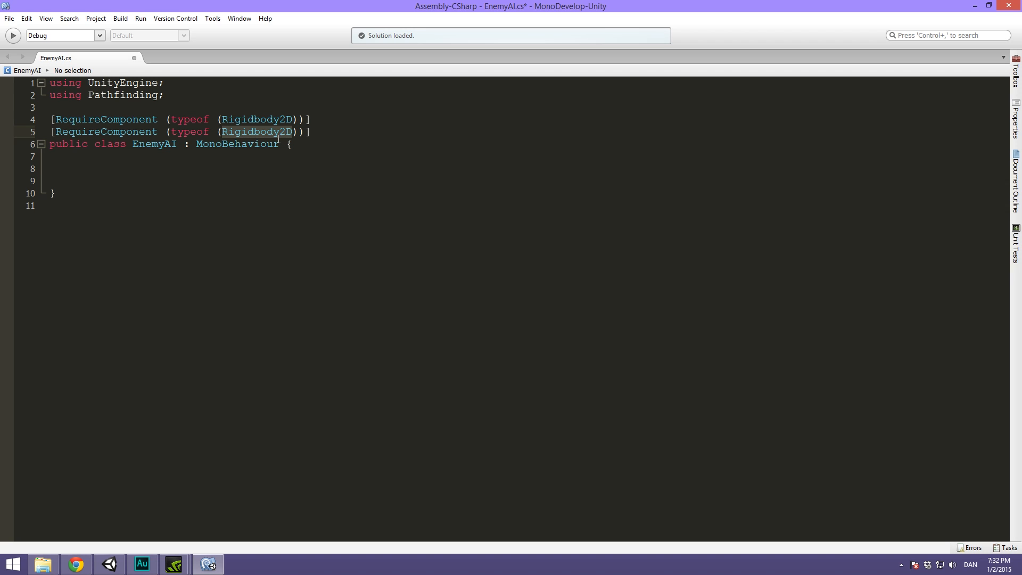
pyautogui.write('Seeker')
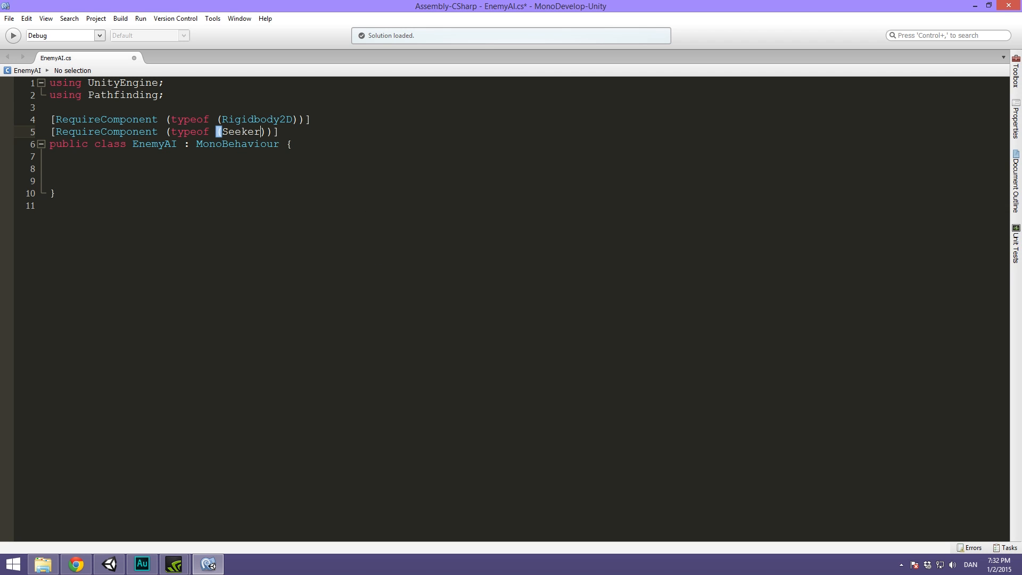
pyautogui.click(187, 169)
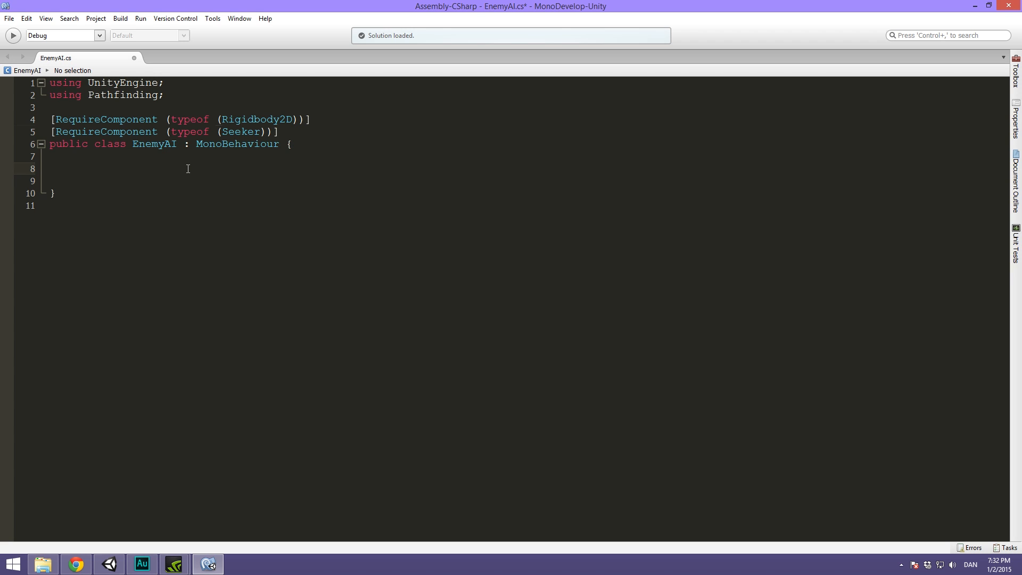
# Declare a public Transform target field in EnemyAI
pyautogui.write('public T')
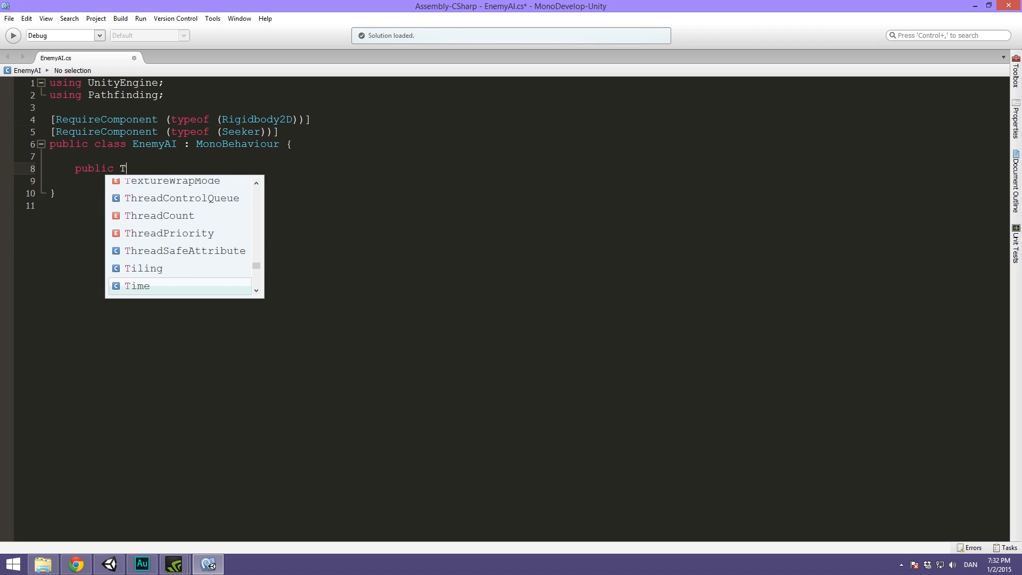
pyautogui.write('ransform')
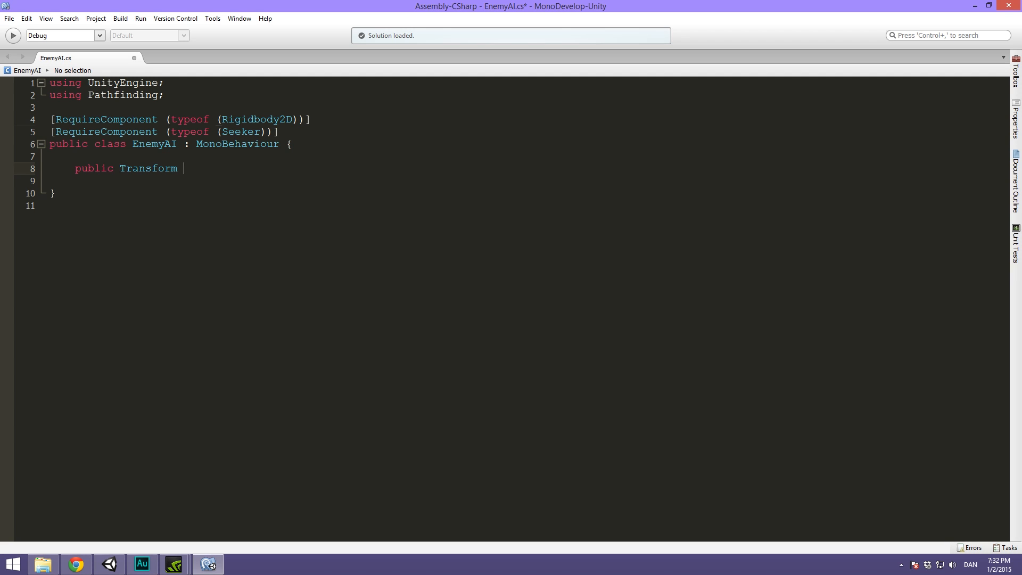
pyautogui.write('target;')
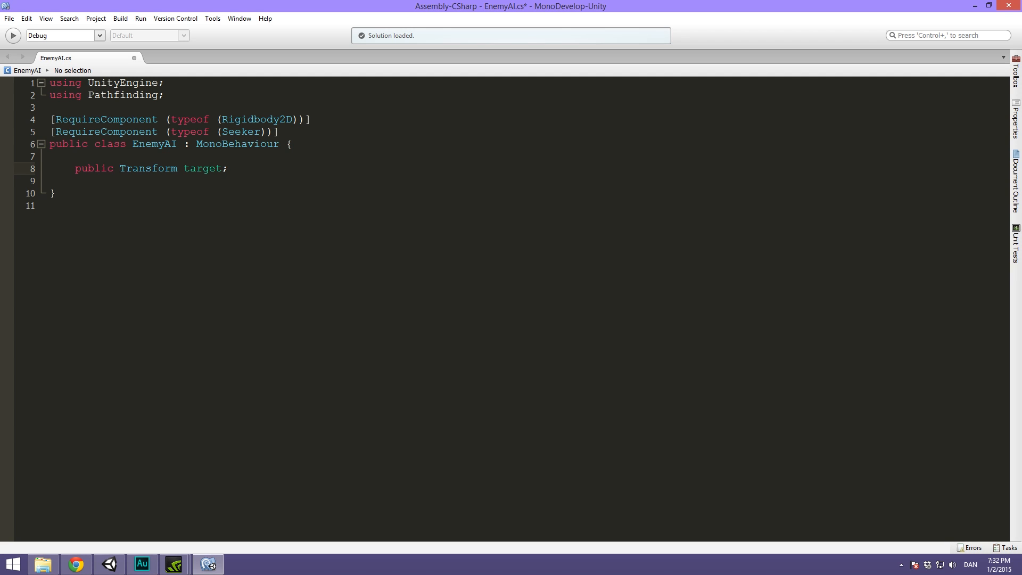
pyautogui.press('Return')
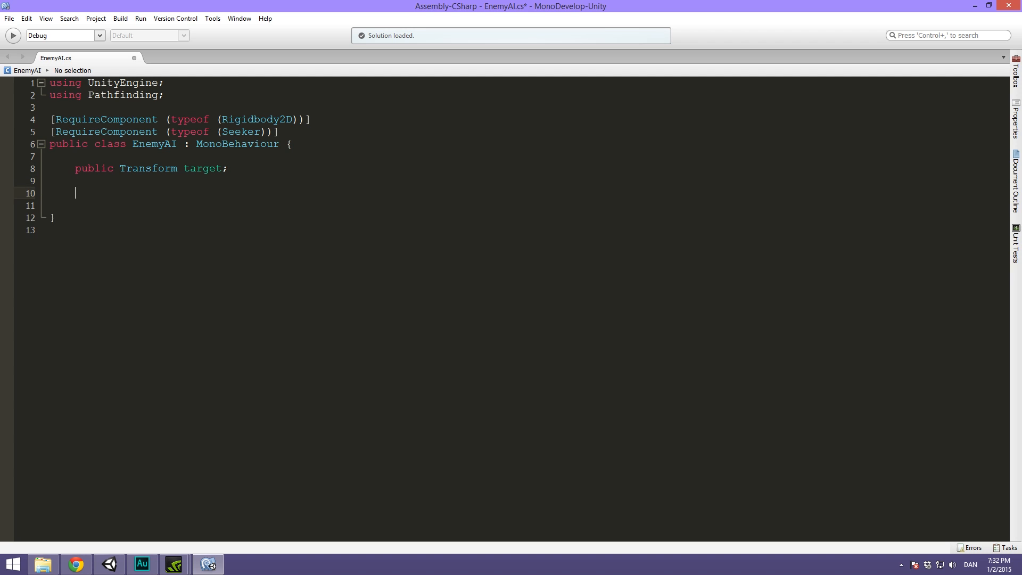
# Declare public float updateDelay = 1f, then rename it to updateRate = 2f
pyautogui.write('public float')
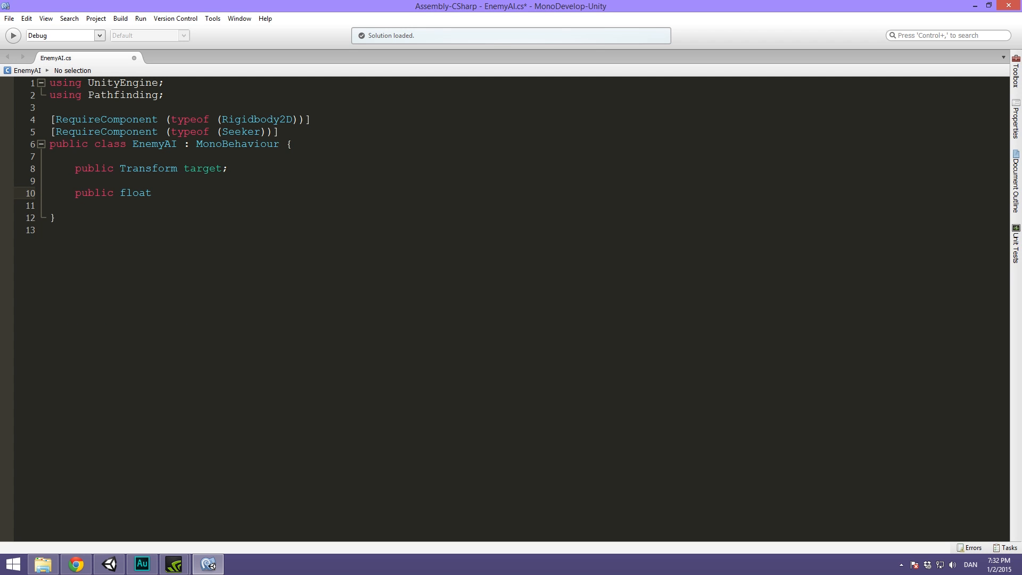
pyautogui.write('updateDel')
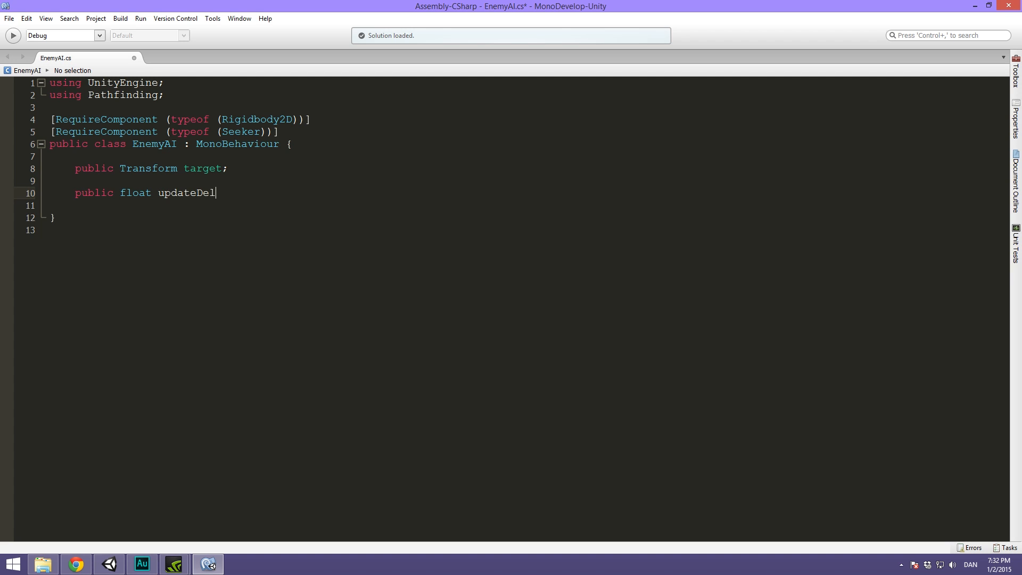
pyautogui.write('ay;')
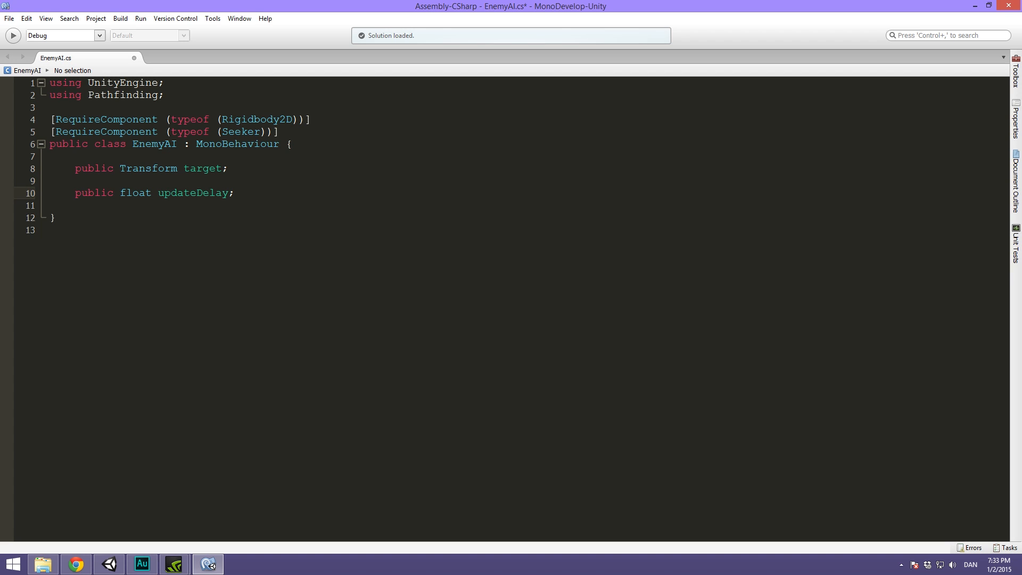
pyautogui.write('= 1')
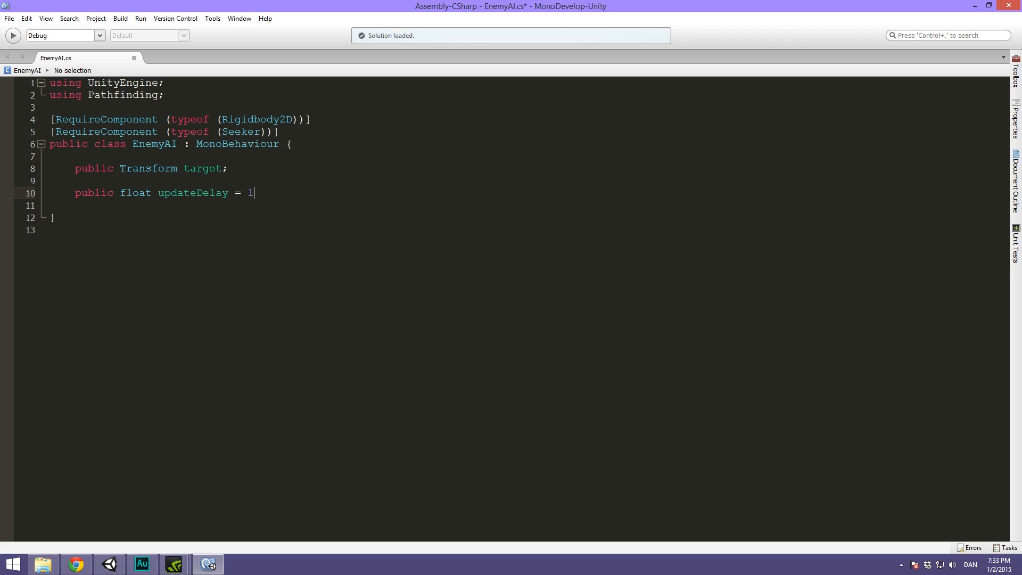
pyautogui.write('f')
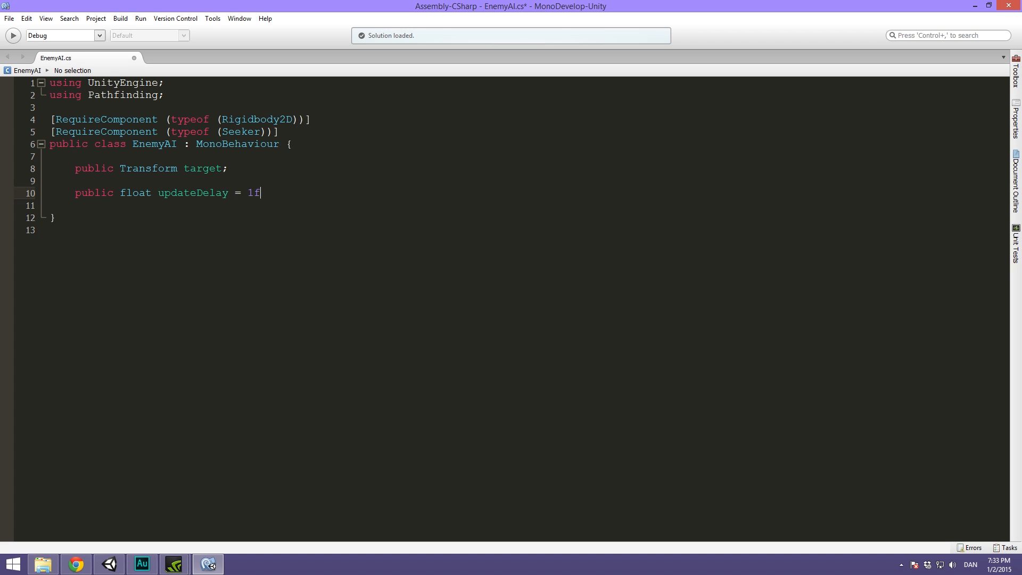
pyautogui.press('Backspace')
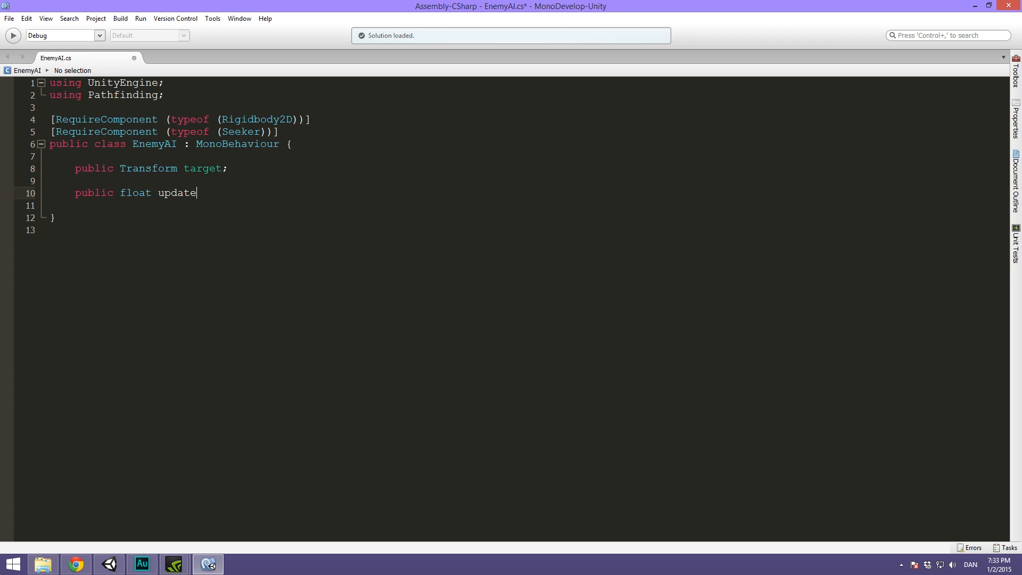
pyautogui.write('Rate =')
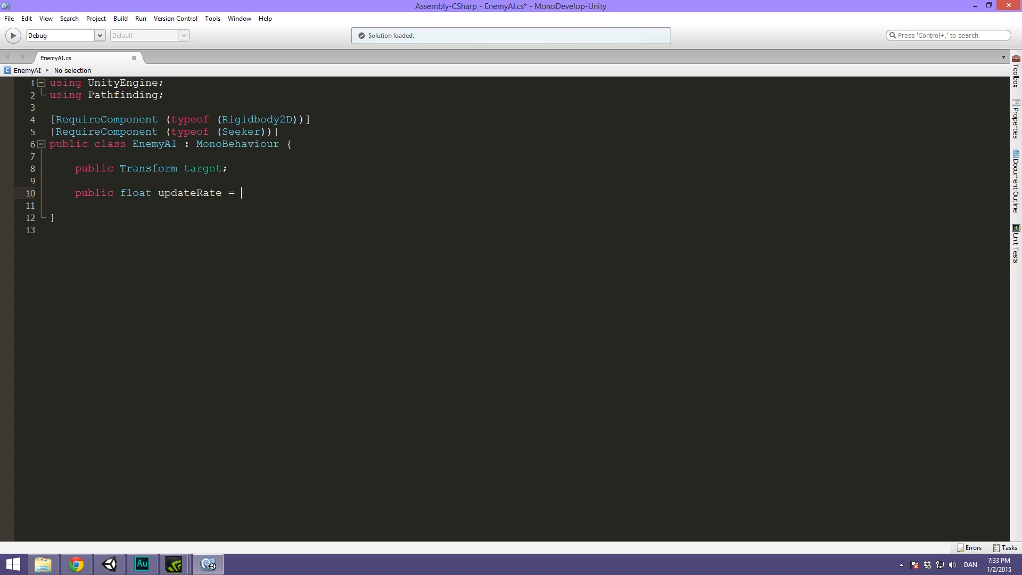
pyautogui.write('2f;')
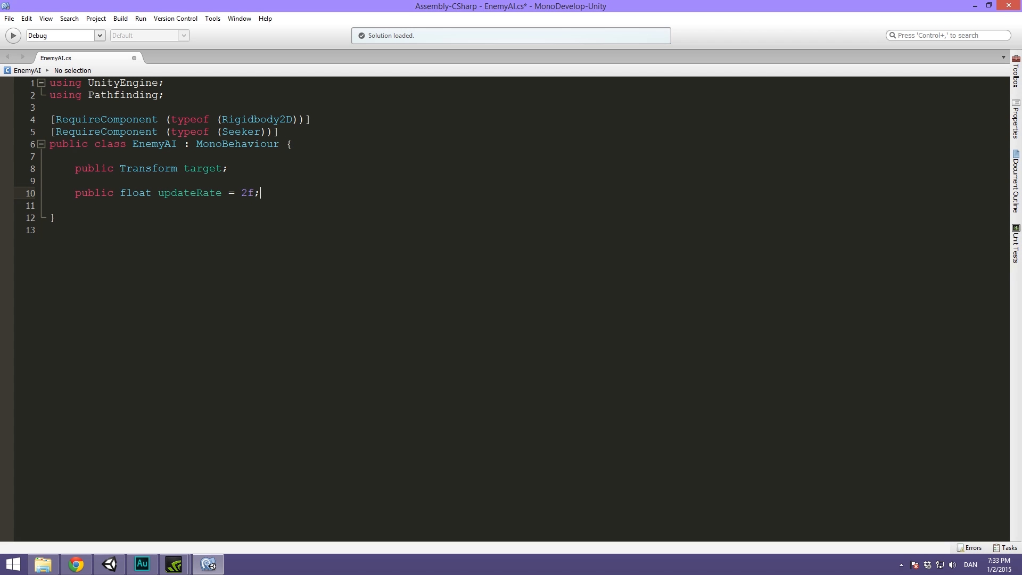
pyautogui.moveTo(260, 192)
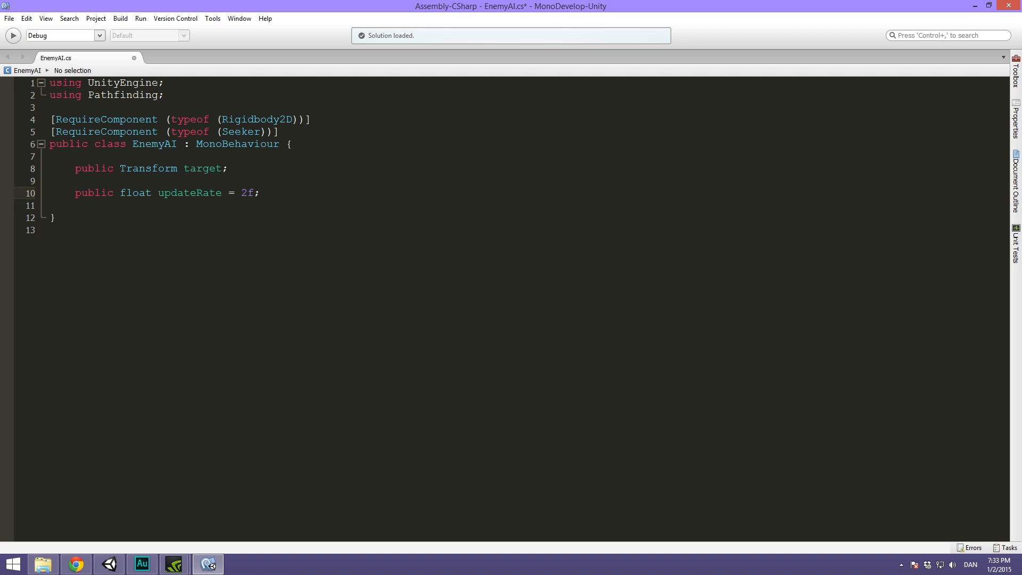
# Add two blank lines below the updateRate field for the next declarations
pyautogui.click(260, 193)
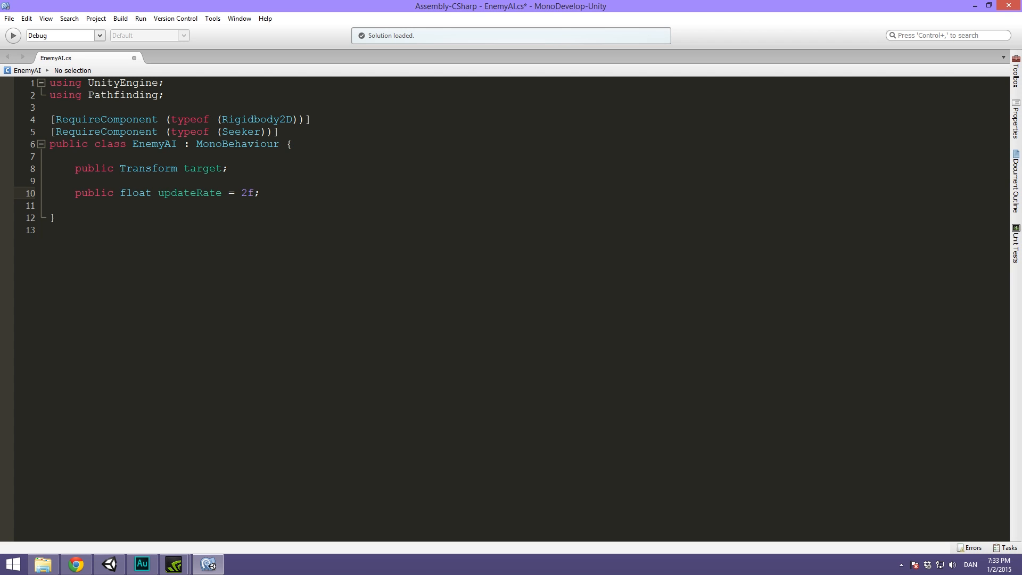
pyautogui.click(259, 193)
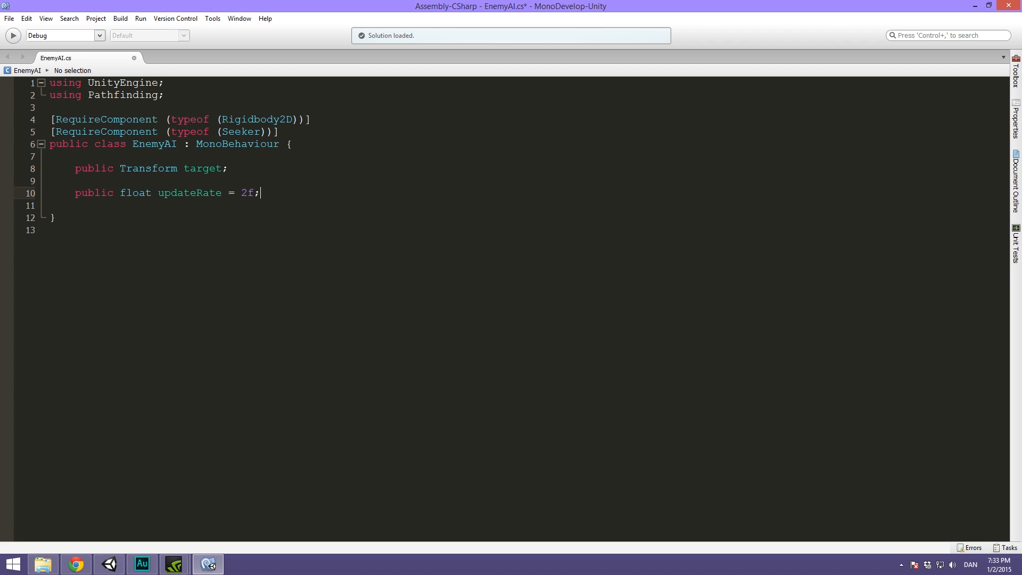
pyautogui.press('Return')
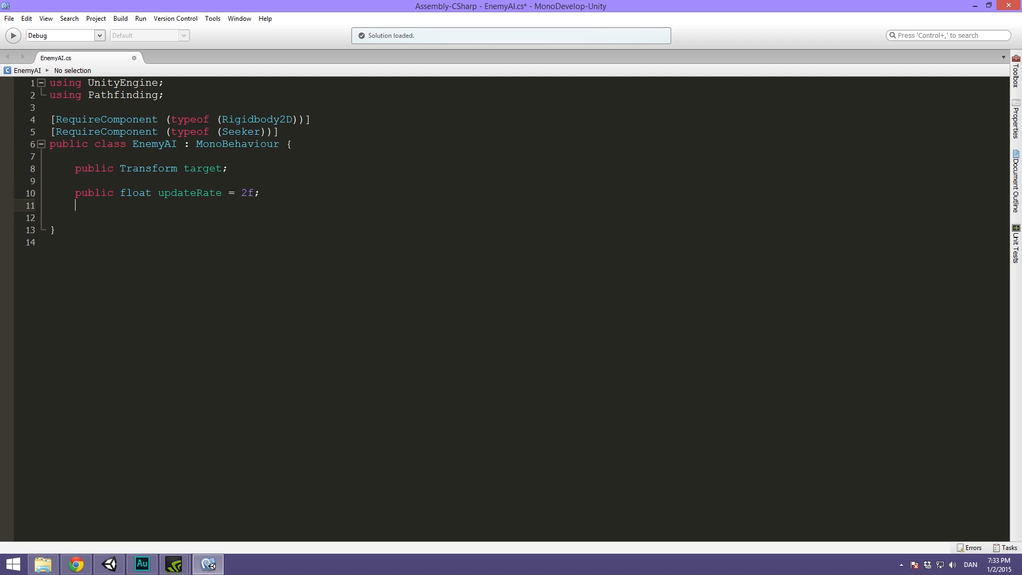
pyautogui.press('Return')
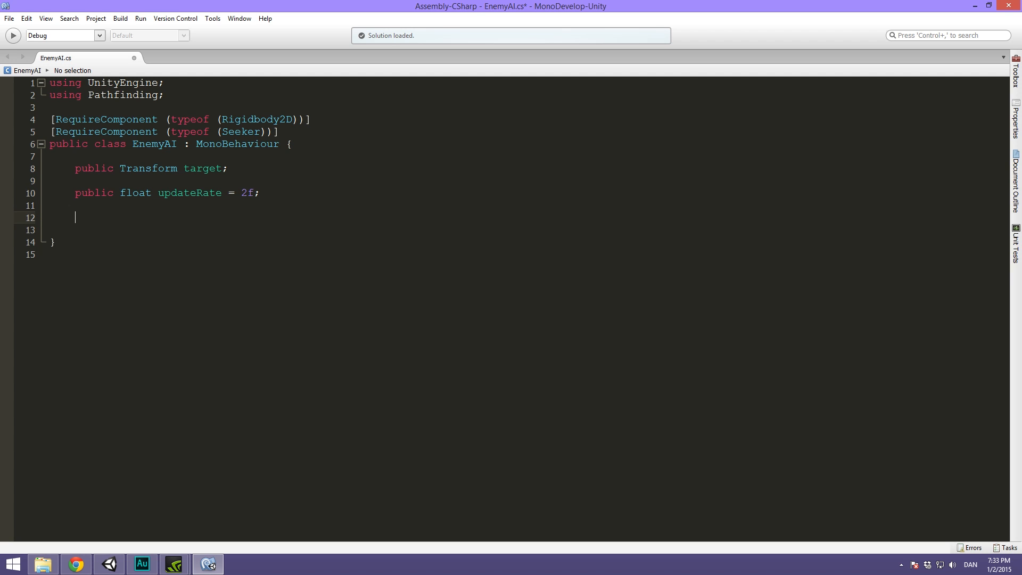
# Declare private Seeker seeker and begin a private Rigidbody2D rb field
pyautogui.write('private')
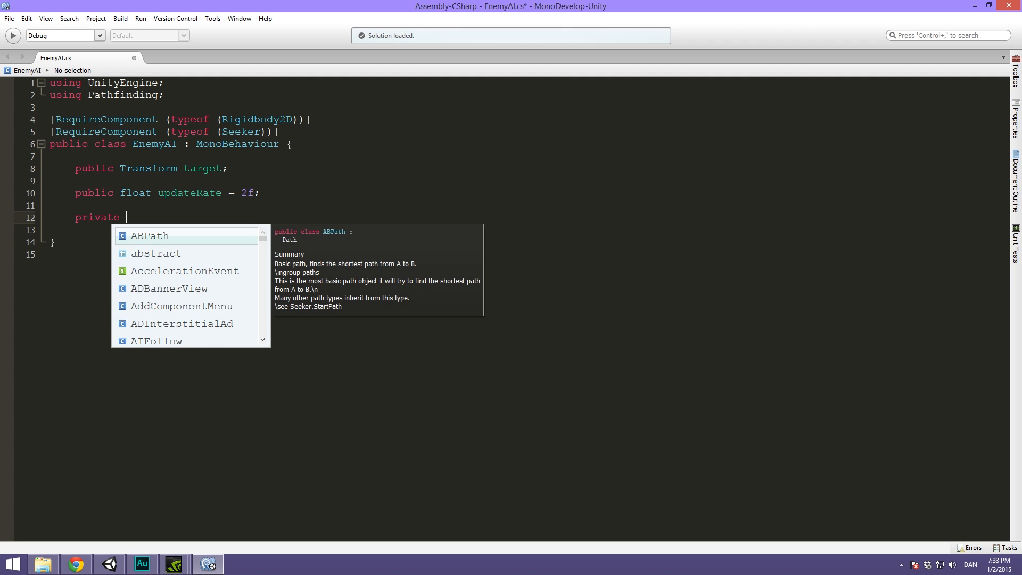
pyautogui.write('Seeker')
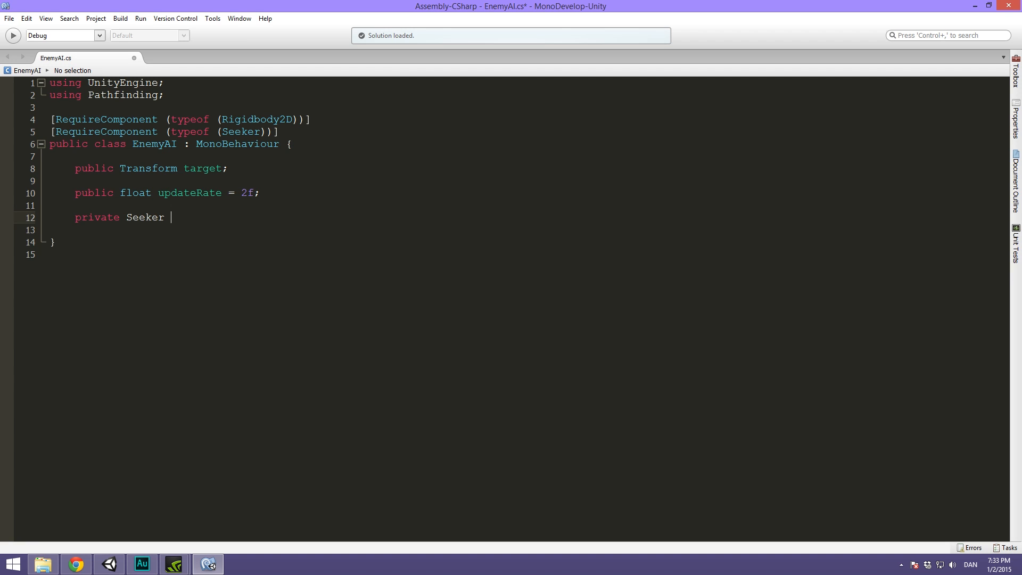
pyautogui.write('s')
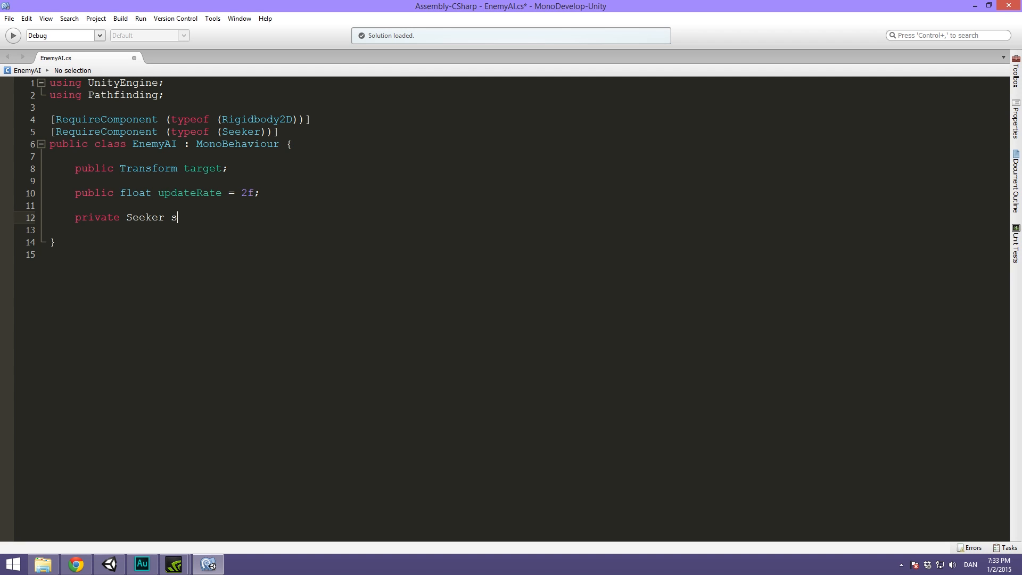
pyautogui.write('eeker;')
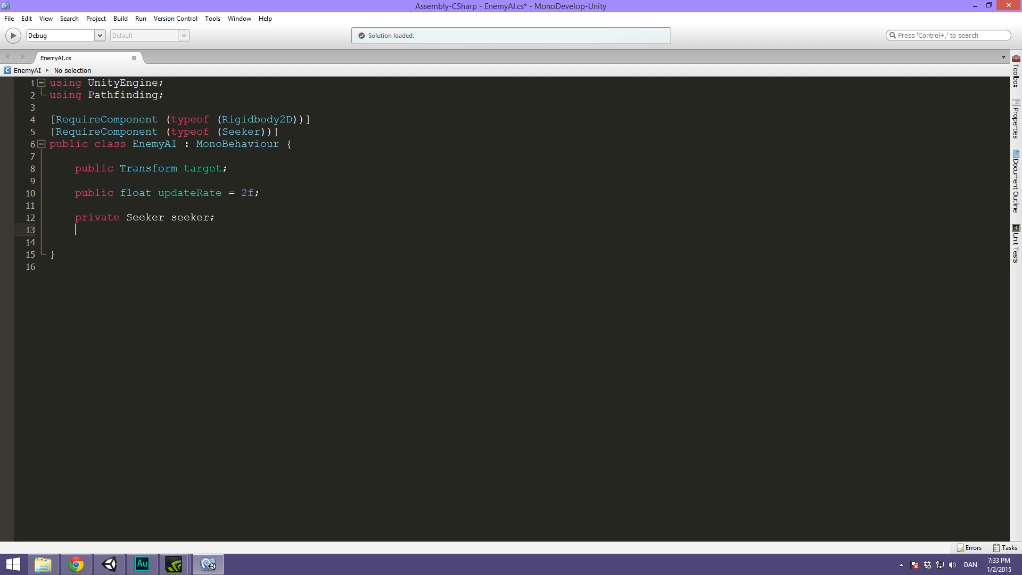
pyautogui.write('private Rigidbody2D rb;')
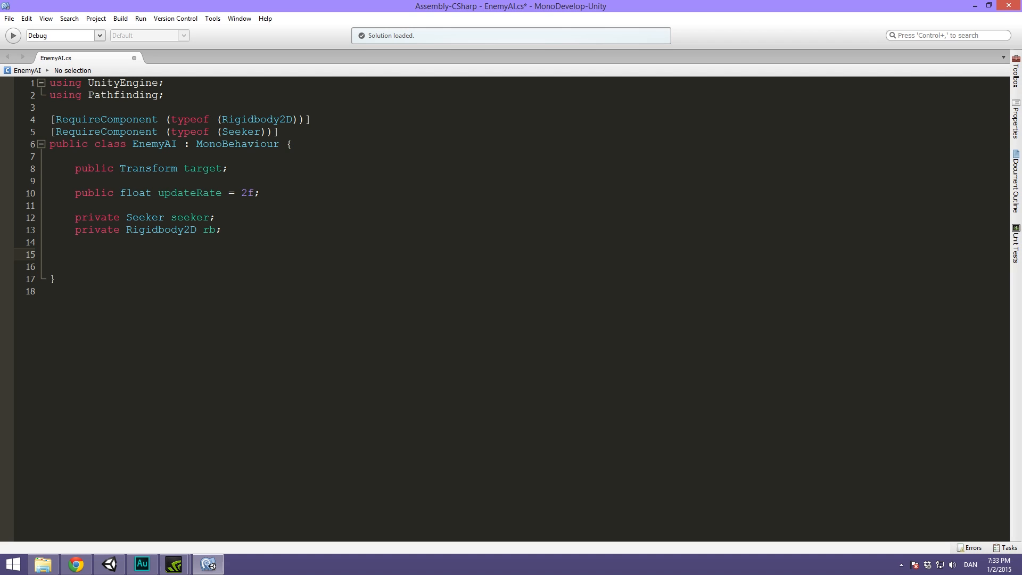
# Add '//The calculated path' comment and a public Path path field
pyautogui.write('//')
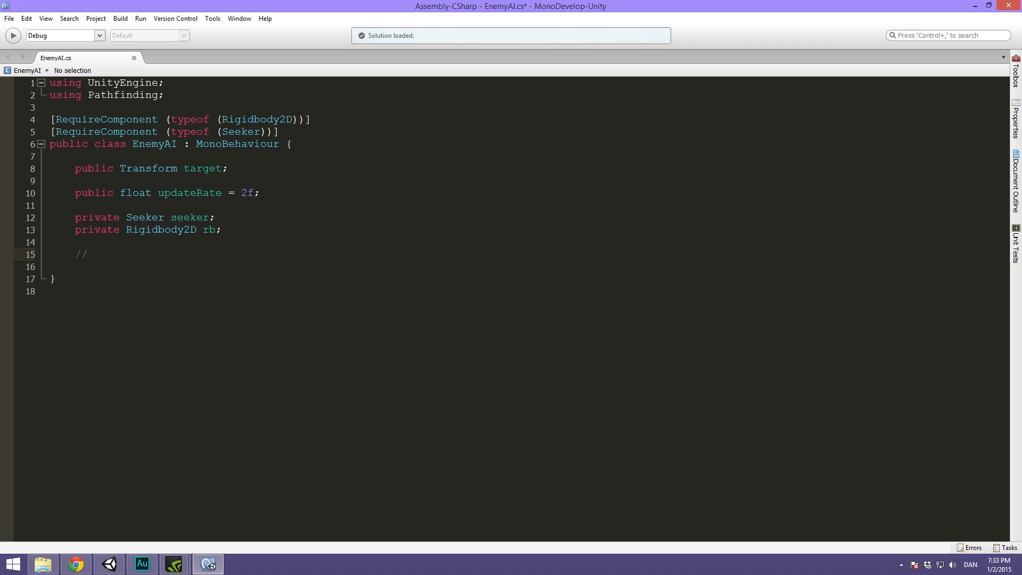
pyautogui.write('The')
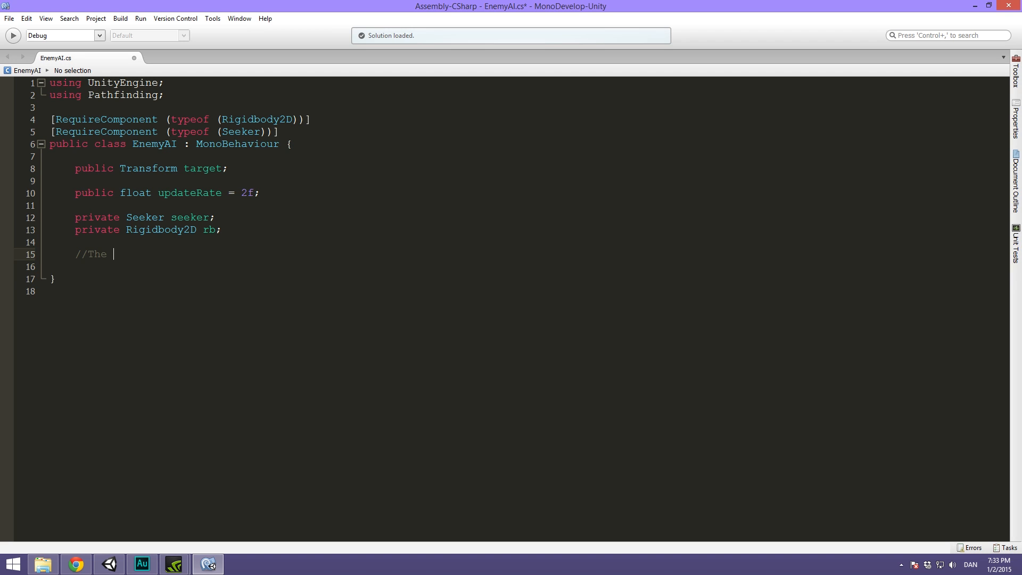
pyautogui.write('calculated path')
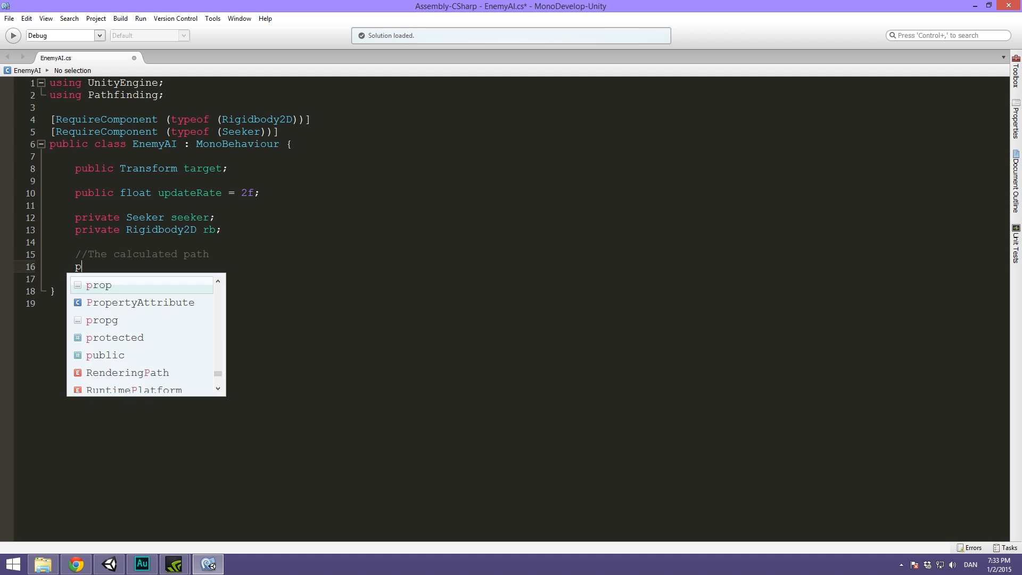
pyautogui.write('ublic Path path')
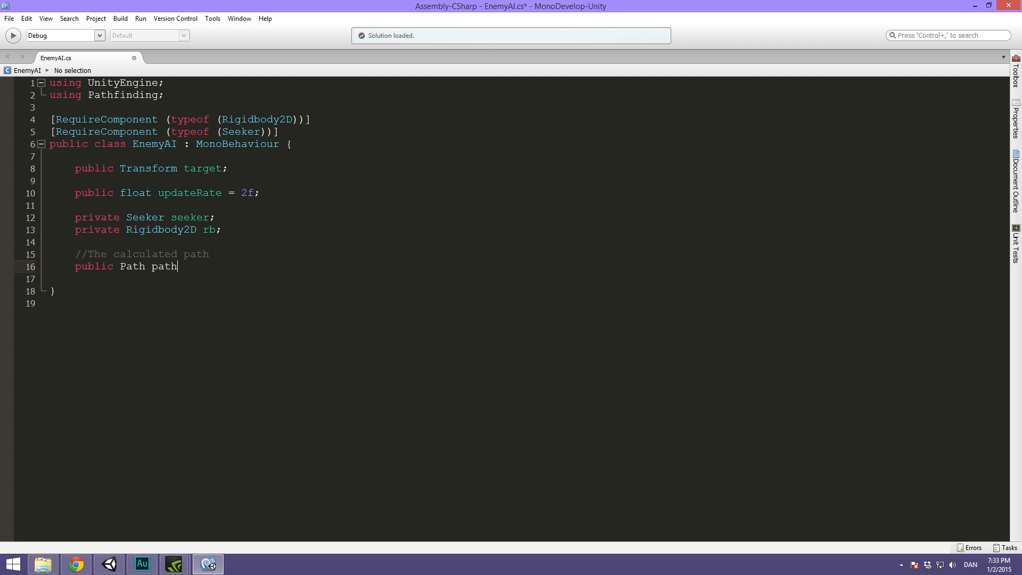
pyautogui.write(';')
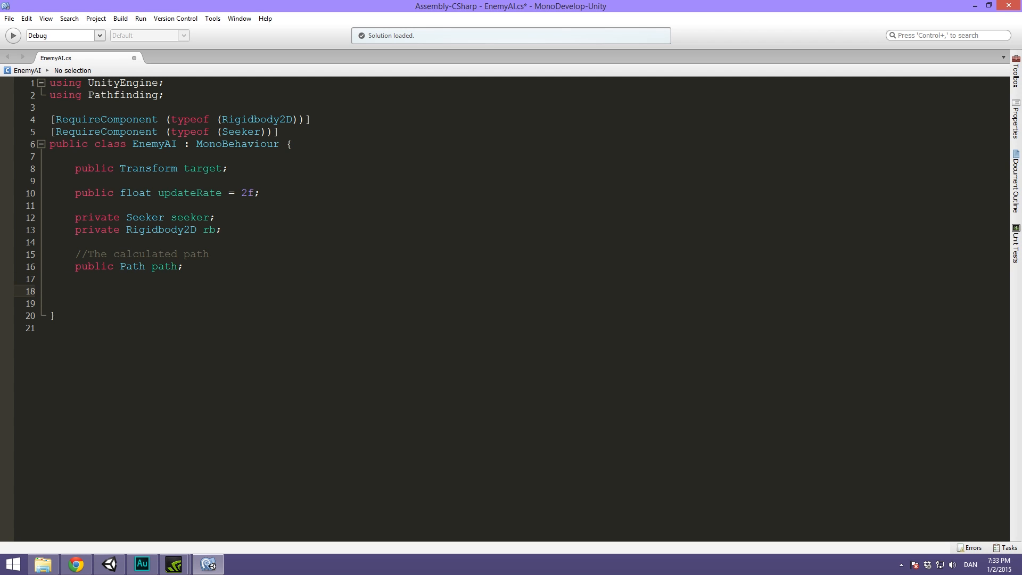
# Add '//The AI's speed per second' comment and public float speed = 300f
pyautogui.write('//')
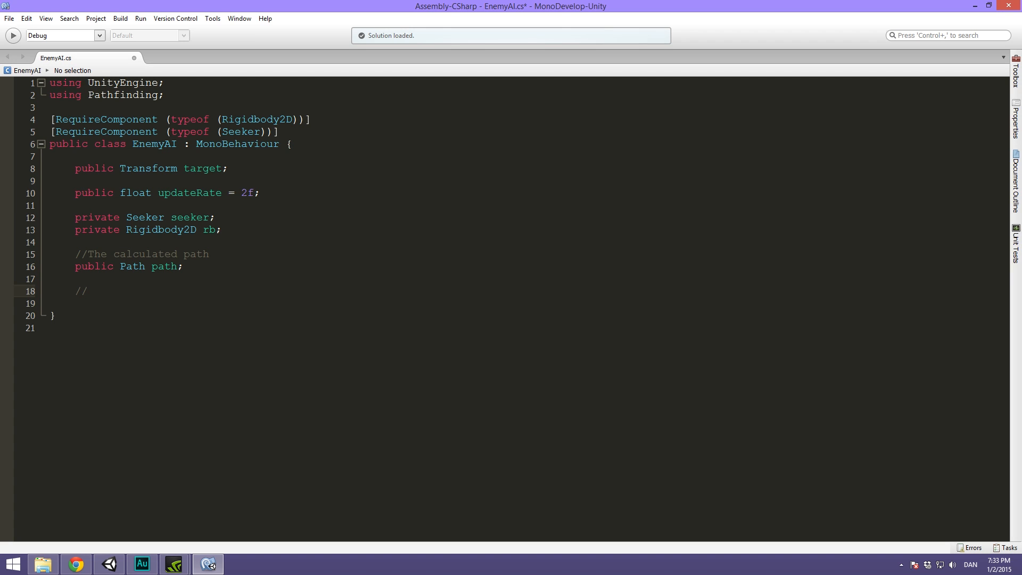
pyautogui.write('The Ai')
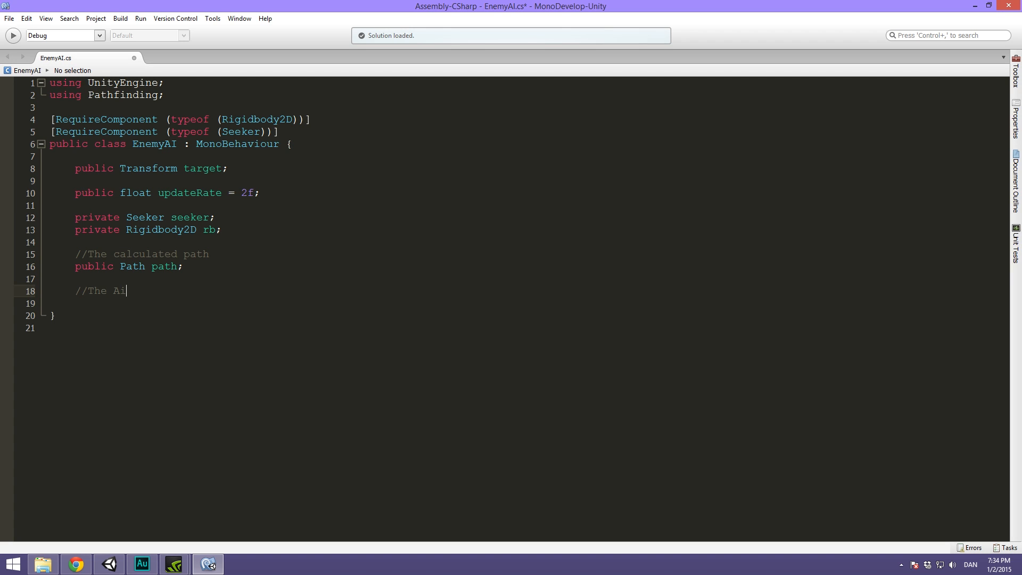
pyautogui.write("'s speed per s")
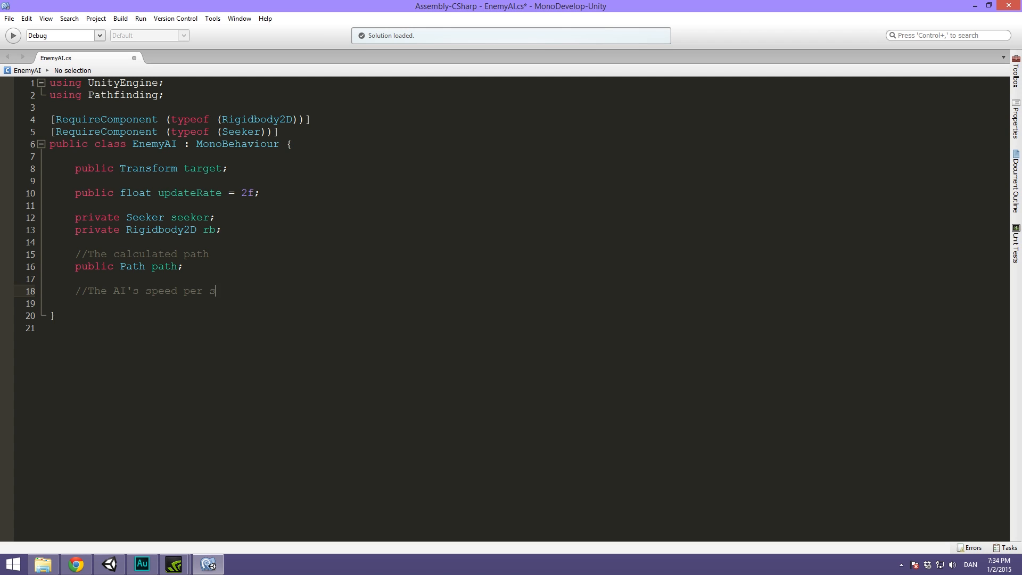
pyautogui.write('econd')
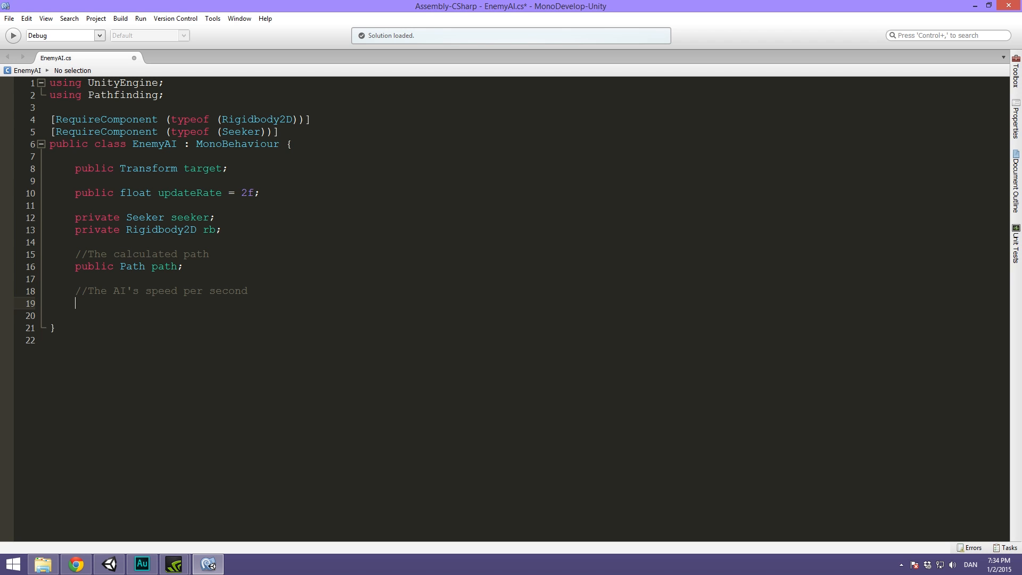
pyautogui.write('public float')
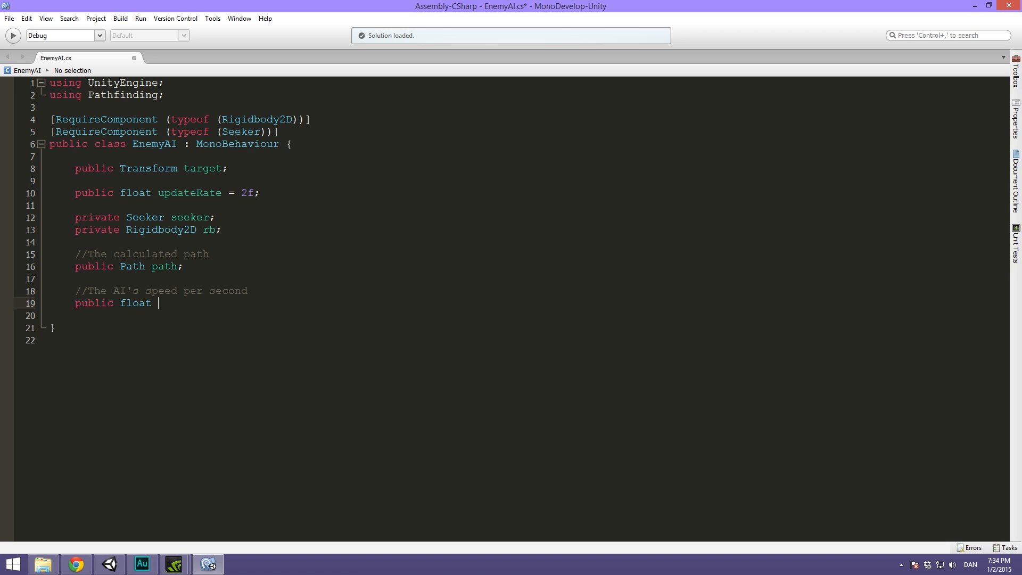
pyautogui.write('speed =')
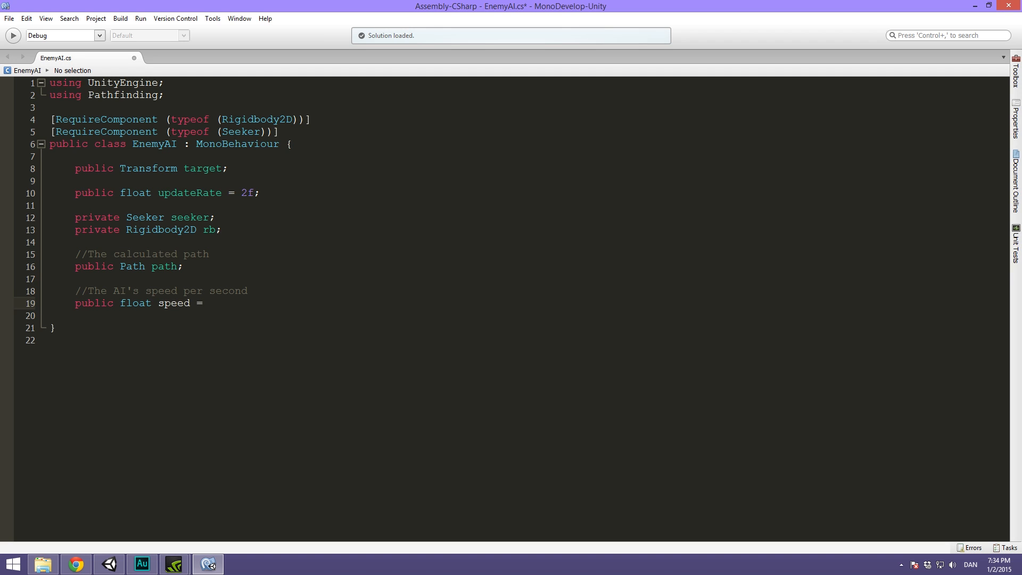
pyautogui.write('300f;')
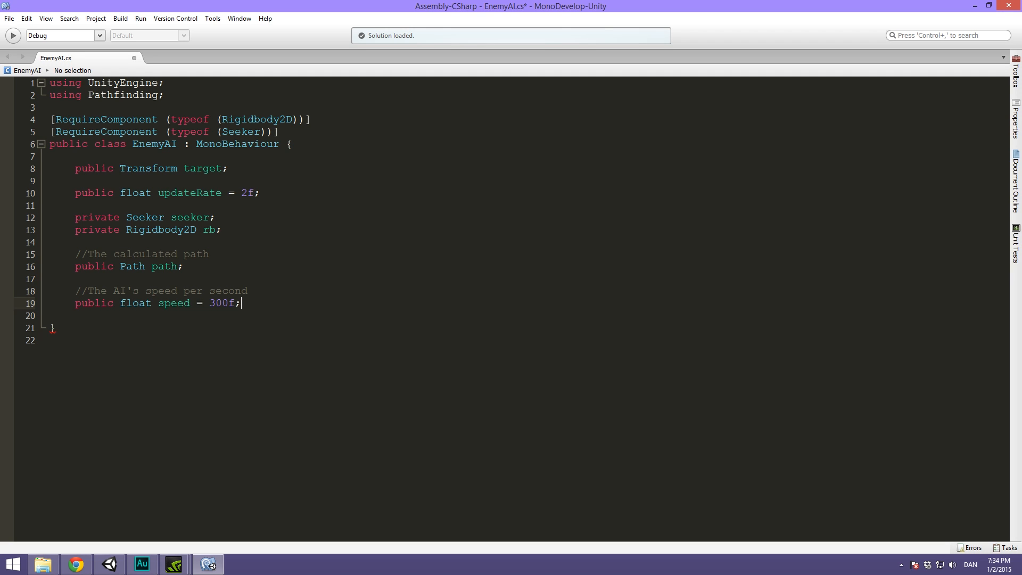
pyautogui.write('p')
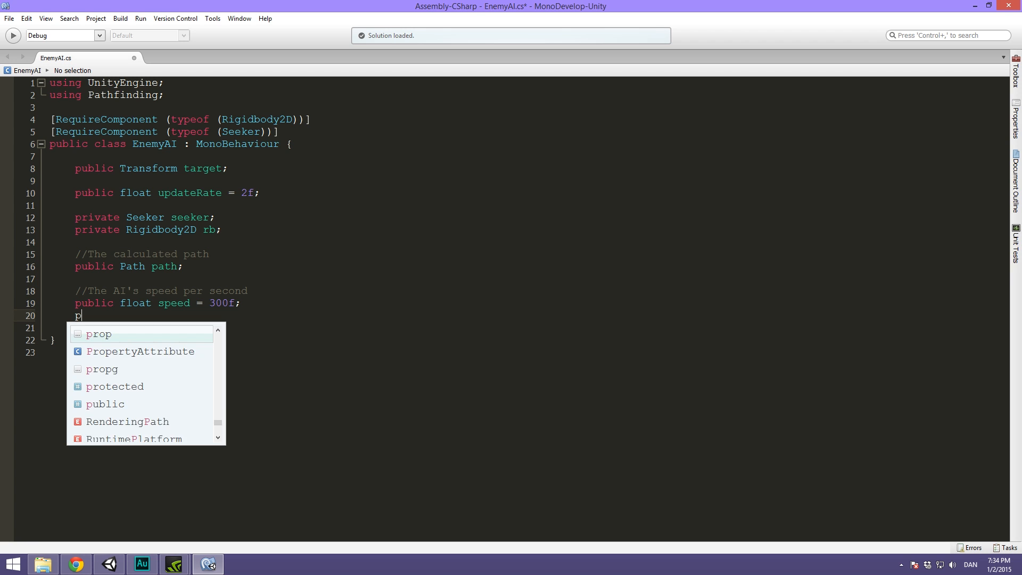
# Declare a public ForceMode2D fMode field below speed
pyautogui.write('ublic ForceMode2D')
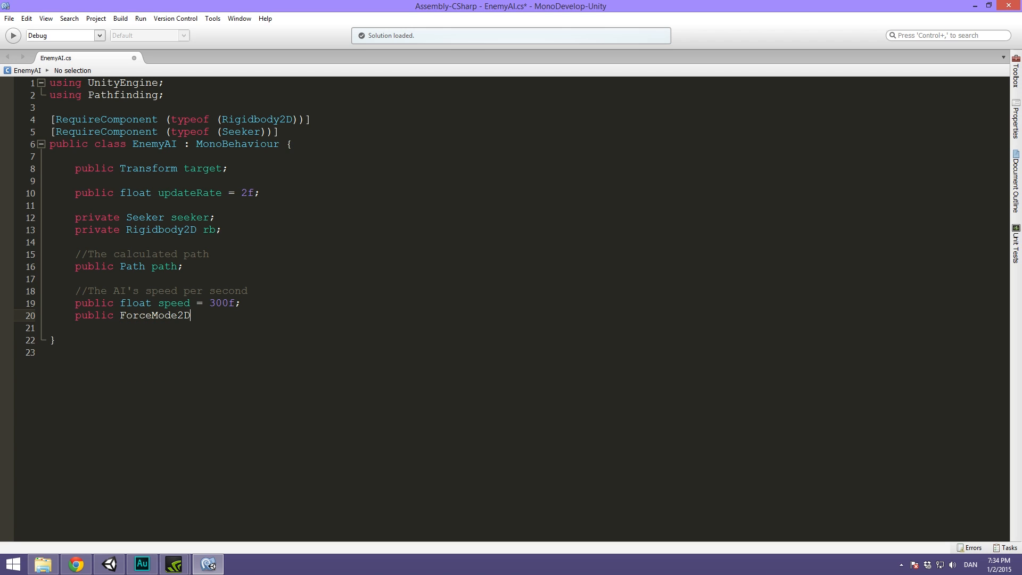
pyautogui.write('fMode')
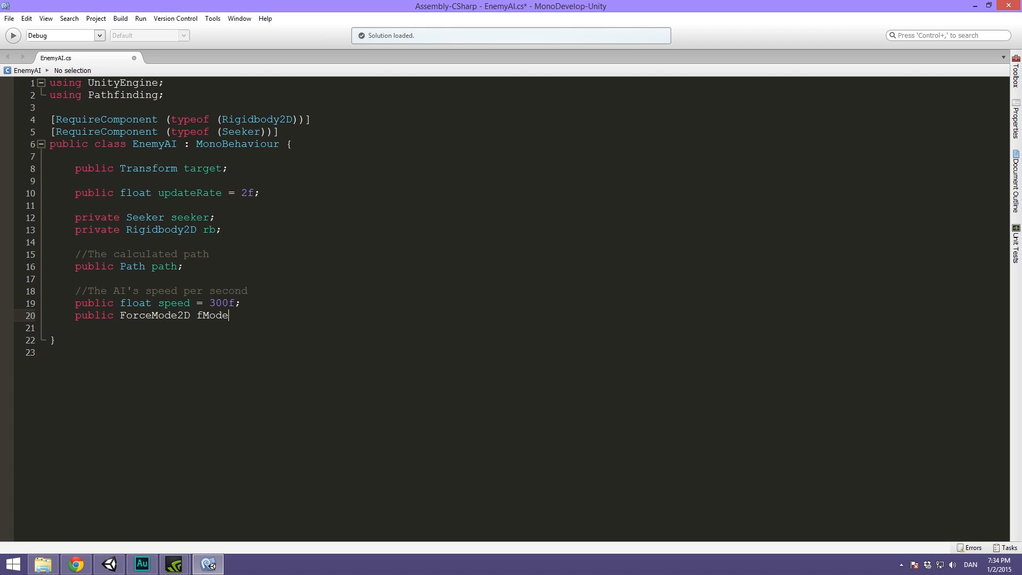
pyautogui.write(';')
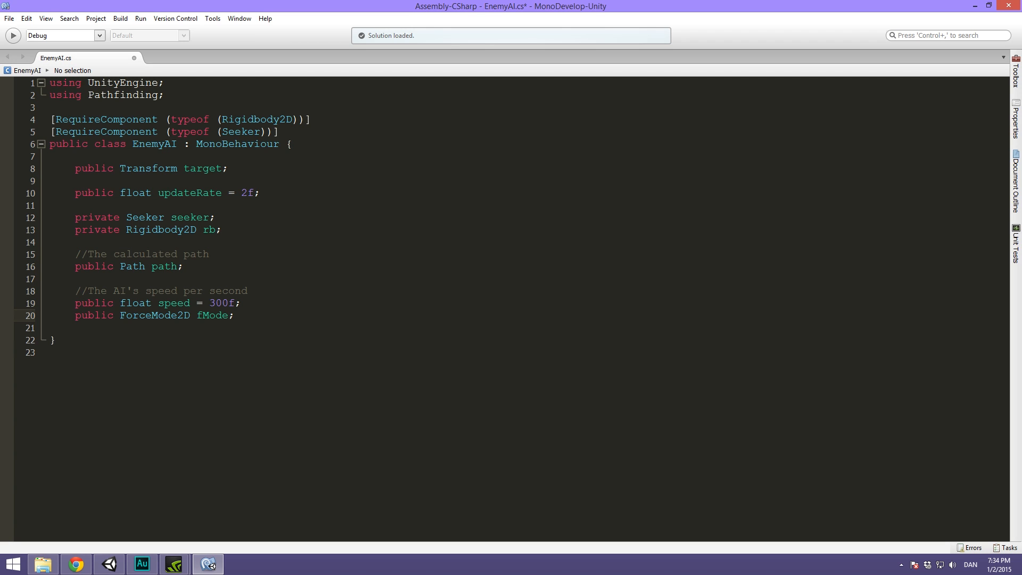
# Place the caret in the editor below the fields to make room for the next one
pyautogui.click(234, 315)
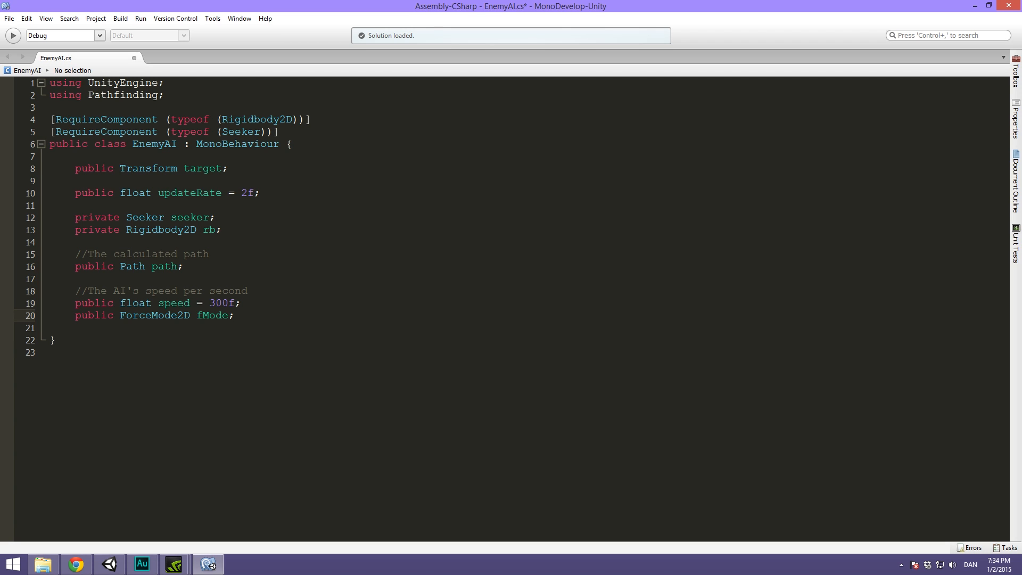
pyautogui.click(234, 315)
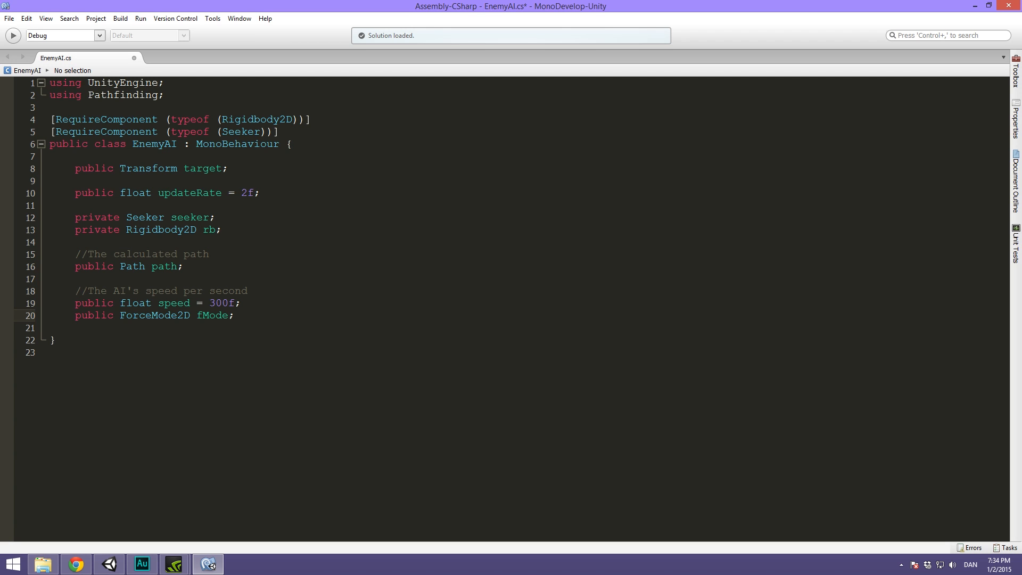
pyautogui.click(234, 315)
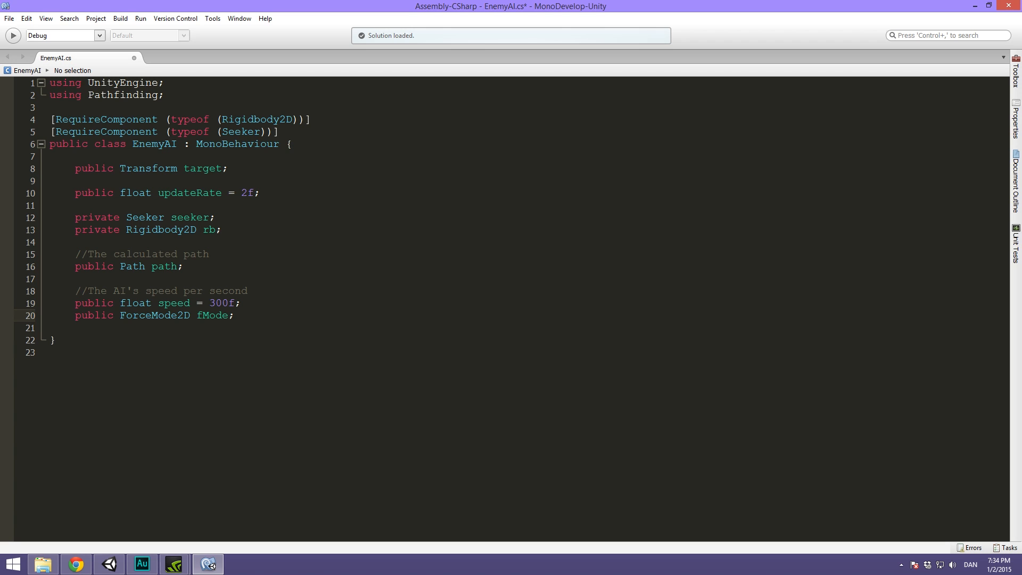
pyautogui.click(234, 315)
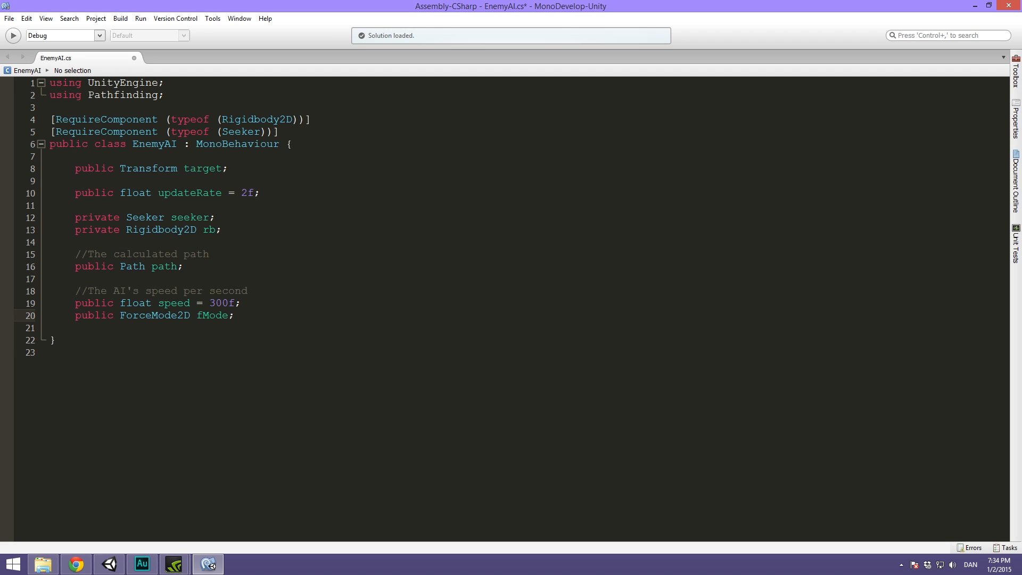
pyautogui.click(235, 315)
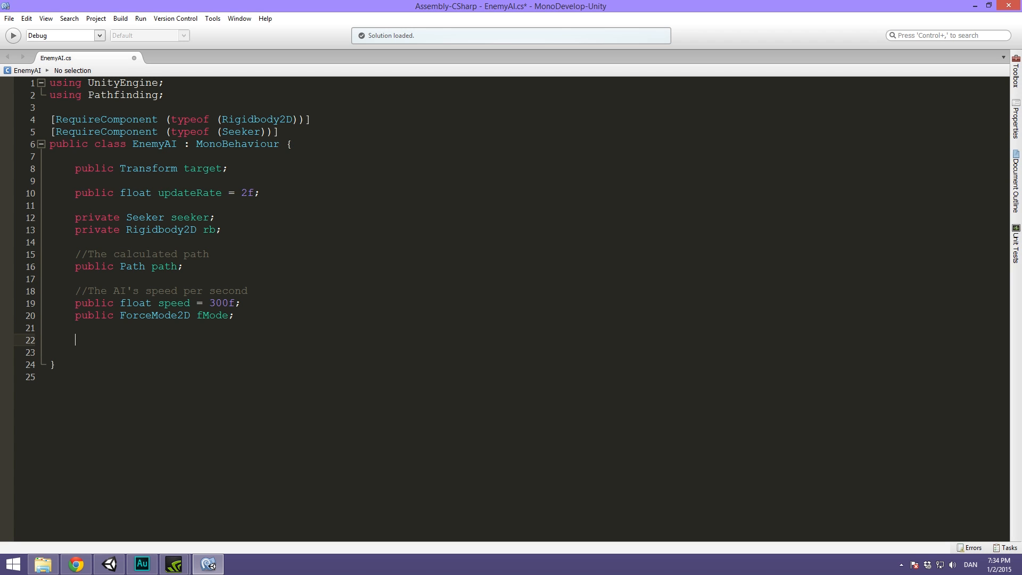
# Declare public bool pathIsEnded = false marked [HideInInspector], with a new line below
pyautogui.write('private bool')
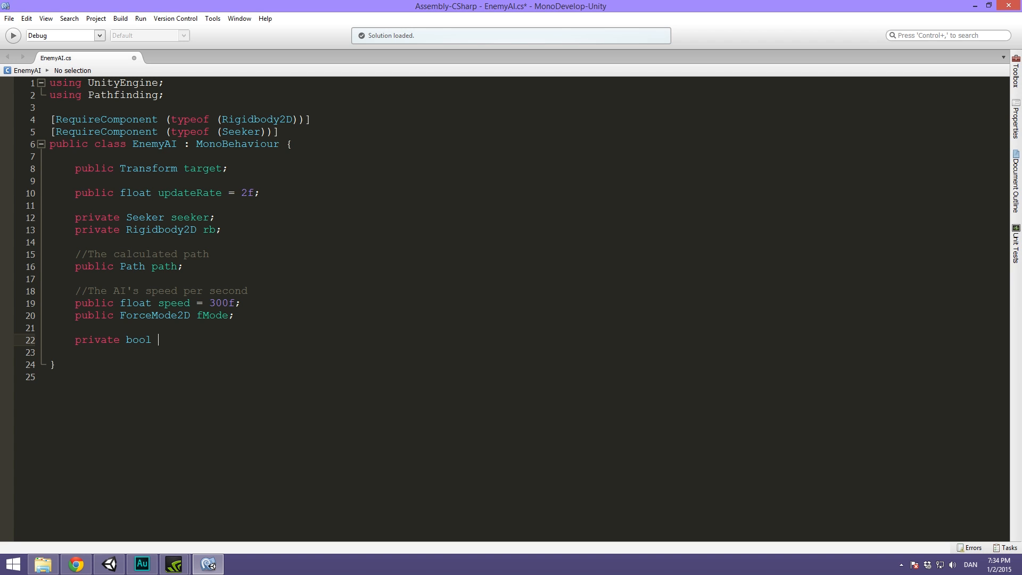
pyautogui.write('pathIs')
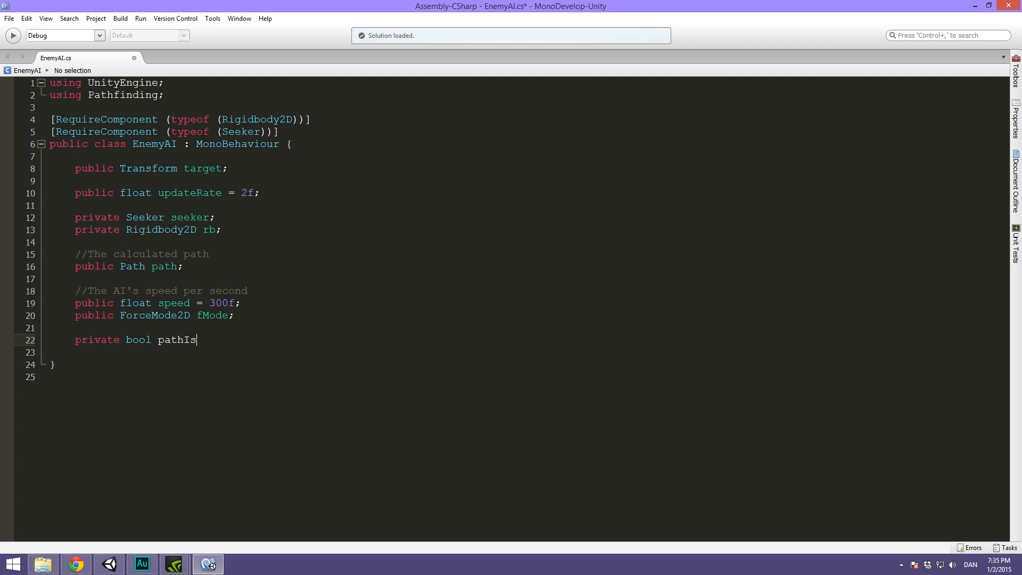
pyautogui.write('Ended')
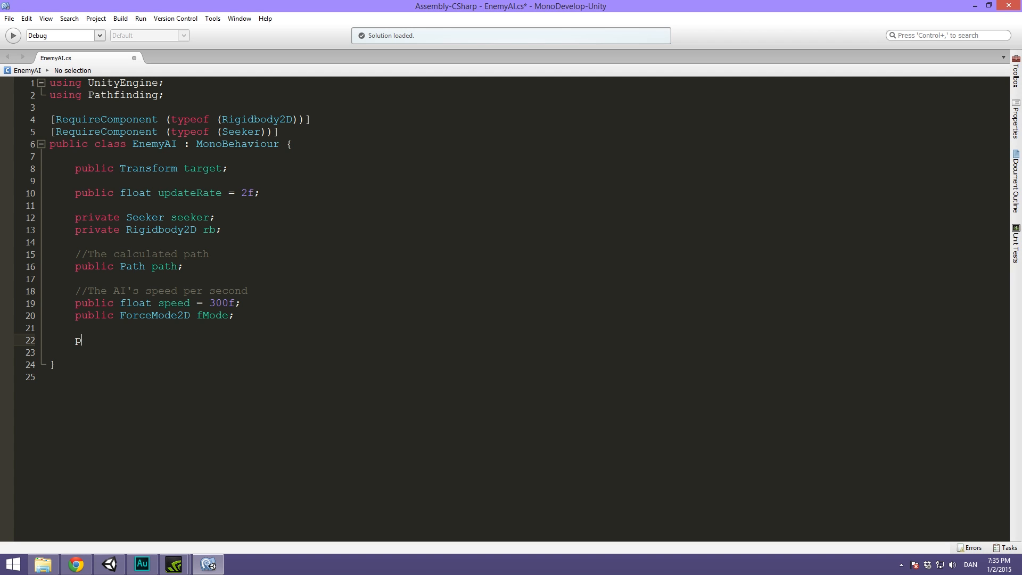
pyautogui.write('ublic')
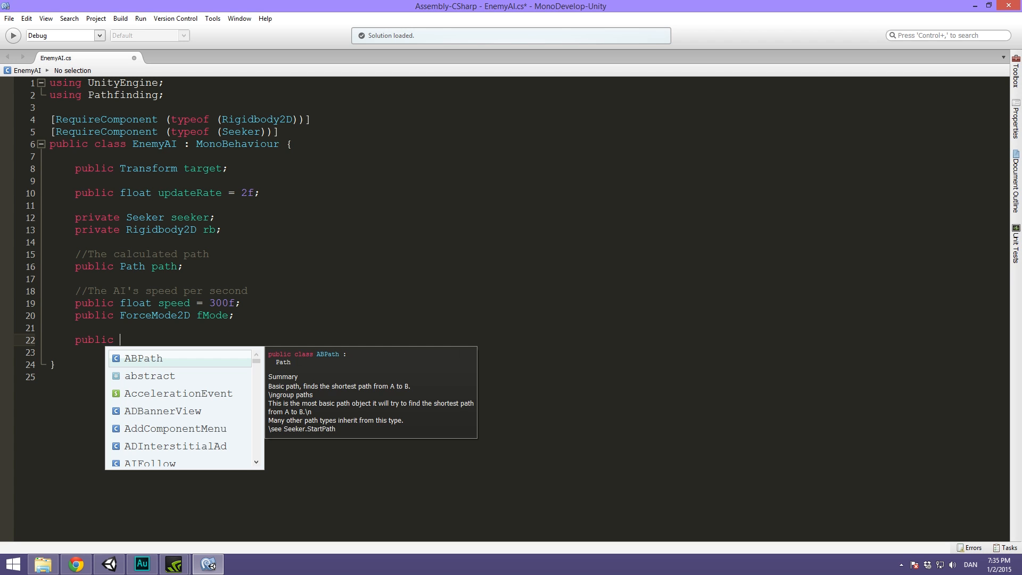
pyautogui.write('pathIsEnded')
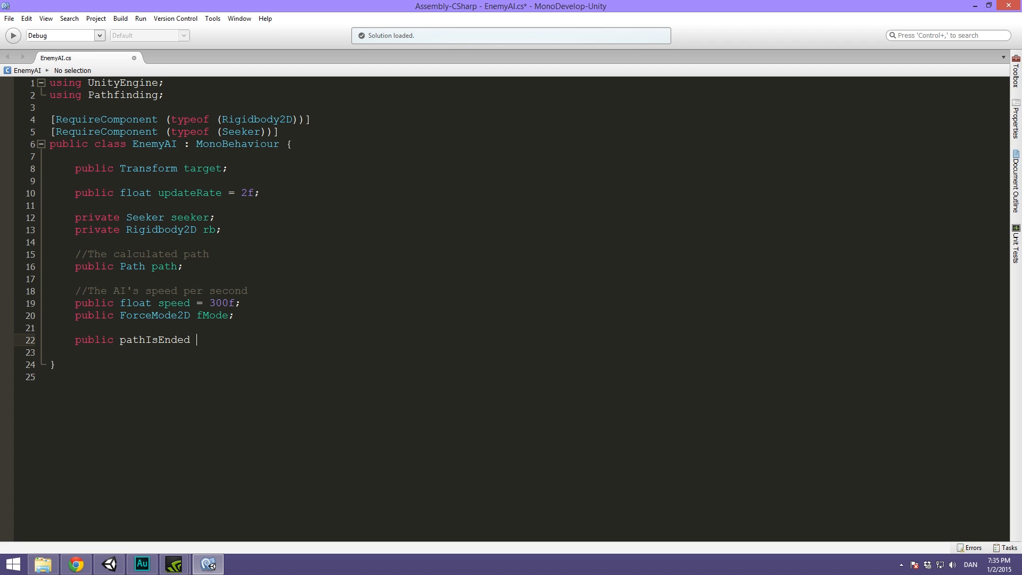
pyautogui.write('= false;')
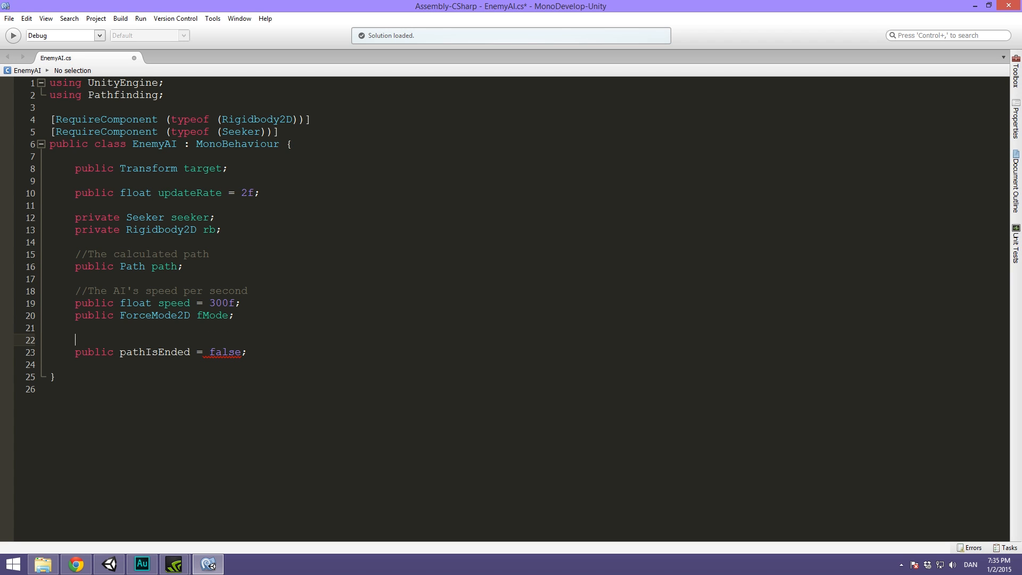
pyautogui.moveTo(106, 342)
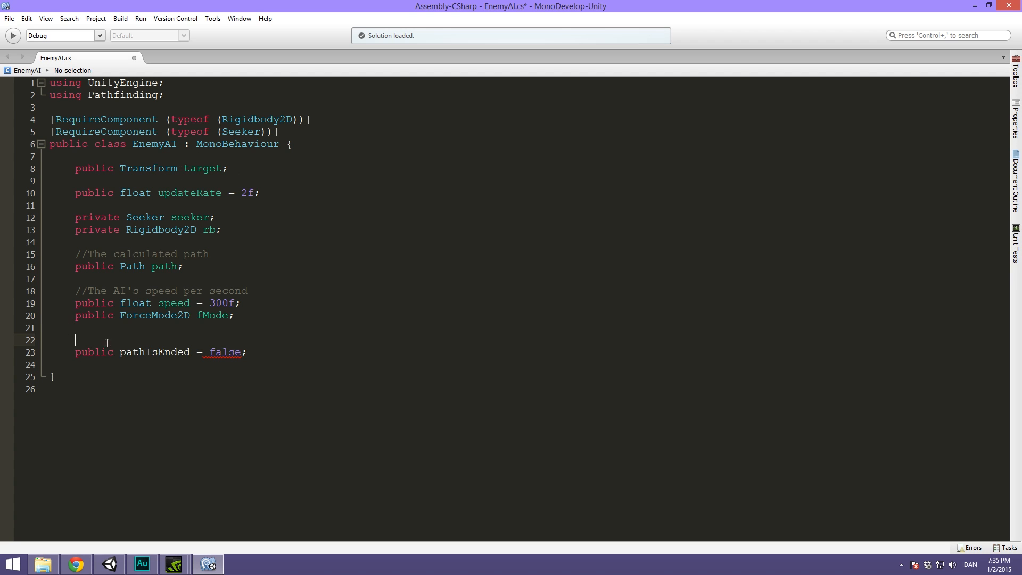
pyautogui.write('bool')
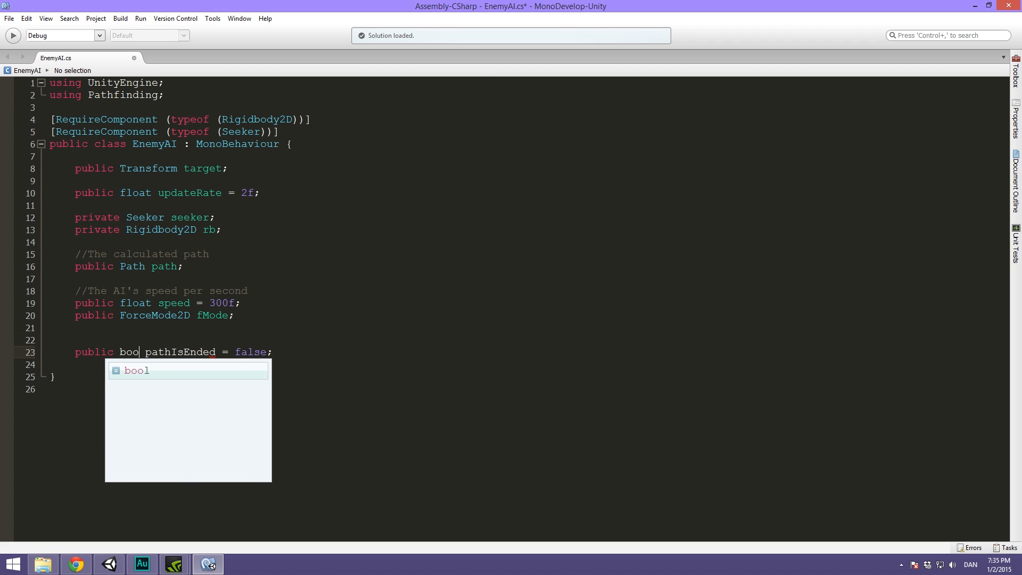
pyautogui.press('Return')
pyautogui.write('[HideInInspector]')
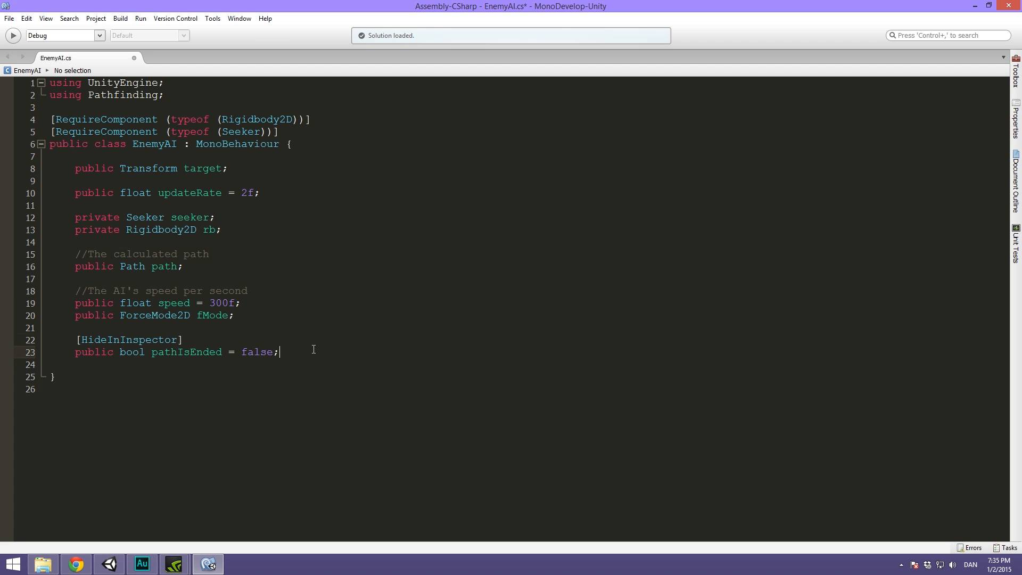
pyautogui.press('Return')
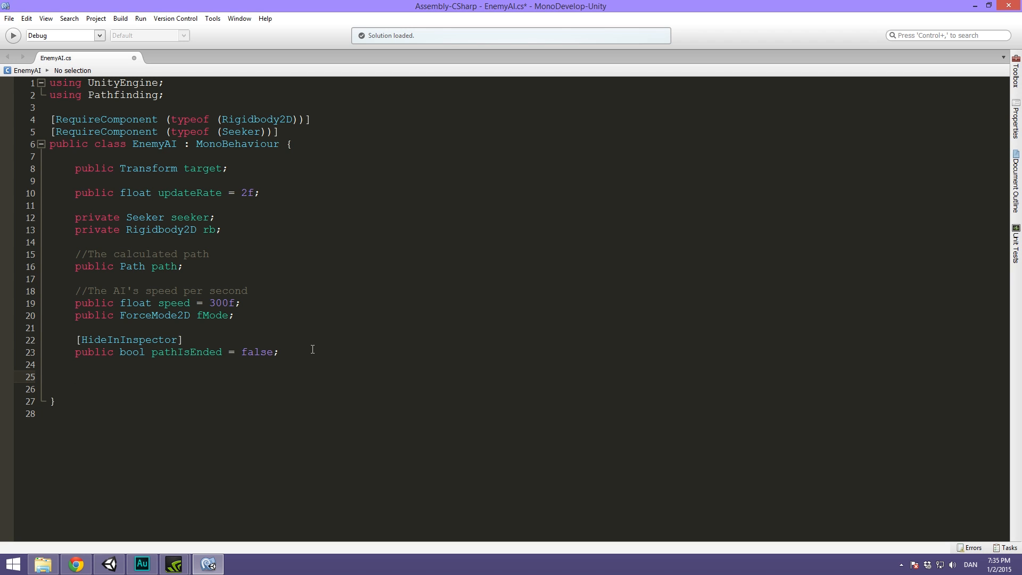
# Declare public float nextWaypointDistance = 3 and open a line above for a comment
pyautogui.write('public f')
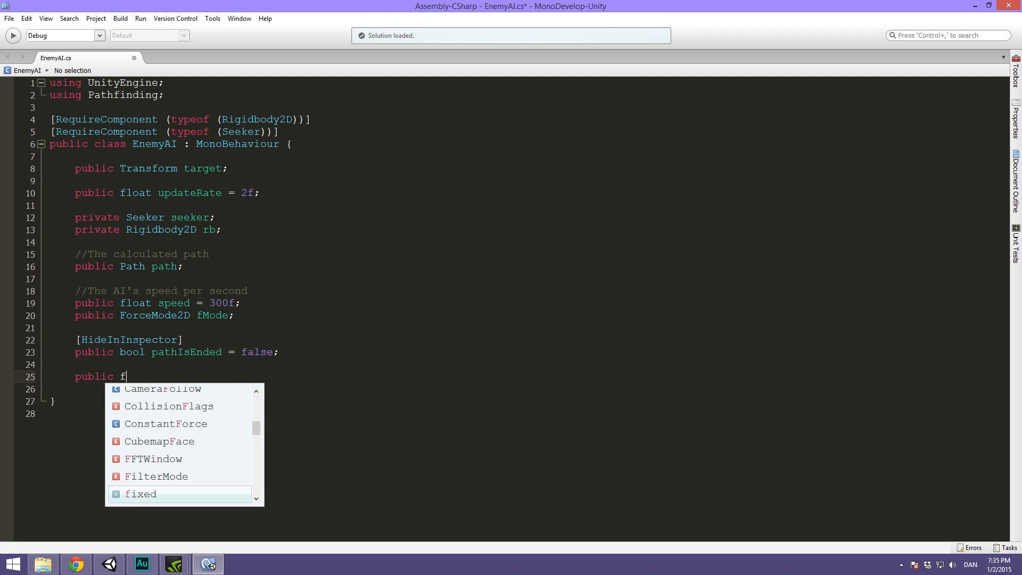
pyautogui.write('loat nextWaypointD')
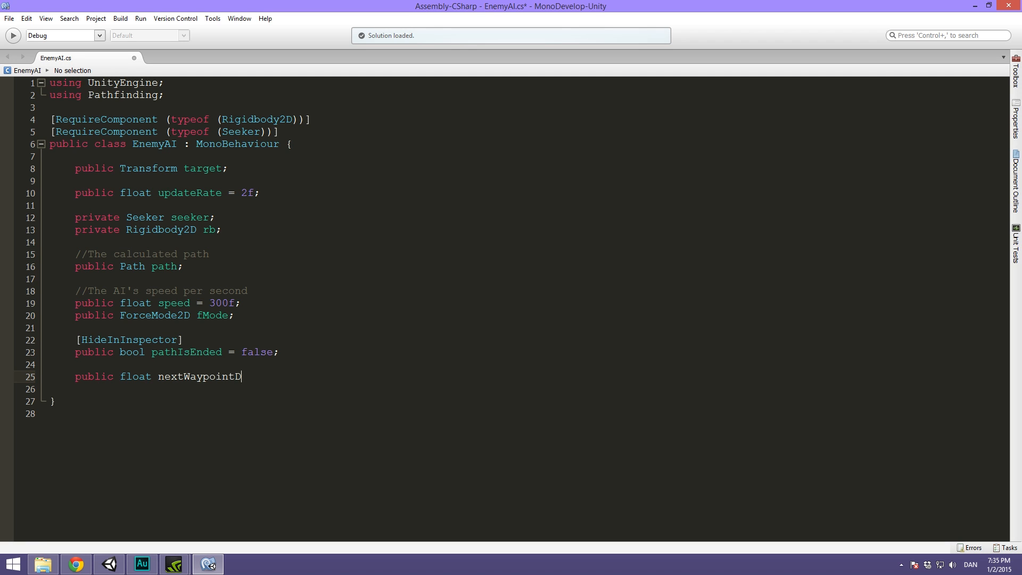
pyautogui.write('istance = 3')
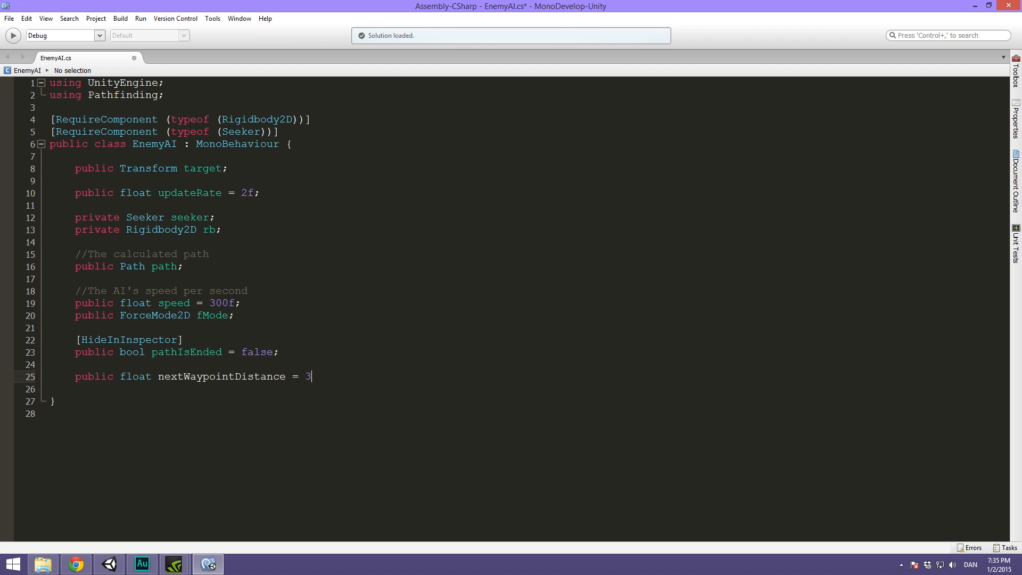
pyautogui.write(';')
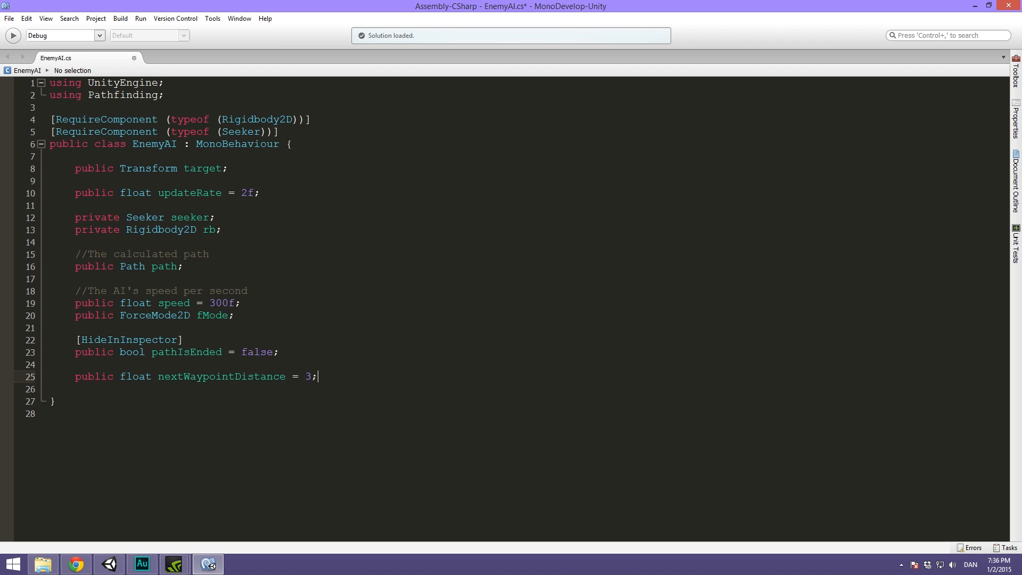
pyautogui.press('Return')
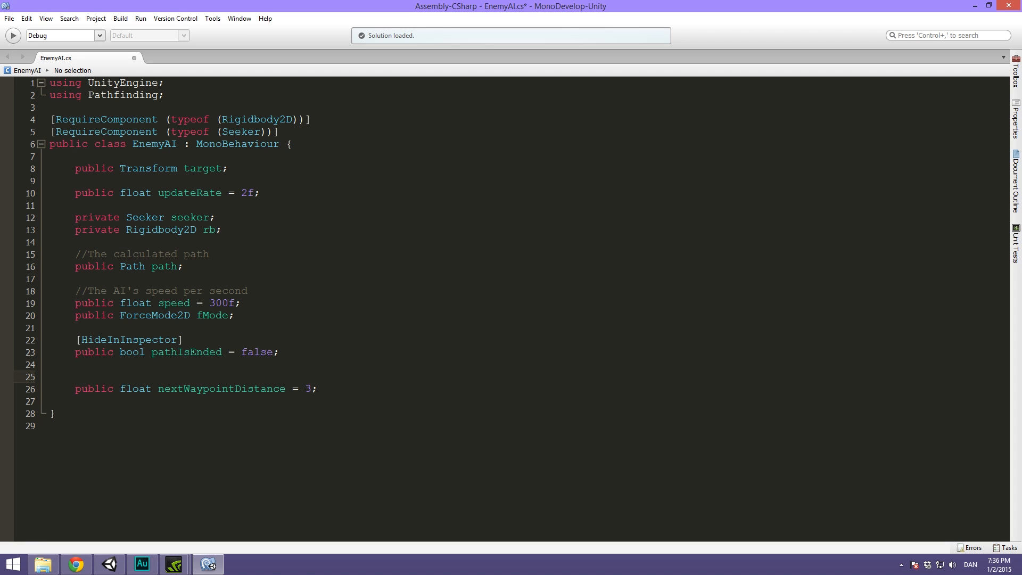
# Comment nextWaypointDistance as the max distance from the AI to a waypoint
pyautogui.write('//')
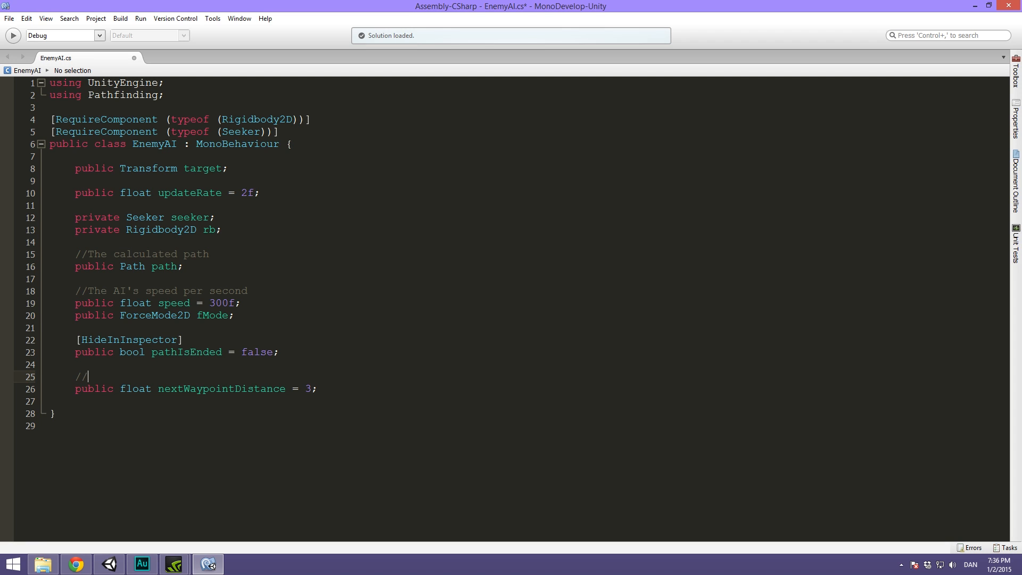
pyautogui.write('The max d')
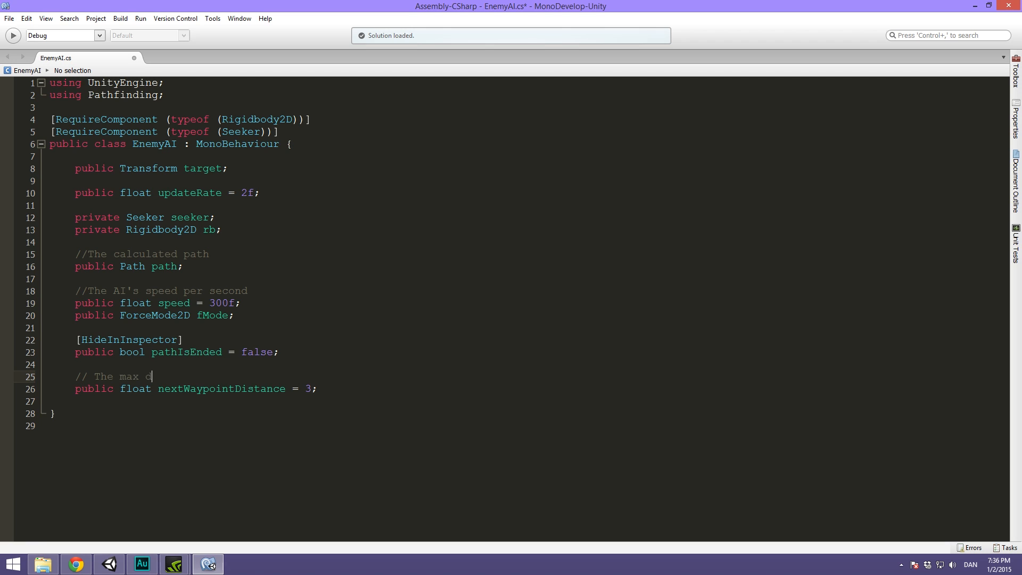
pyautogui.write('istance from the')
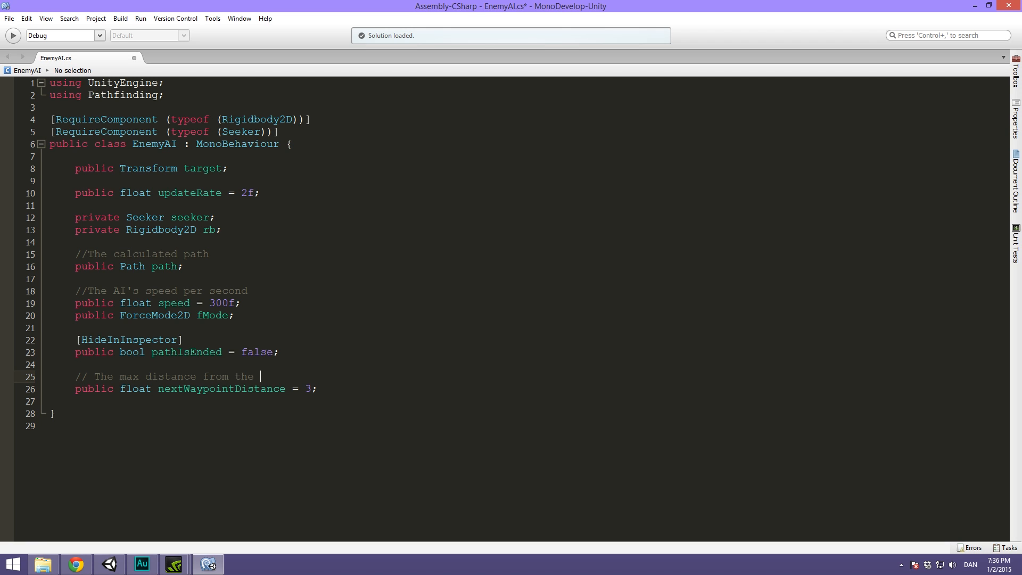
pyautogui.write('AI to a qw')
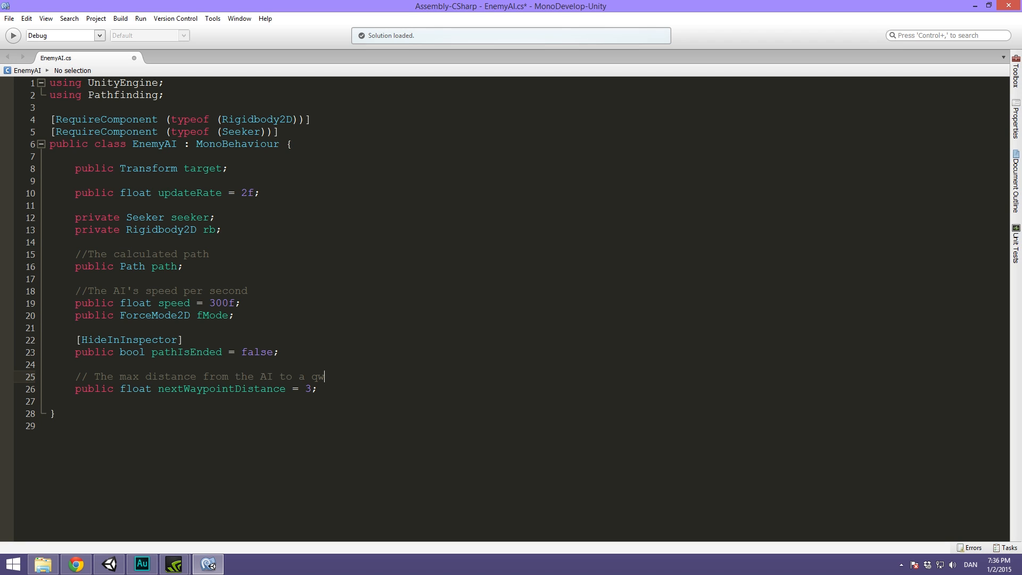
pyautogui.write('waypoint')
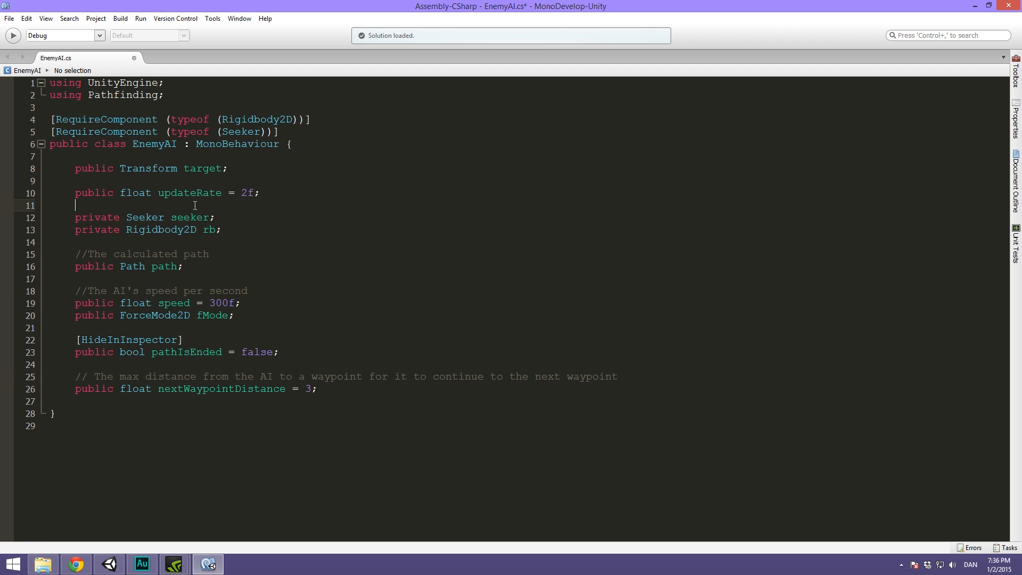
# Add '// Caching' above seeker/rb and '// How many times a second we will update our path' above updateRate
pyautogui.write('//')
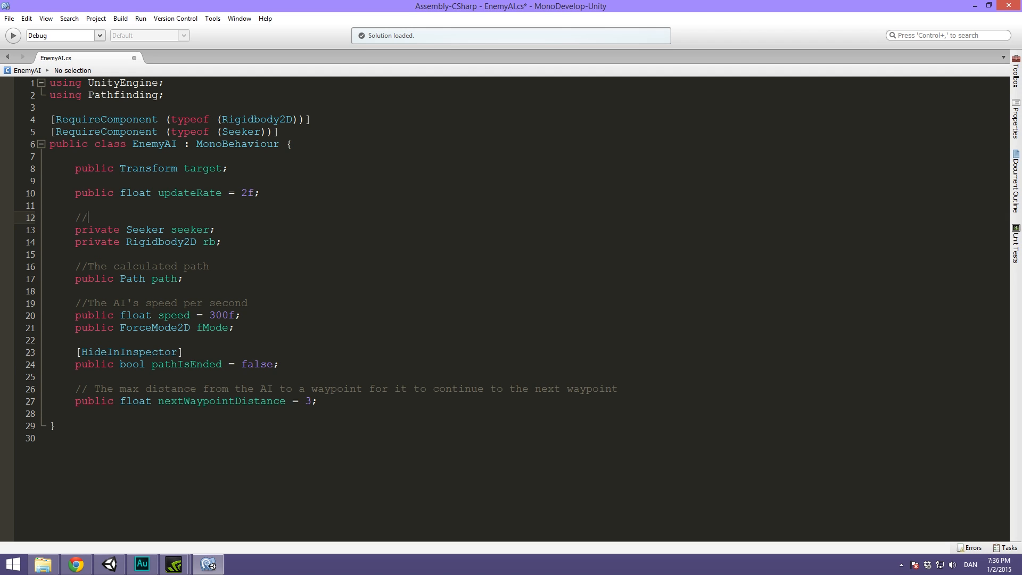
pyautogui.write('Caching')
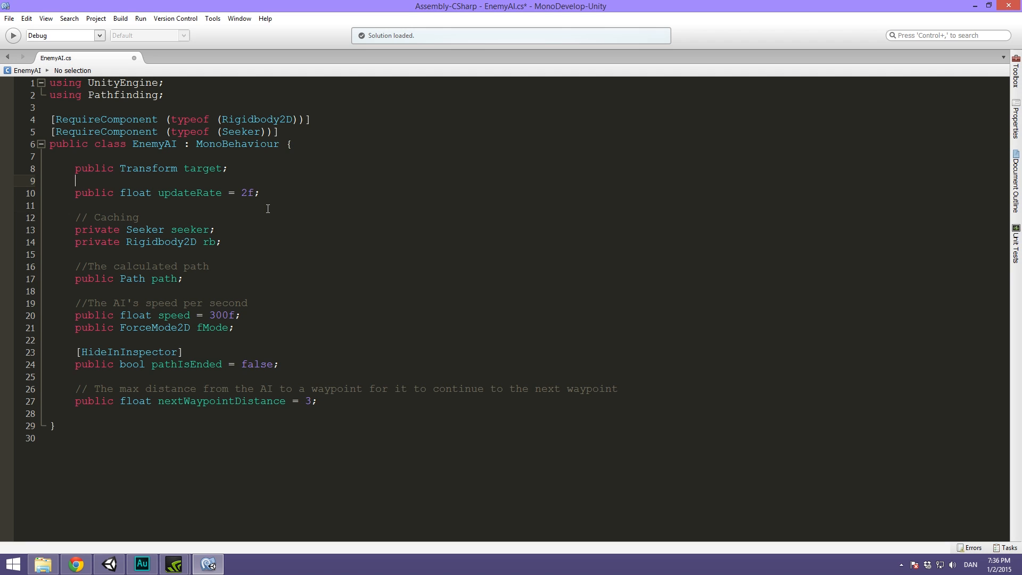
pyautogui.write('//')
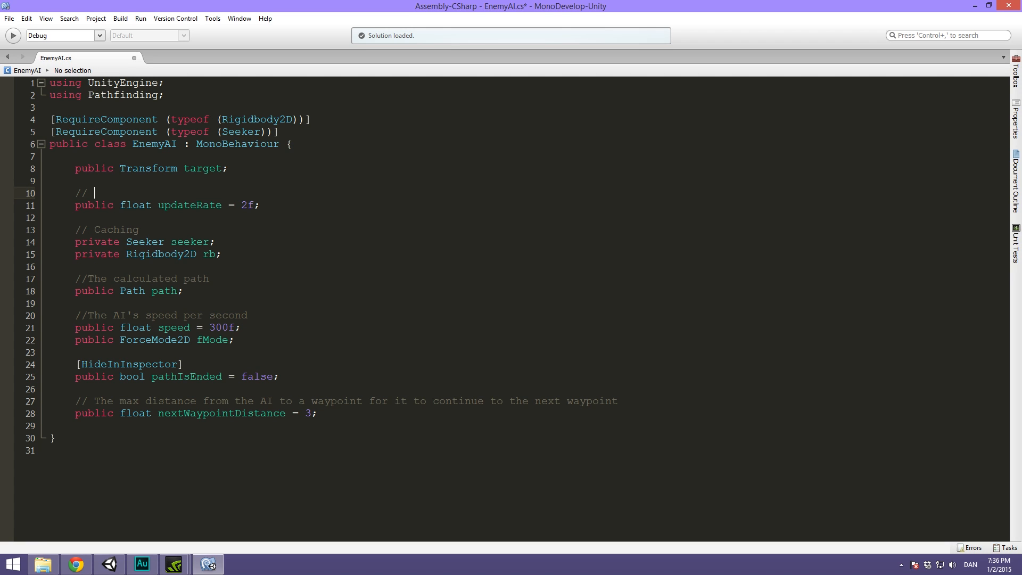
pyautogui.write('How many')
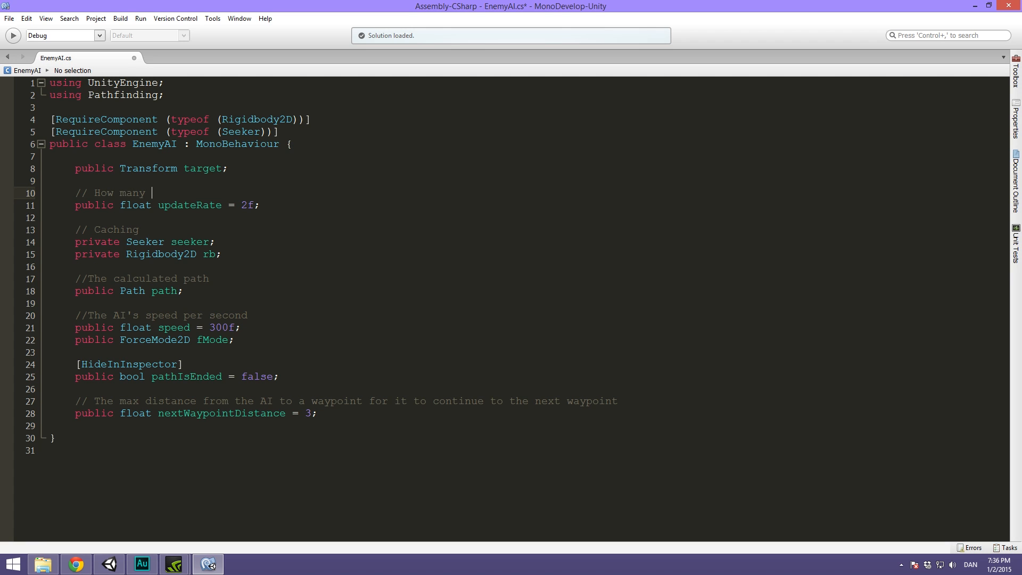
pyautogui.write('times a')
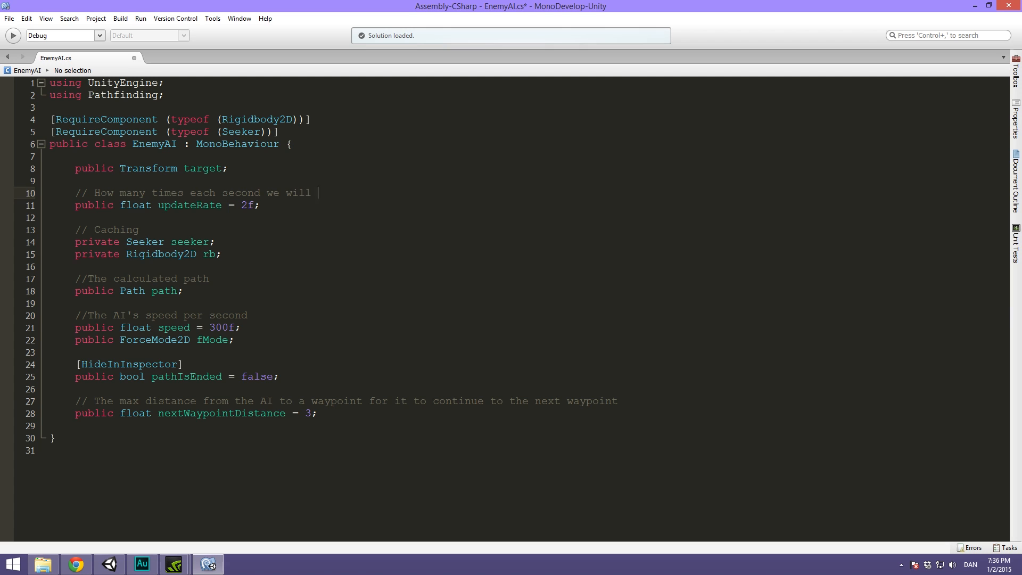
pyautogui.write('update our path')
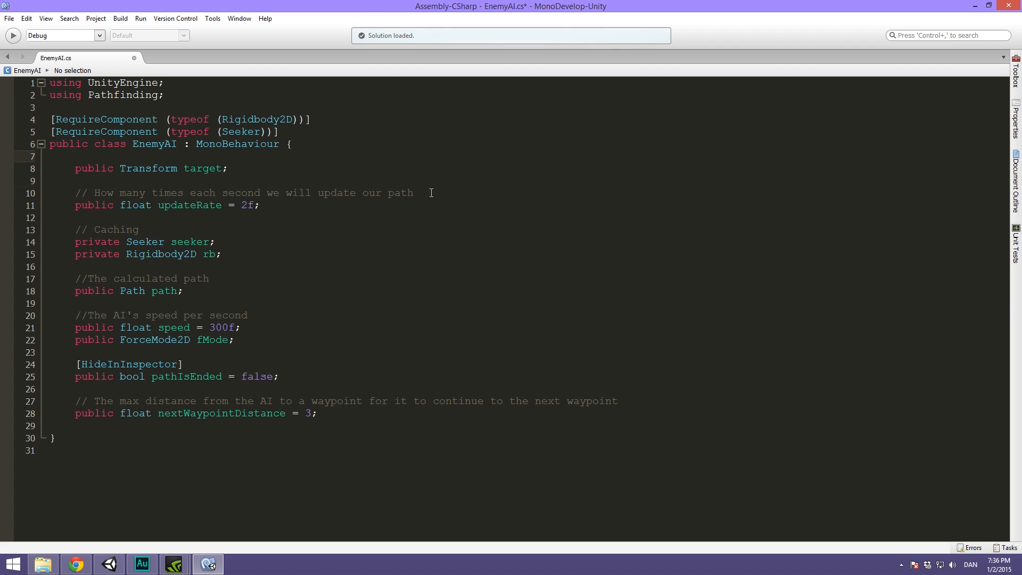
# Add a '// What to chase?' comment above the target field
pyautogui.click(77, 193)
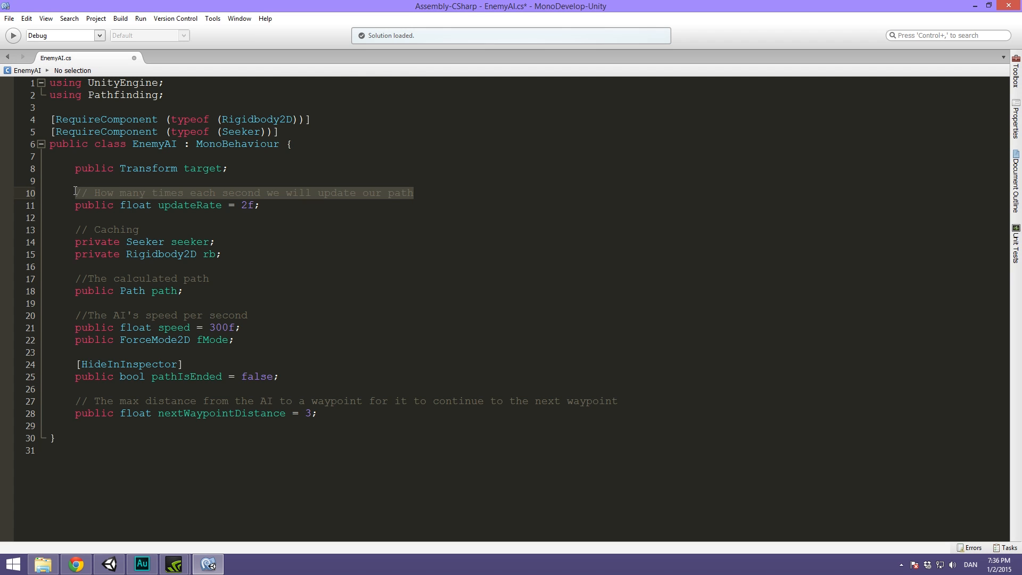
pyautogui.moveTo(83, 185)
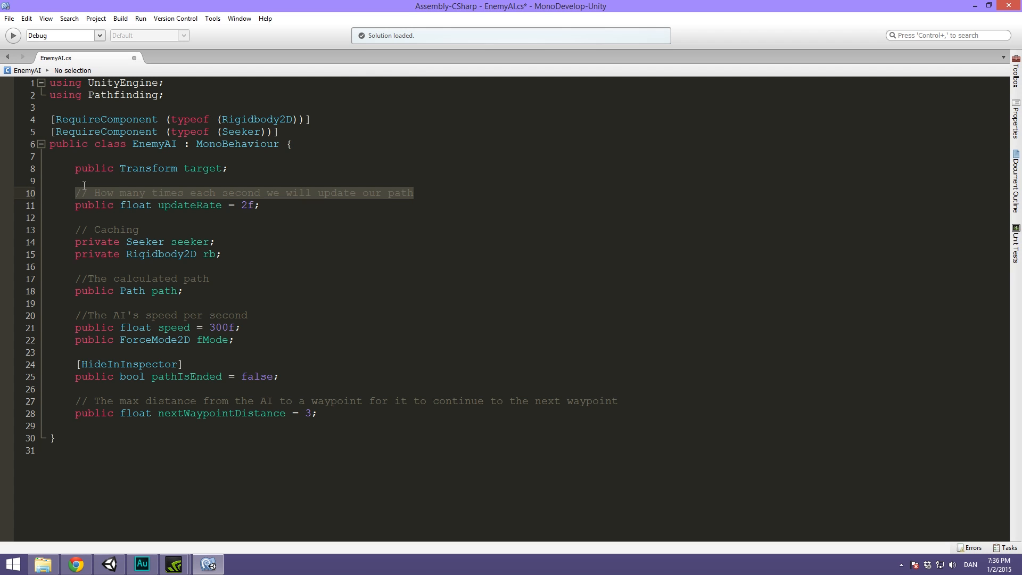
pyautogui.click(329, 156)
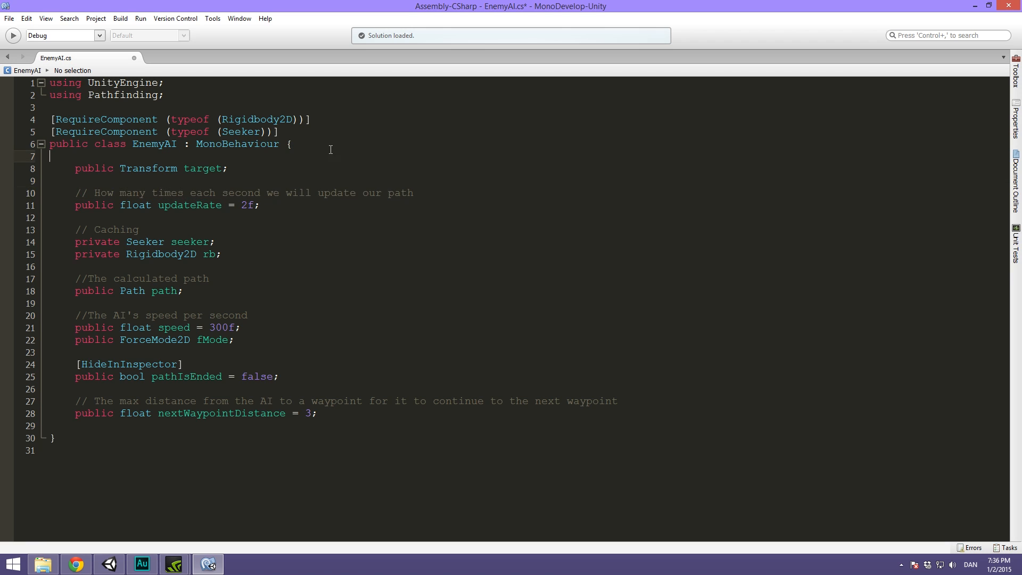
pyautogui.write('// What to chase?')
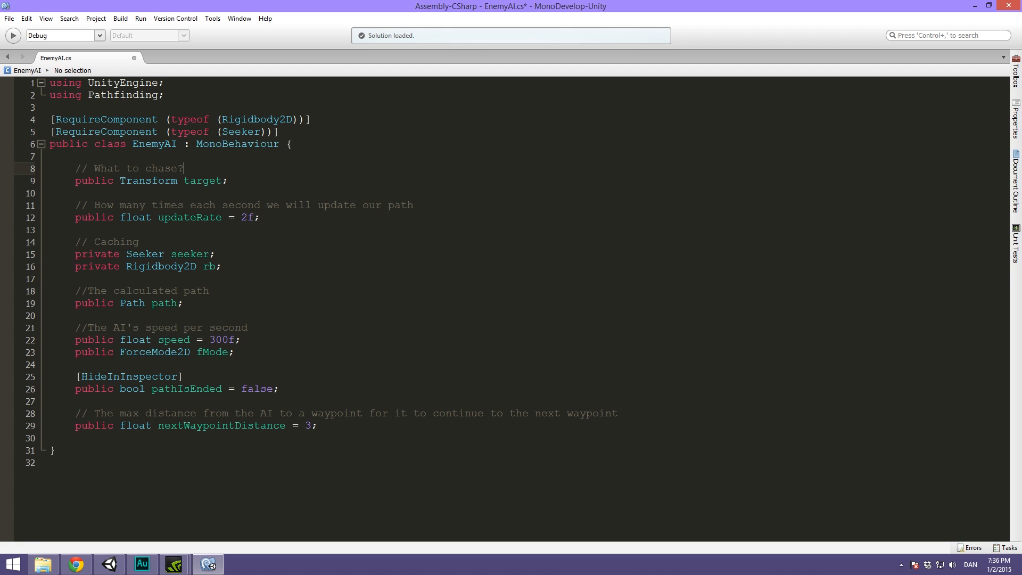
pyautogui.click(369, 418)
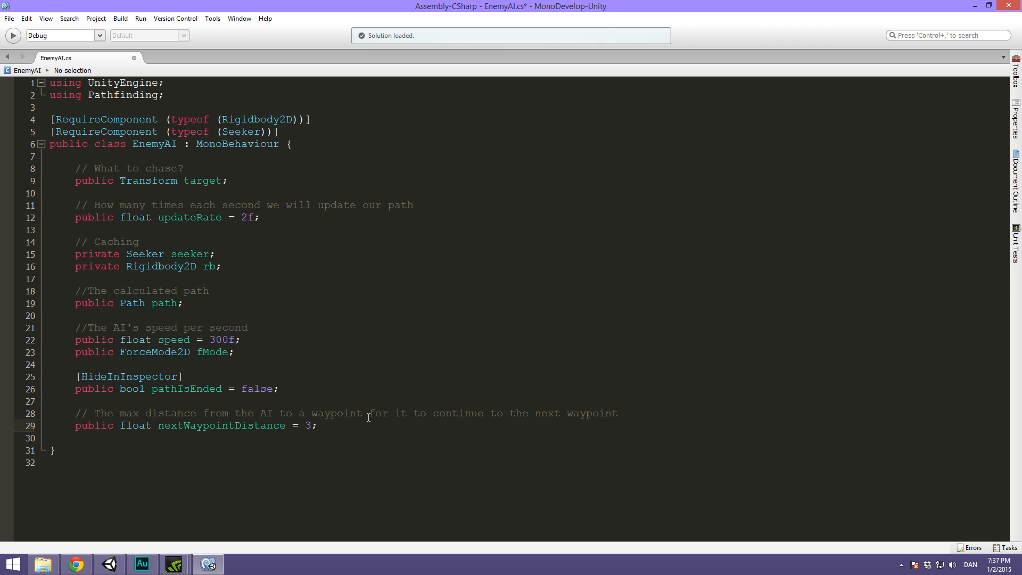
# Review the nextWaypointDistance field and its comment, returning to the line's end
pyautogui.click(318, 425)
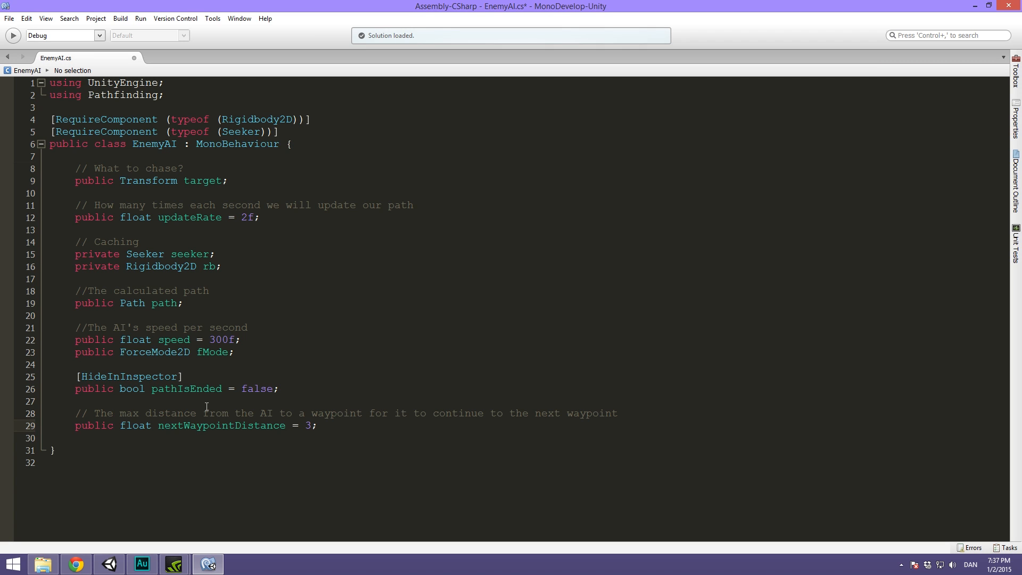
pyautogui.click(317, 425)
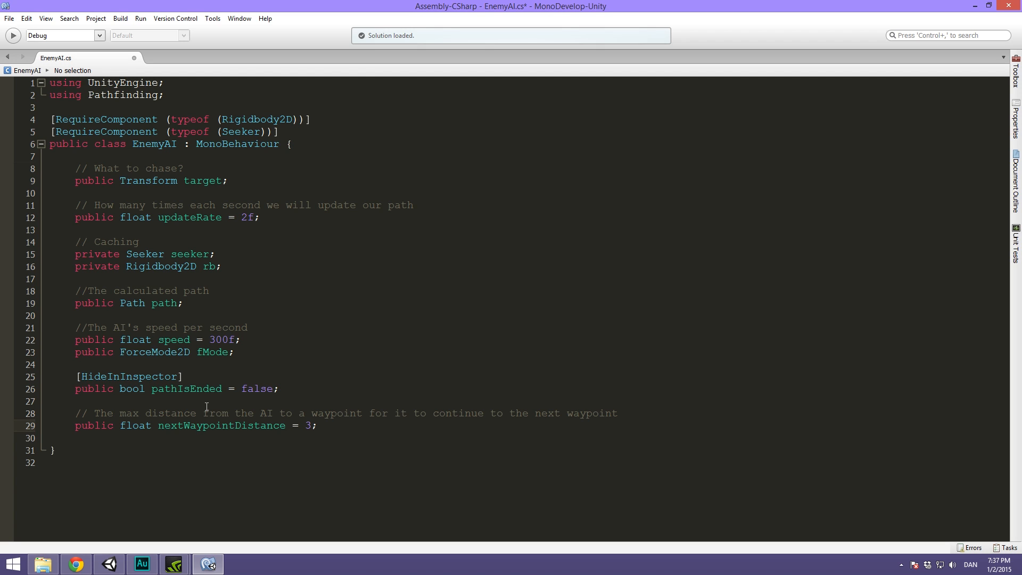
pyautogui.click(318, 425)
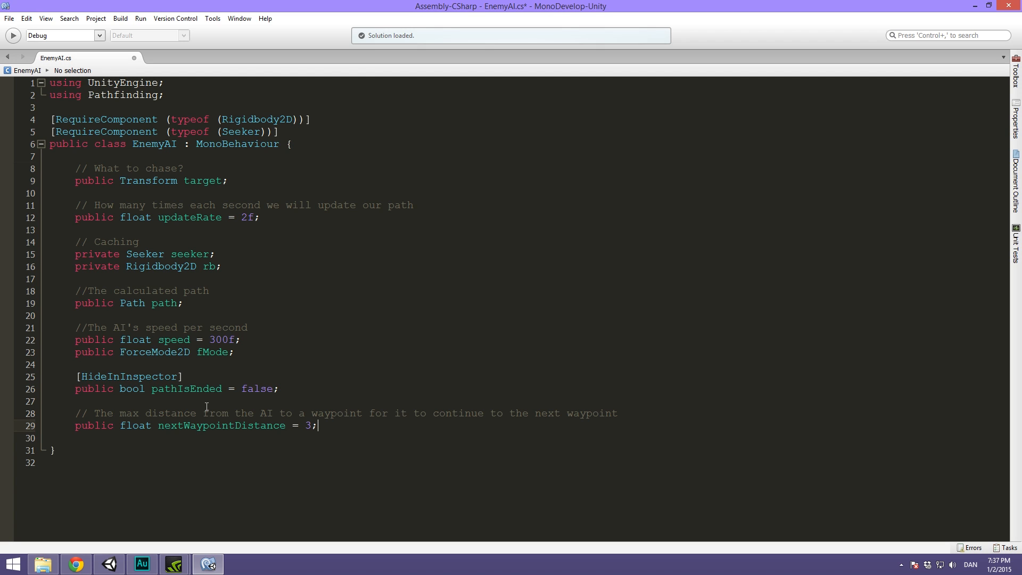
pyautogui.click(280, 389)
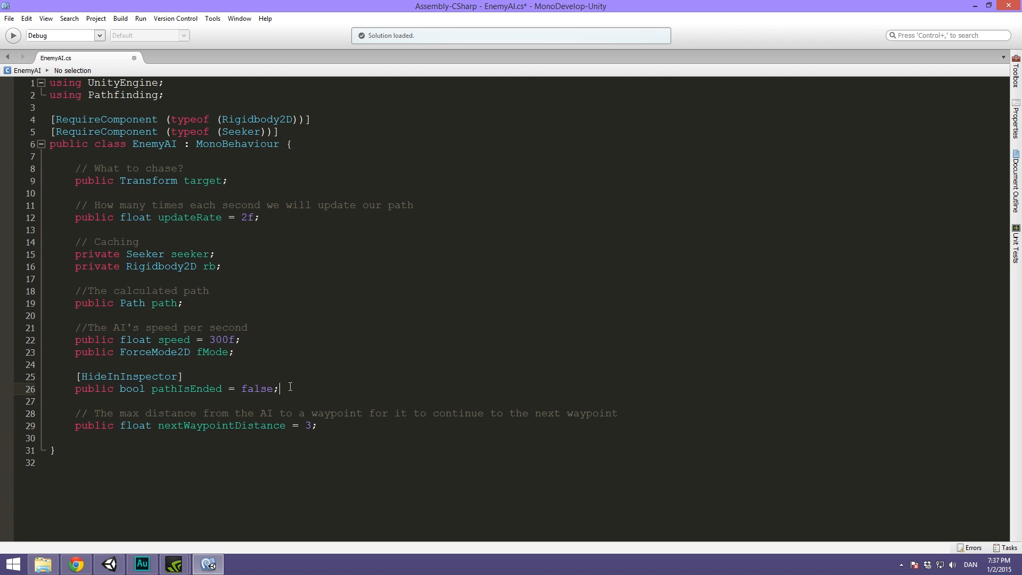
pyautogui.moveTo(258, 389)
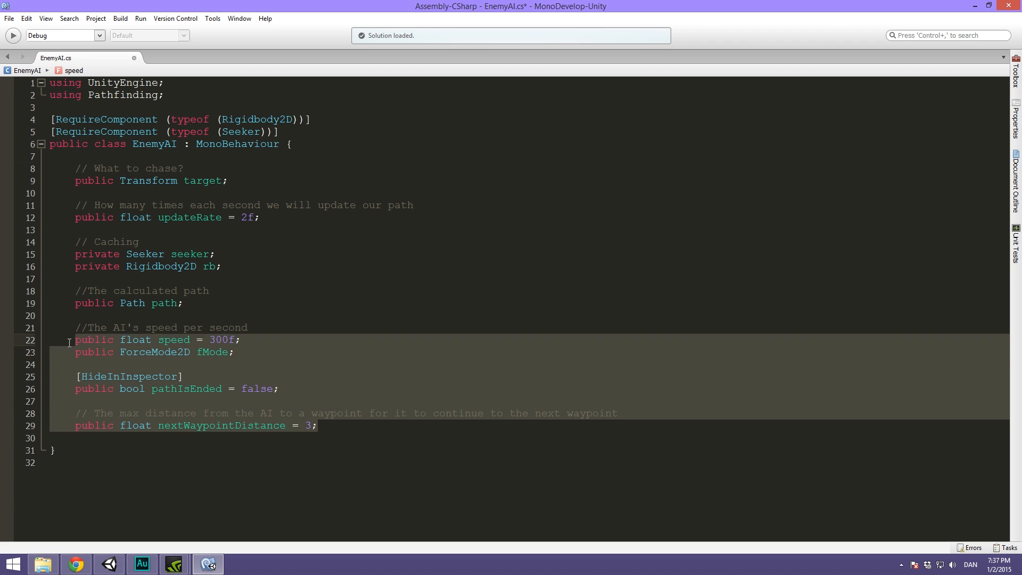
pyautogui.click(313, 425)
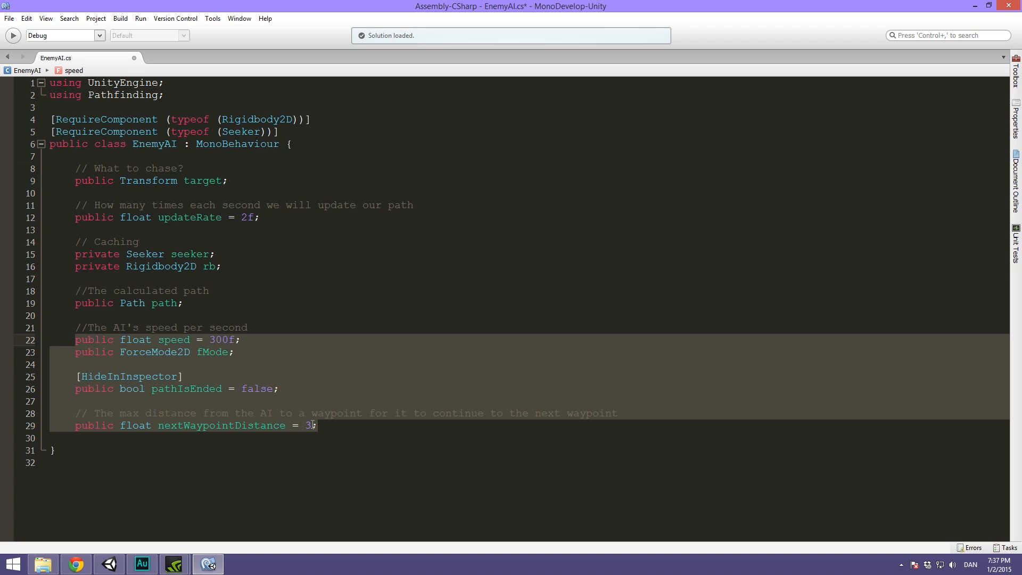
pyautogui.click(333, 425)
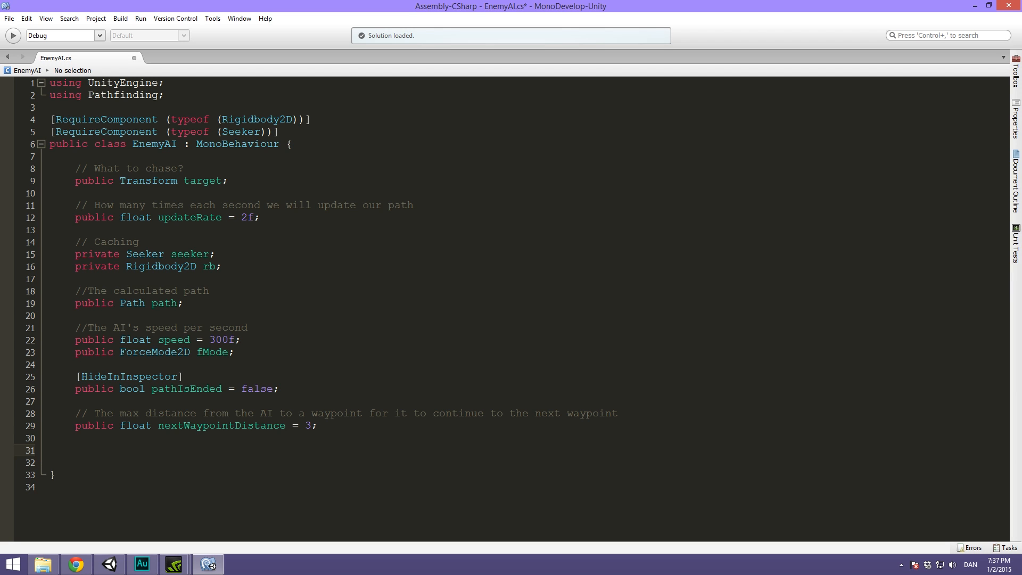
# Place the insertion point on the empty line below the field list
pyautogui.click(75, 449)
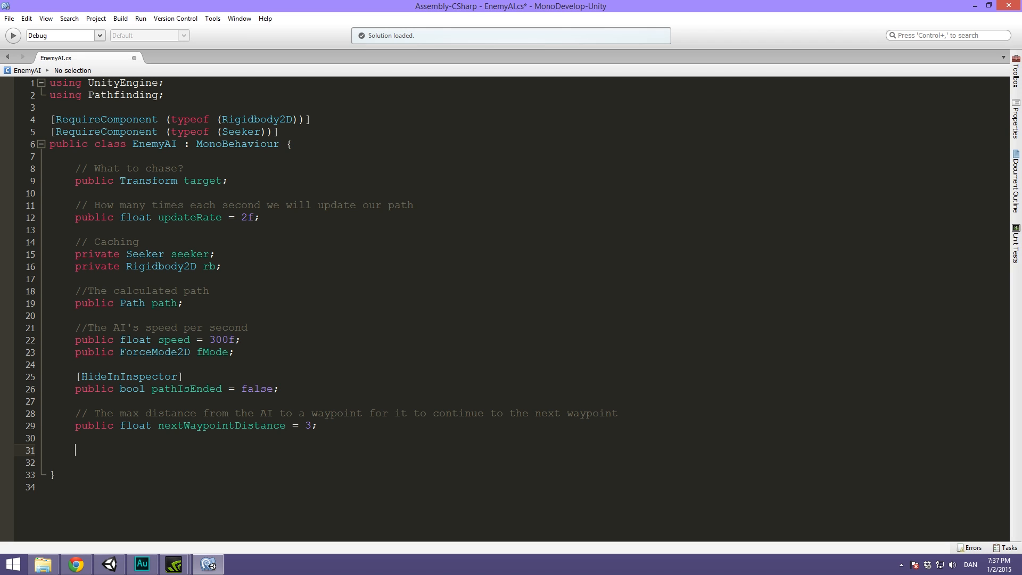
pyautogui.moveTo(2, 313)
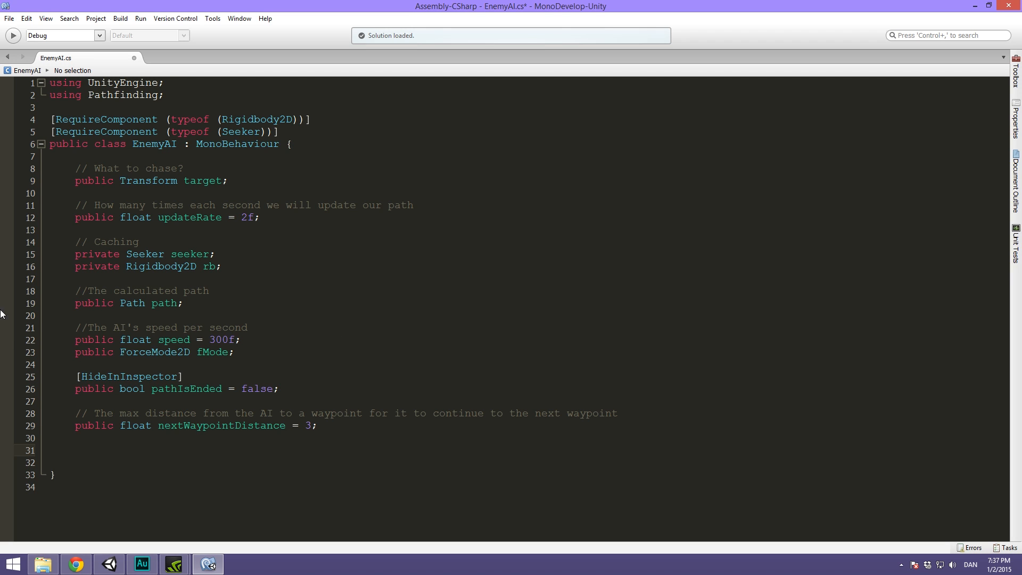
pyautogui.moveTo(256, 396)
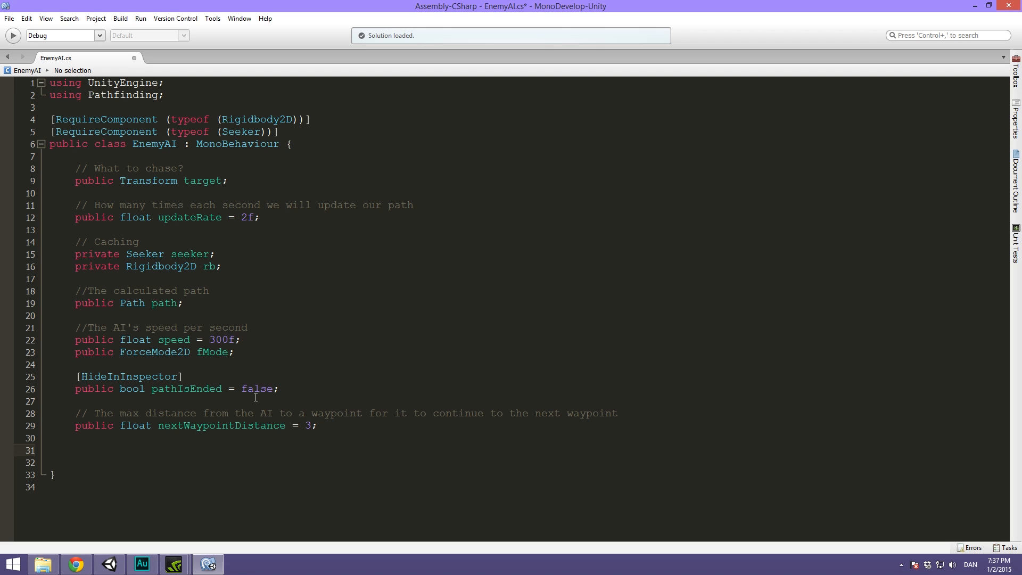
pyautogui.click(75, 449)
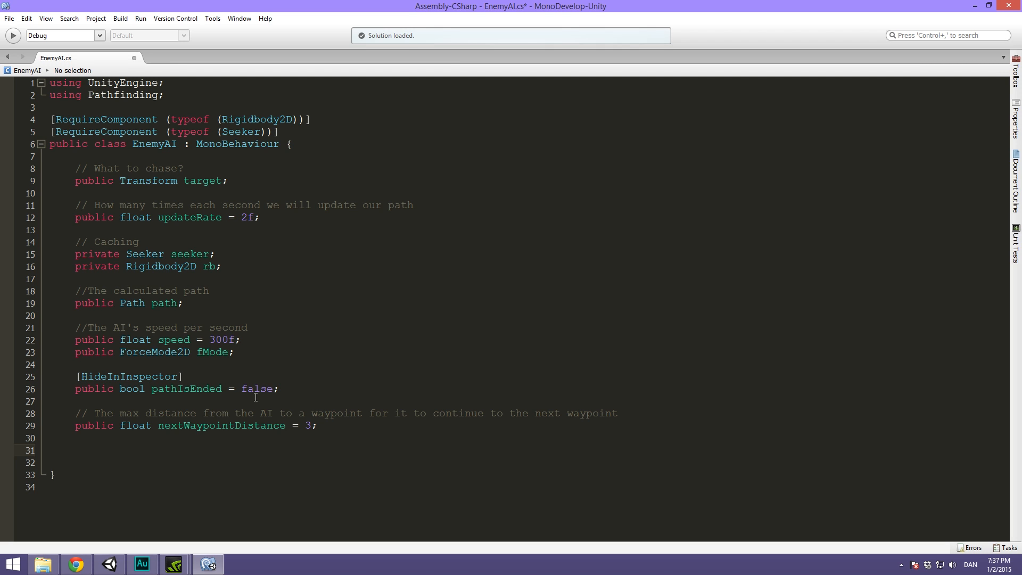
pyautogui.click(74, 450)
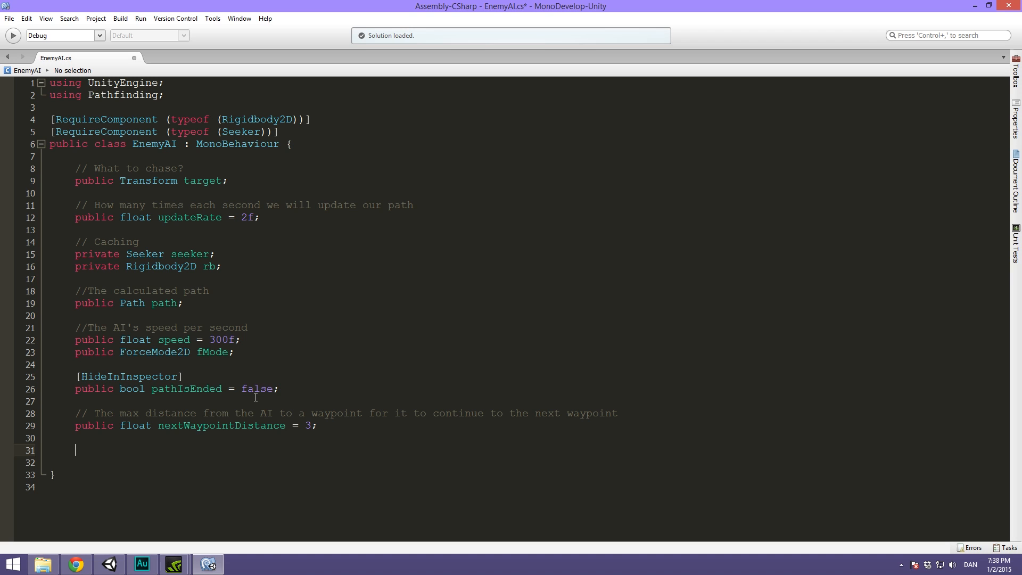
# Add a Start method that caches seeker via GetComponent<Seeker>()
pyautogui.write('void Start () {')
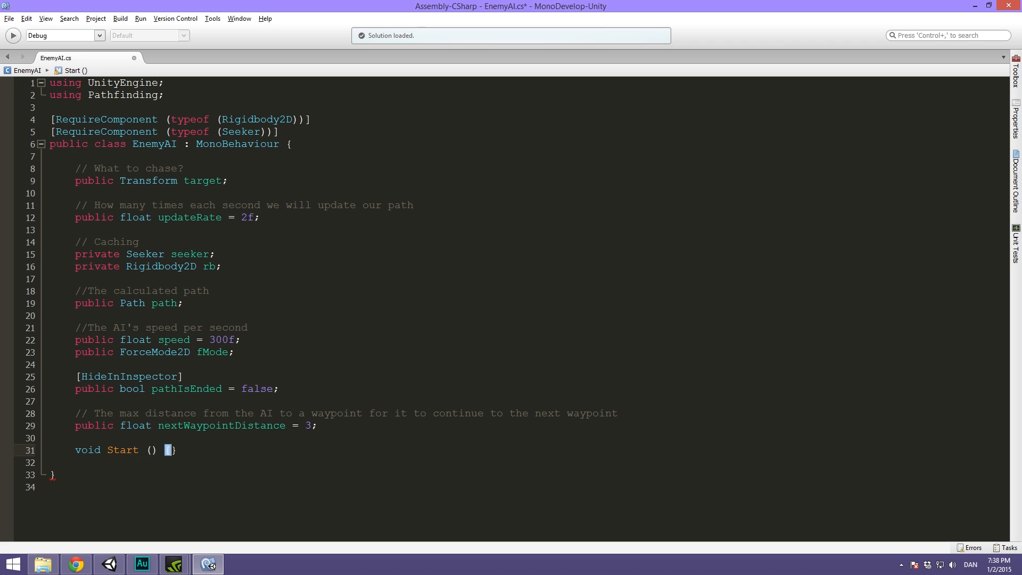
pyautogui.press('Return')
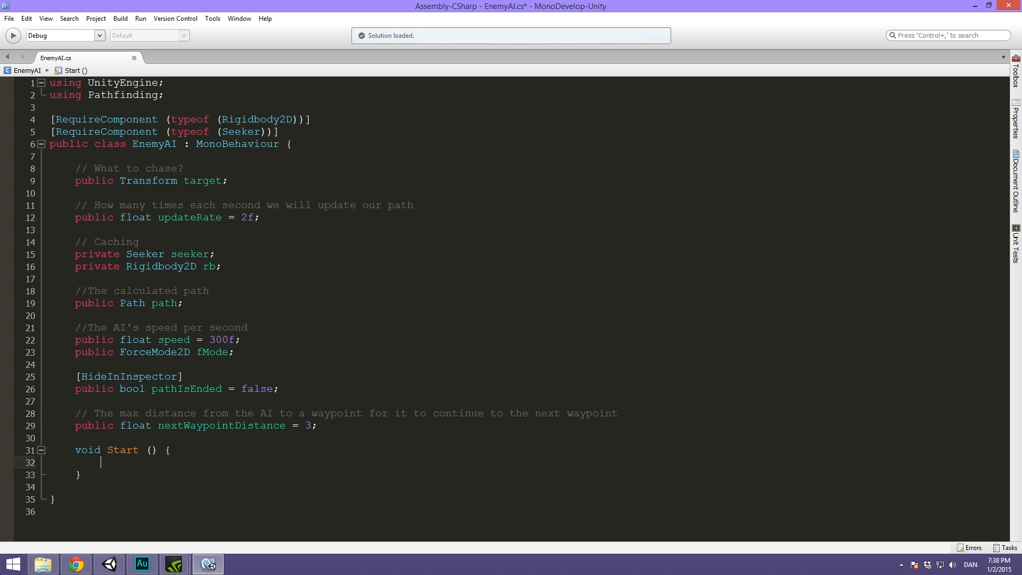
pyautogui.write('seeker')
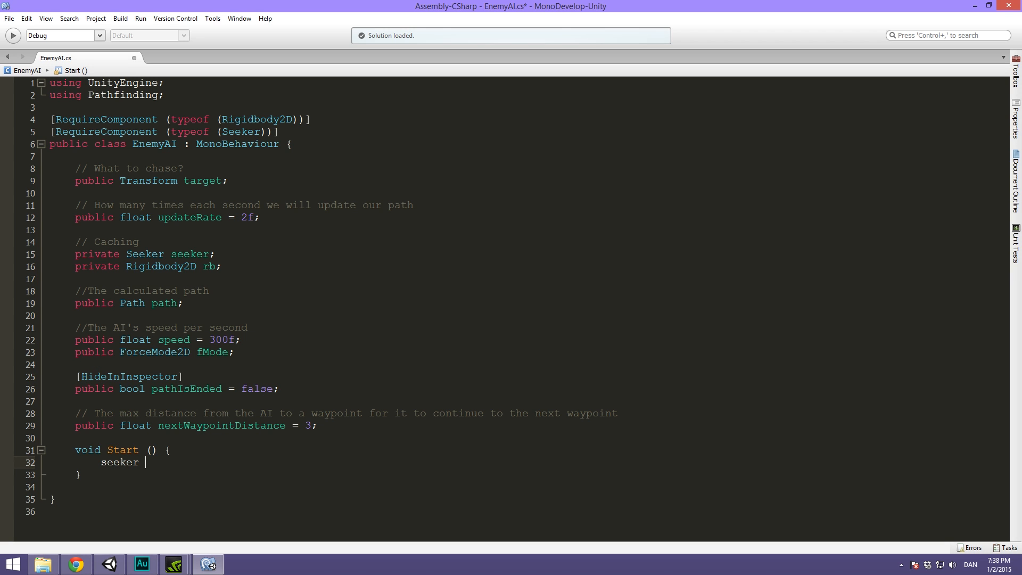
pyautogui.write('= GetComponent<Seeker>(')
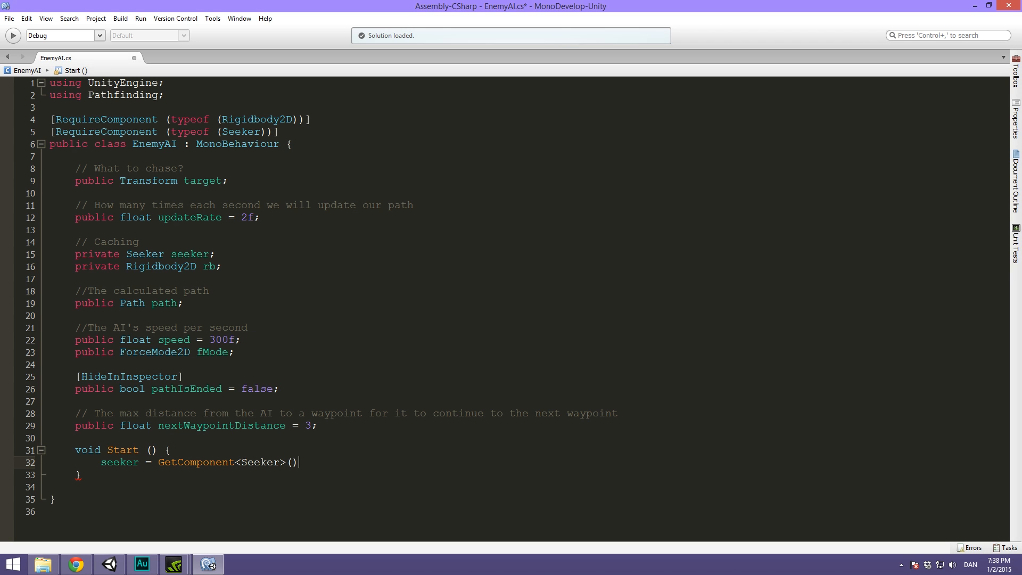
pyautogui.write(';')
pyautogui.write('rb =')
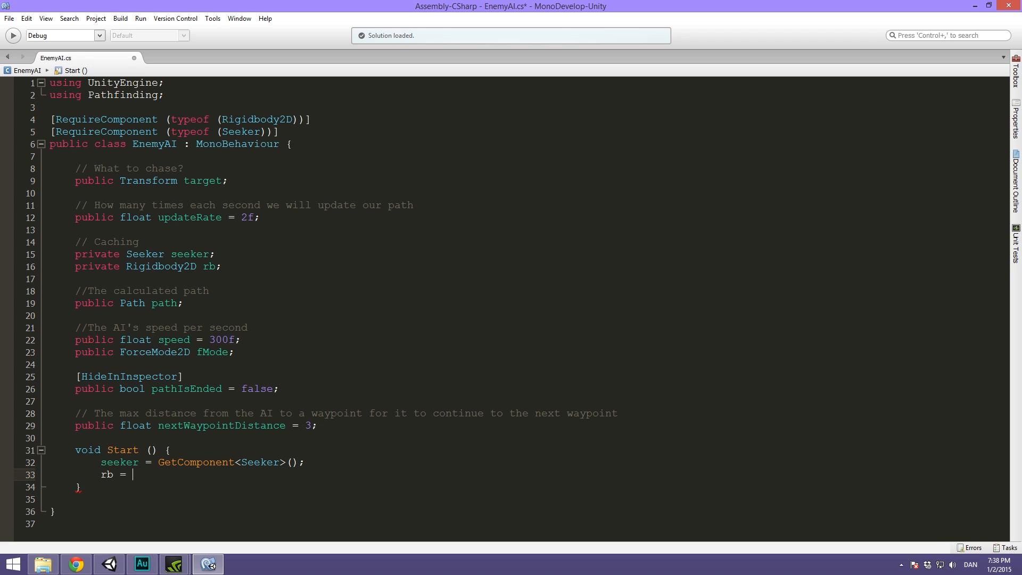
# Cache rb via GetComponent<Rigidbody2D>() inside Start, then open a new line
pyautogui.write('GetComponent<')
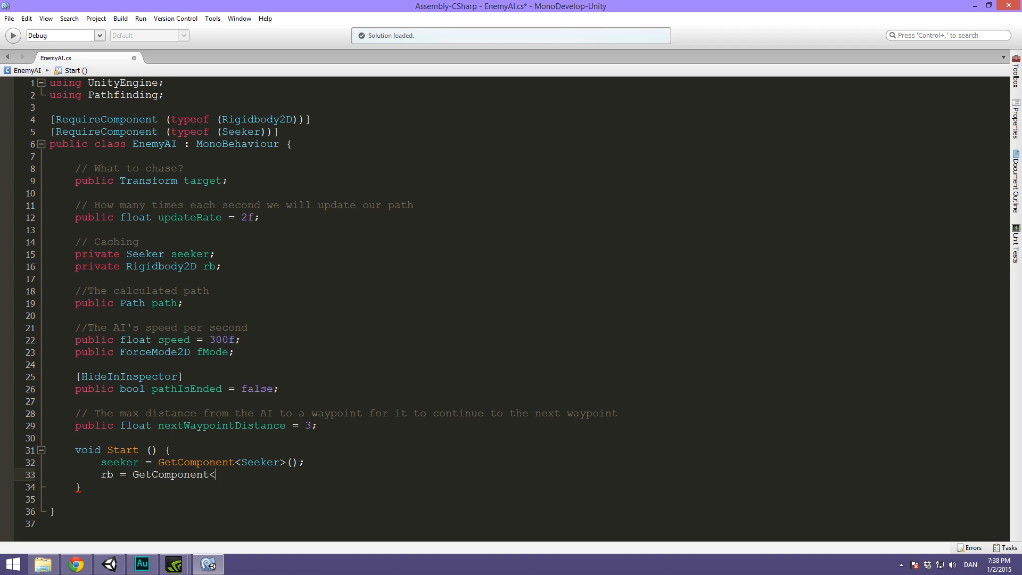
pyautogui.write('Rigid')
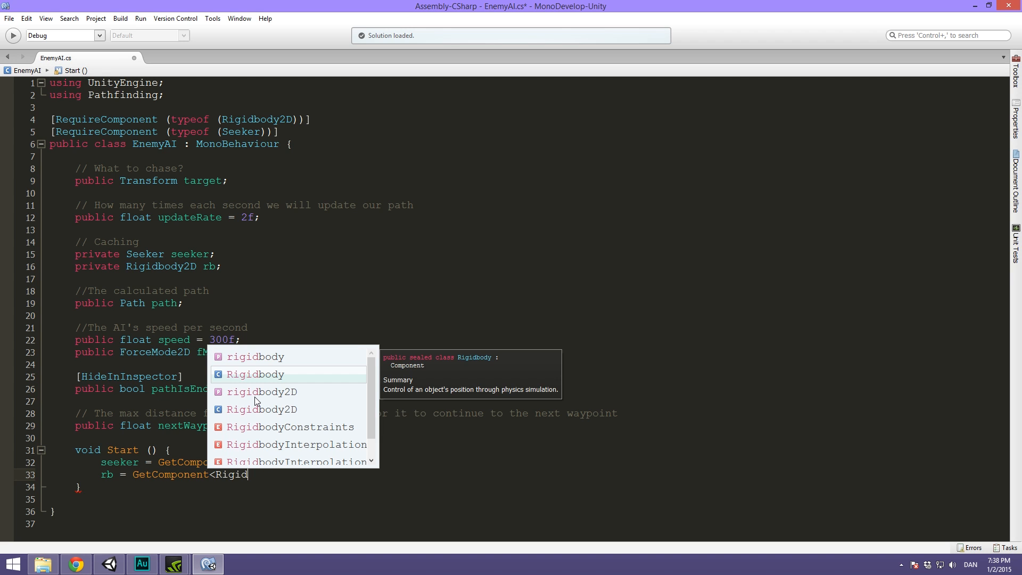
pyautogui.click(262, 391)
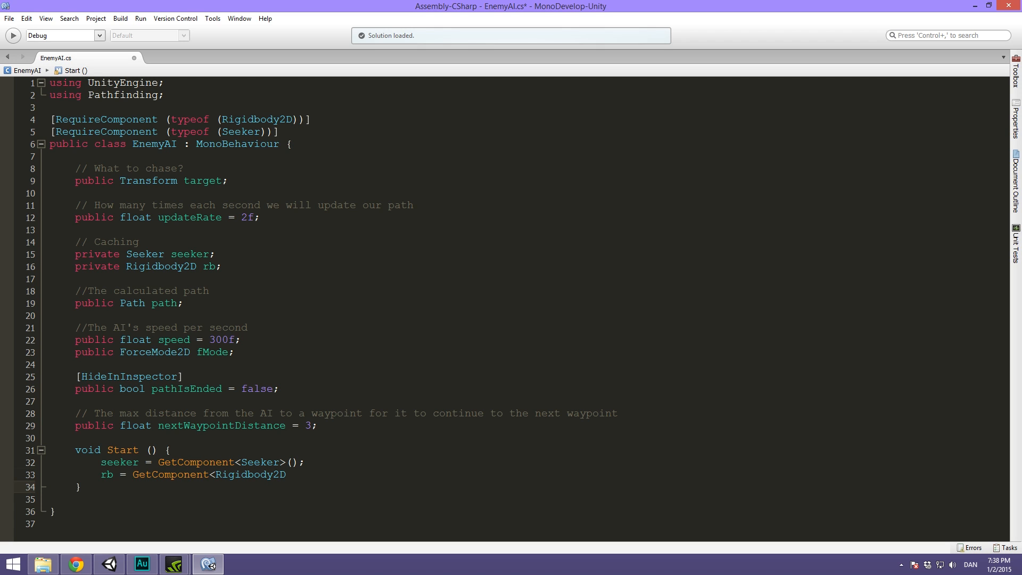
pyautogui.write('>();')
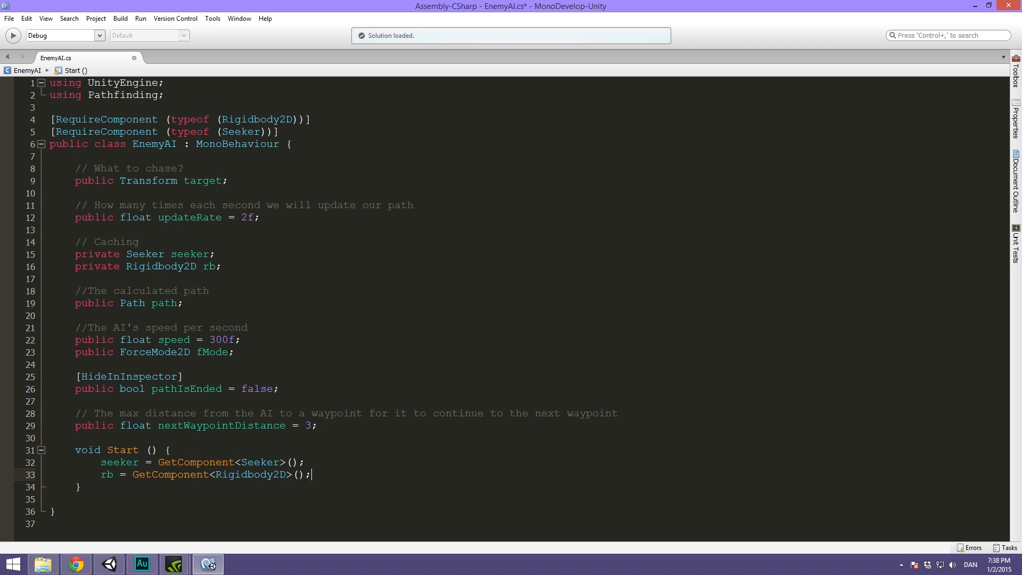
pyautogui.press('Return')
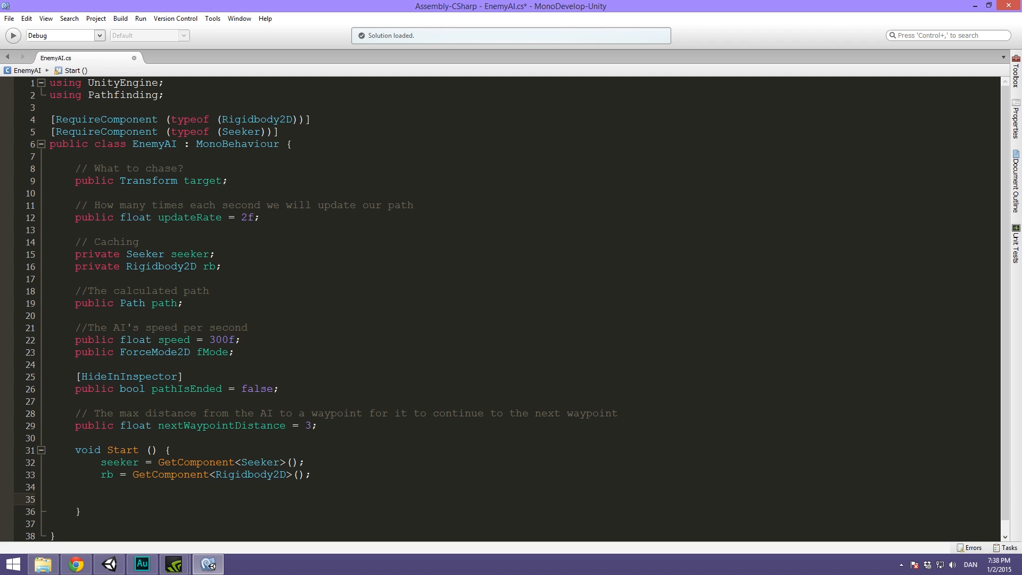
# In Start, add an if (target == null) block with an empty Debug.LogError call
pyautogui.write('if (target =')
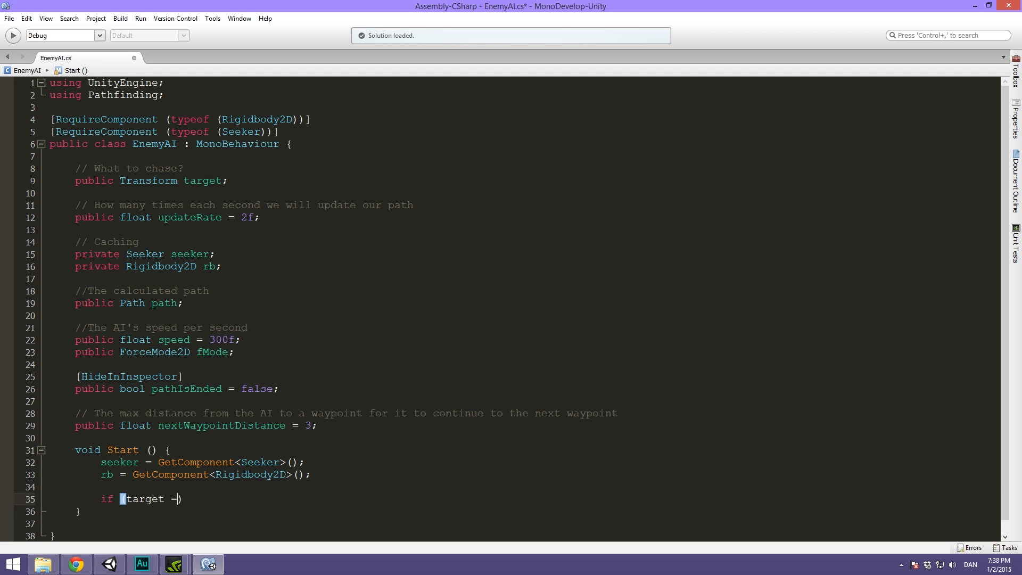
pyautogui.write('= null)')
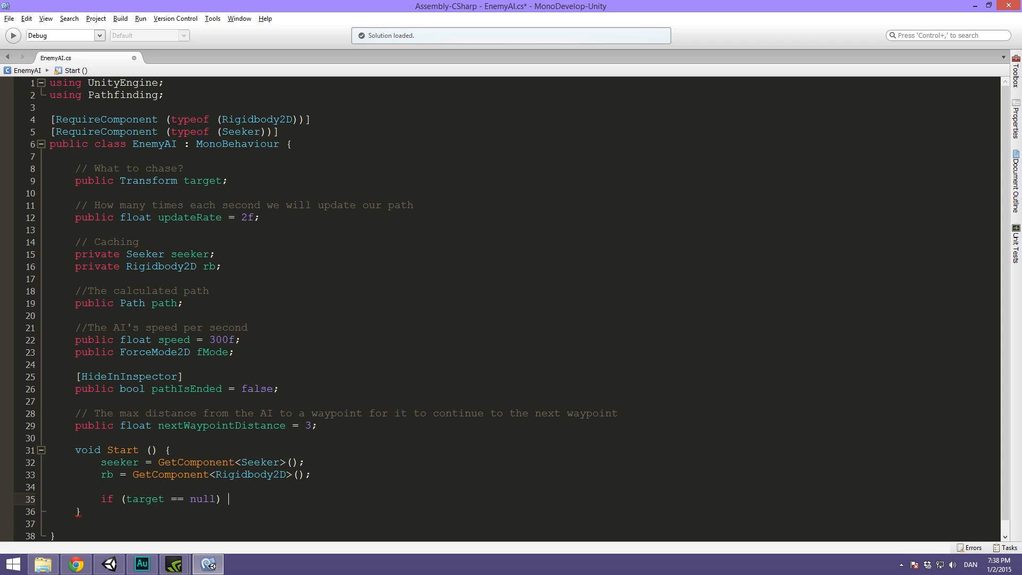
pyautogui.write('{')
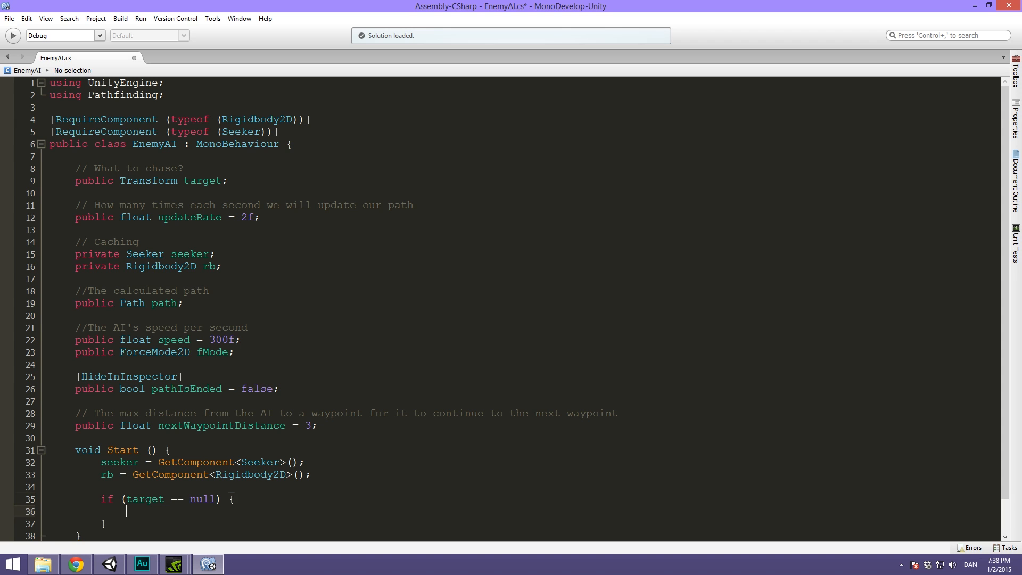
pyautogui.write('Debug.LogE')
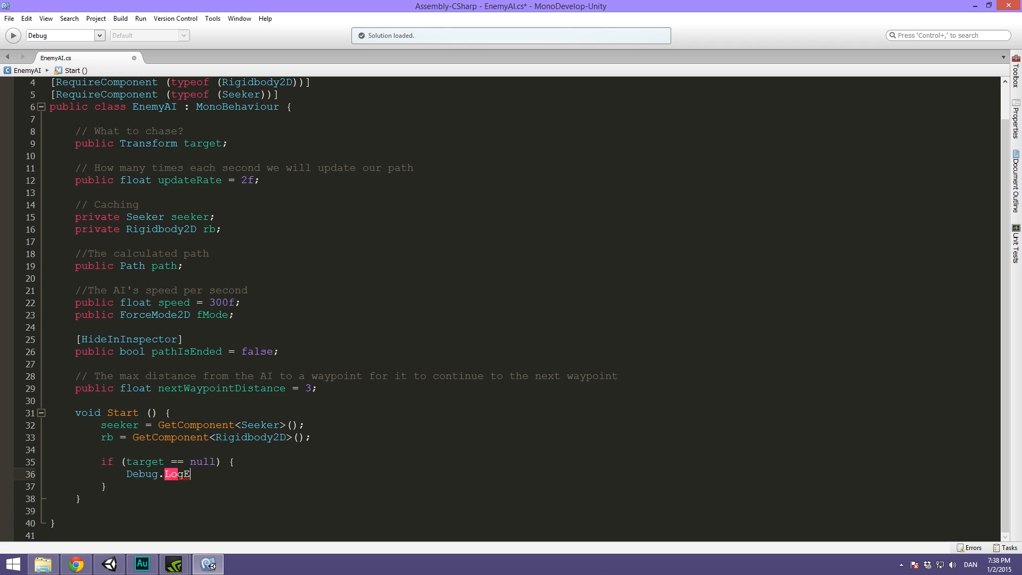
pyautogui.write('rror')
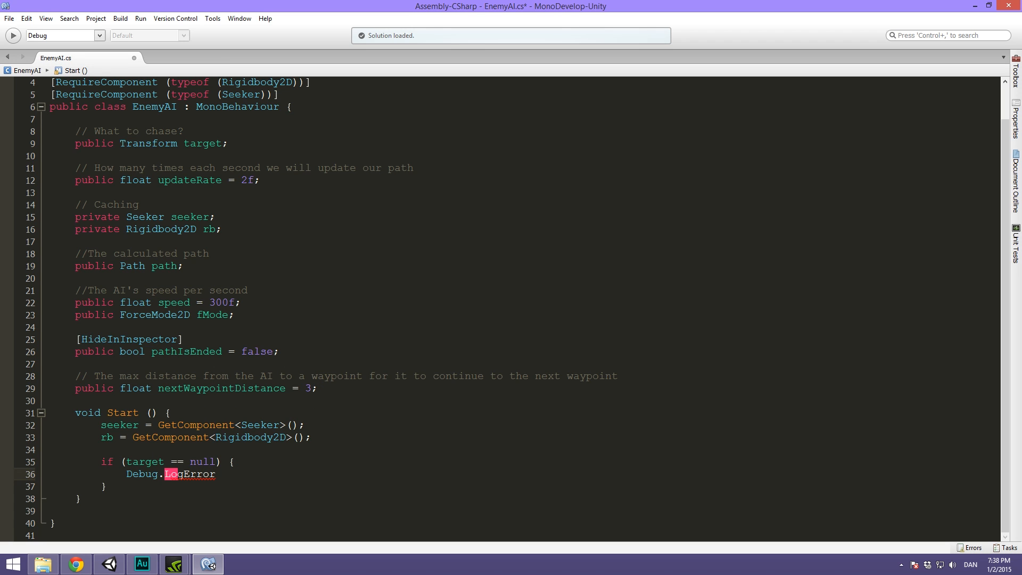
pyautogui.write('();')
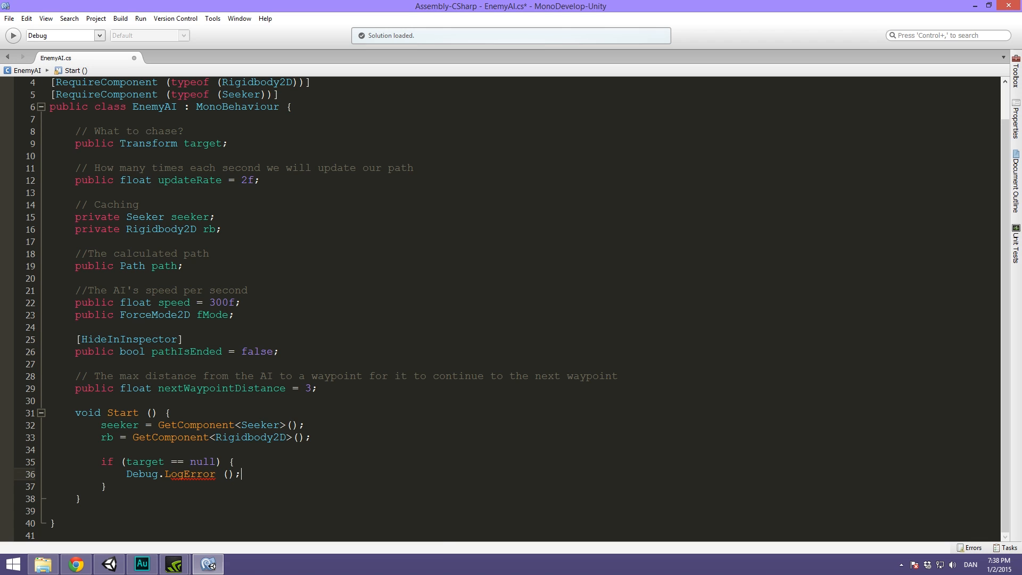
pyautogui.write('""')
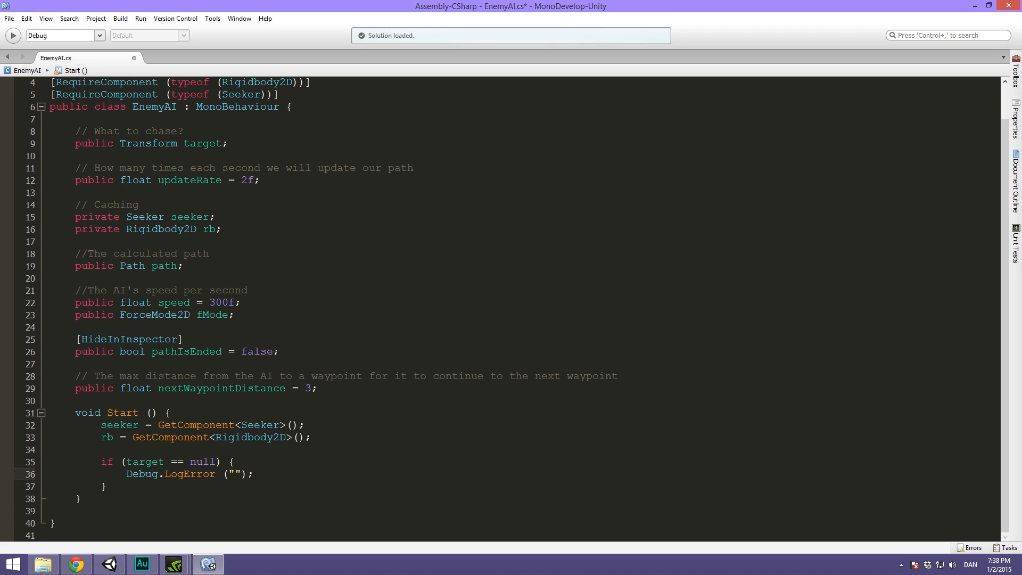
# Fill the error message "No Player found? PANIC!" and add return inside the null-target check
pyautogui.click(235, 474)
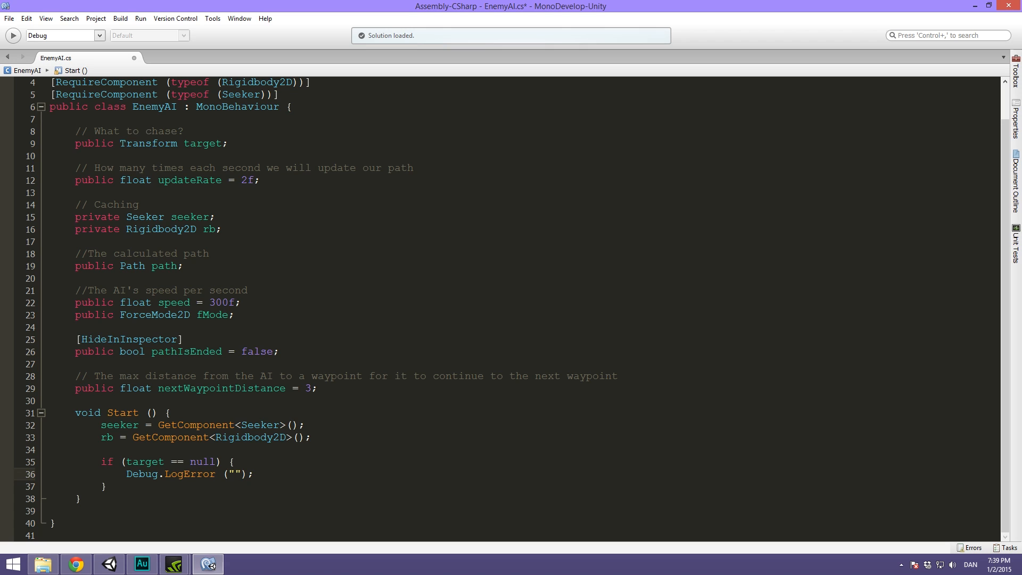
pyautogui.write('No')
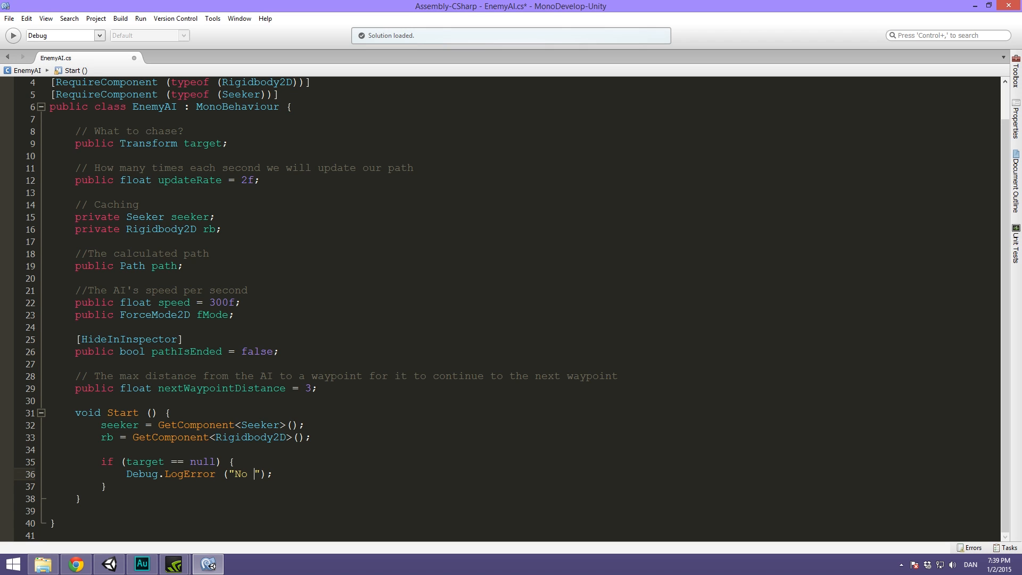
pyautogui.write('Player found?')
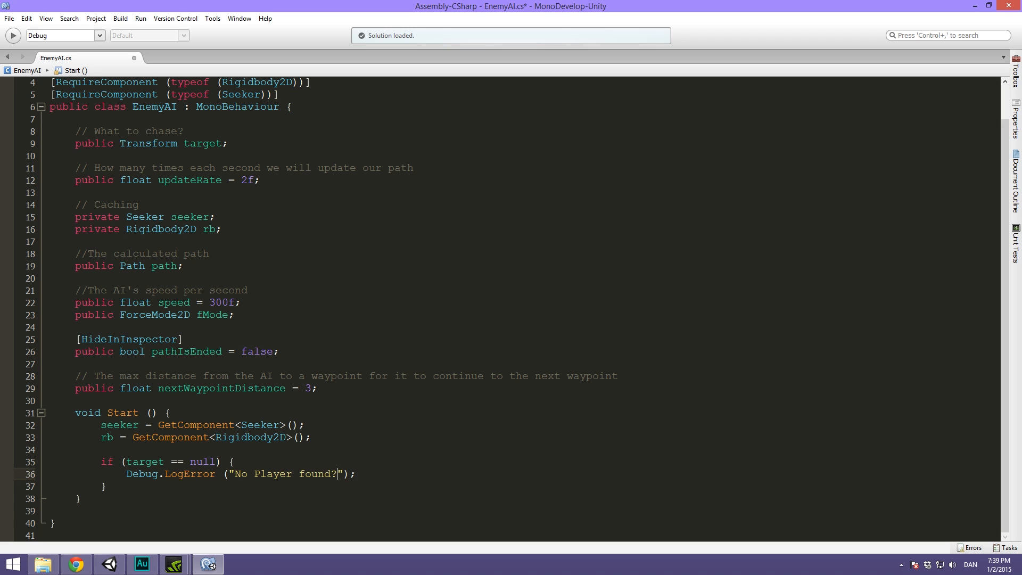
pyautogui.write('PAN')
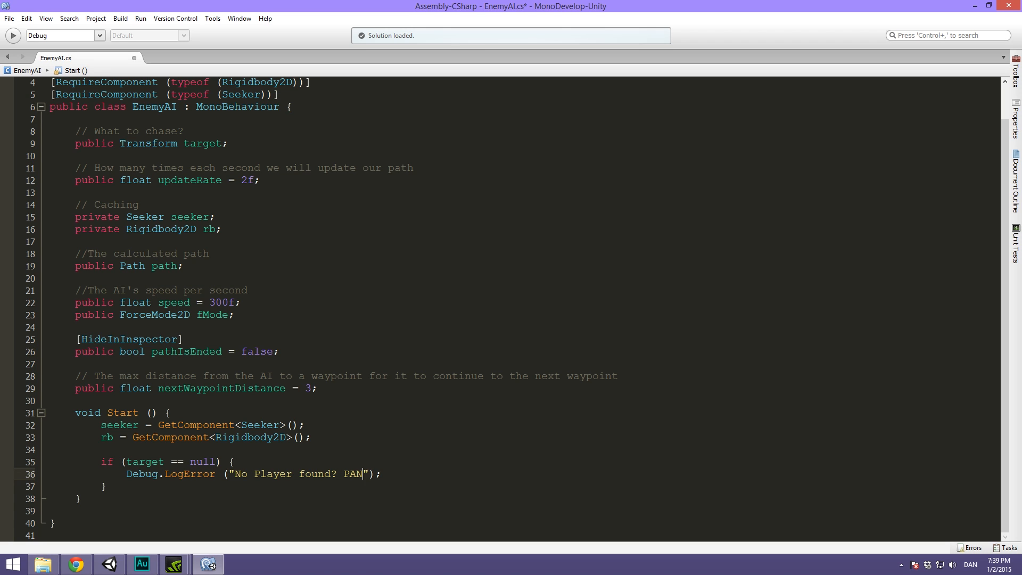
pyautogui.write('IC!')
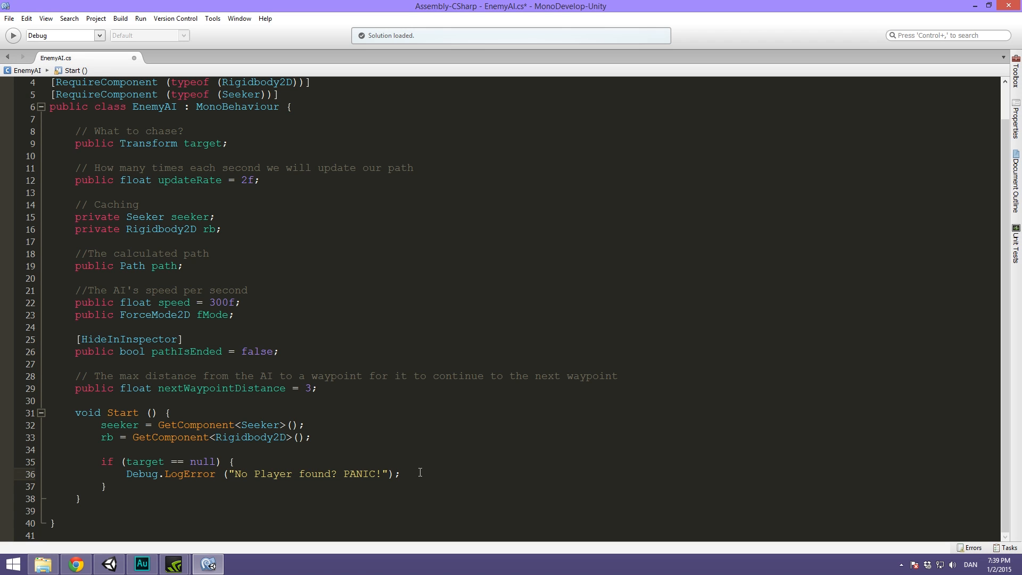
pyautogui.write('return;')
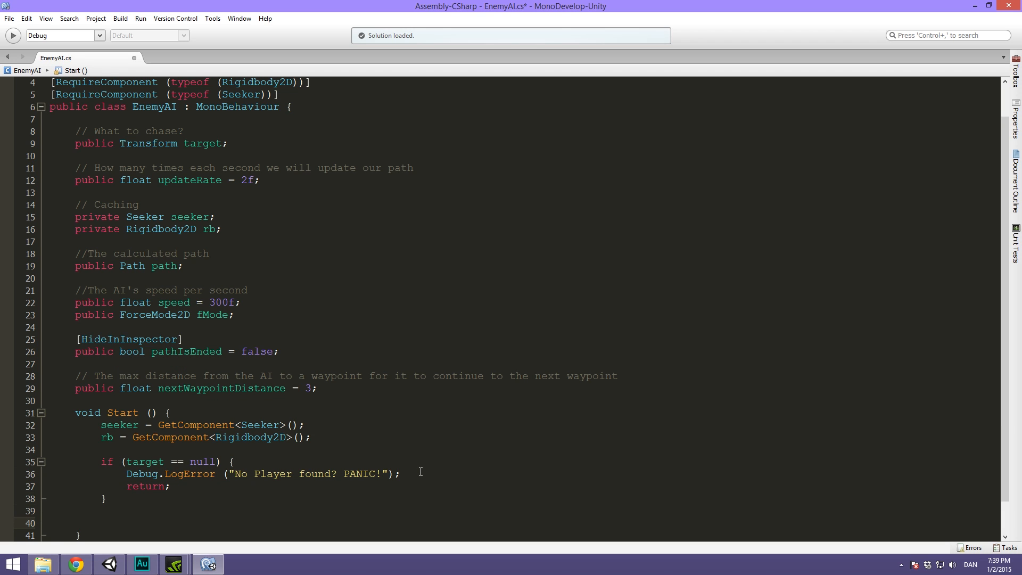
# Call seeker.StartPath from transform.position to target.position with the OnPathComplete callback
pyautogui.scroll(-3)
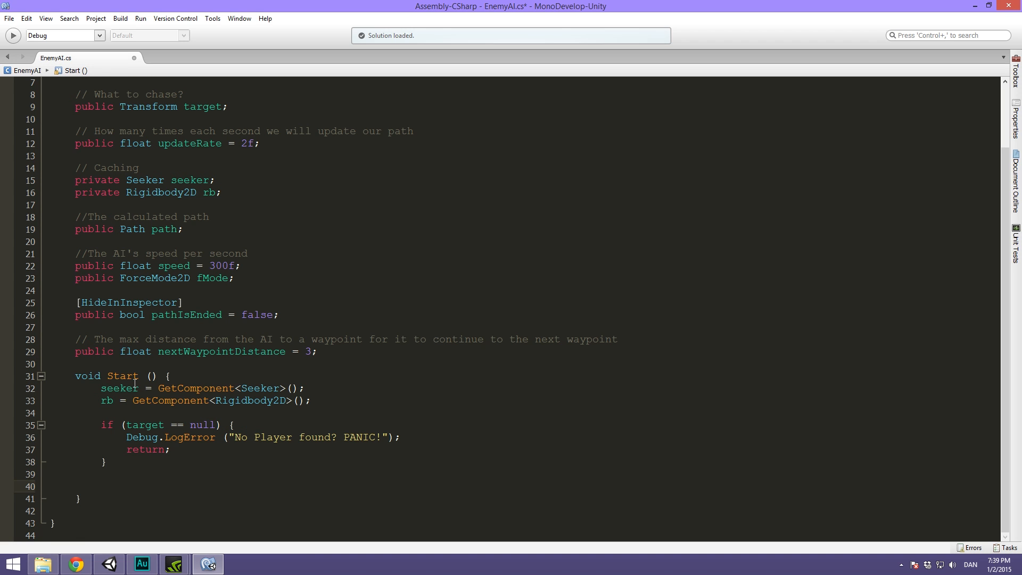
pyautogui.moveTo(119, 388)
pyautogui.write('seeker.')
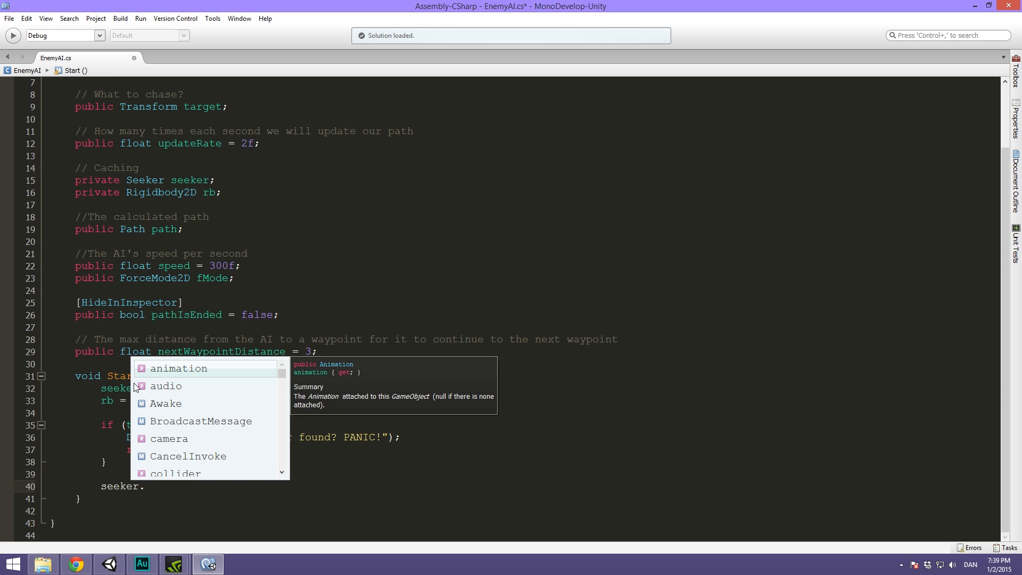
pyautogui.write('startPath (')
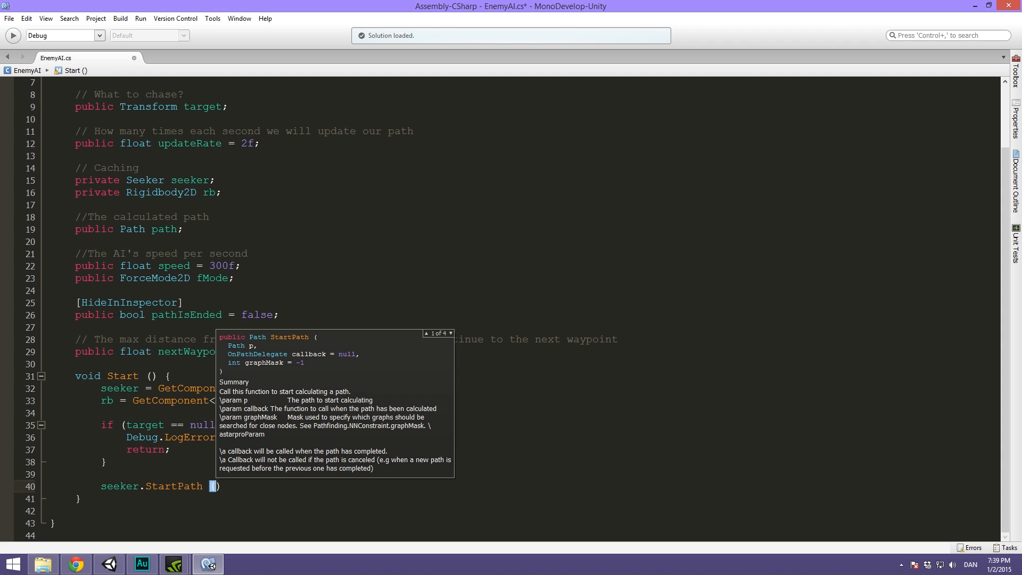
pyautogui.write('tr')
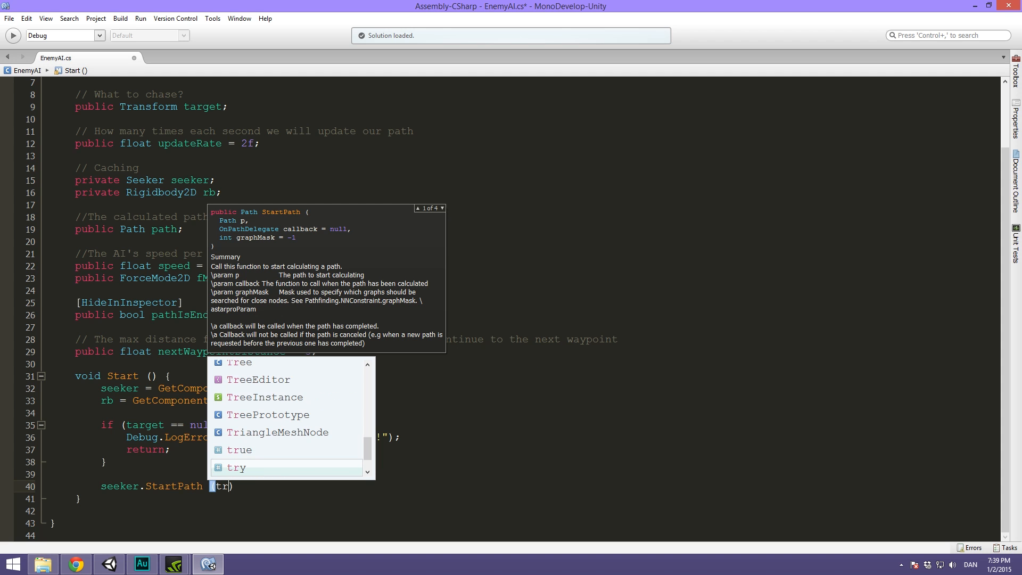
pyautogui.write('ransform.position,')
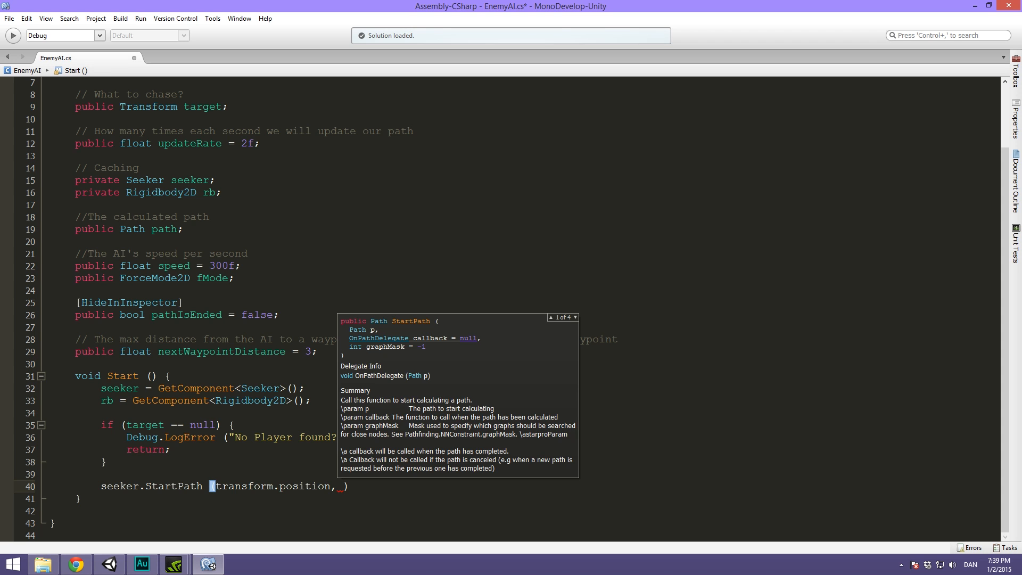
pyautogui.write('target.position,')
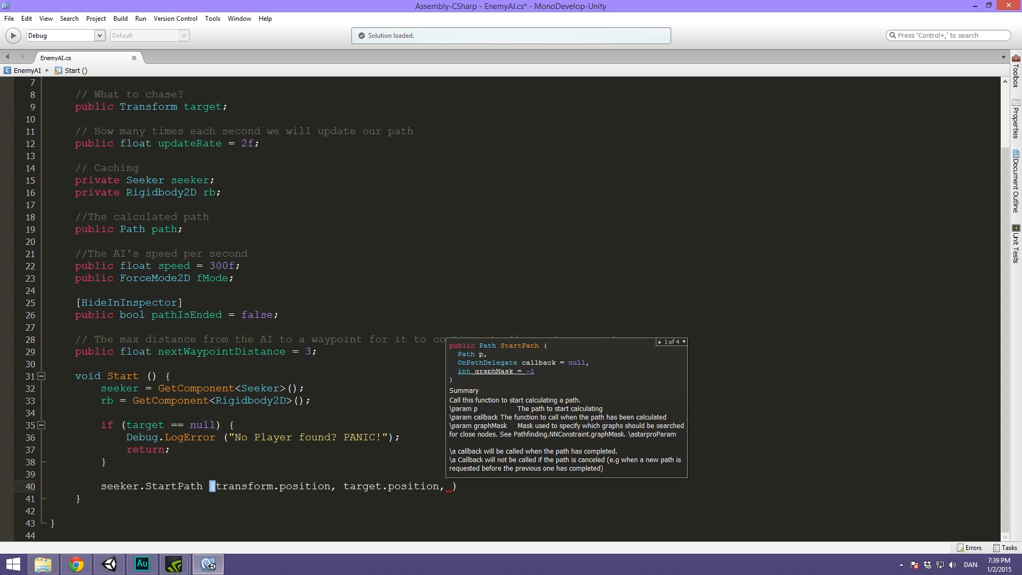
pyautogui.write('OnPathComplete')
pyautogui.write('//')
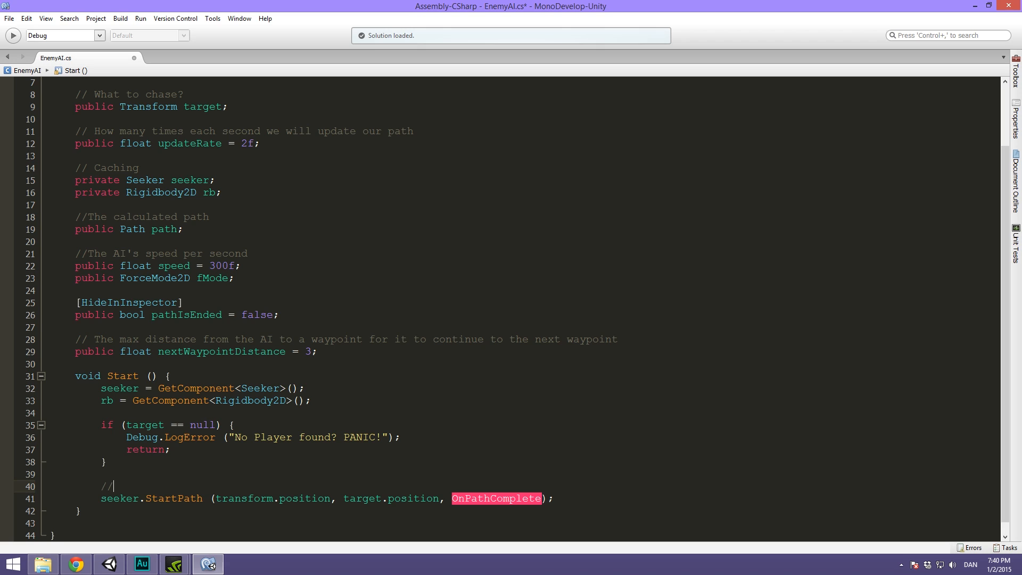
# Finish the comment: start a path to the target position, returning the result to the OnPathComplete method
pyautogui.write('Start a new path t')
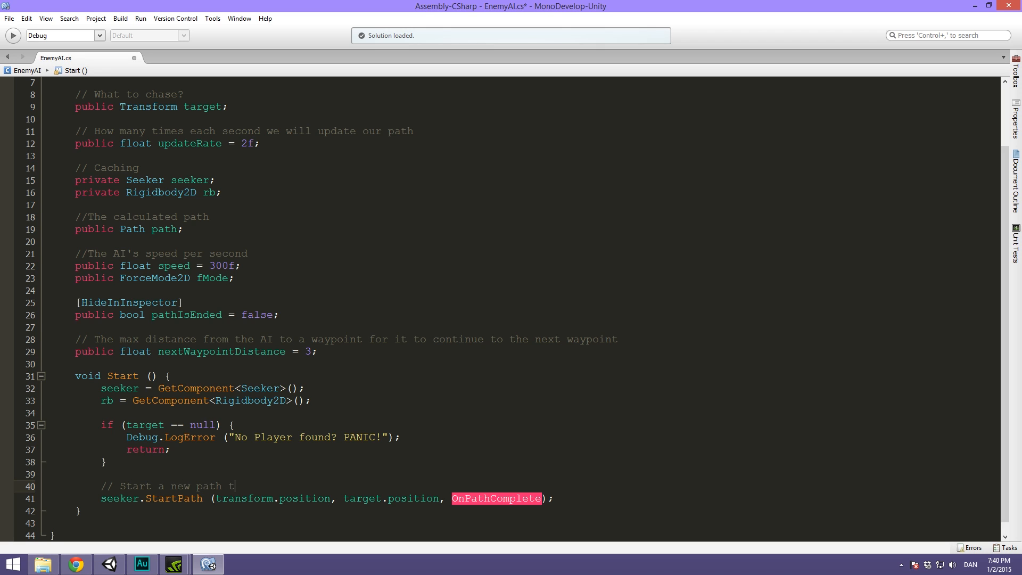
pyautogui.write('o the target p')
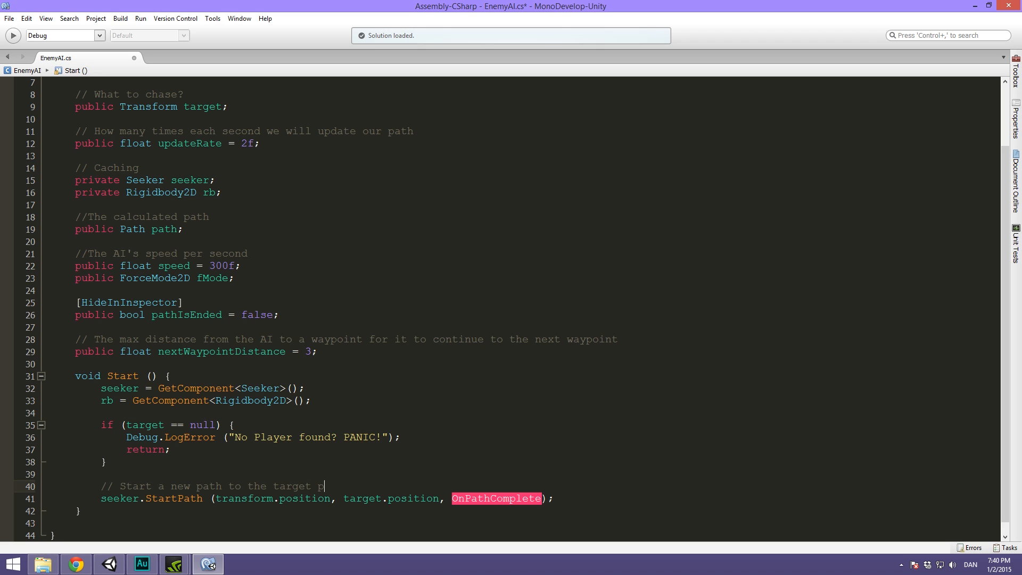
pyautogui.write('osition, return the')
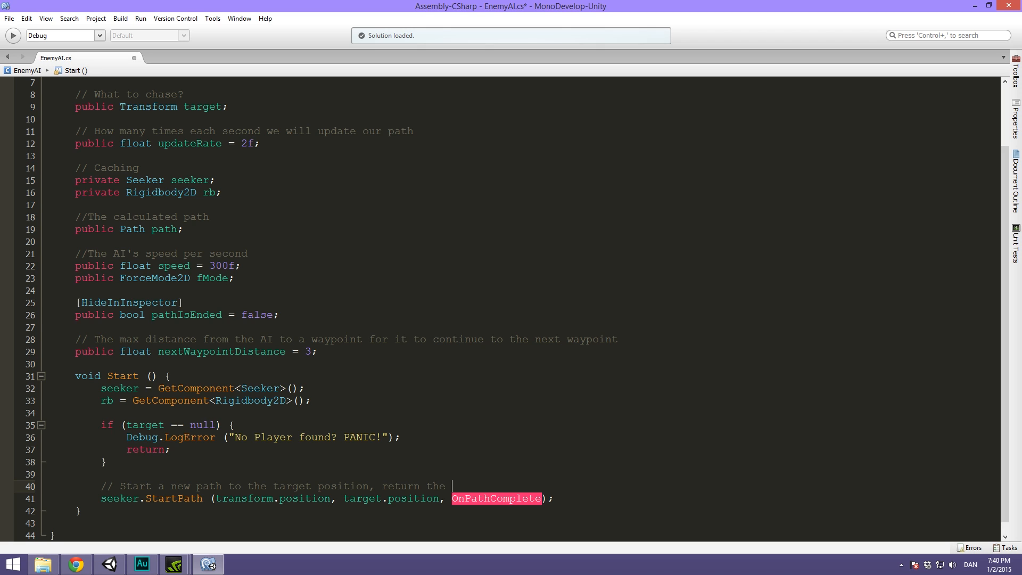
pyautogui.write('result to the OnPath')
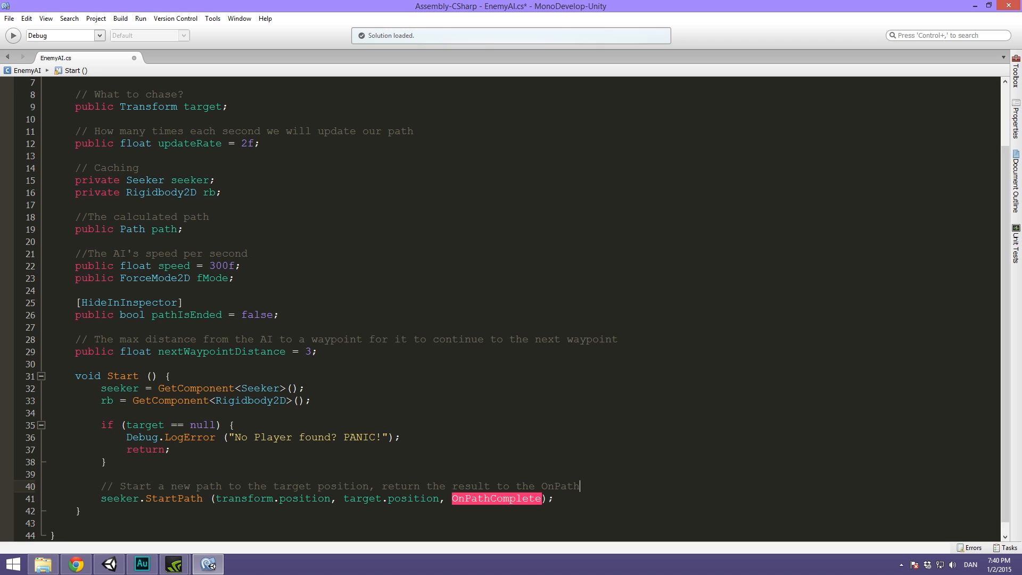
pyautogui.write('functi')
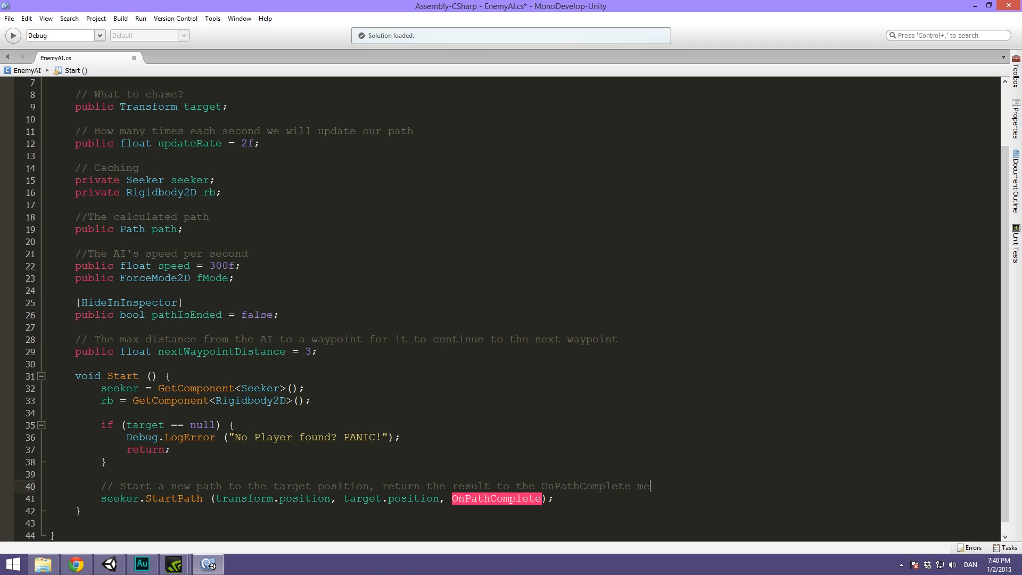
pyautogui.write('thod')
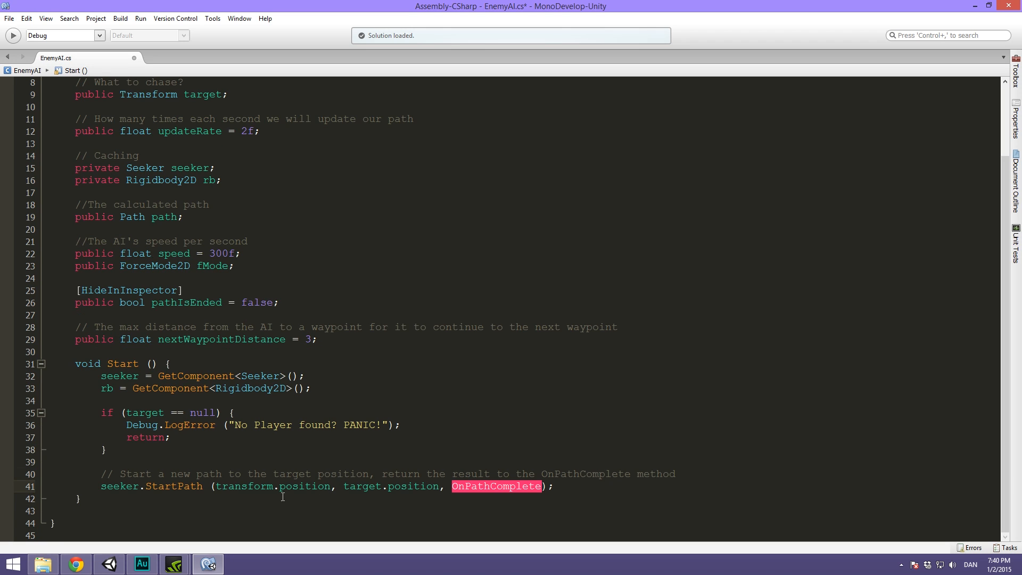
# Add a // WRITE SOME MORE placeholder comment after the StartPath line
pyautogui.click(505, 487)
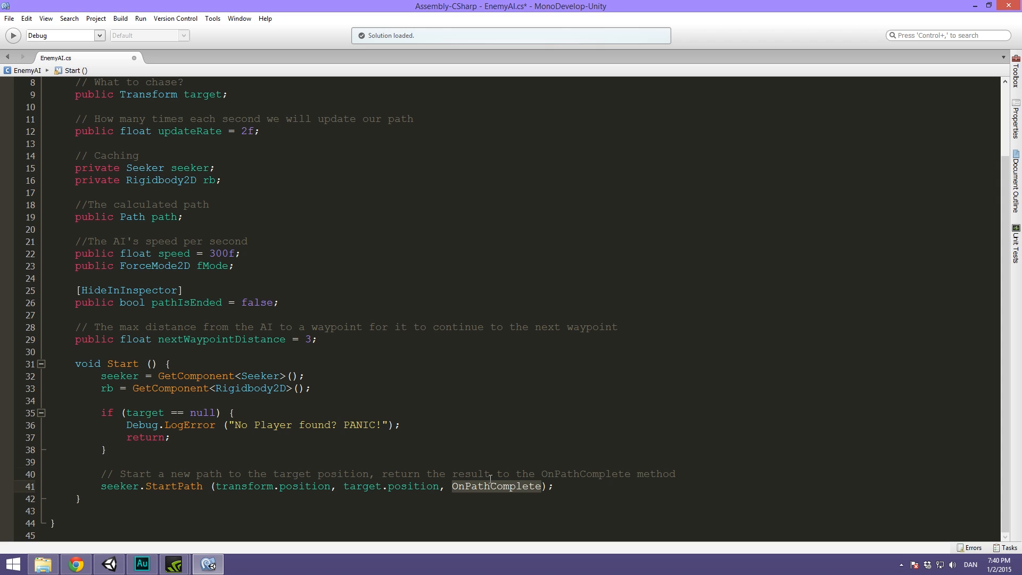
pyautogui.doubleClick(495, 487)
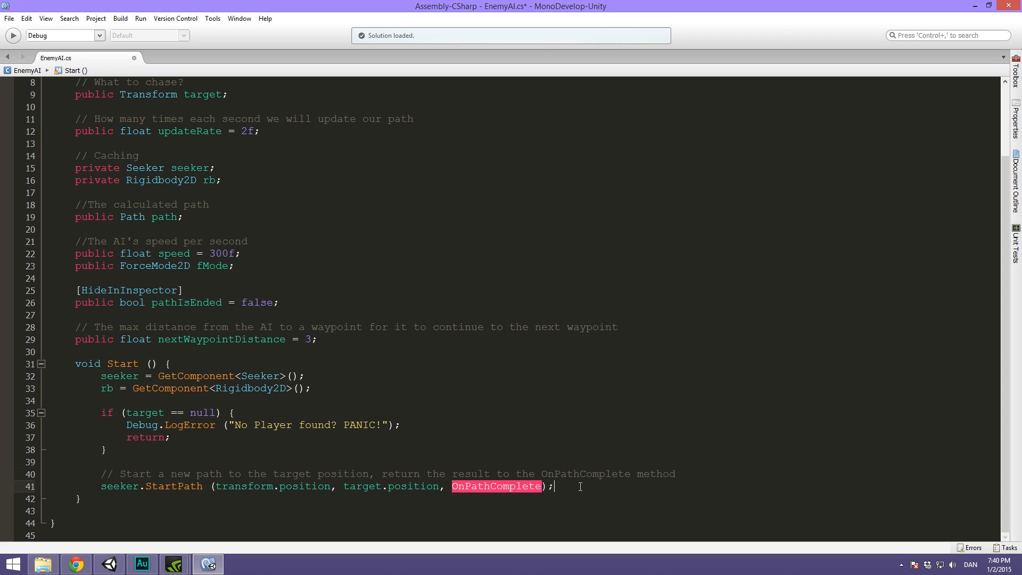
pyautogui.write('//')
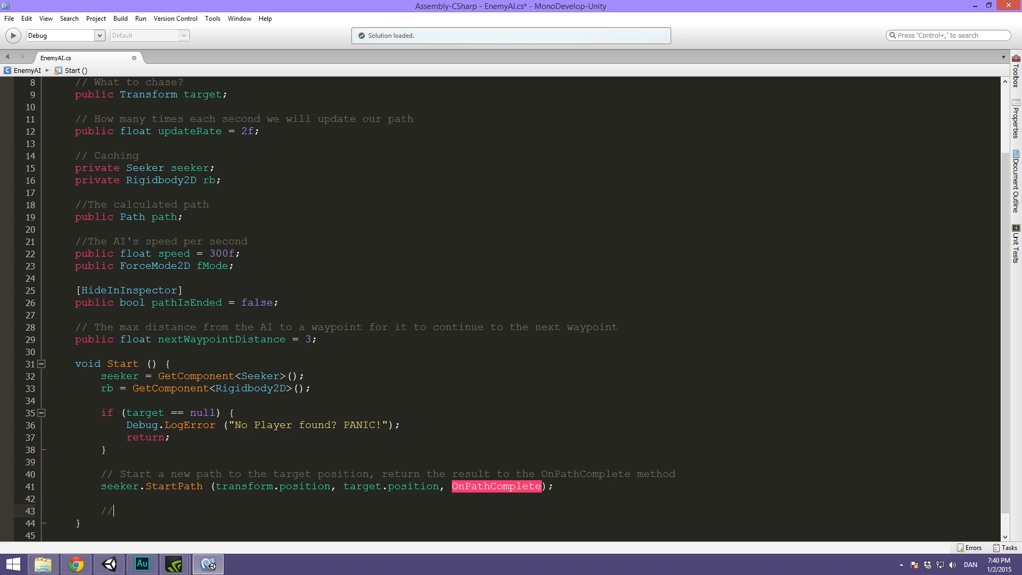
pyautogui.write('WRITE SOME MORE')
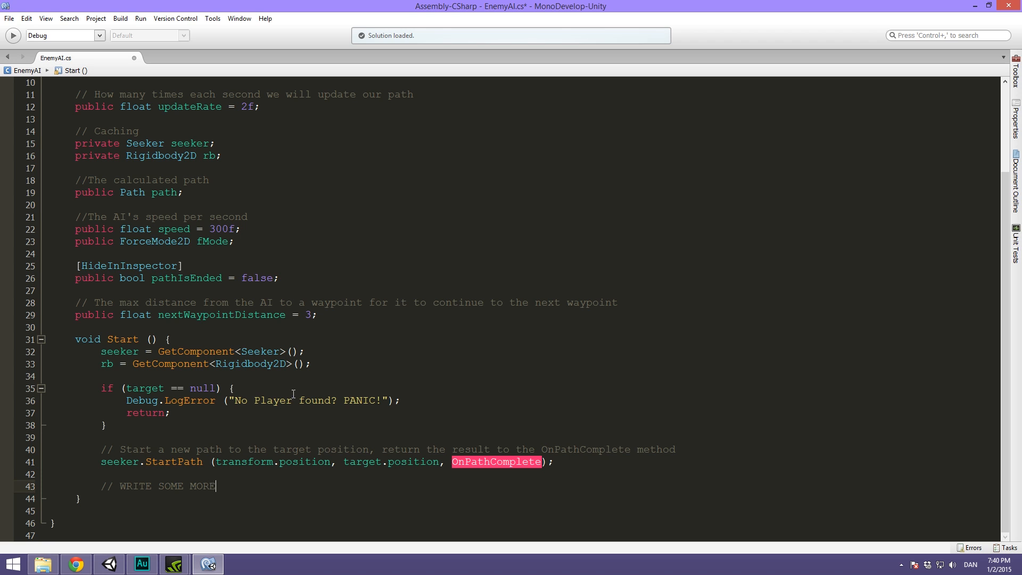
pyautogui.click(77, 523)
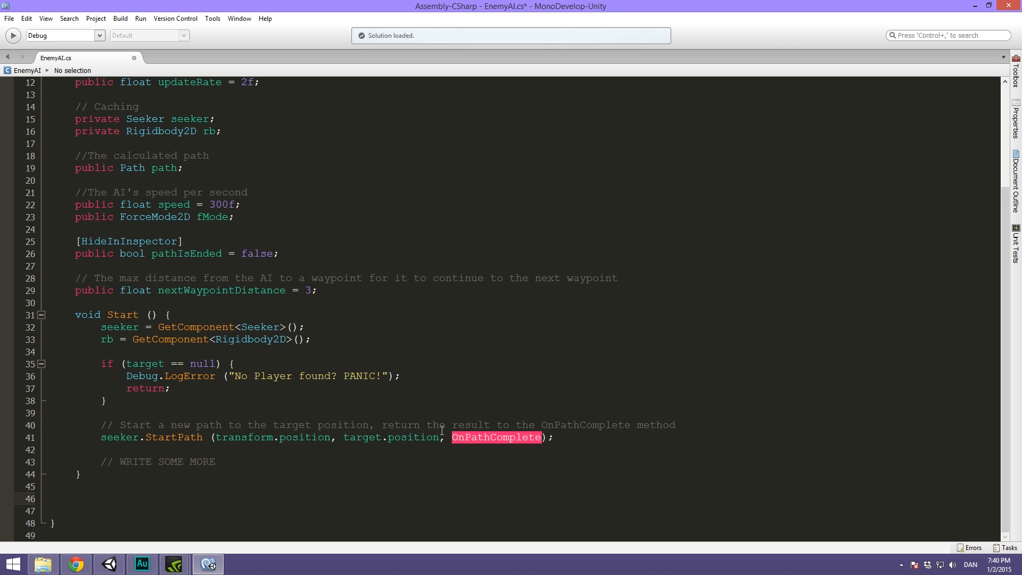
# Declare a public void OnPathComplete (Path p) method below Start
pyautogui.write('public void')
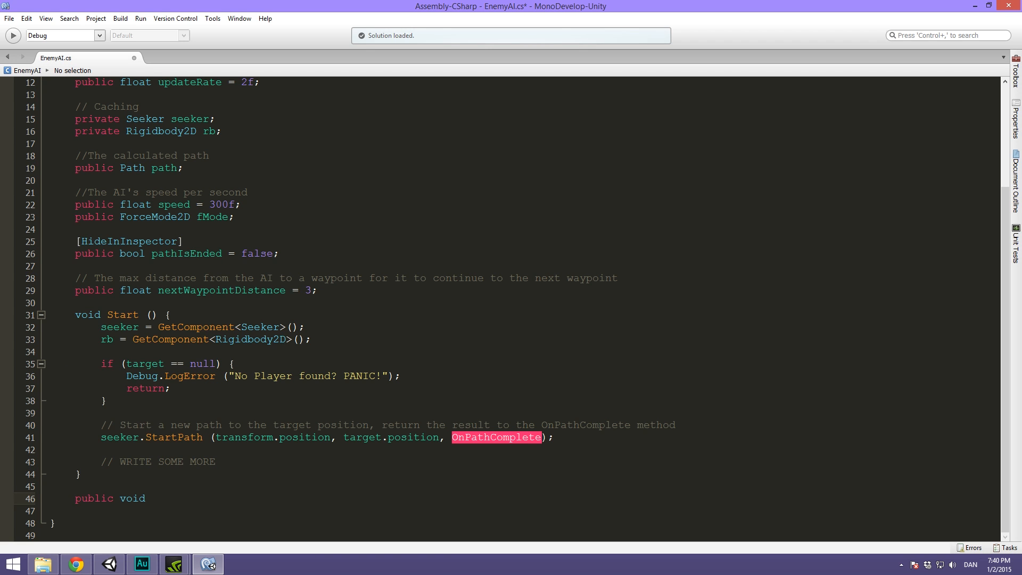
pyautogui.write('OnPat')
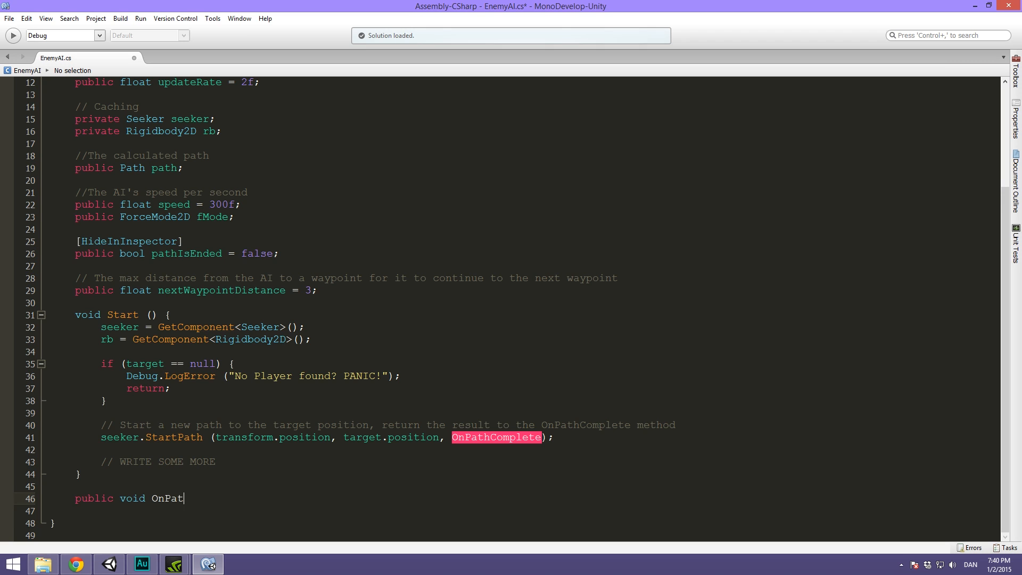
pyautogui.write('hComplete')
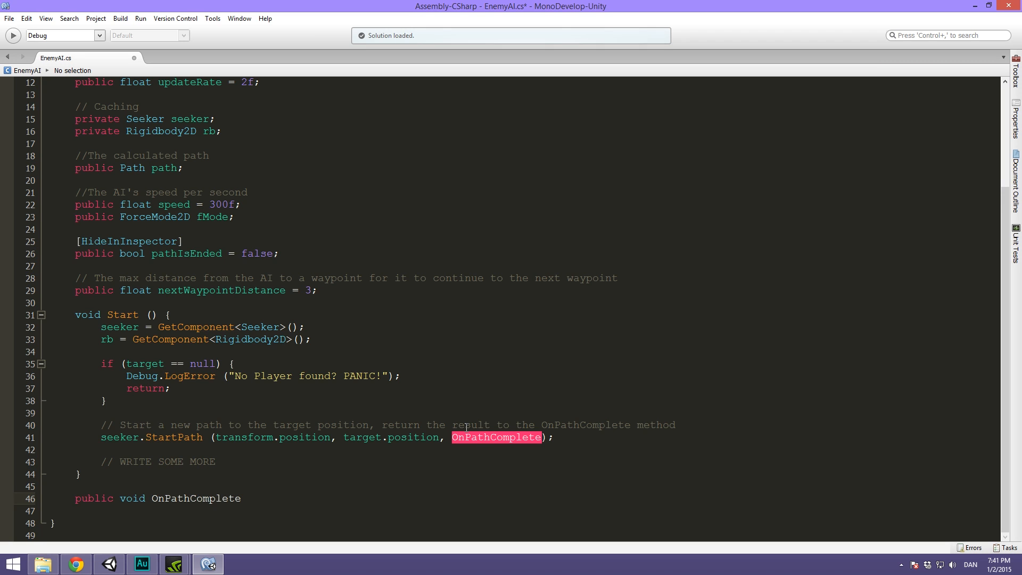
pyautogui.write('()')
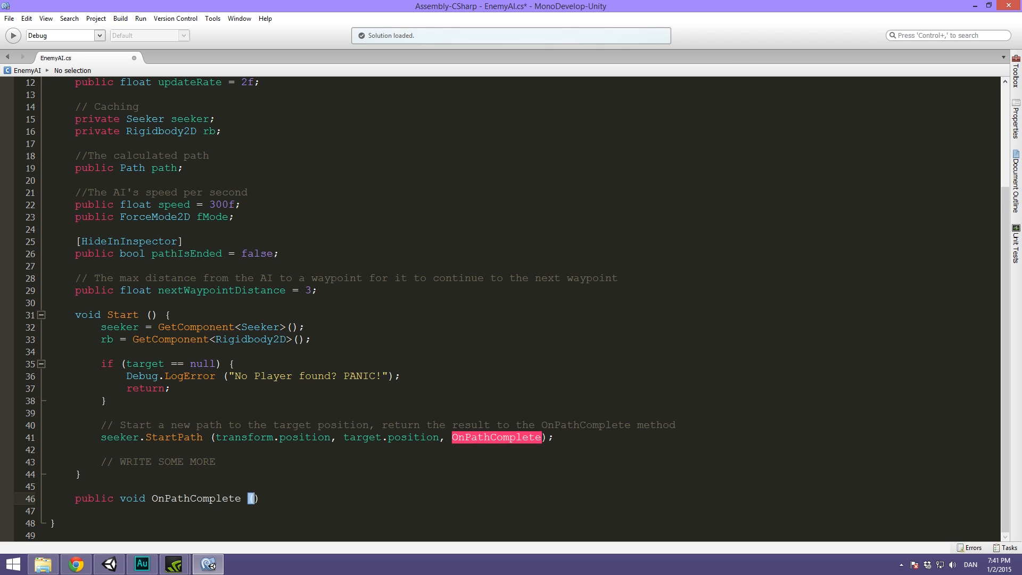
pyautogui.write('Path')
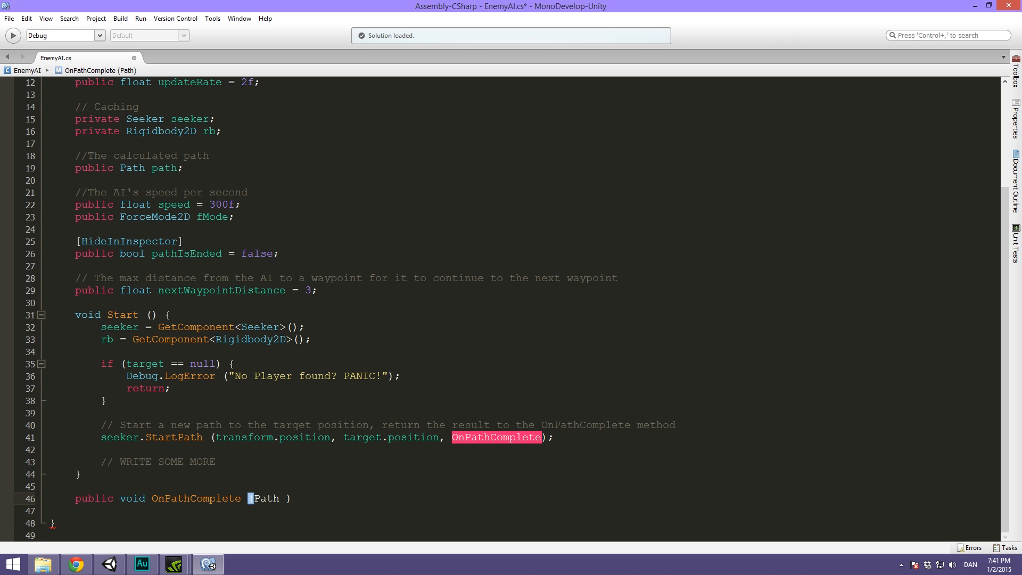
pyautogui.write('p')
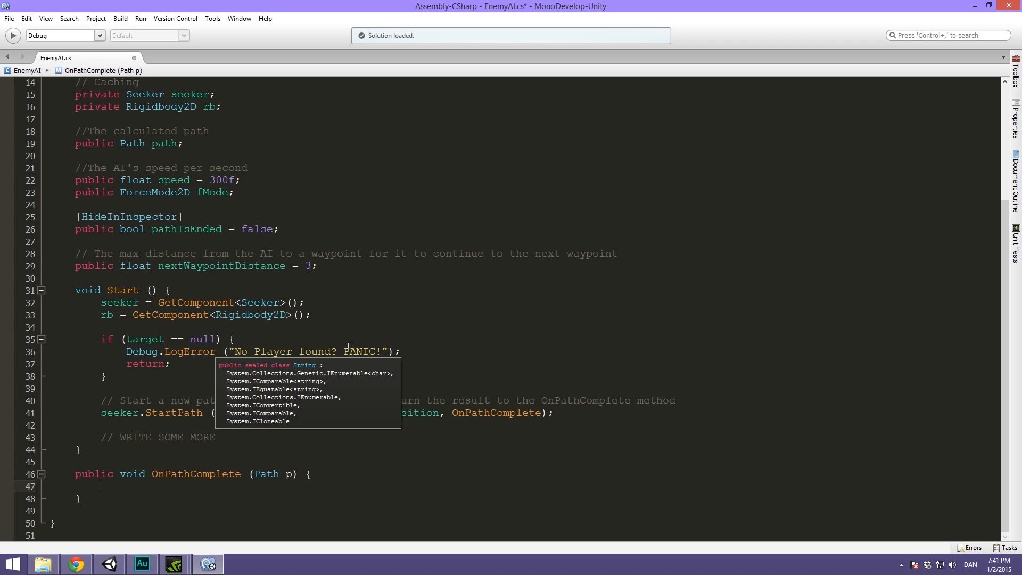
# Log "We got a path. Did it have an error?" concatenated with p.error via Debug.Log
pyautogui.write('Debug.Log ("')
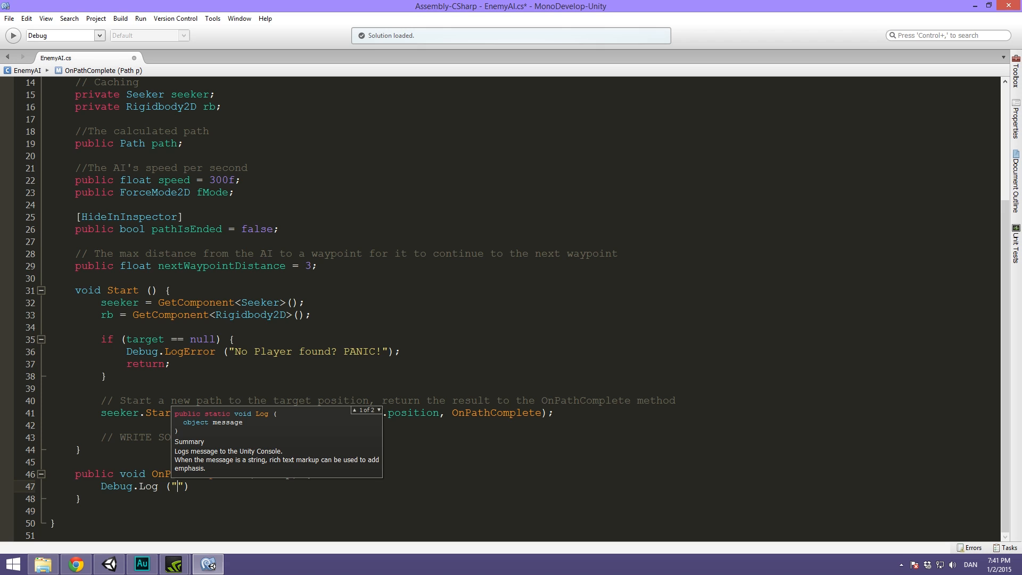
pyautogui.write('We got a path.')
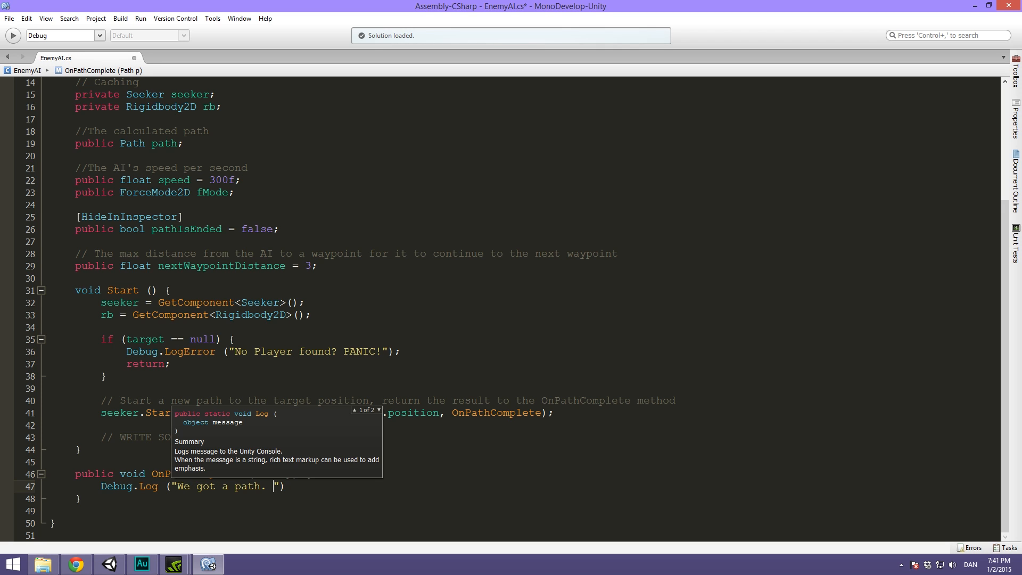
pyautogui.write('Did it have')
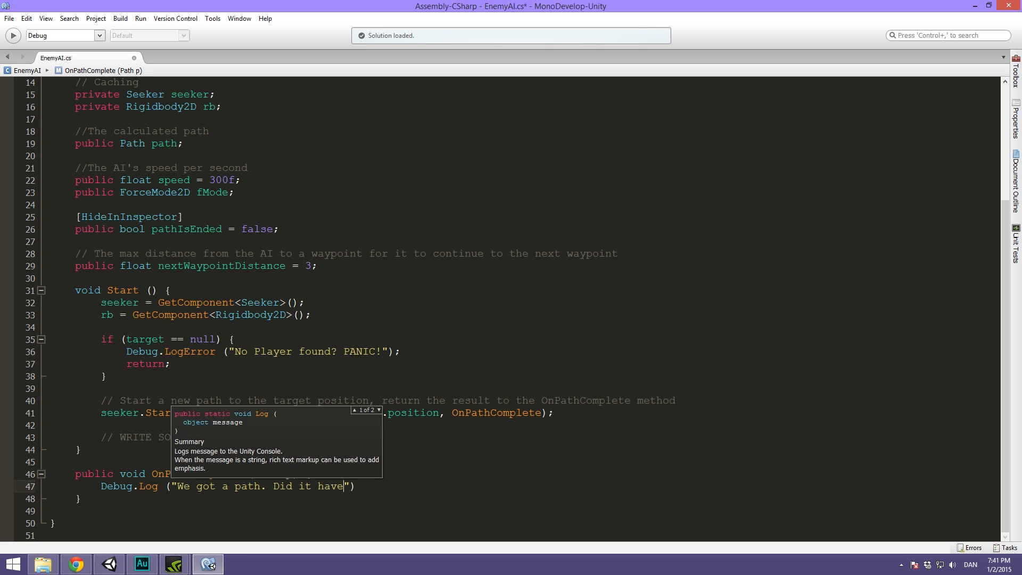
pyautogui.write('an e')
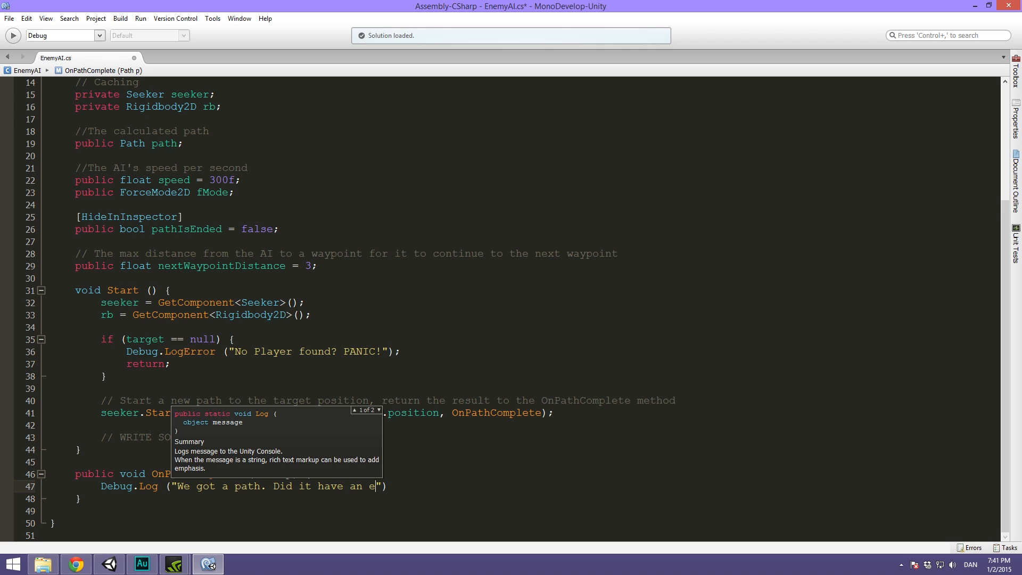
pyautogui.write('rror?')
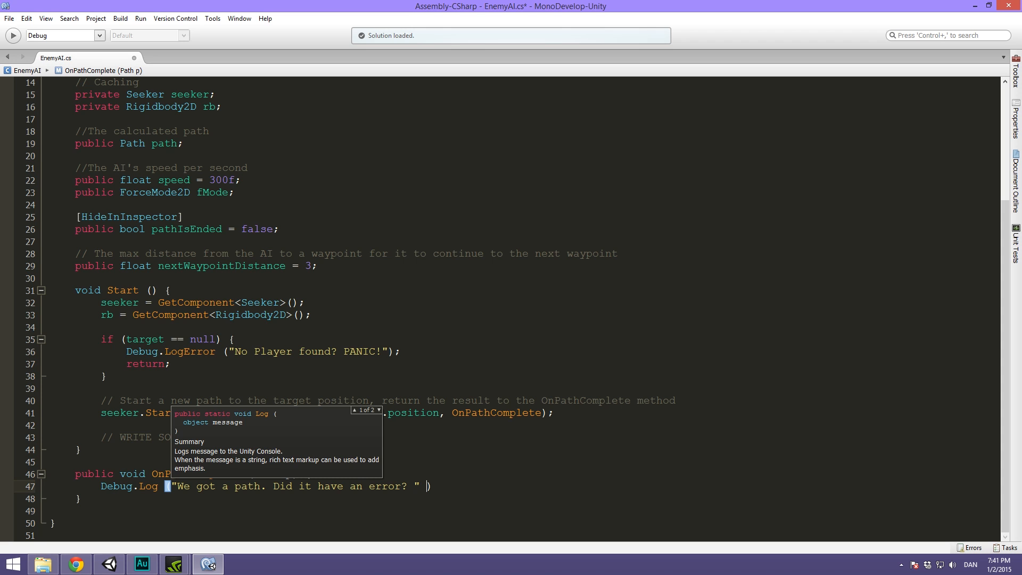
pyautogui.write('+ p.error')
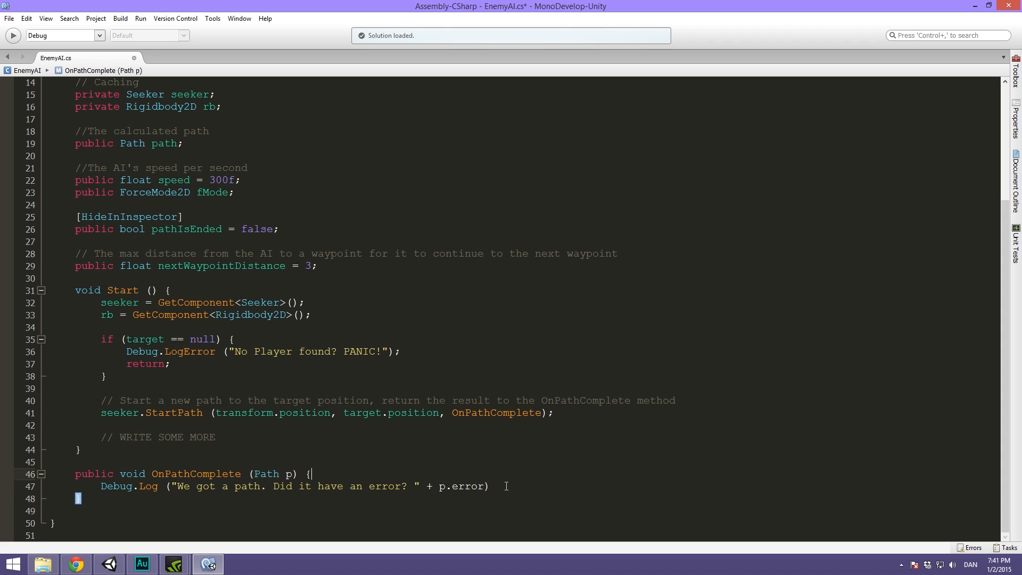
pyautogui.write(');')
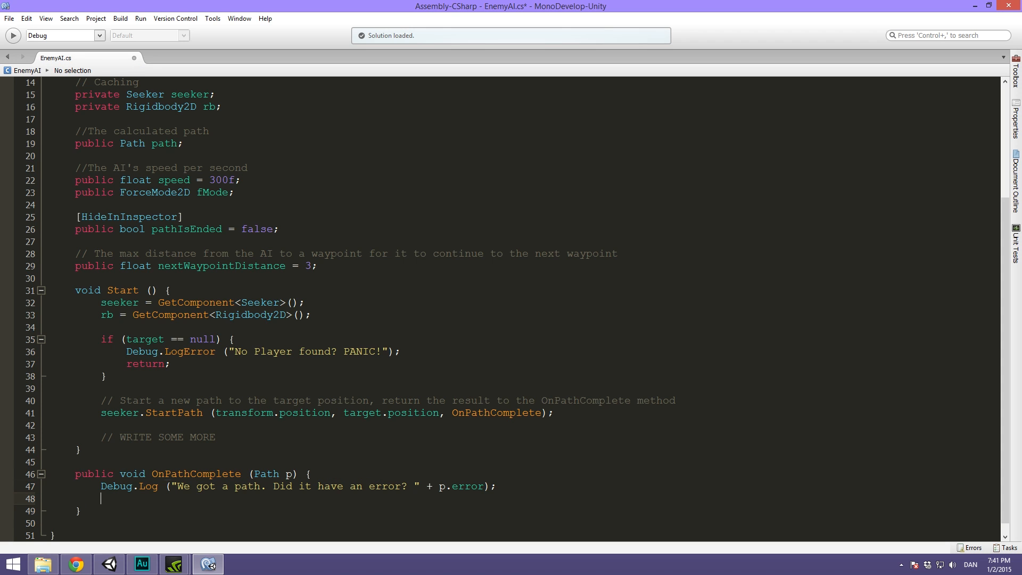
# In an if (!p.error) block, set path = p and currentWaypoint = 0
pyautogui.write('if (1)')
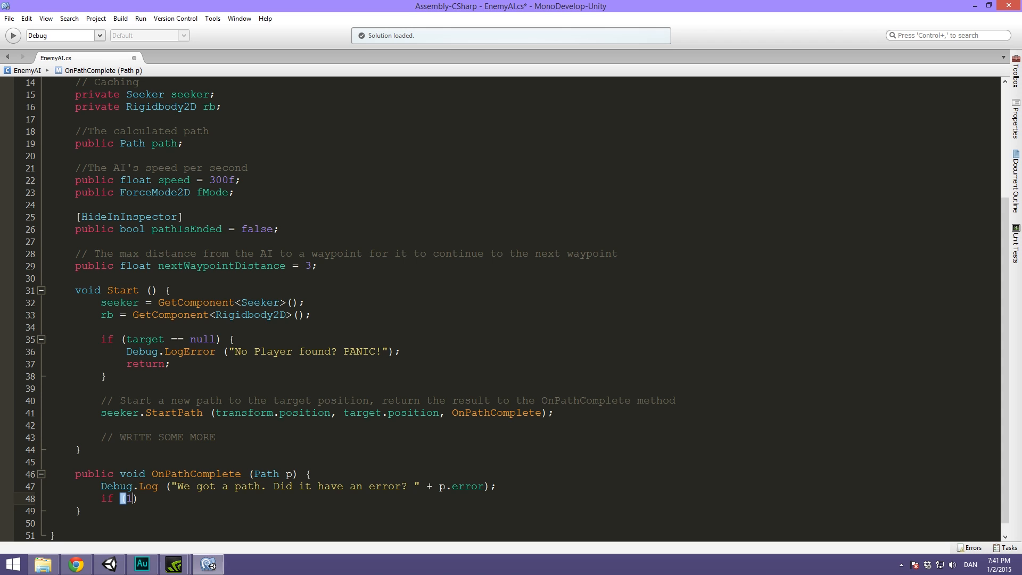
pyautogui.write('!p')
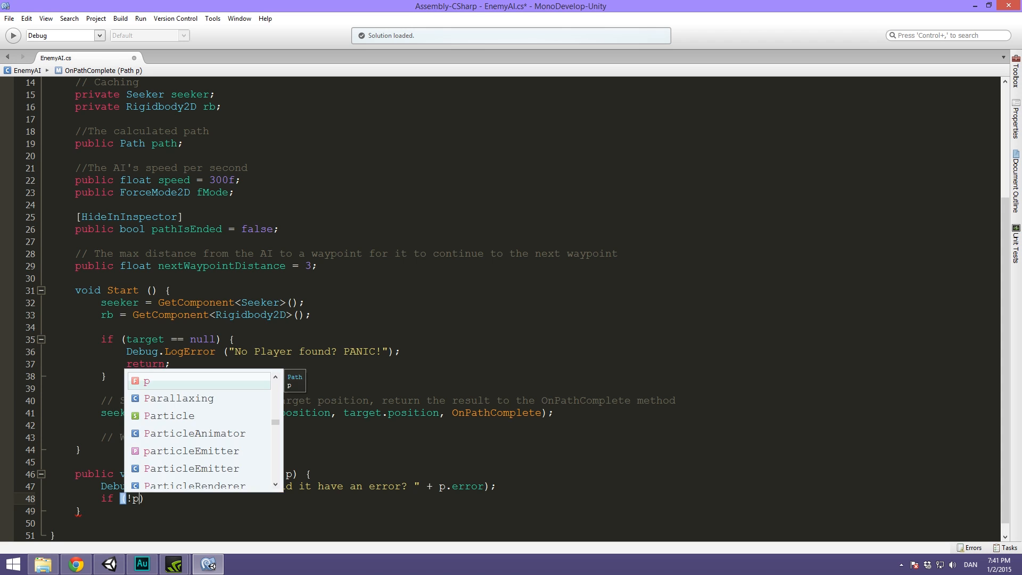
pyautogui.write('.error')
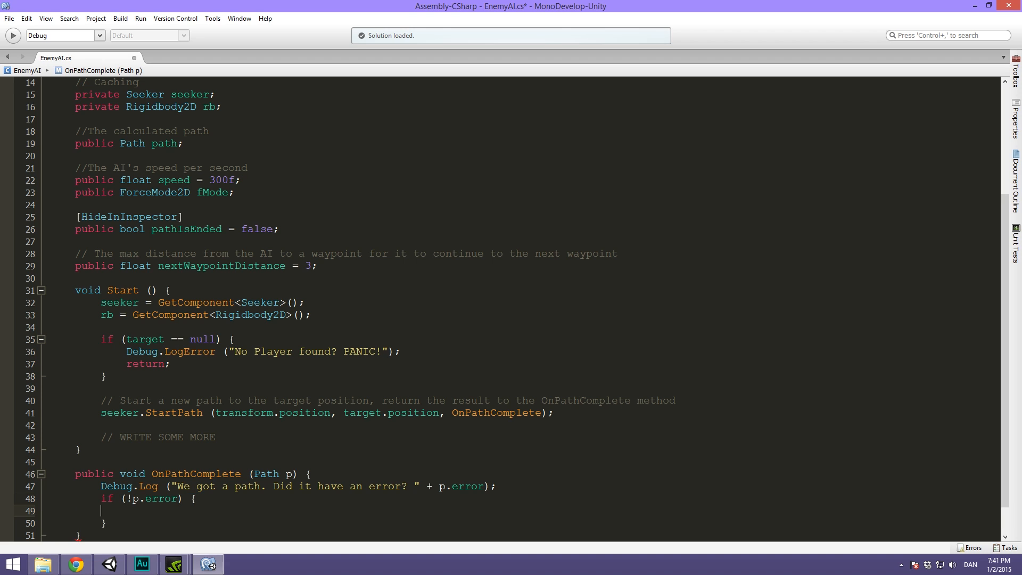
pyautogui.write('path =')
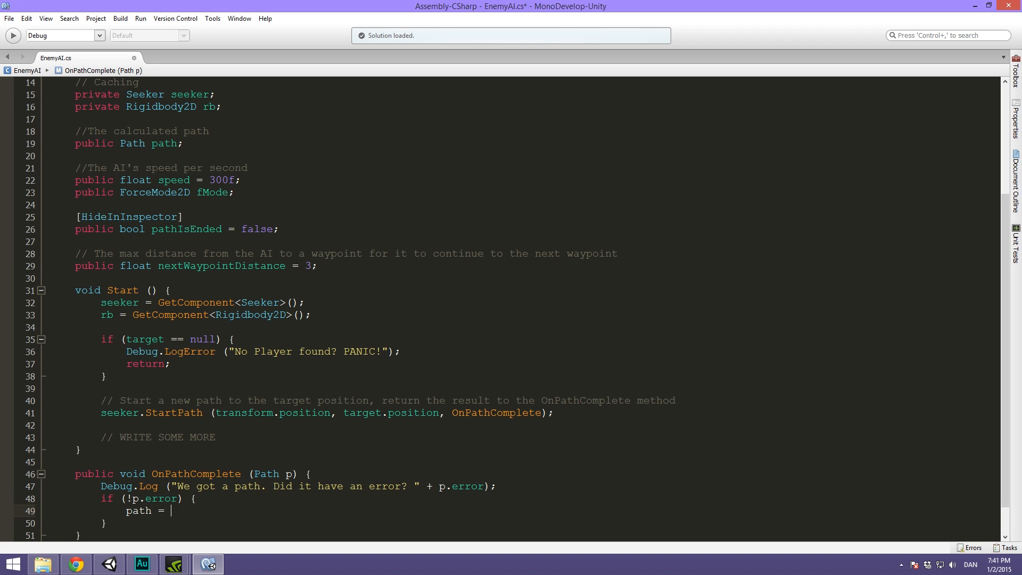
pyautogui.write('p;')
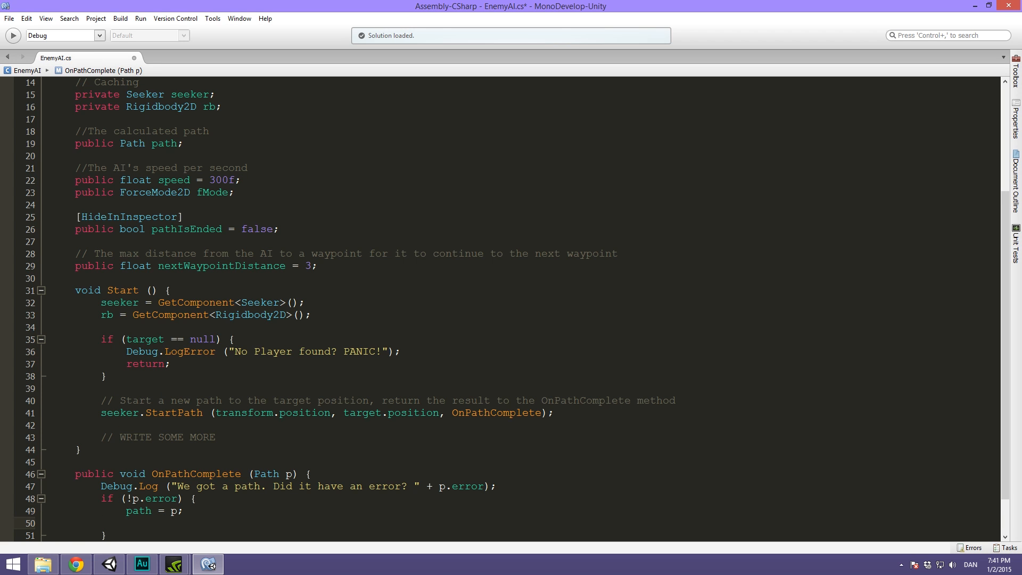
pyautogui.write('currentWa')
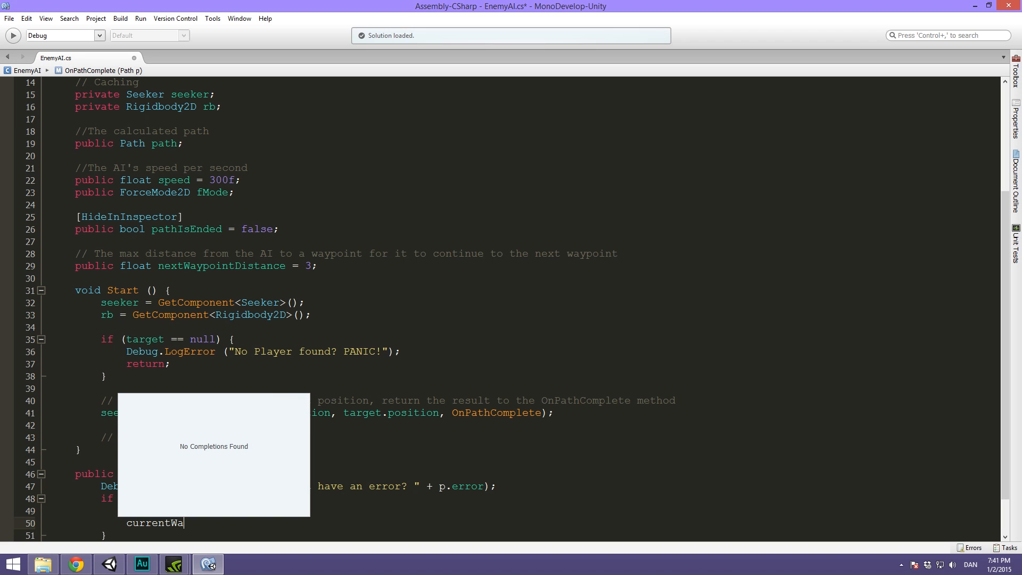
pyautogui.write('ypoin')
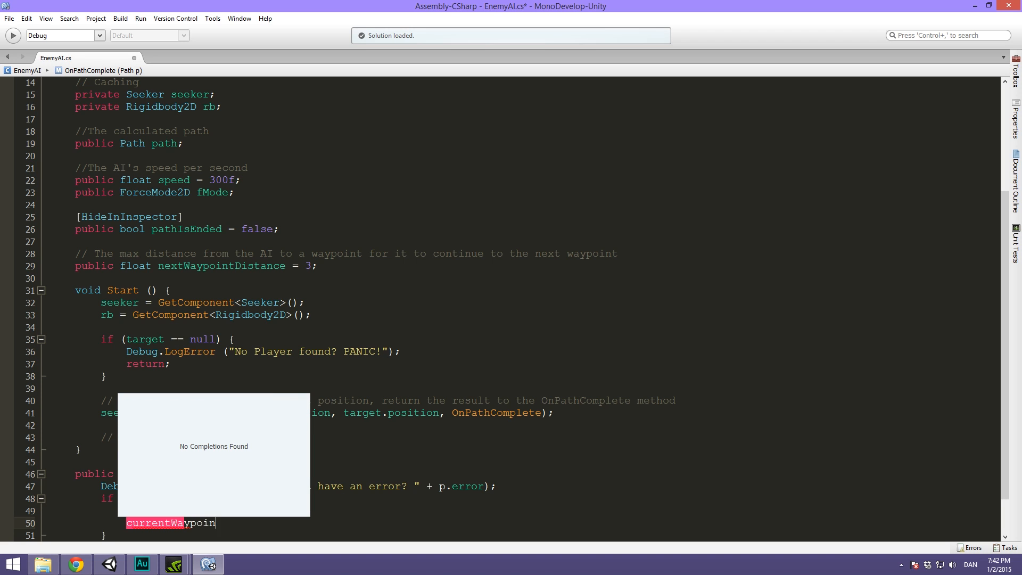
pyautogui.write('= 0;')
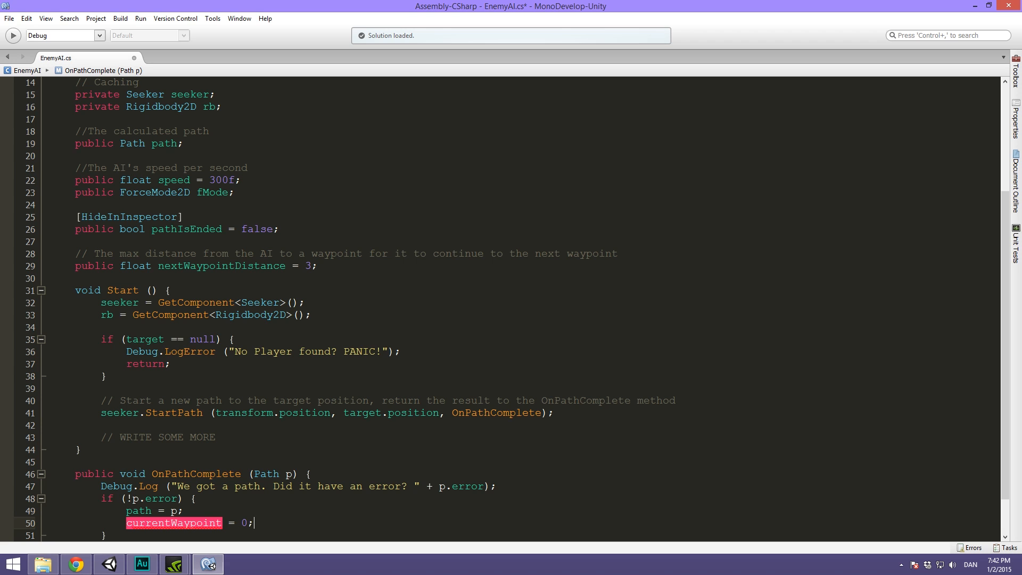
# Declare private int currentWaypoint = 0 on a new line after nextWaypointDistance
pyautogui.scroll(3)
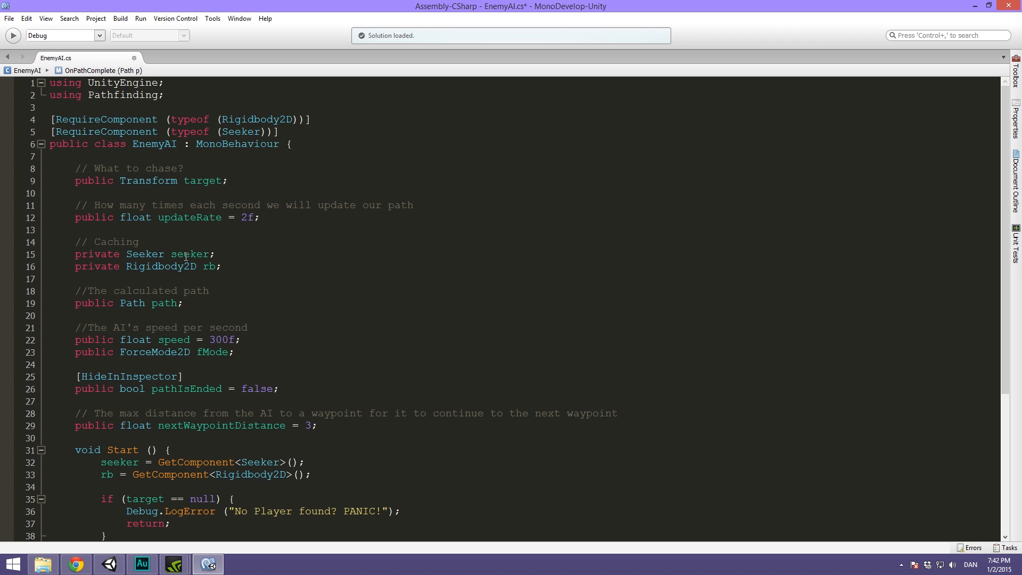
pyautogui.moveTo(183, 253)
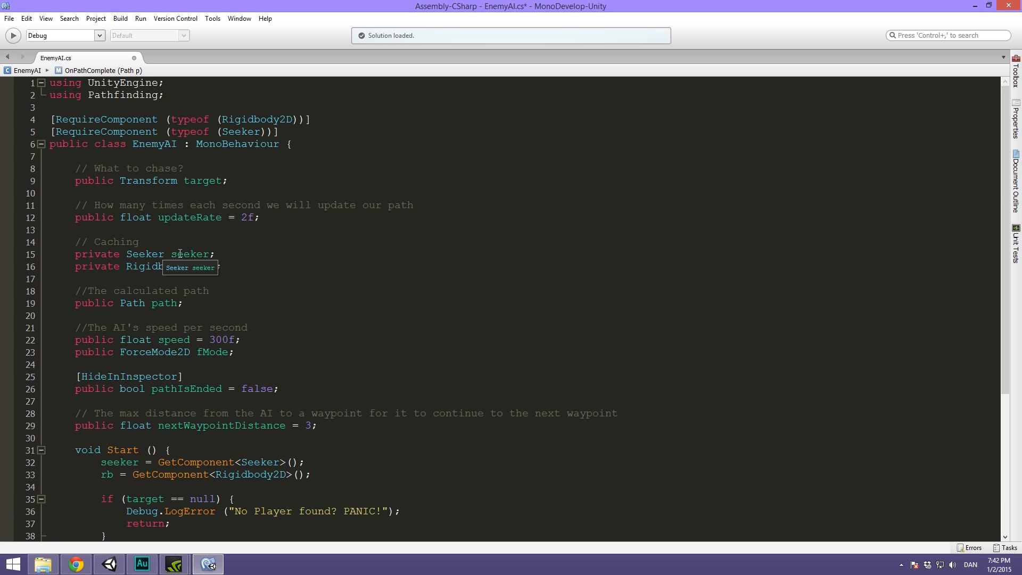
pyautogui.click(319, 424)
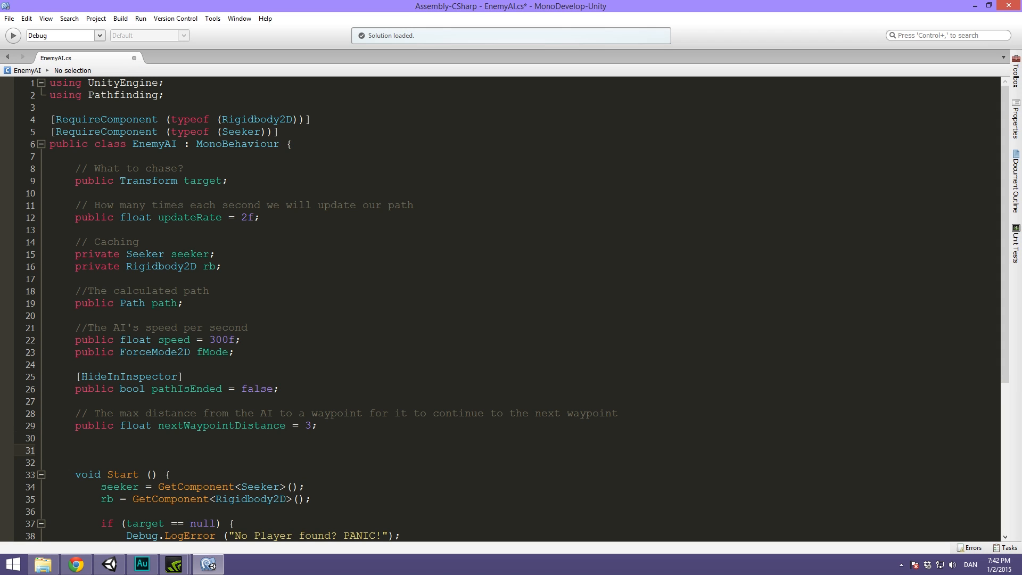
pyautogui.write('priuvate i')
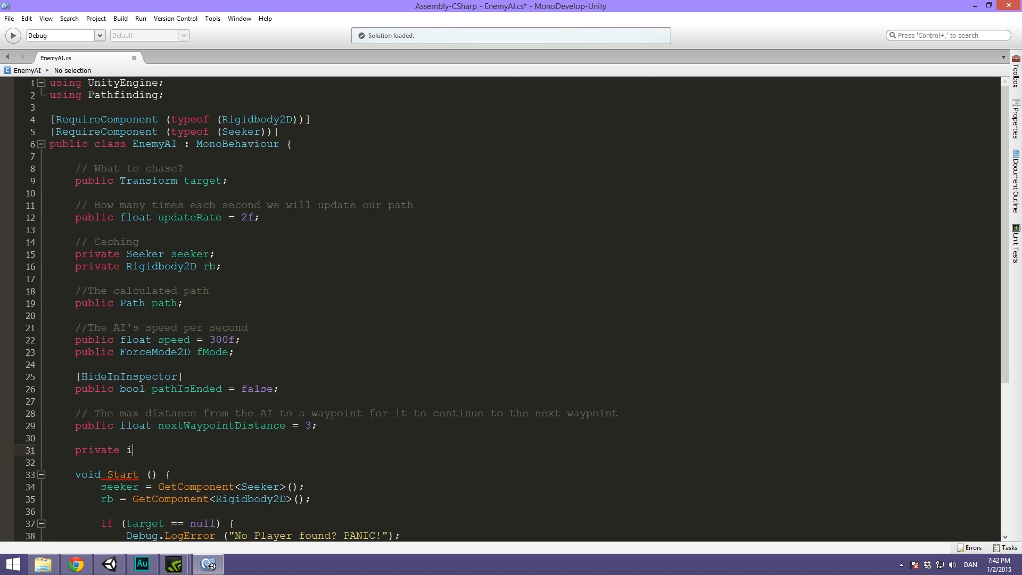
pyautogui.write('nt')
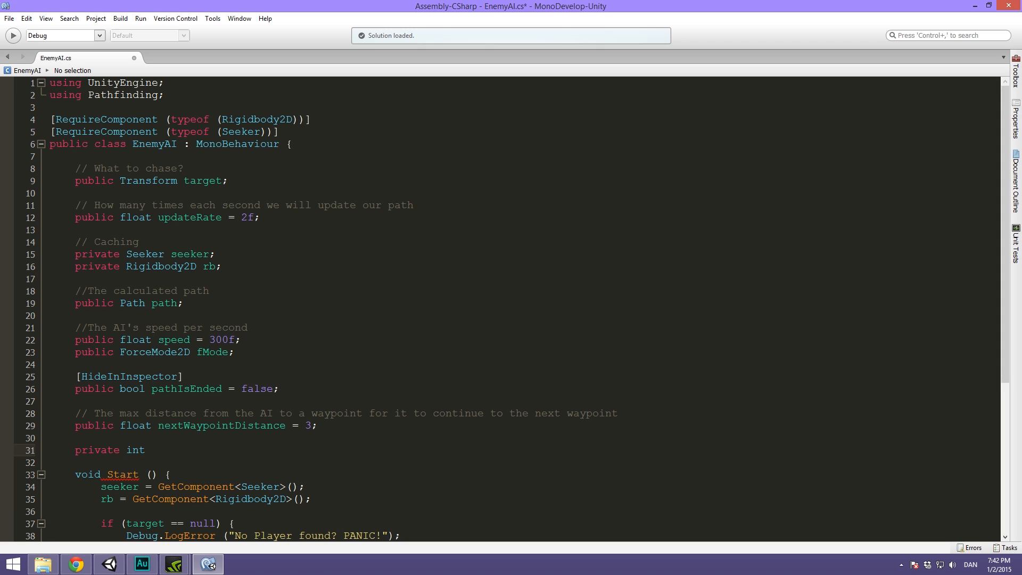
pyautogui.write('currentWaypoint')
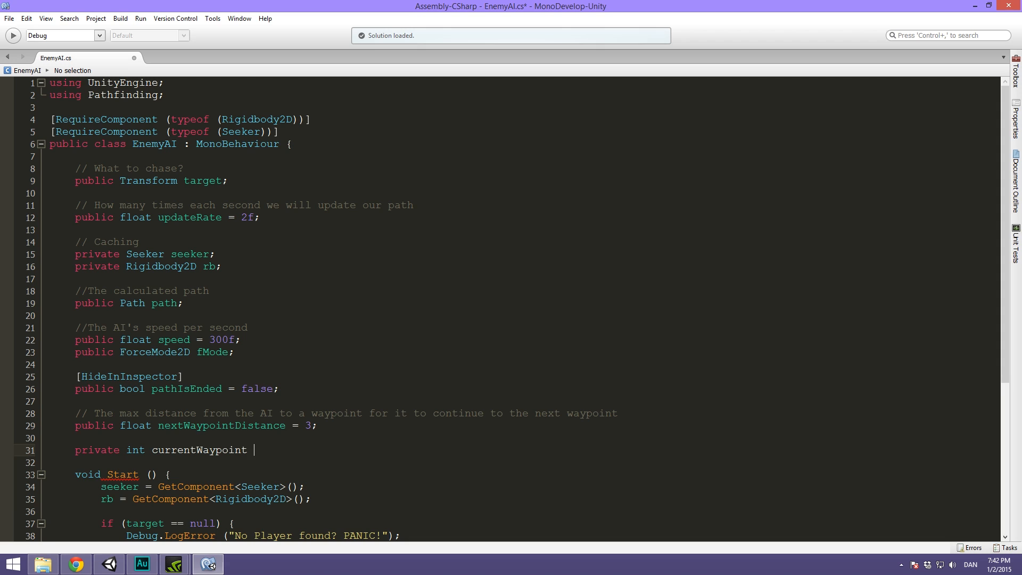
pyautogui.write('= 0;')
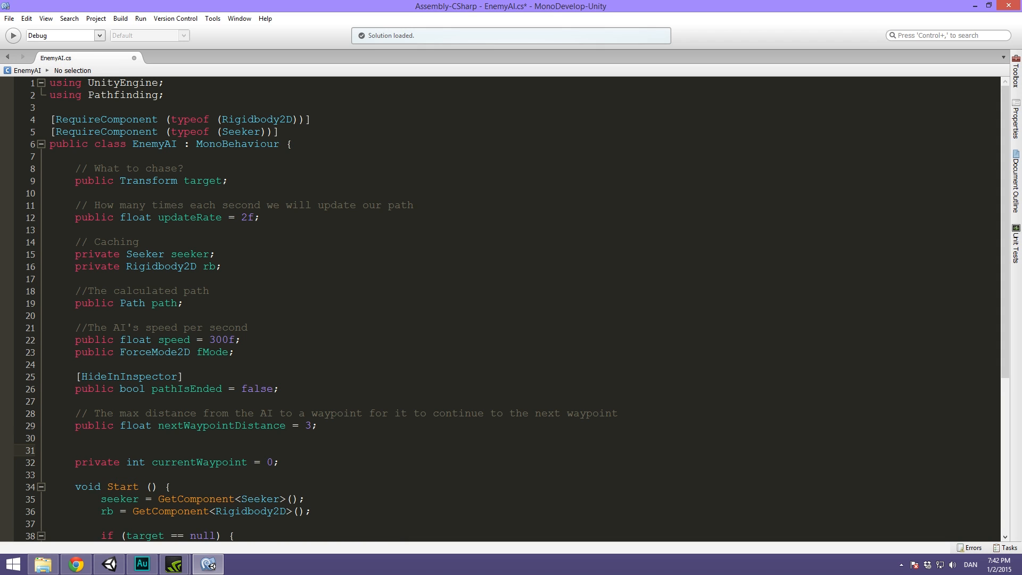
# Comment the field above it as the waypoint we are currently moving towards
pyautogui.click(74, 449)
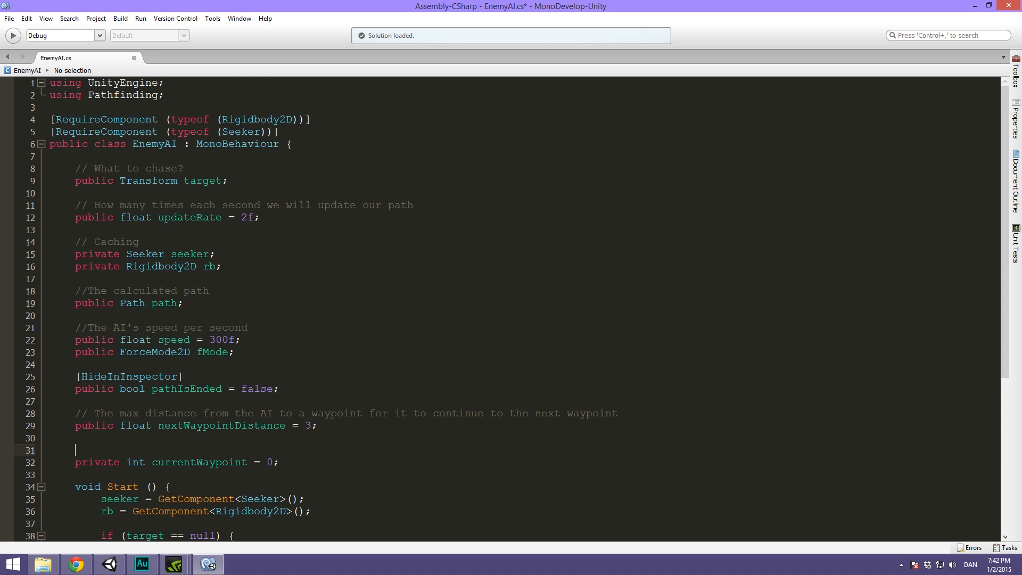
pyautogui.write('//')
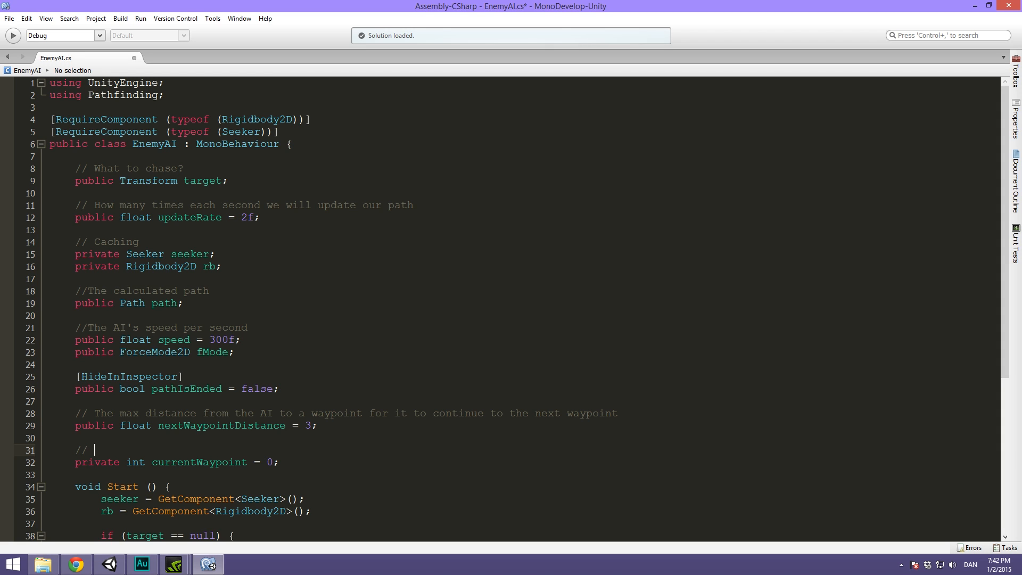
pyautogui.write('The ne')
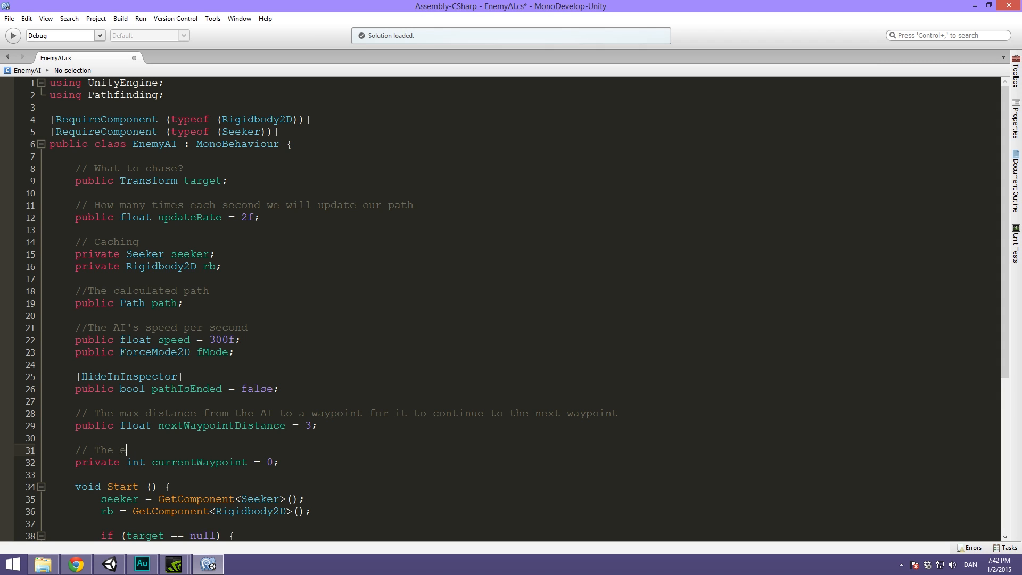
pyautogui.write('waypoint we are curren')
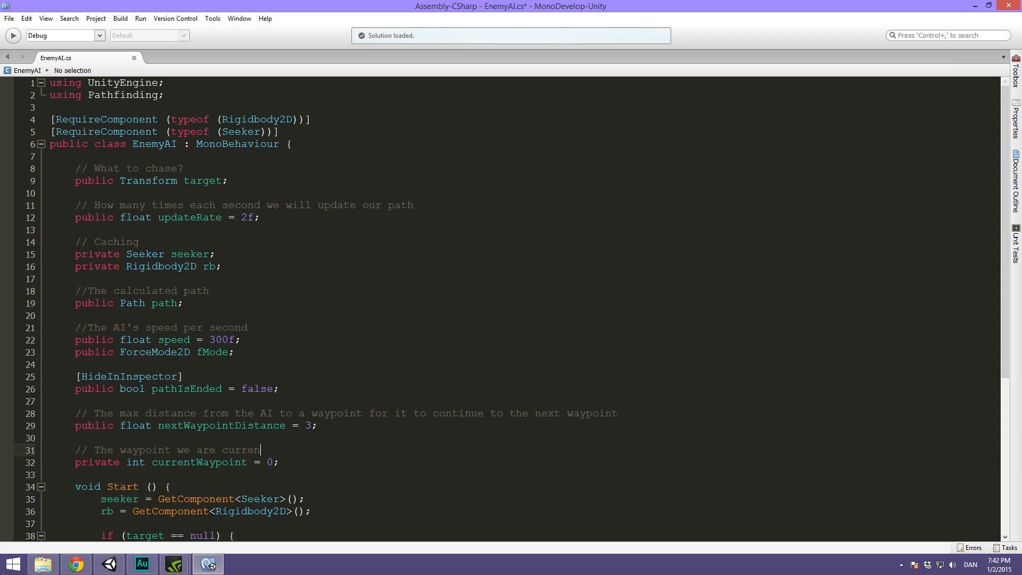
pyautogui.write('tly moving')
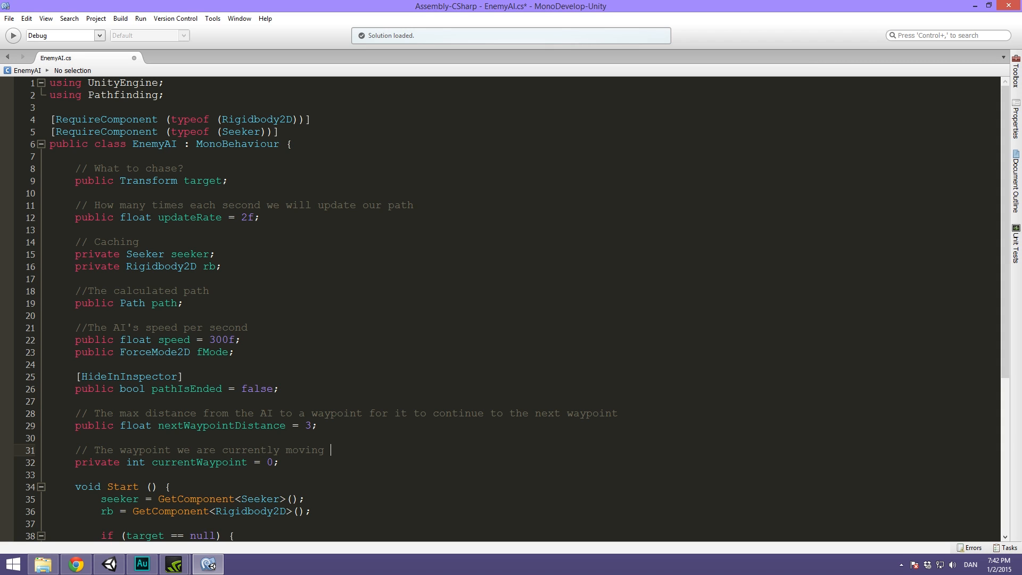
pyautogui.write('towasrds')
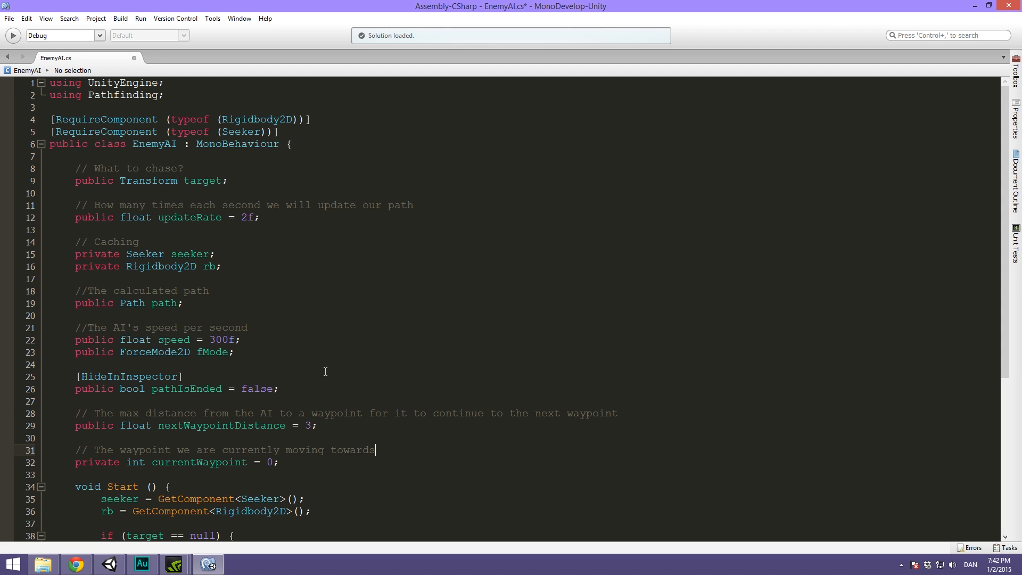
pyautogui.scroll(-3)
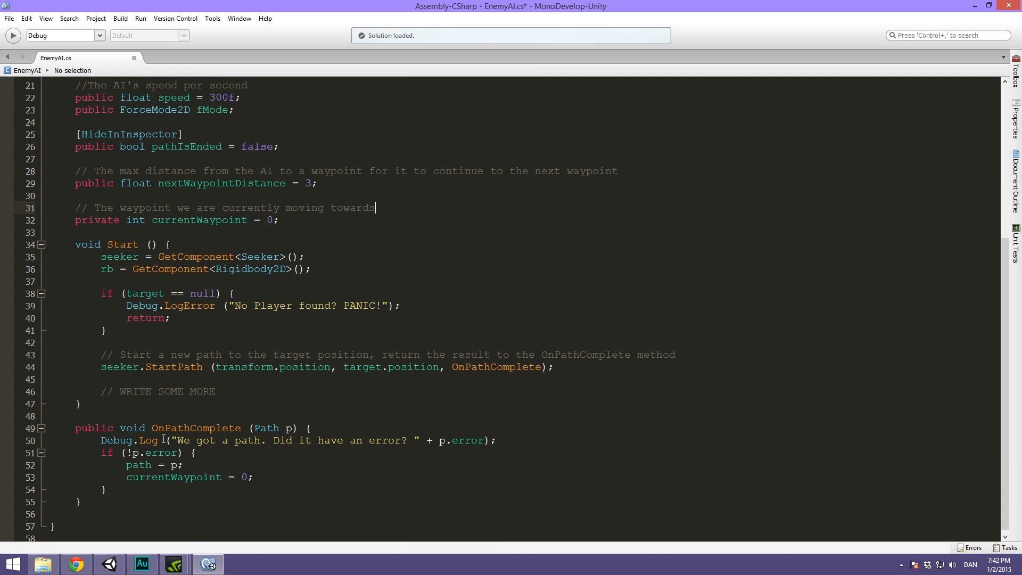
pyautogui.click(103, 489)
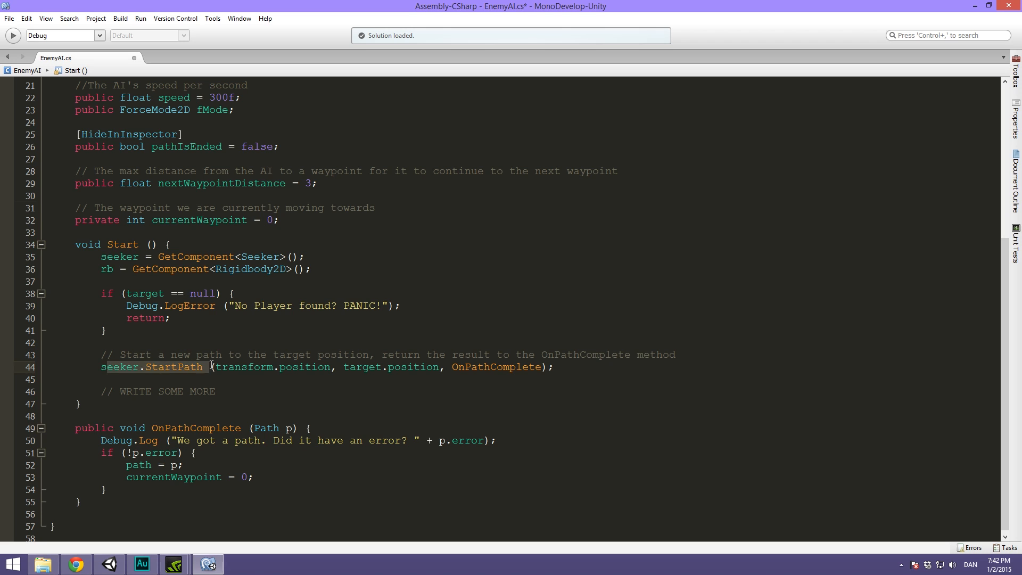
pyautogui.doubleClick(246, 367)
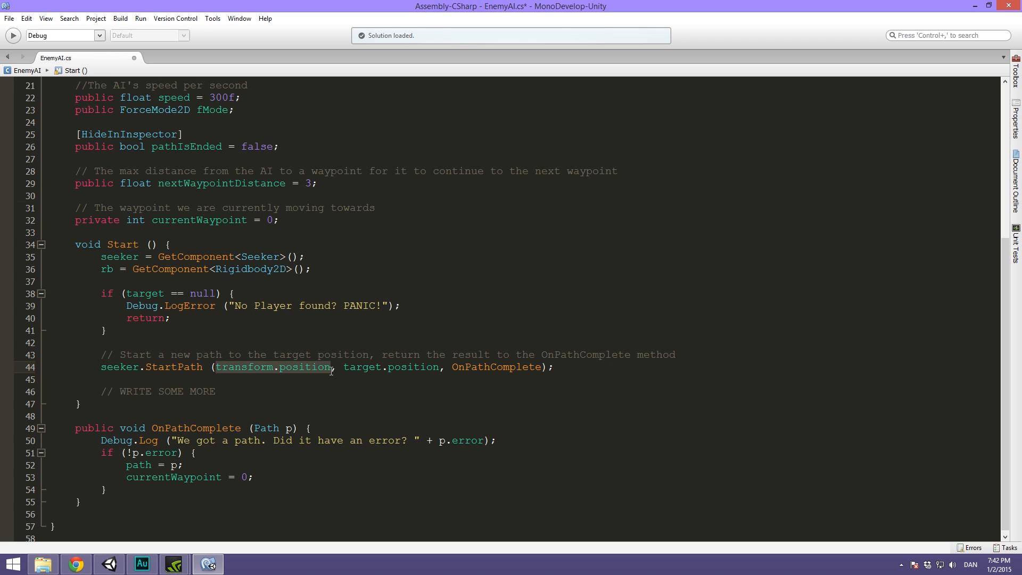
pyautogui.doubleClick(391, 368)
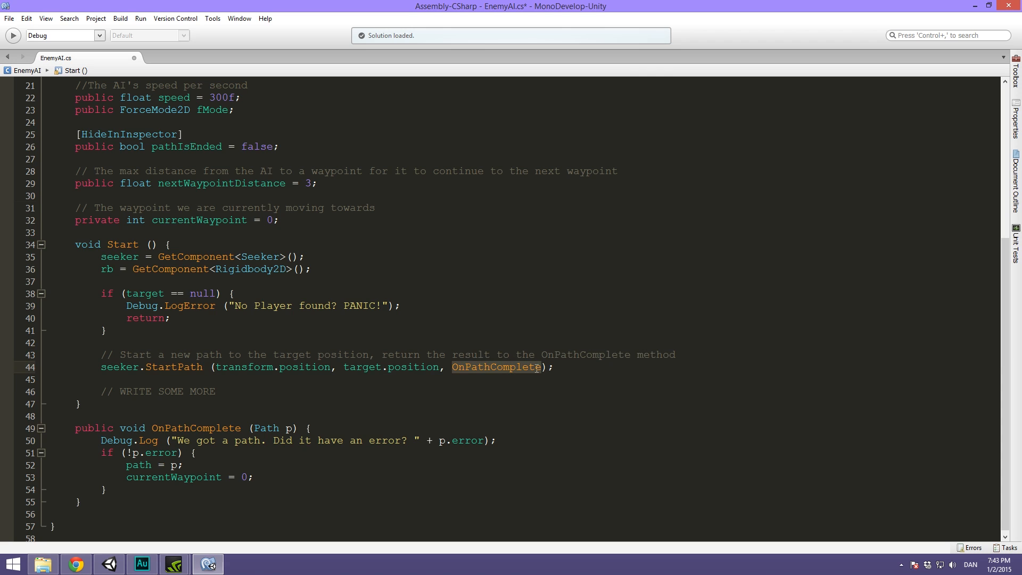
pyautogui.moveTo(380, 367)
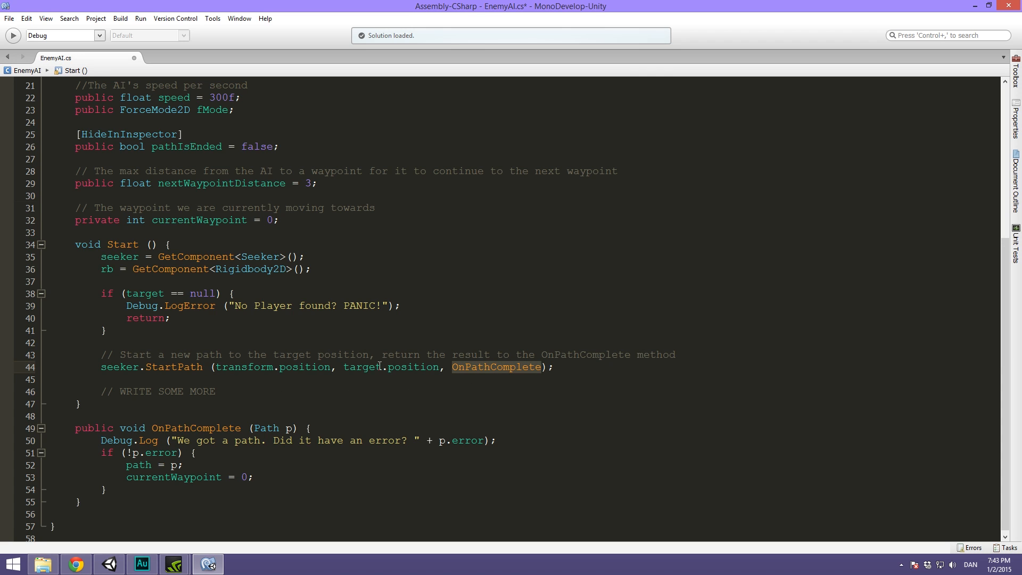
pyautogui.moveTo(524, 371)
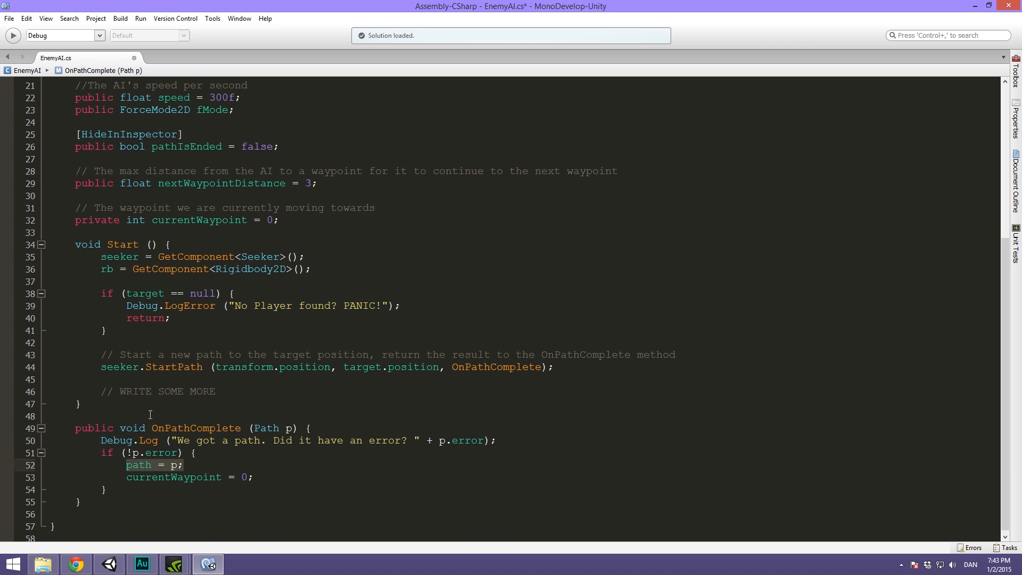
pyautogui.scroll(3)
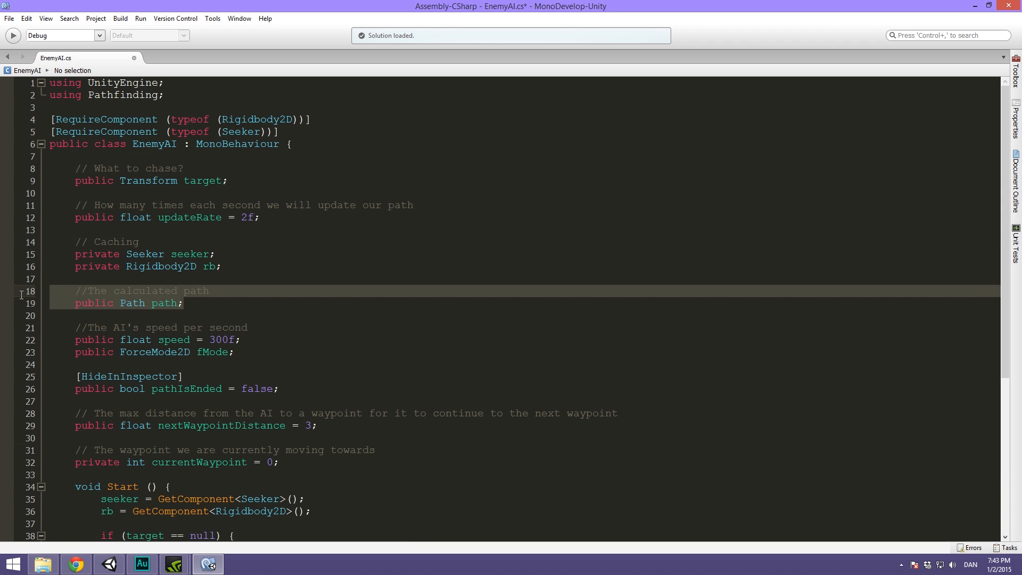
pyautogui.scroll(-3)
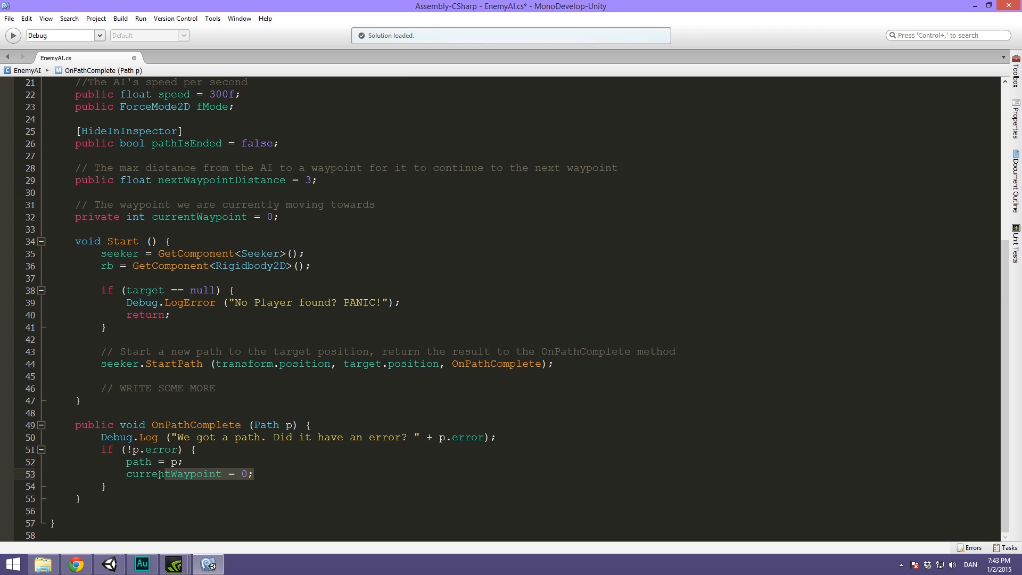
pyautogui.moveTo(167, 513)
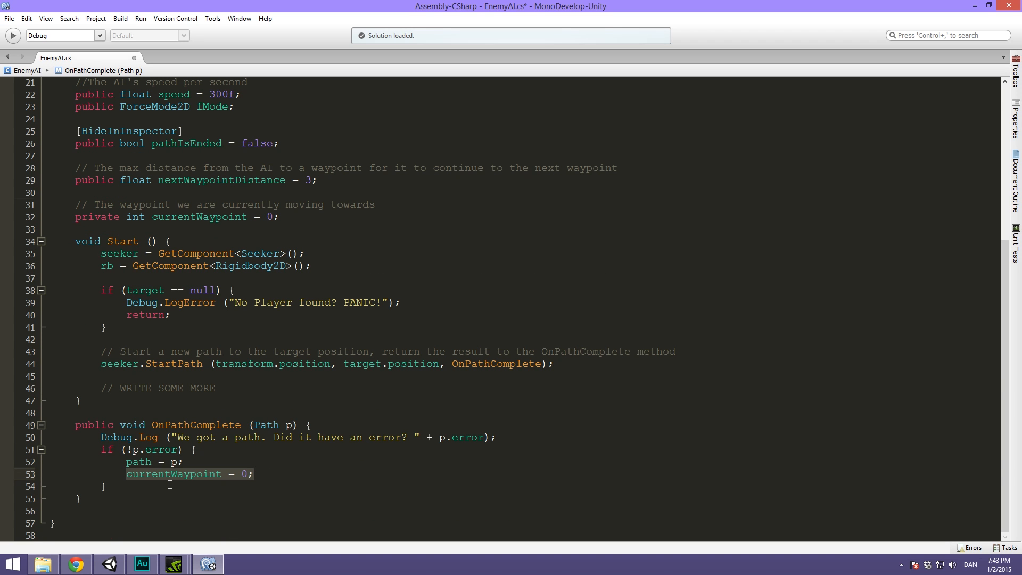
pyautogui.click(243, 474)
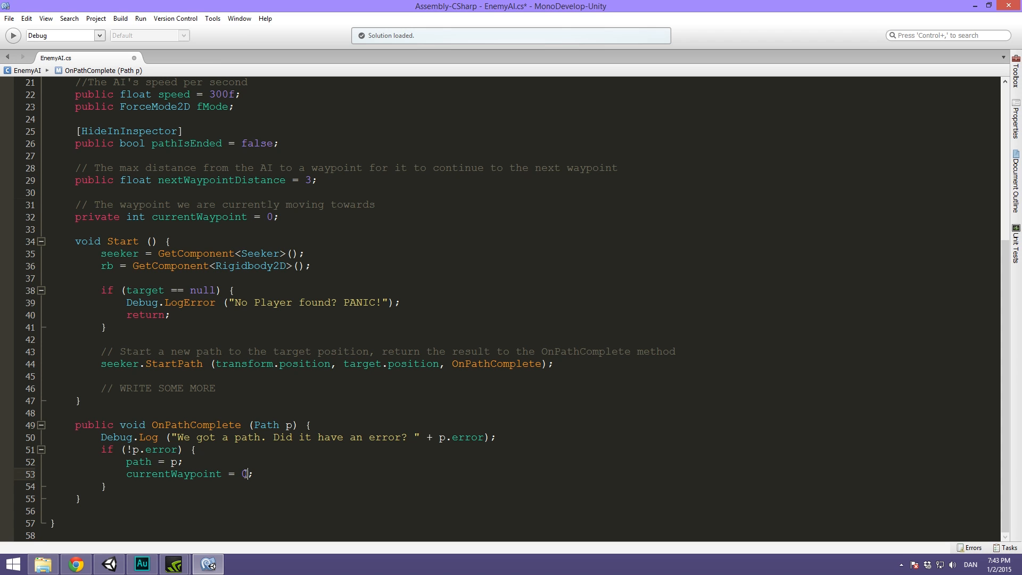
pyautogui.moveTo(492, 246)
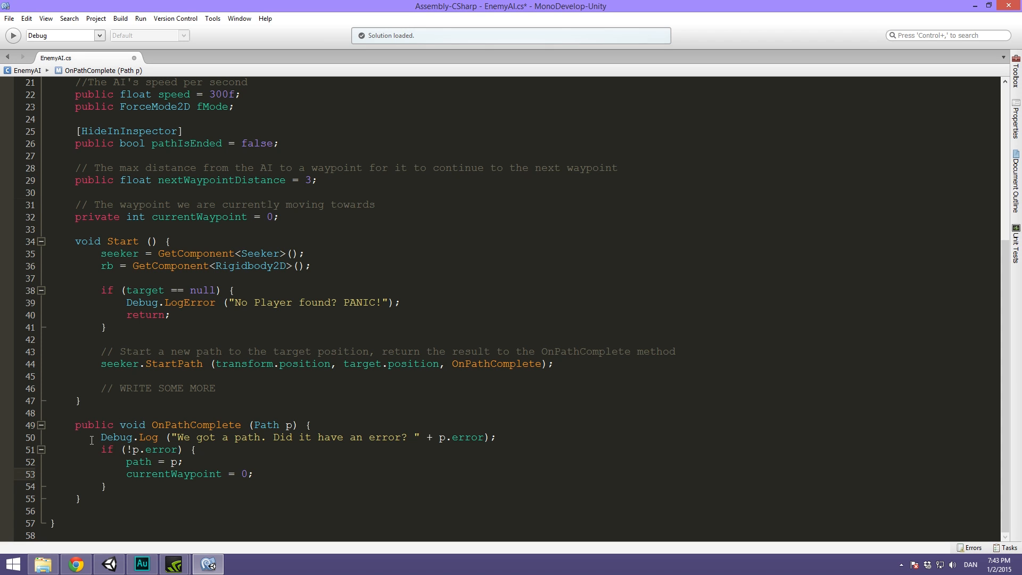
pyautogui.click(249, 474)
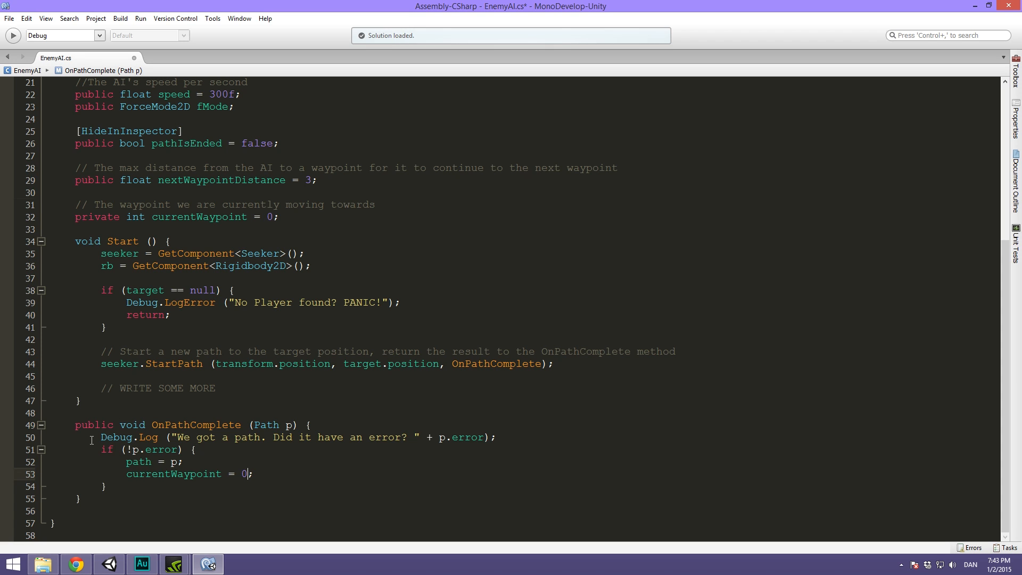